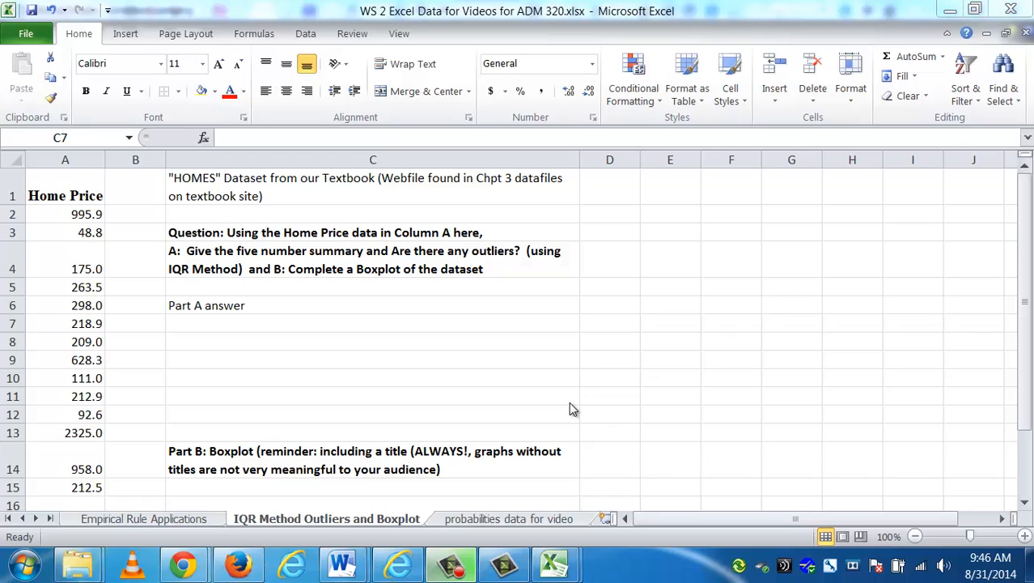
Inspect the home prices, from 995.9 down to 212.5, and the five-number-summary question
{"action": "left_click", "coordinate": [372, 323]}
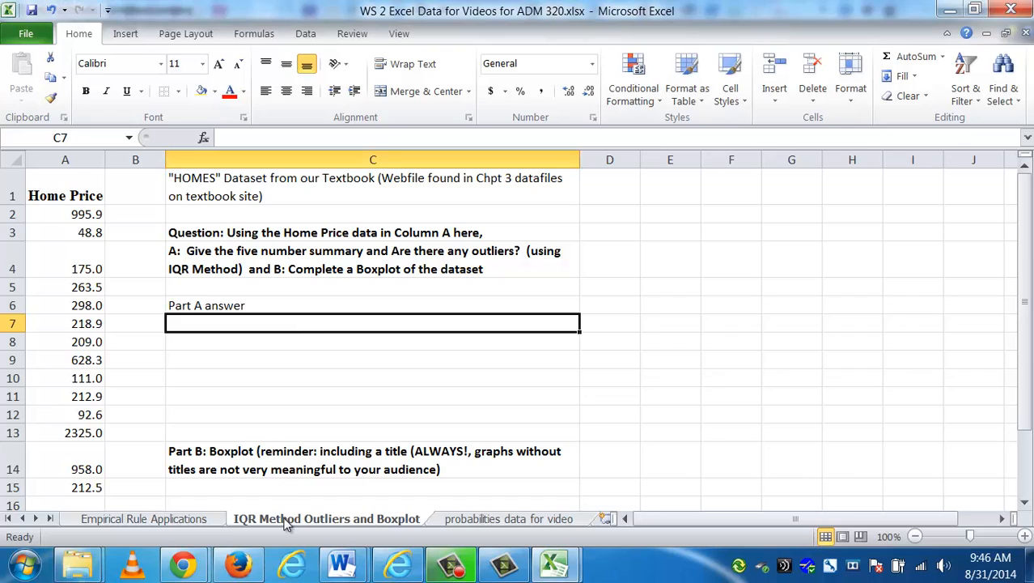
{"action": "left_click", "coordinate": [372, 378]}
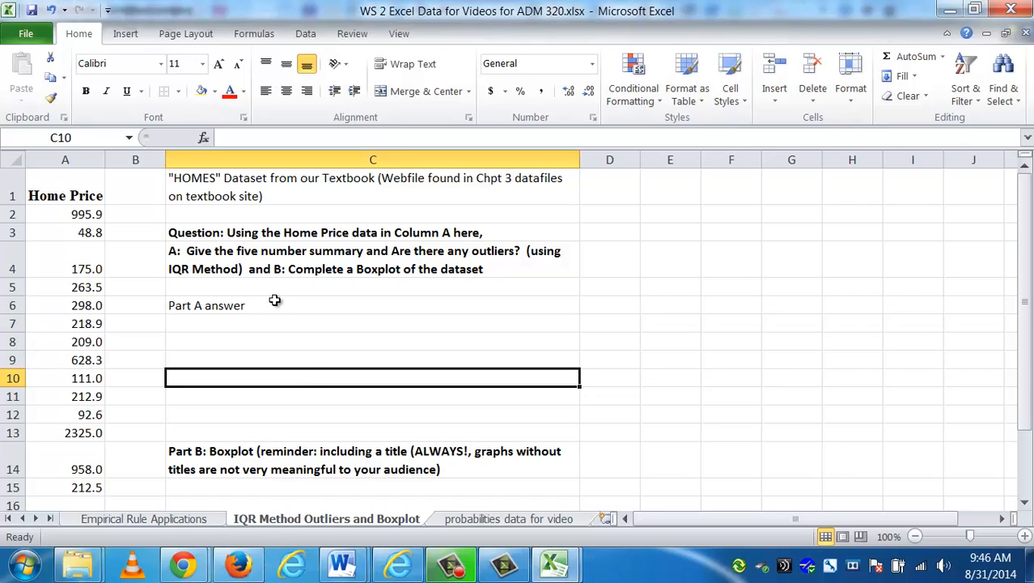
{"action": "mouse_move", "coordinate": [278, 329]}
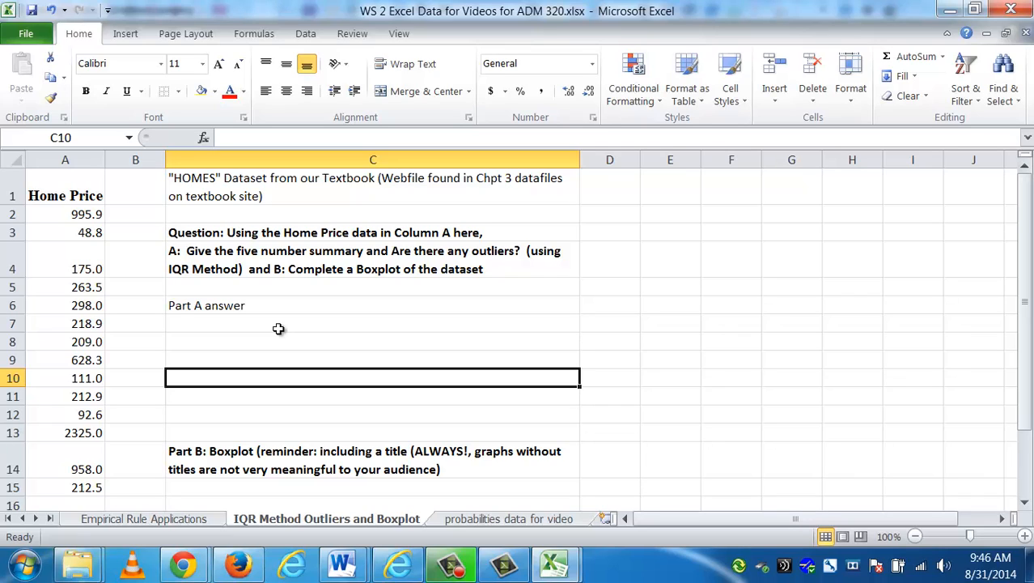
{"action": "mouse_move", "coordinate": [566, 540]}
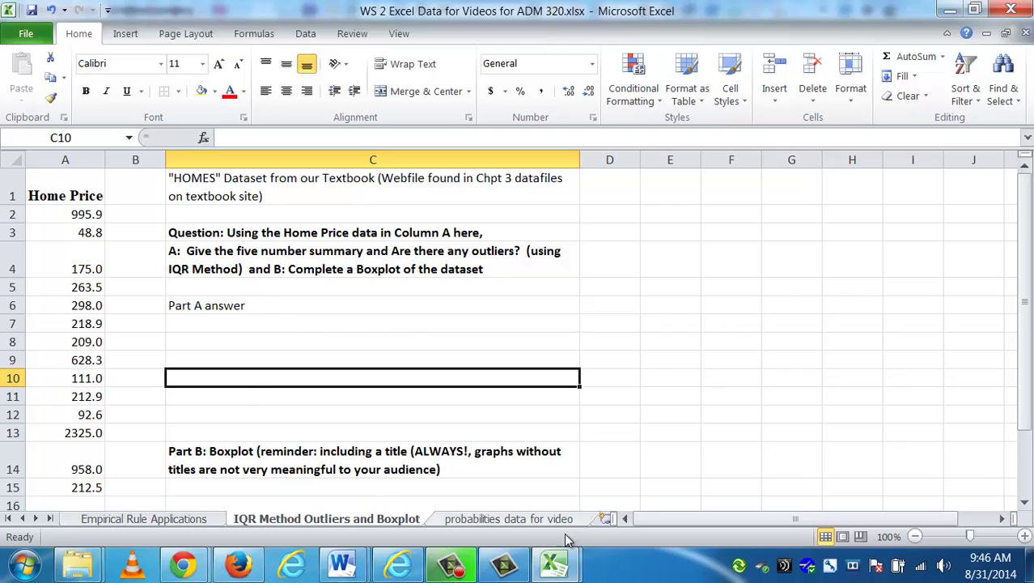
{"action": "left_click", "coordinate": [65, 214]}
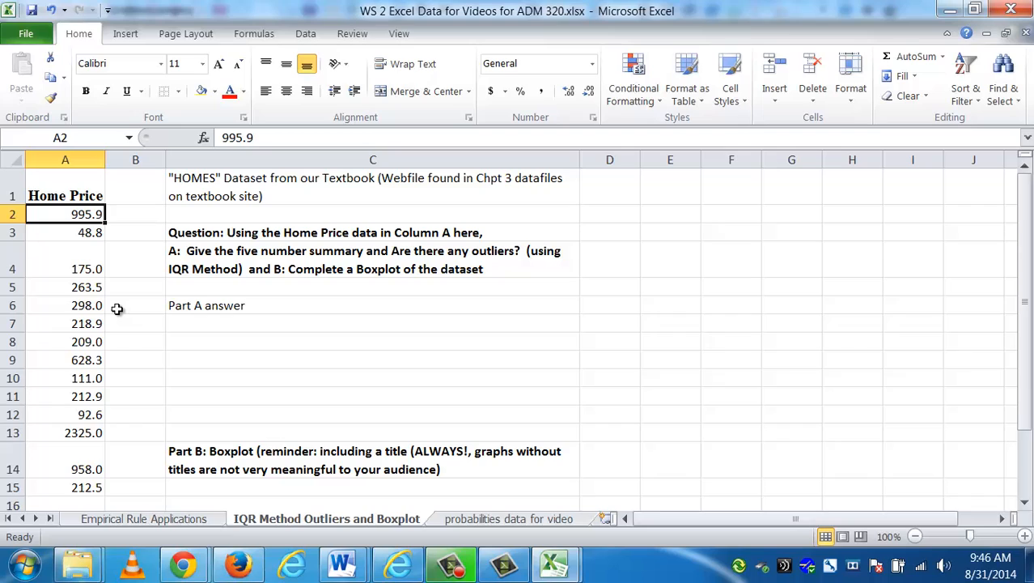
{"action": "left_click", "coordinate": [65, 232]}
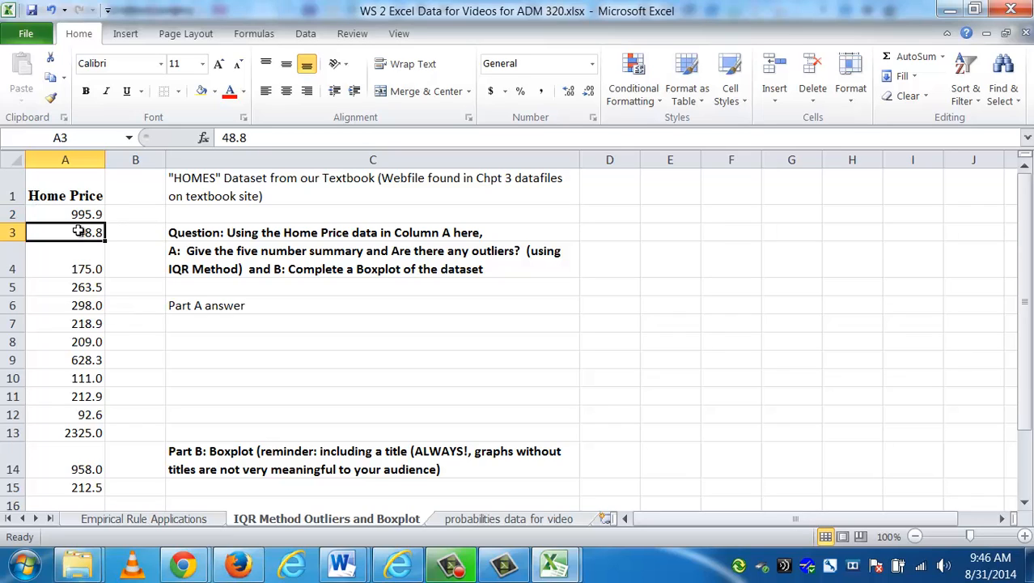
{"action": "mouse_move", "coordinate": [118, 286]}
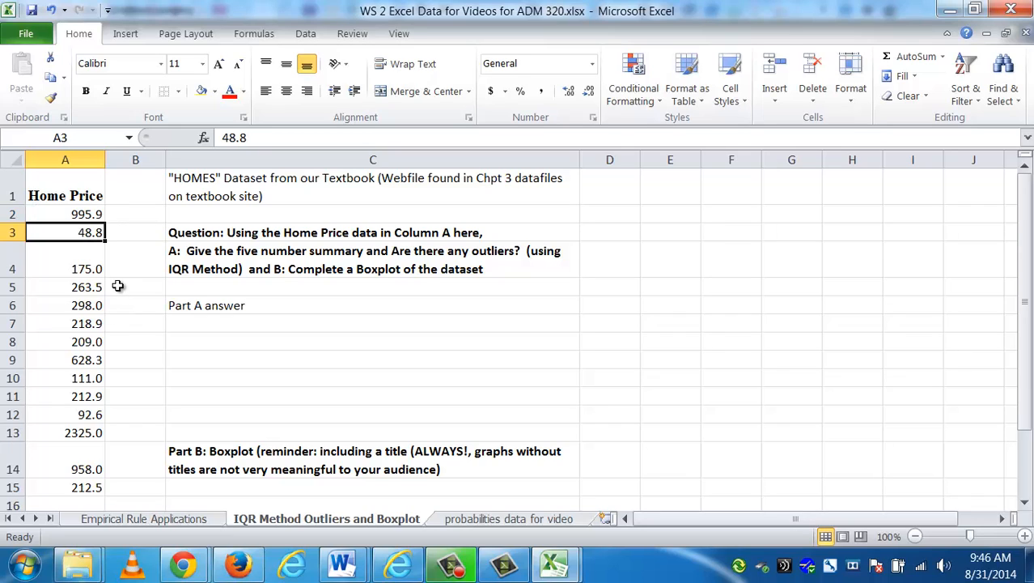
{"action": "left_click", "coordinate": [87, 213]}
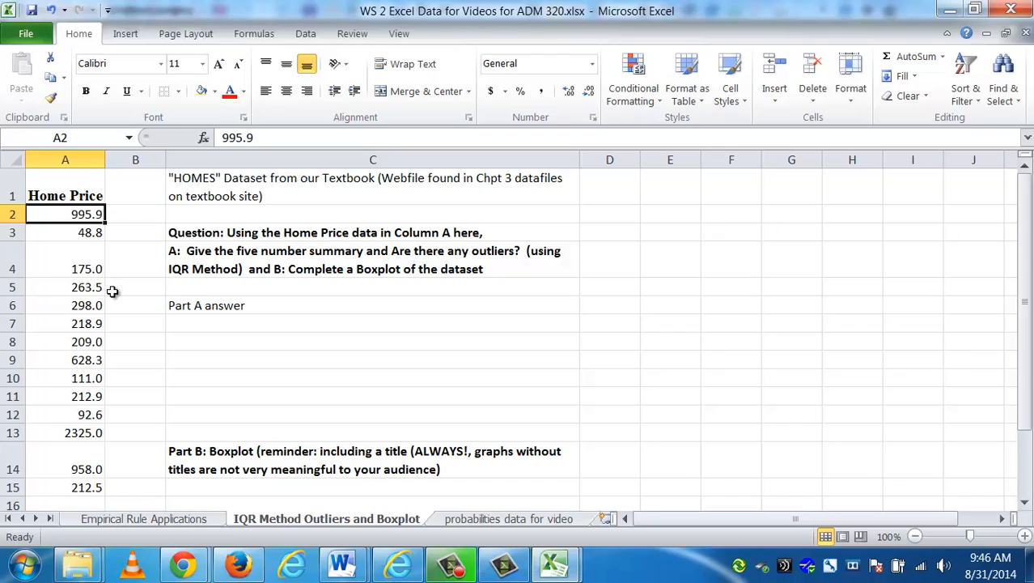
{"action": "left_click", "coordinate": [66, 487]}
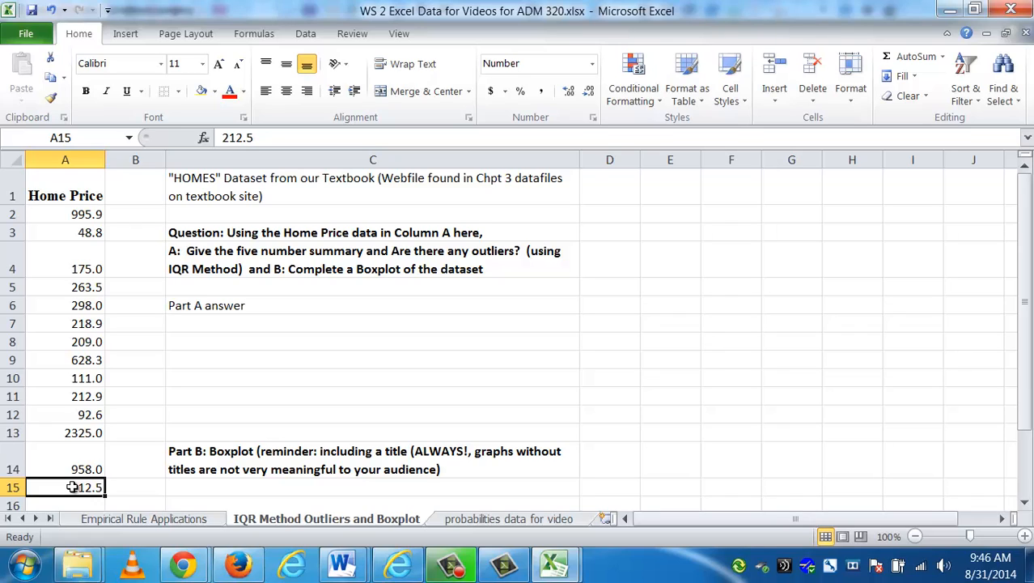
{"action": "mouse_move", "coordinate": [65, 378]}
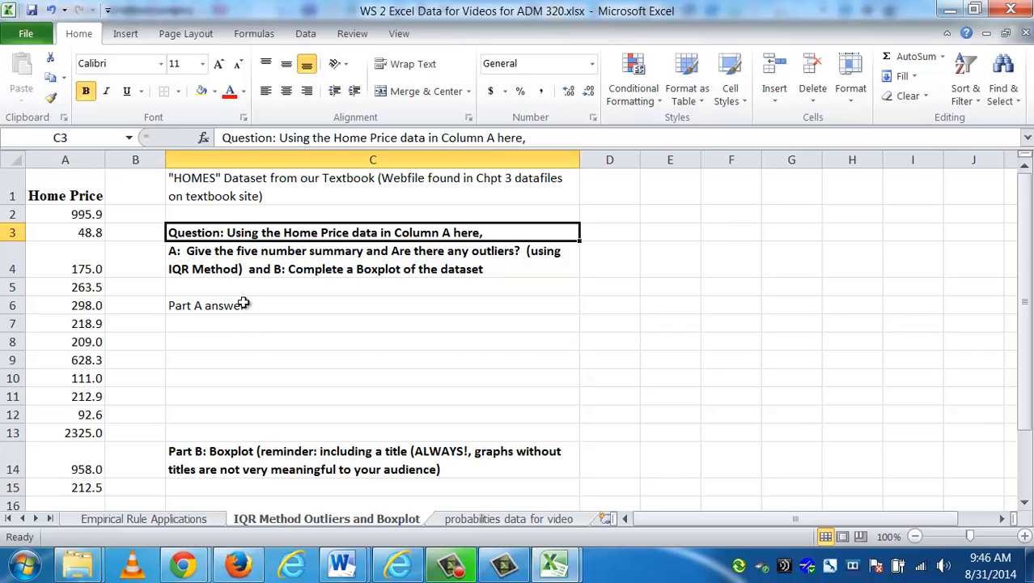
{"action": "mouse_move", "coordinate": [267, 259]}
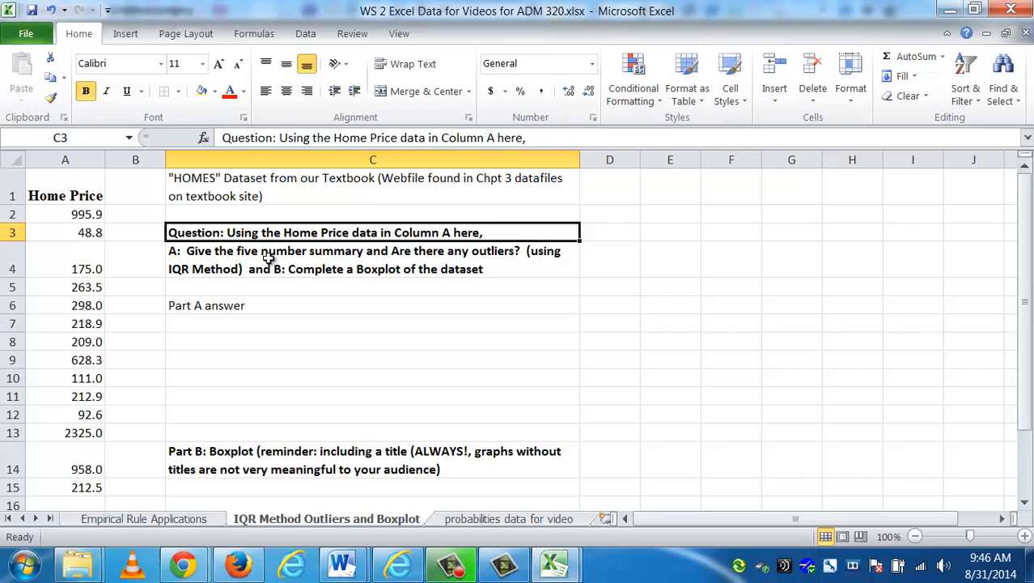
{"action": "left_click", "coordinate": [372, 260]}
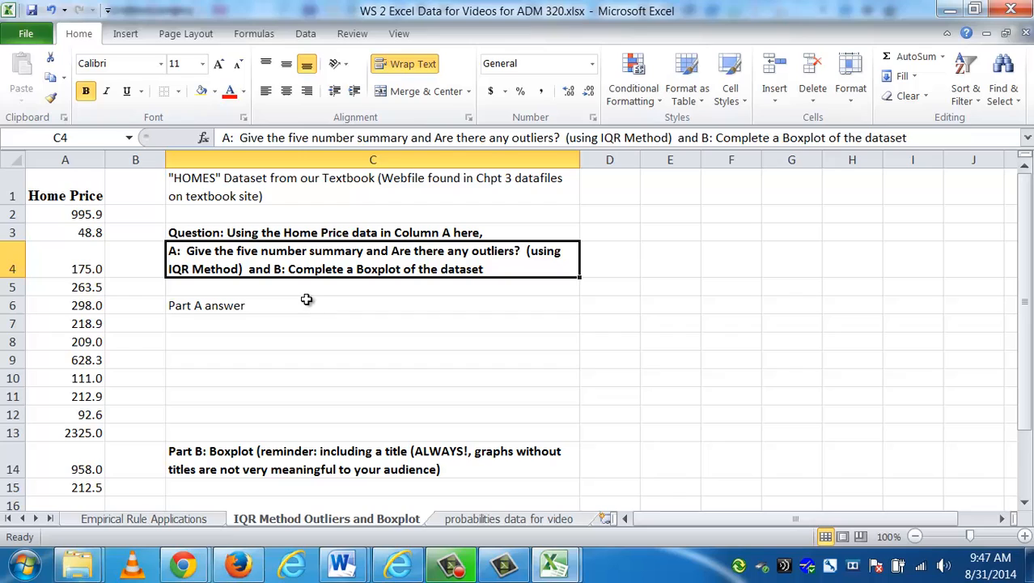
{"action": "mouse_move", "coordinate": [280, 323]}
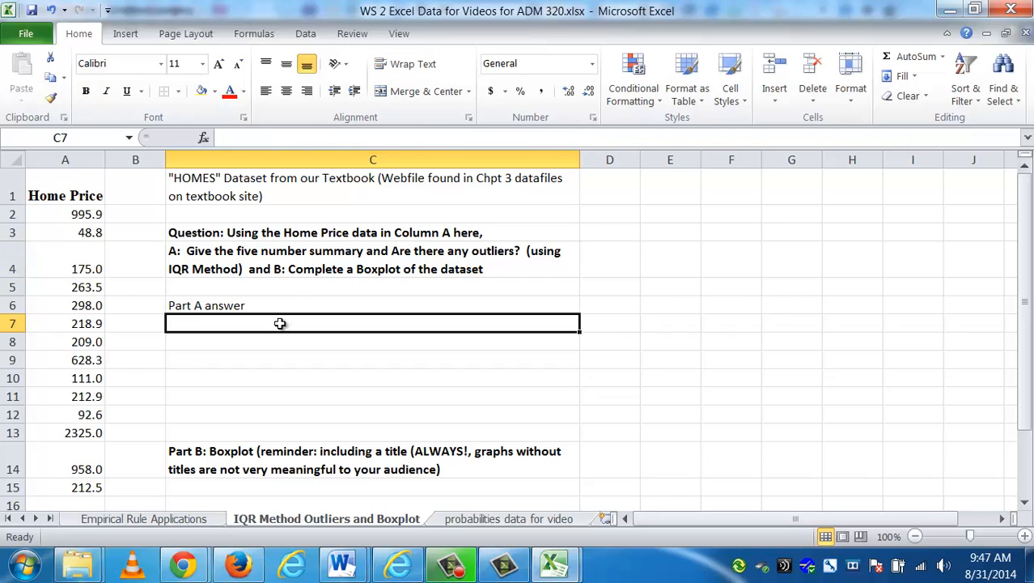
{"action": "mouse_move", "coordinate": [547, 231]}
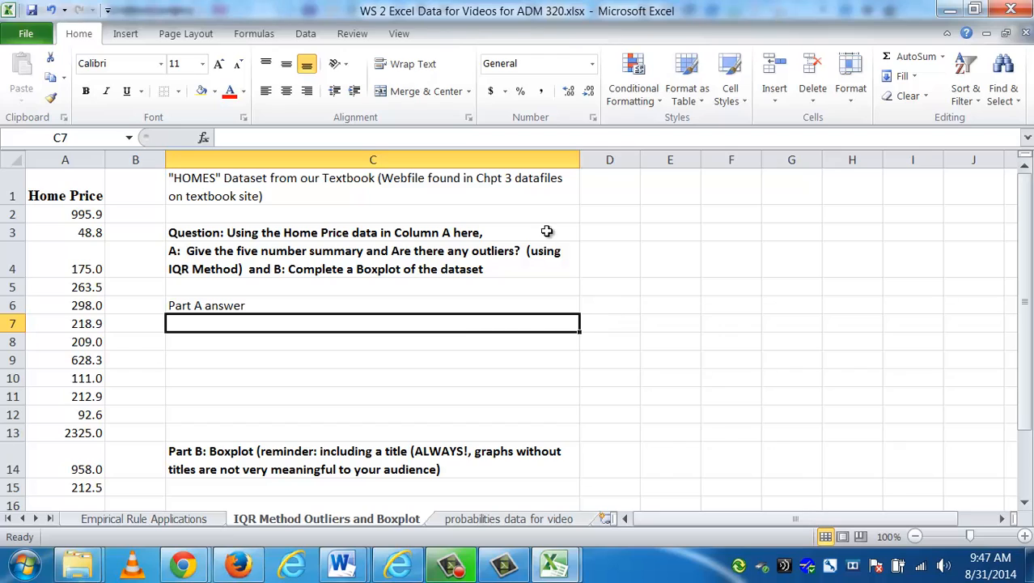
Type the labels Minimum, Q1, Median (Q2), Q3 and Maximum down column D
{"action": "left_click", "coordinate": [610, 305]}
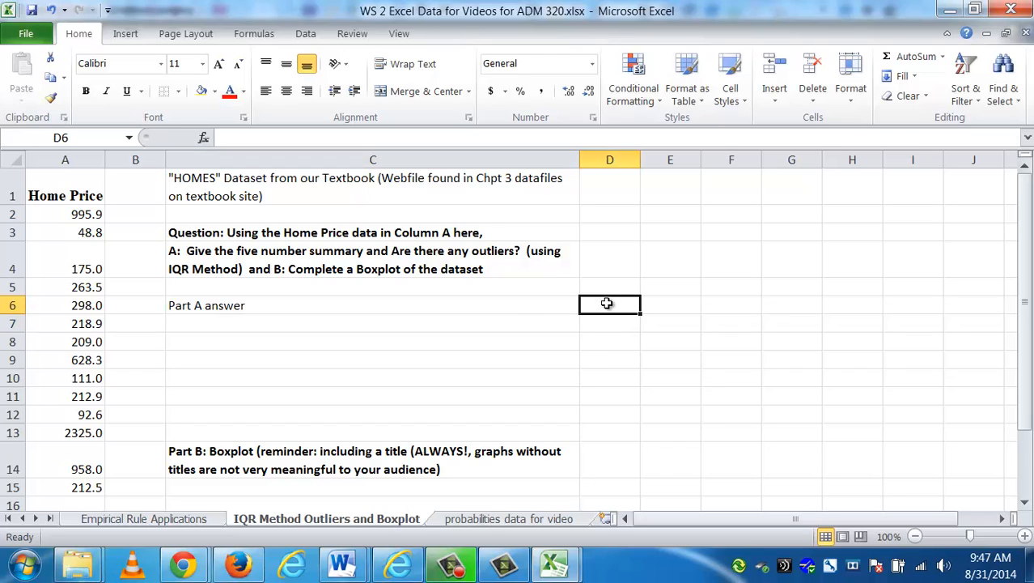
{"action": "type", "text": "Minimum"}
{"action": "left_click", "coordinate": [610, 324]}
{"action": "type", "text": "Q1"}
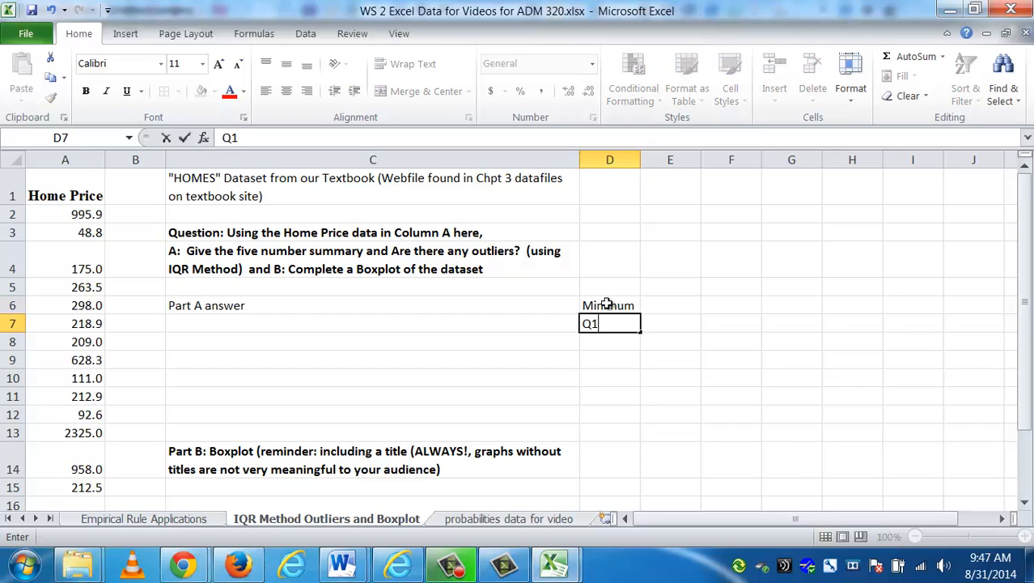
{"action": "key", "text": "Return"}
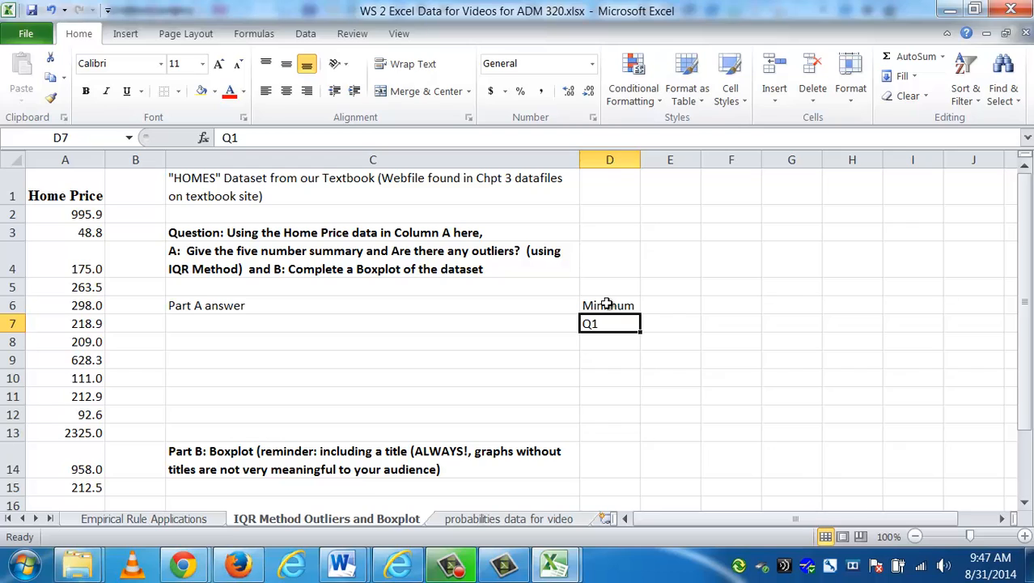
{"action": "type", "text": "Minimum"}
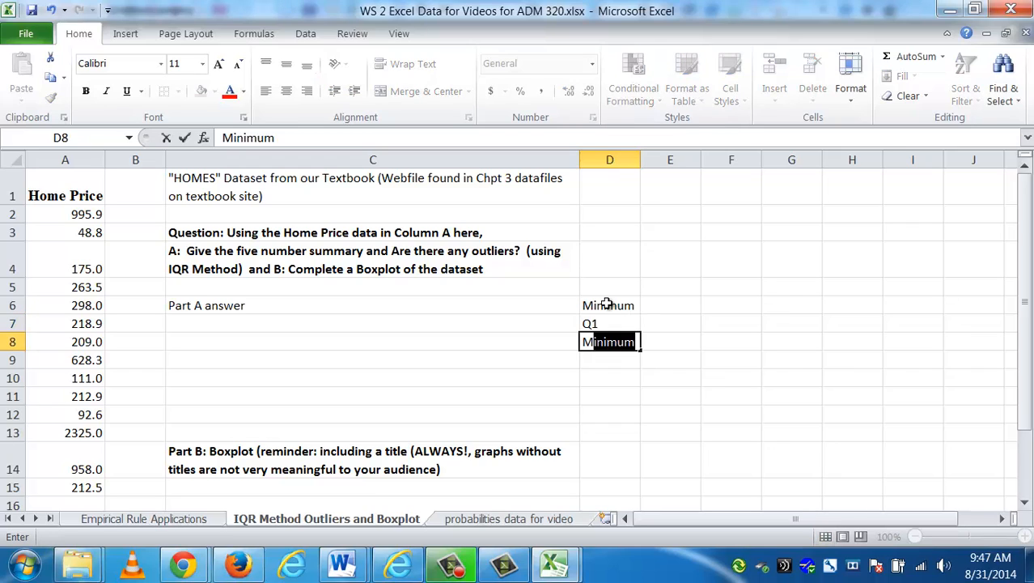
{"action": "type", "text": "Median"}
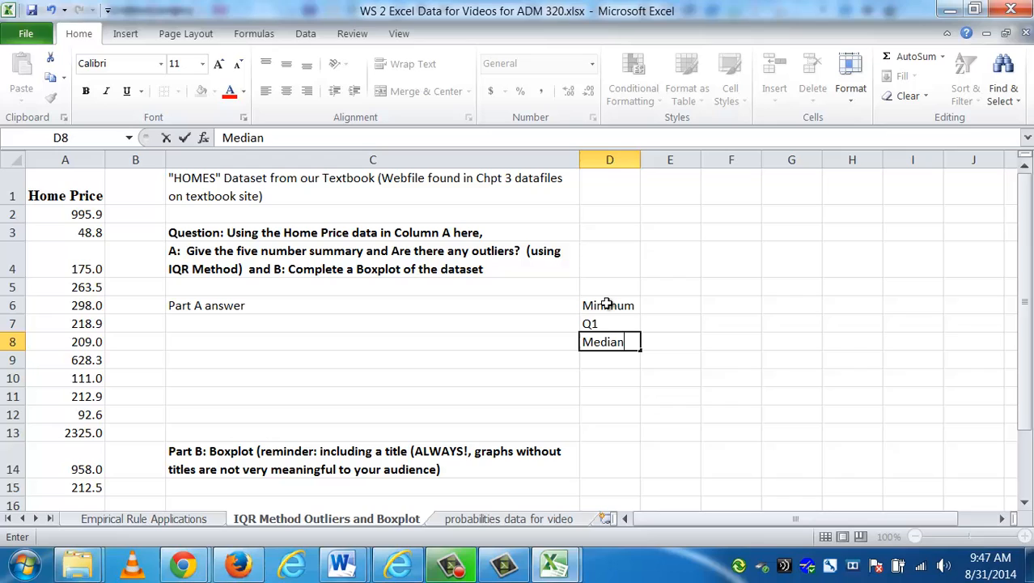
{"action": "type", "text": "(Q2)"}
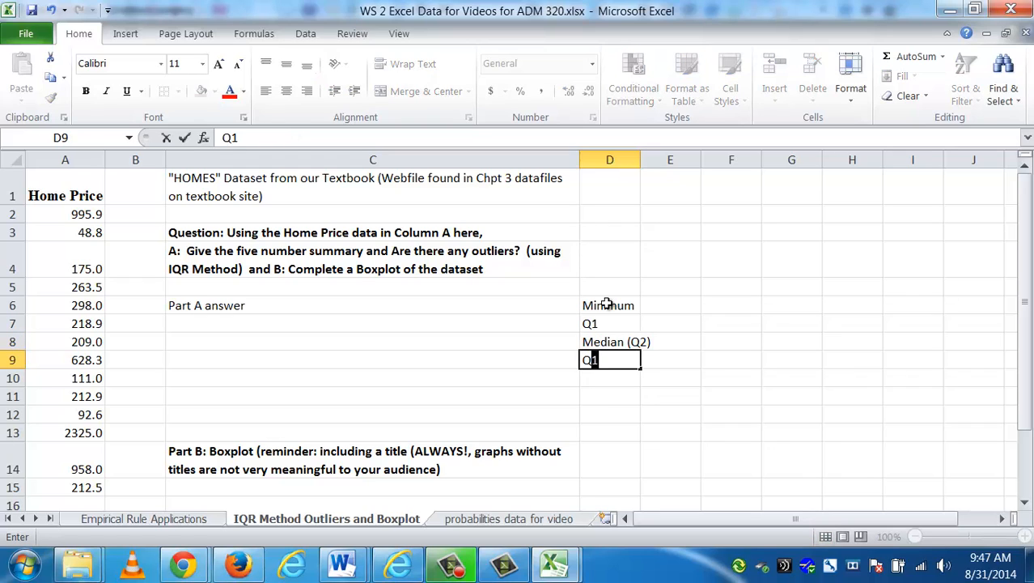
{"action": "key", "text": "Enter"}
{"action": "type", "text": "Maximum"}
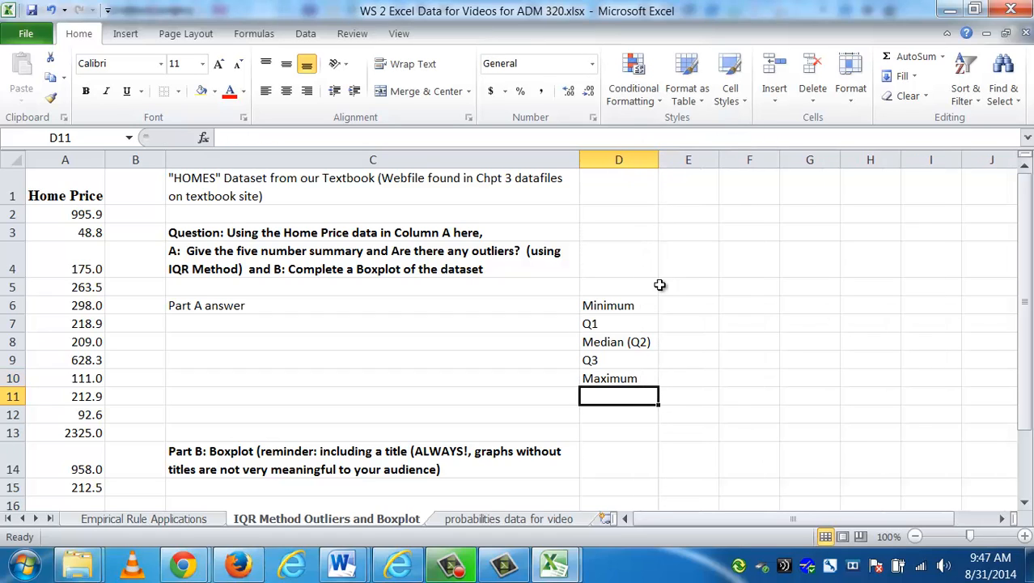
{"action": "left_click", "coordinate": [688, 306]}
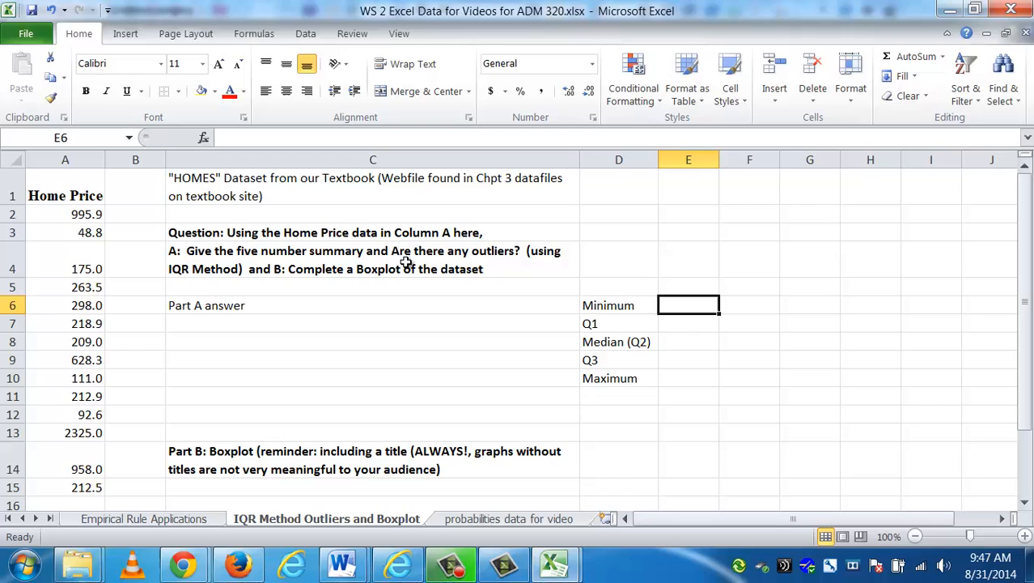
Enter a MIN formula over the home prices in E6, returning 48.8
{"action": "type", "text": "=Mini"}
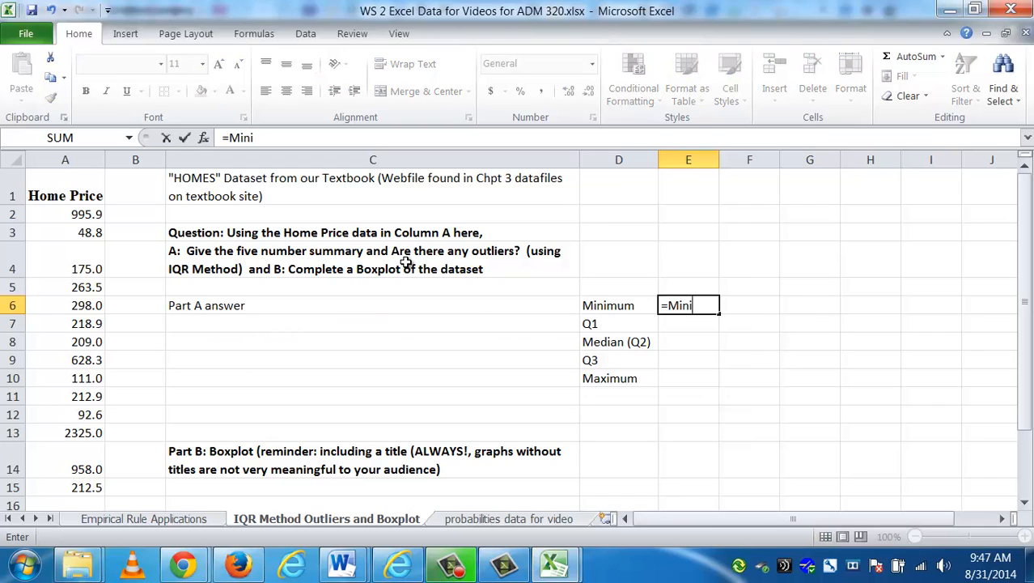
{"action": "type", "text": "mum"}
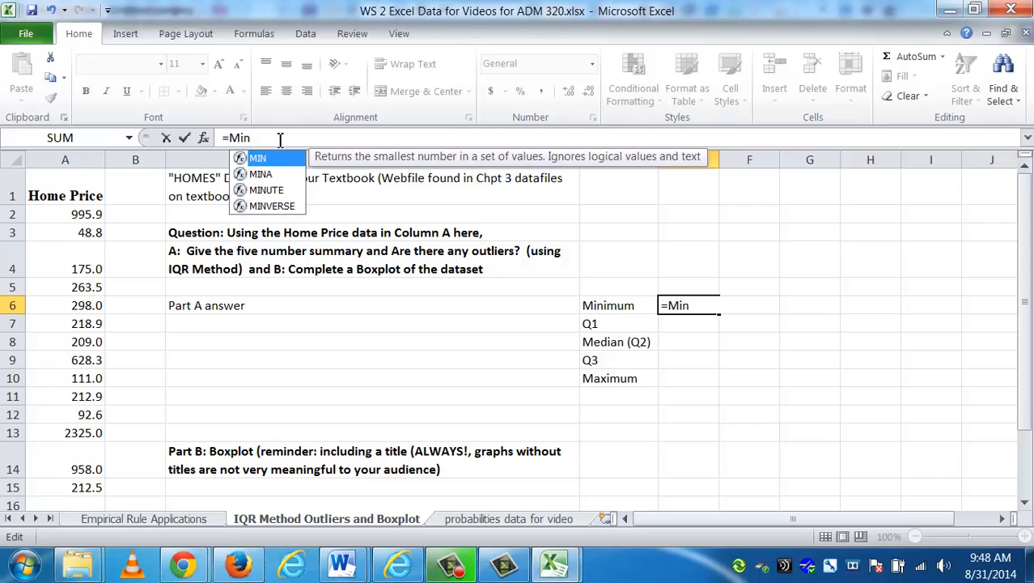
{"action": "mouse_move", "coordinate": [260, 157]}
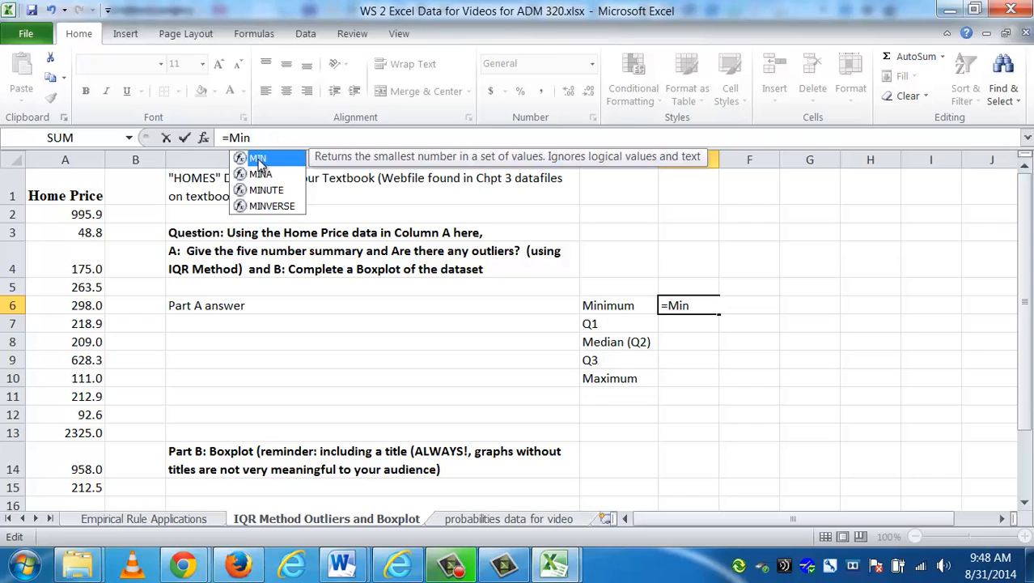
{"action": "mouse_move", "coordinate": [259, 175]}
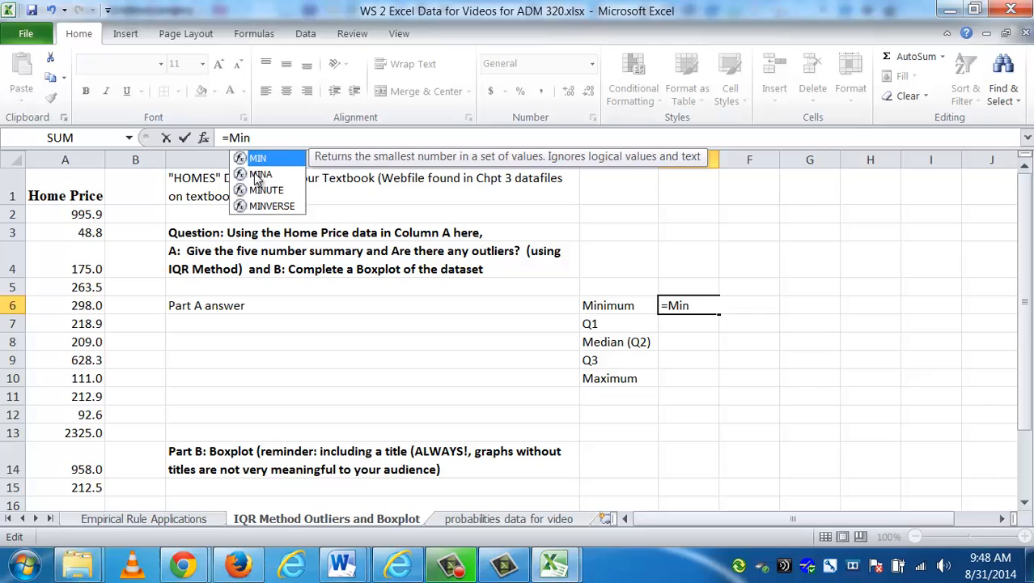
{"action": "mouse_move", "coordinate": [257, 158]}
{"action": "type", "text": "("}
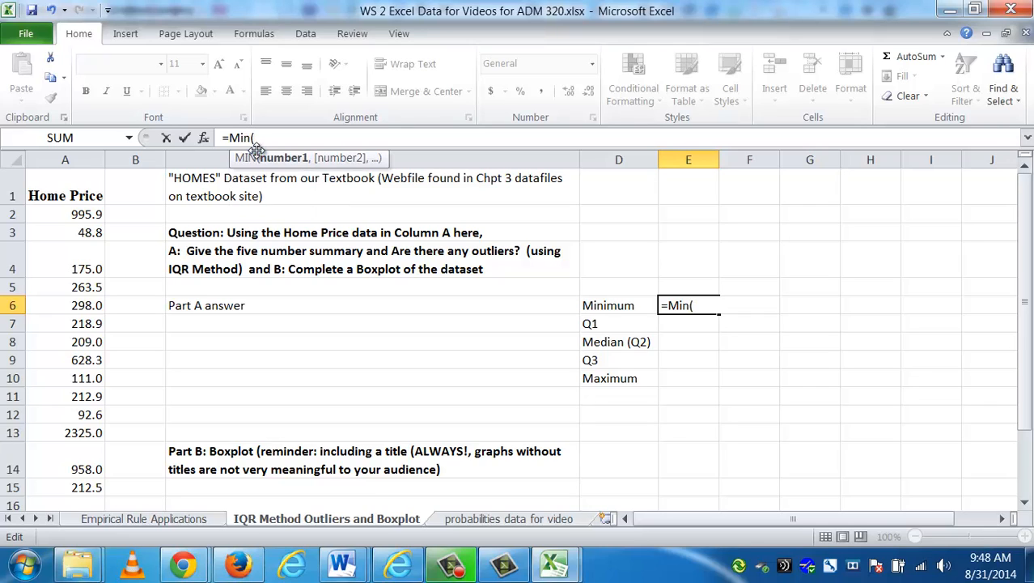
{"action": "mouse_move", "coordinate": [293, 196]}
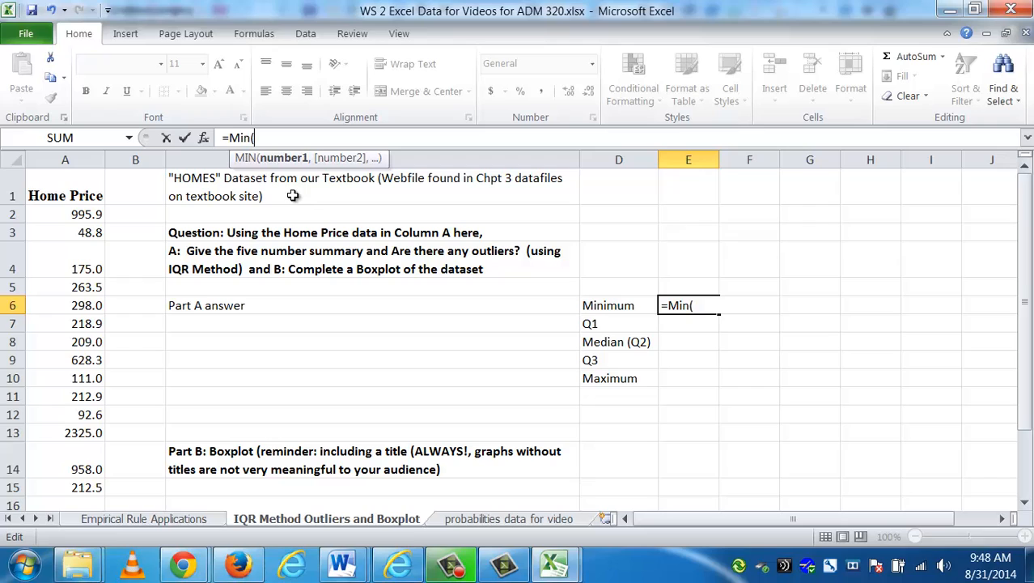
{"action": "mouse_move", "coordinate": [81, 213]}
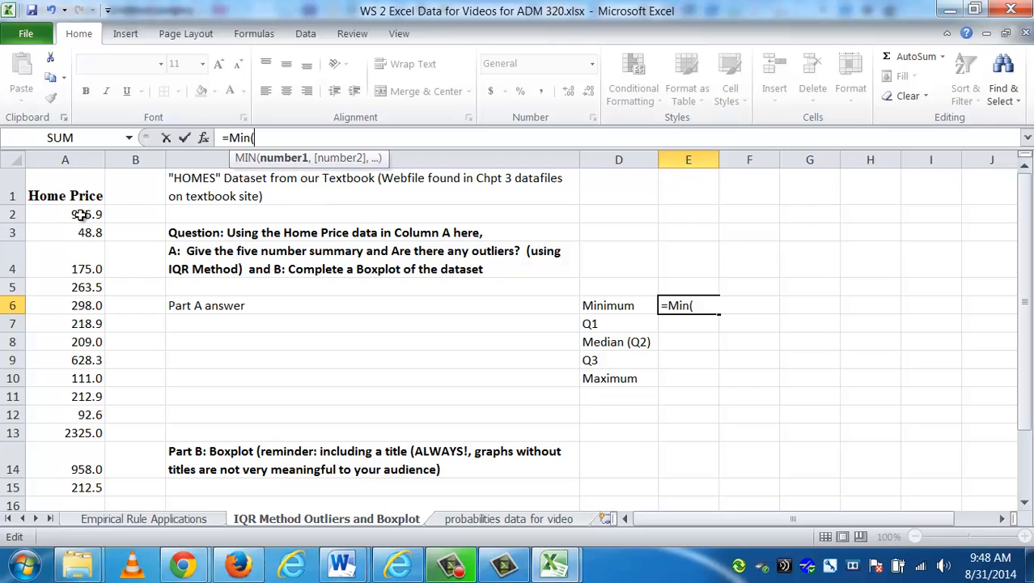
{"action": "left_click_drag", "start_coordinate": [65, 214], "coordinate": [65, 269]}
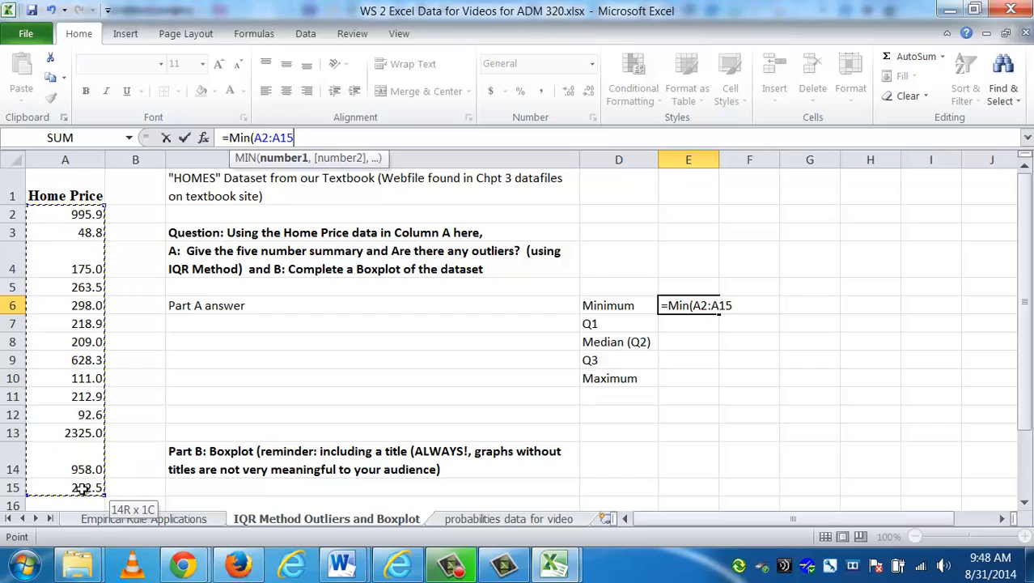
{"action": "scroll", "scroll_direction": "down", "scroll_amount": 3}
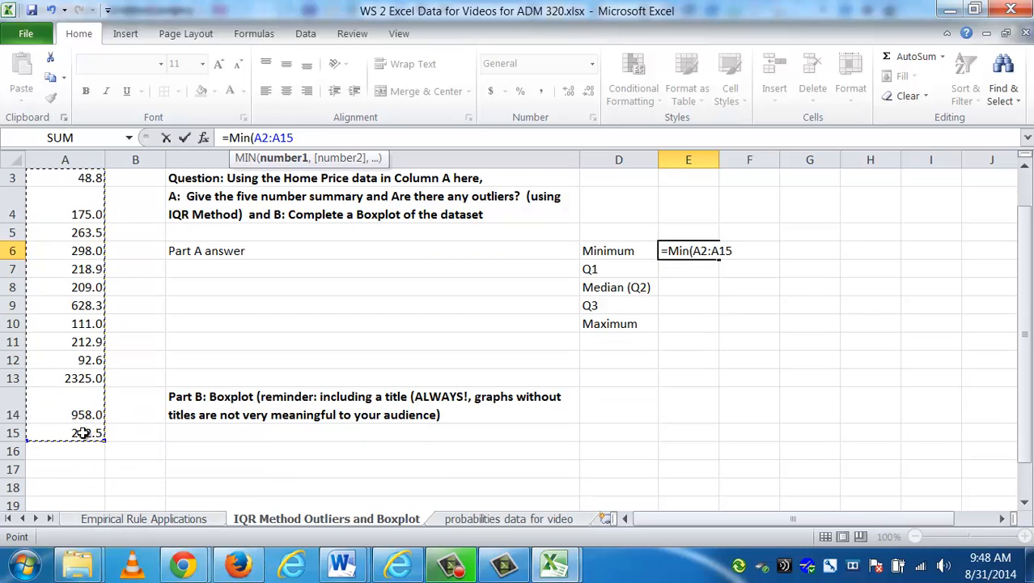
{"action": "scroll", "scroll_direction": "up", "scroll_amount": 3}
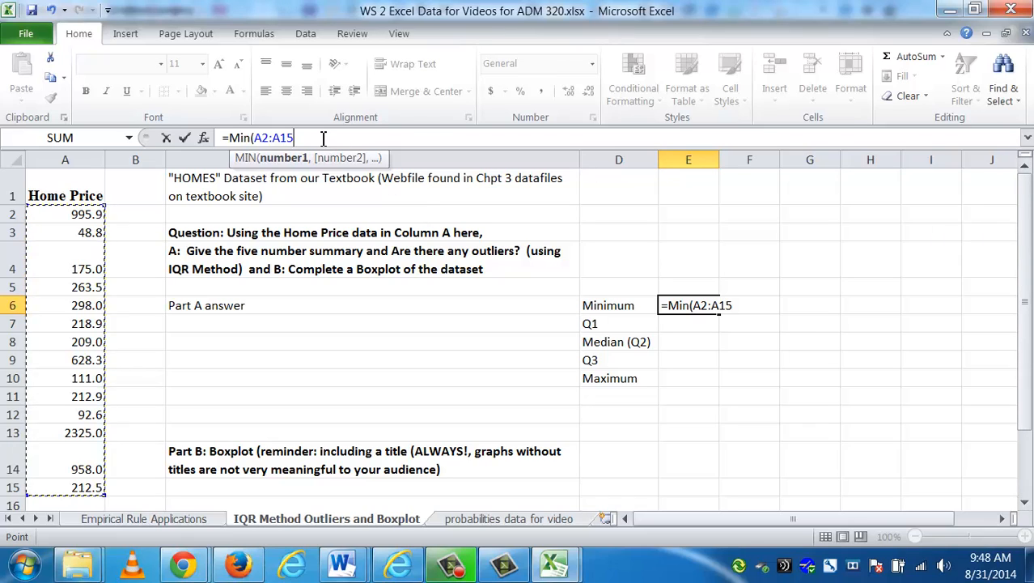
{"action": "type", "text": ")"}
{"action": "left_click", "coordinate": [688, 378]}
{"action": "type", "text": "="}
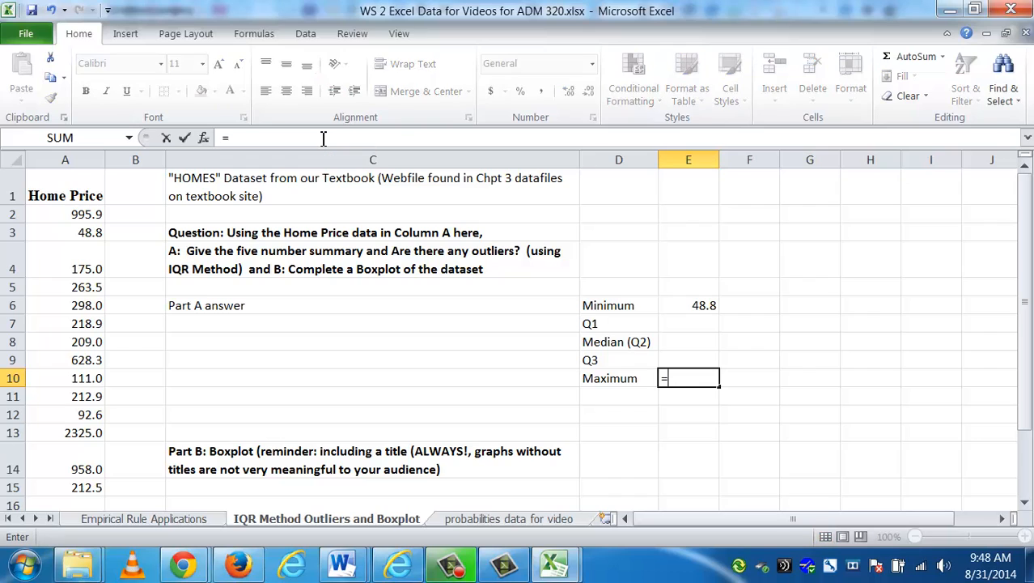
Enter =MAX(A2:A15) in E10 so the Maximum row shows 2325
{"action": "type", "text": "max("}
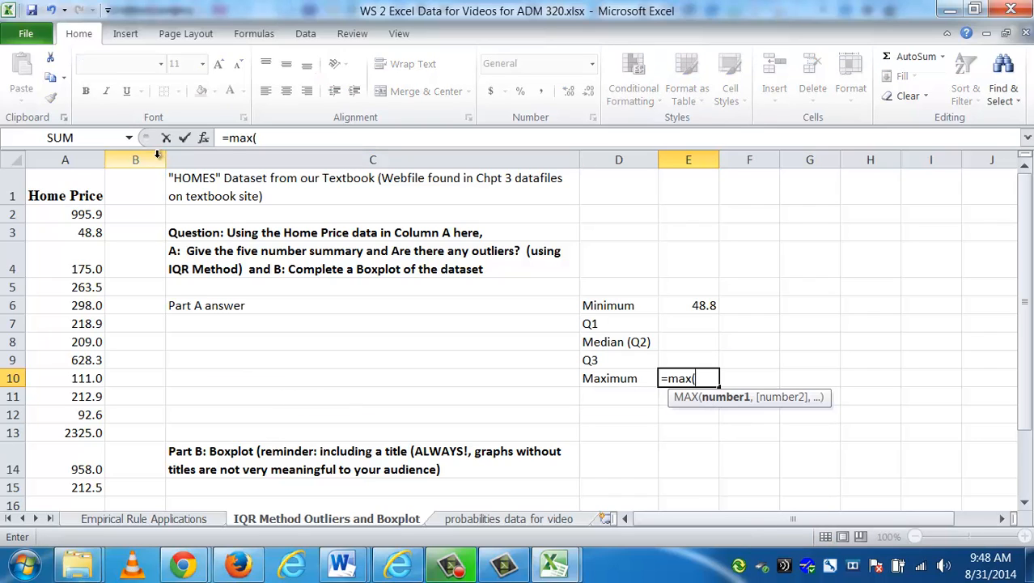
{"action": "left_click", "coordinate": [64, 214]}
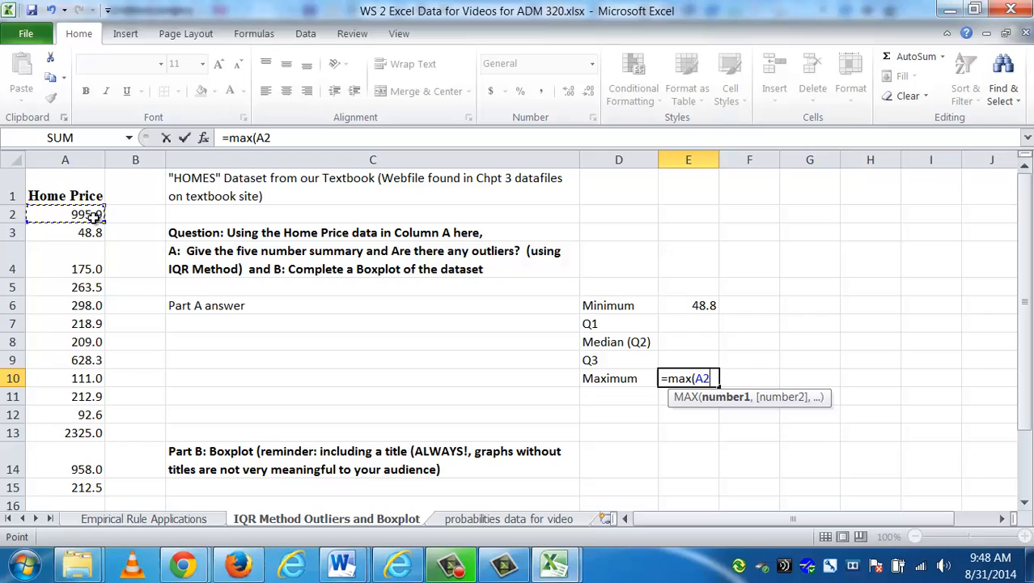
{"action": "left_click_drag", "start_coordinate": [65, 214], "coordinate": [64, 487]}
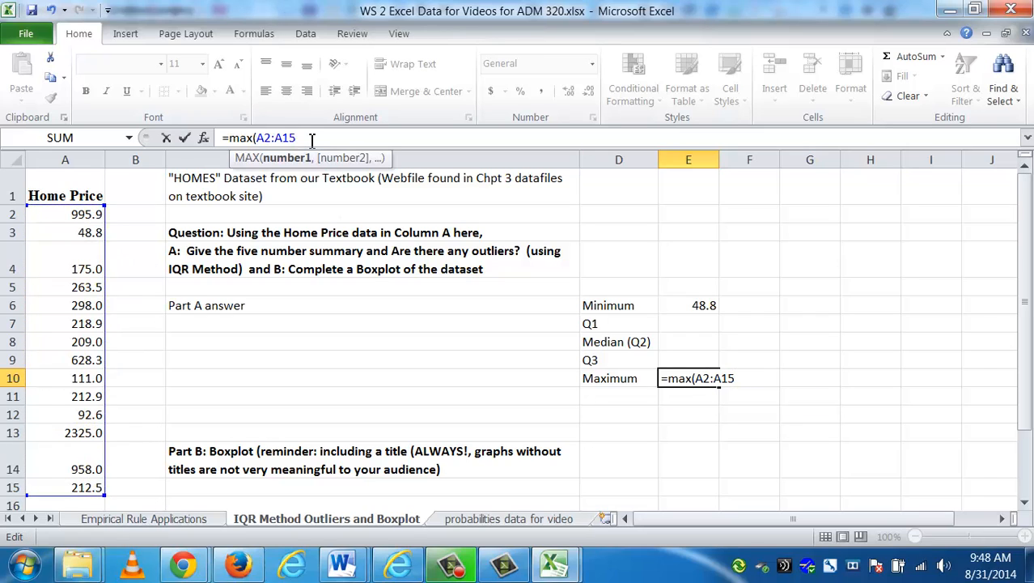
{"action": "type", "text": ")"}
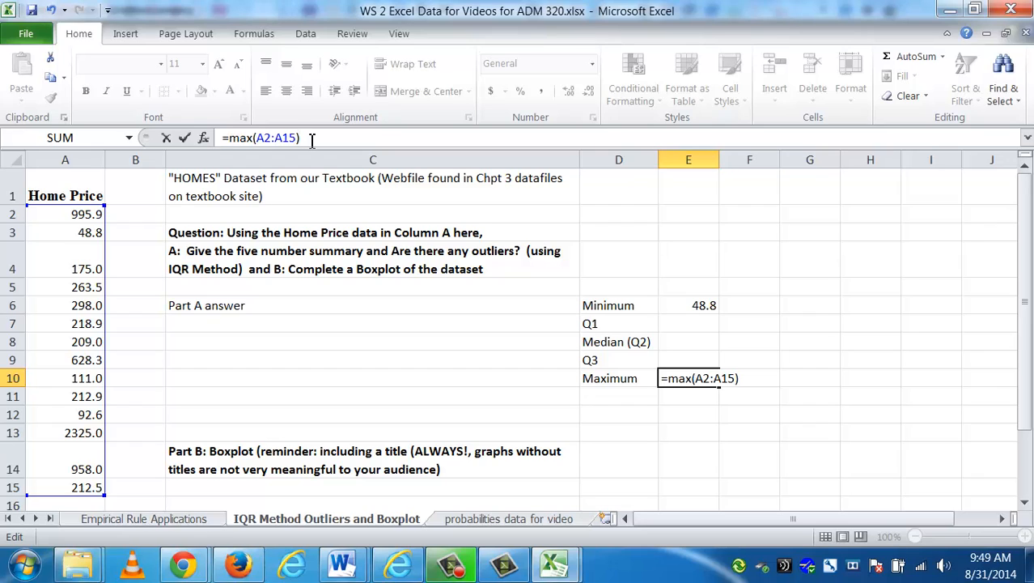
{"action": "mouse_move", "coordinate": [268, 138]}
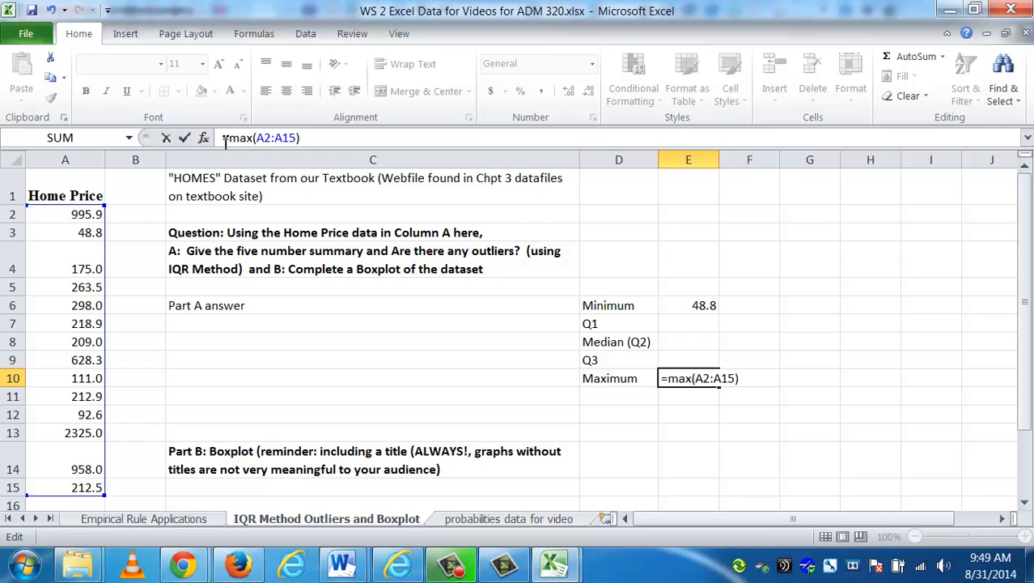
{"action": "key", "text": "Return"}
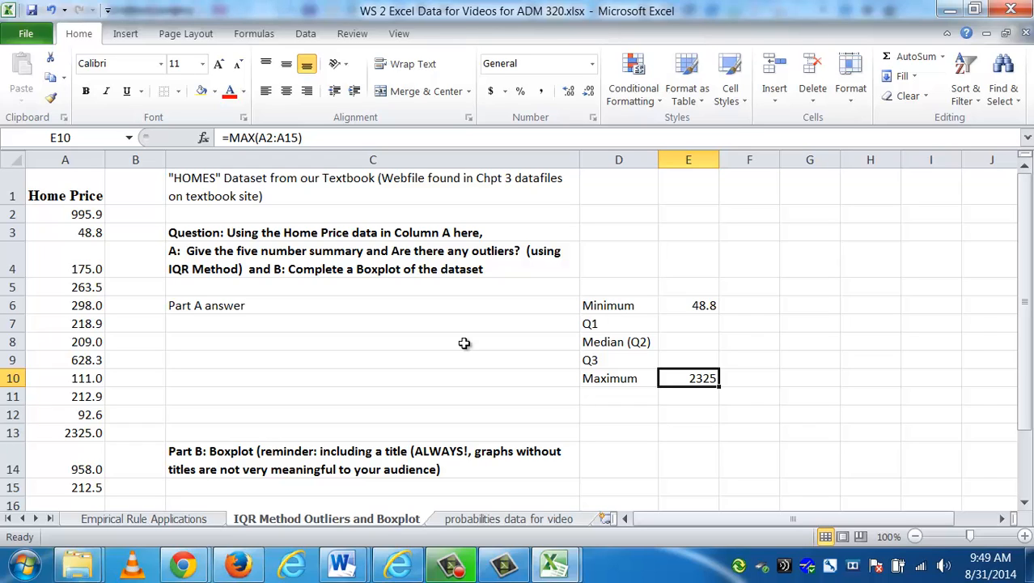
{"action": "mouse_move", "coordinate": [592, 373]}
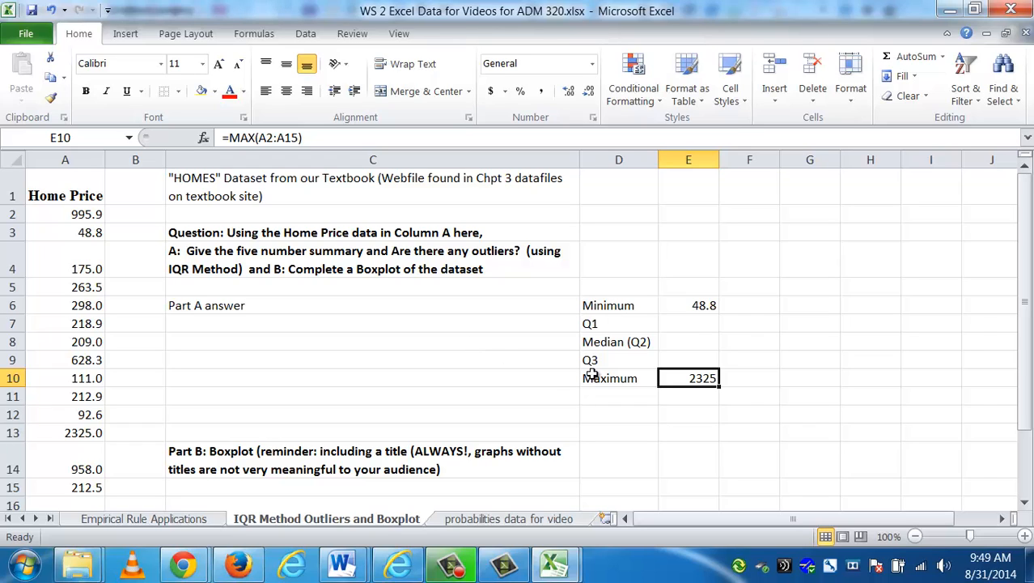
{"action": "left_click", "coordinate": [689, 323]}
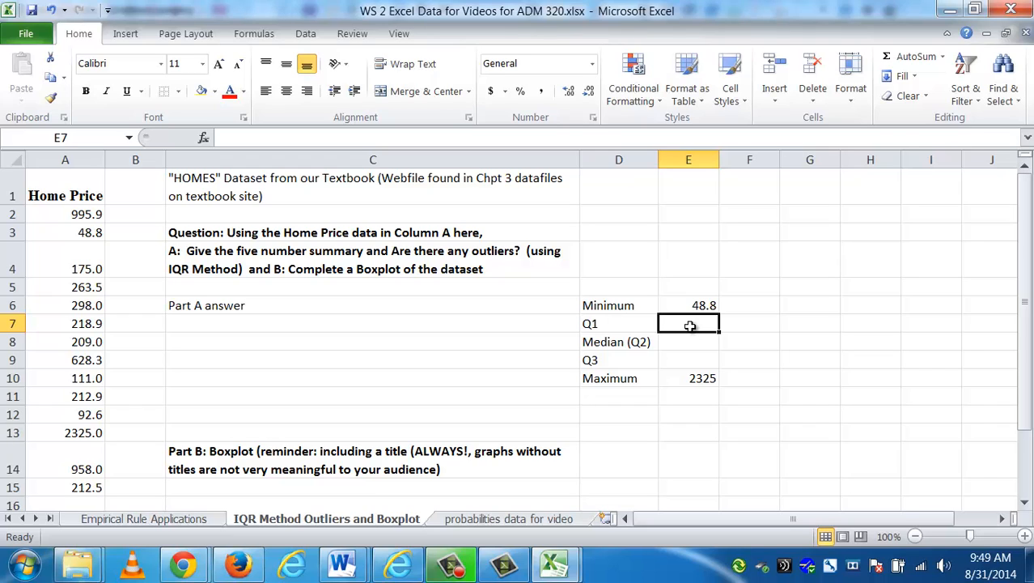
Enter =QUARTILE(A2:A15,1) in E7, returning 183.5
{"action": "type", "text": "="}
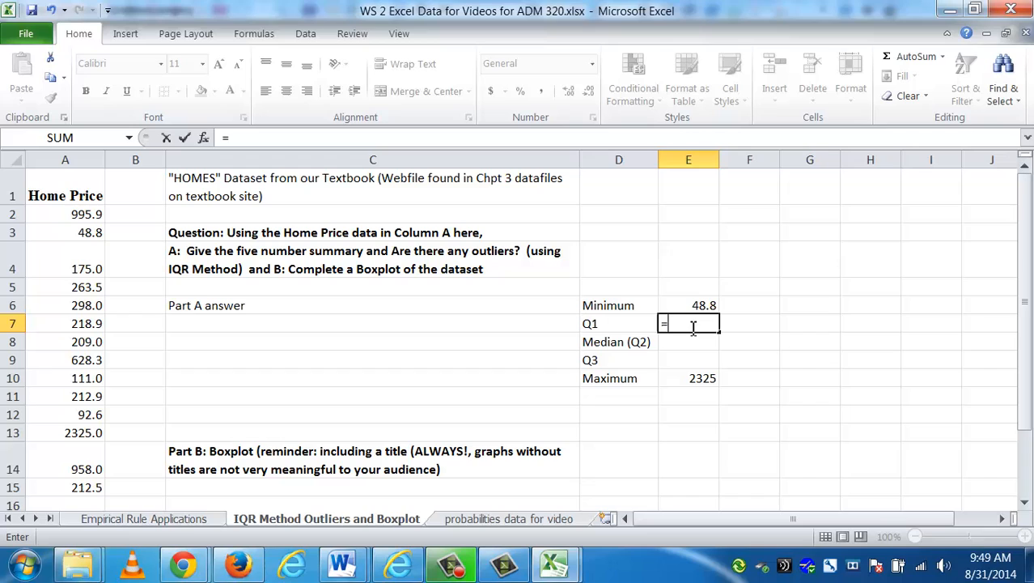
{"action": "type", "text": "qua"}
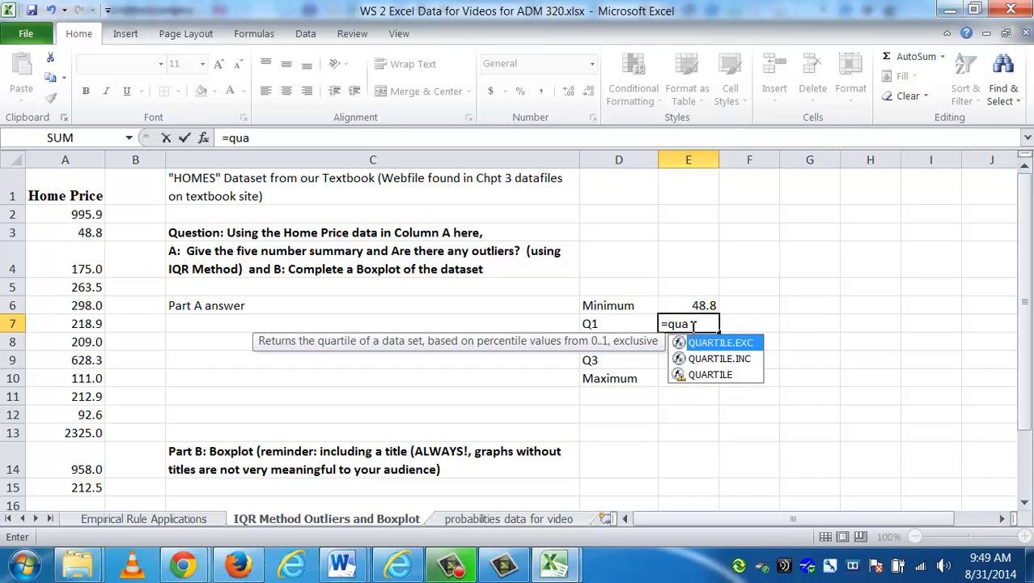
{"action": "type", "text": "rtile"}
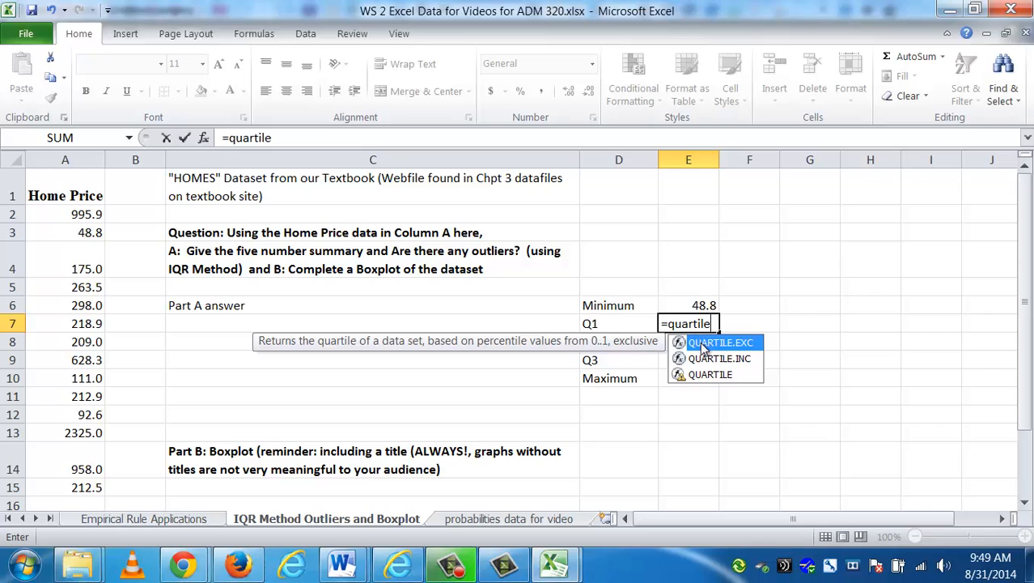
{"action": "mouse_move", "coordinate": [704, 359]}
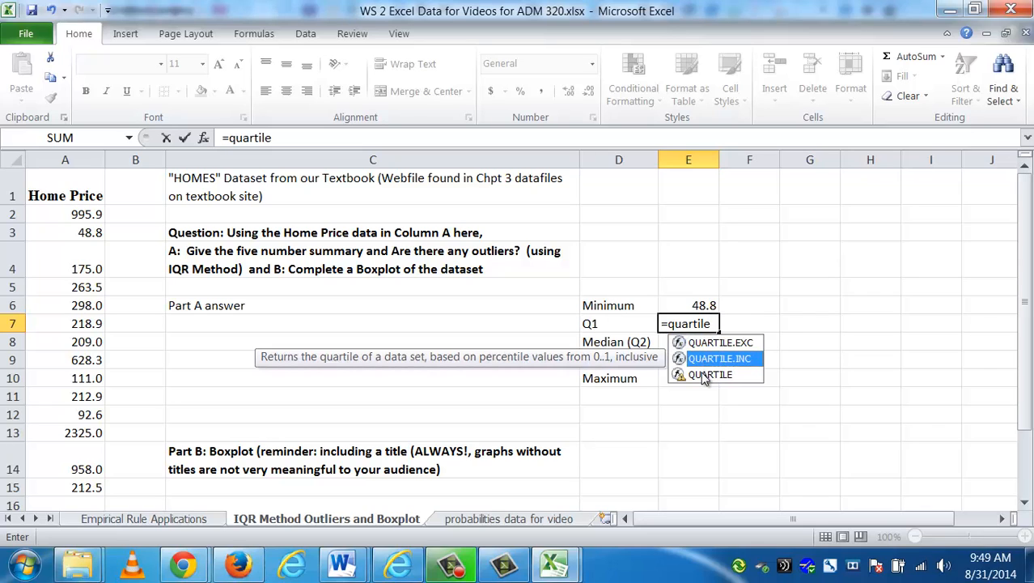
{"action": "mouse_move", "coordinate": [710, 374]}
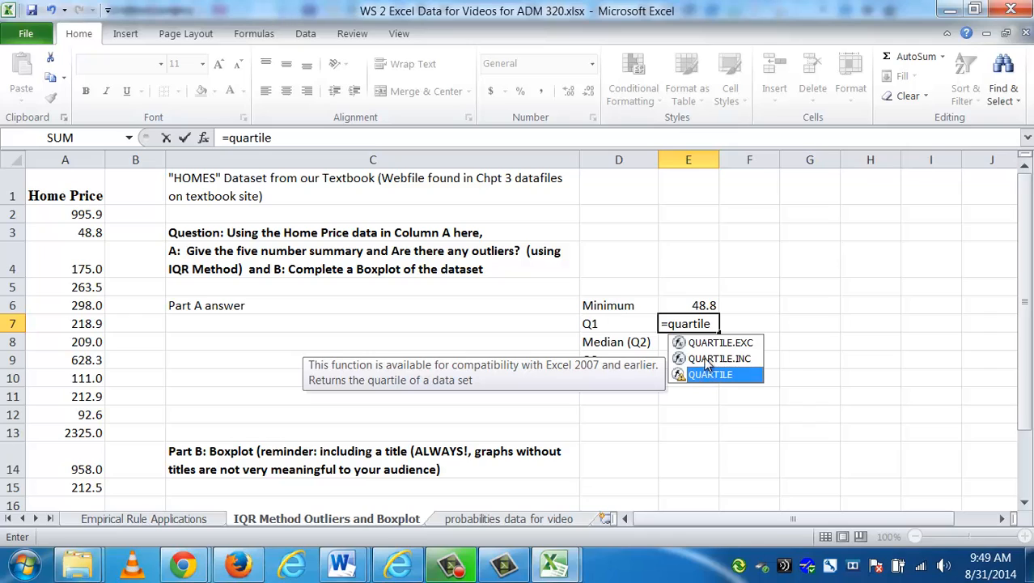
{"action": "mouse_move", "coordinate": [718, 358]}
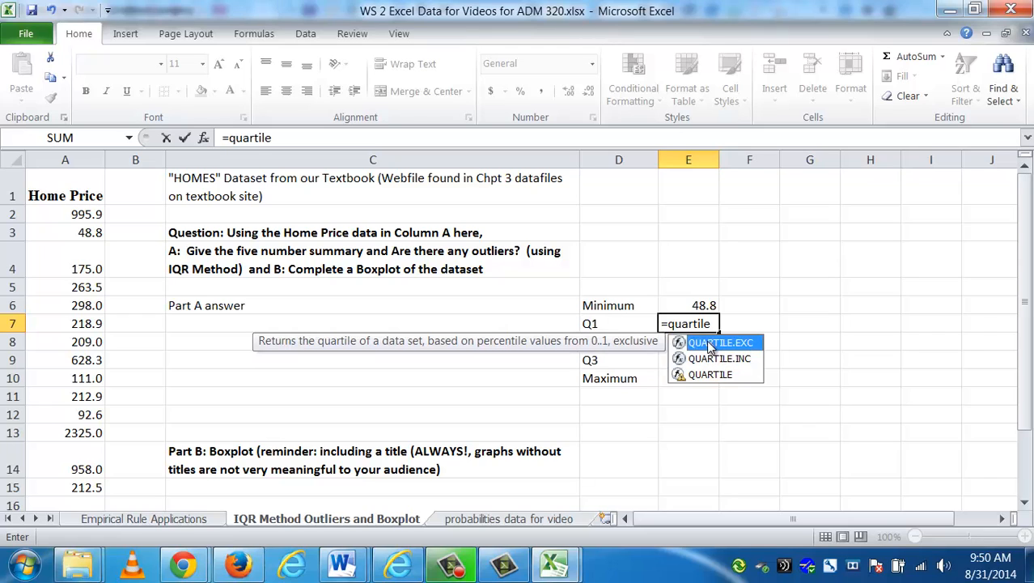
{"action": "mouse_move", "coordinate": [718, 358]}
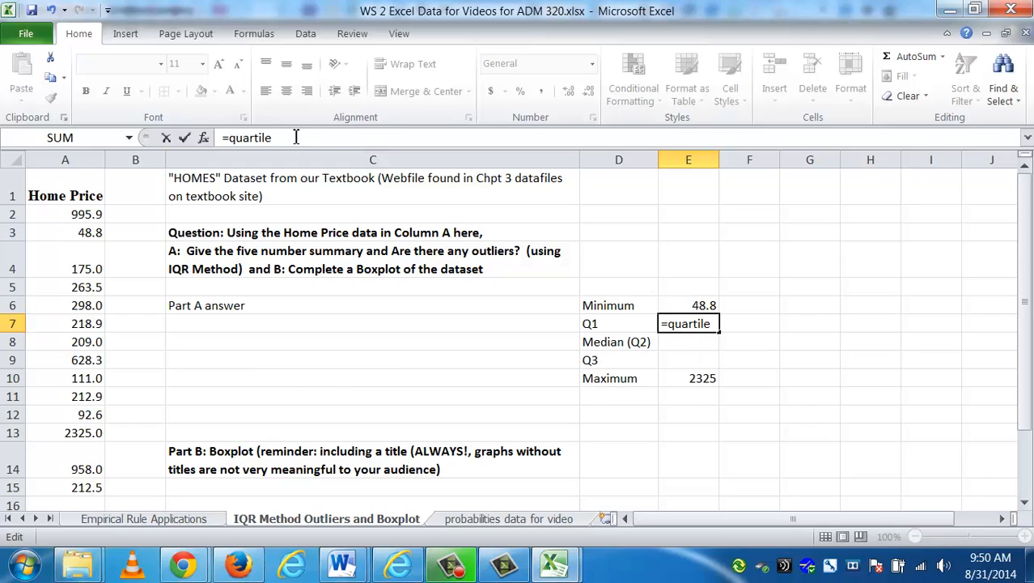
{"action": "type", "text": "(A2:A15,"}
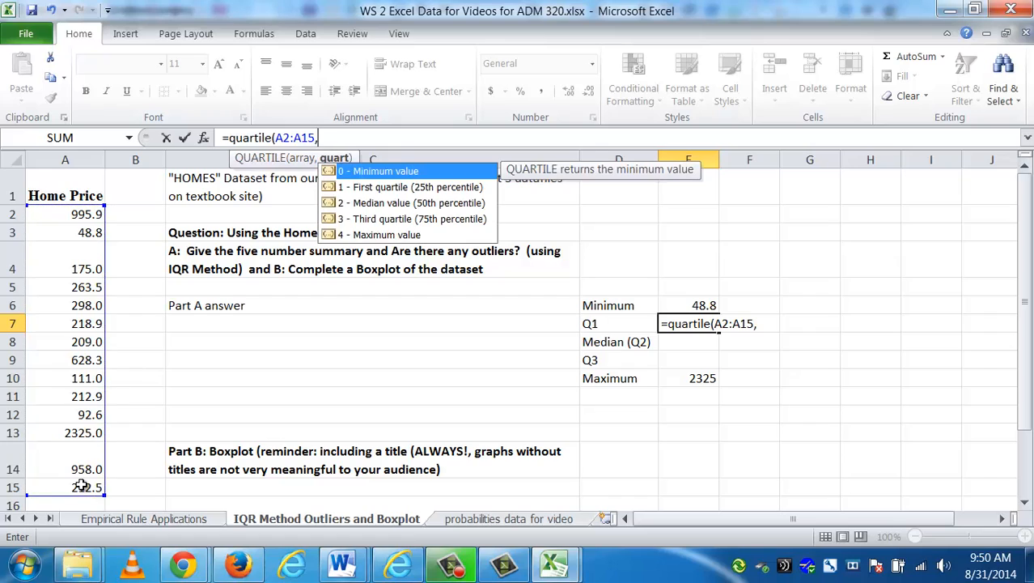
{"action": "type", "text": "1"}
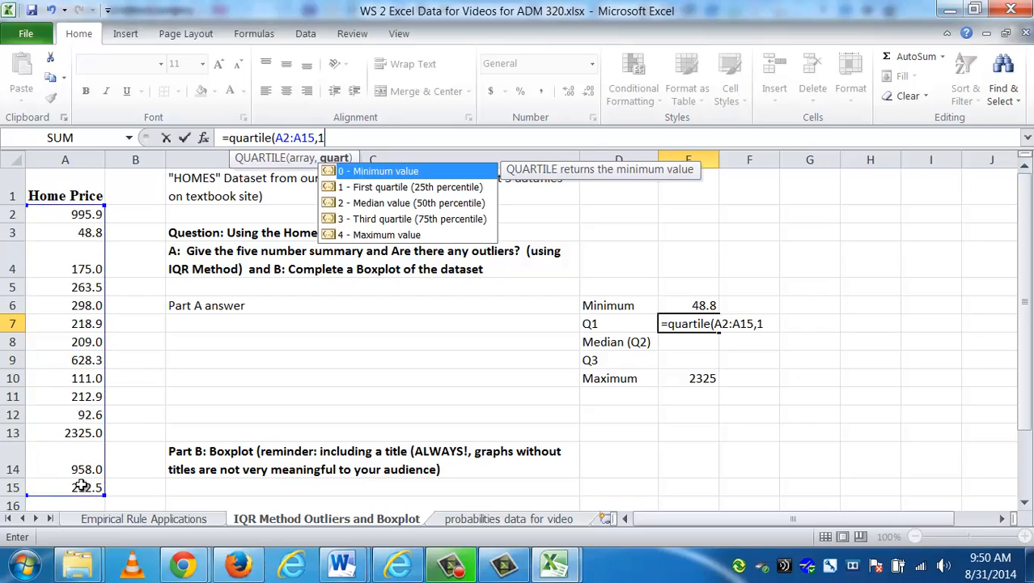
{"action": "mouse_move", "coordinate": [329, 400]}
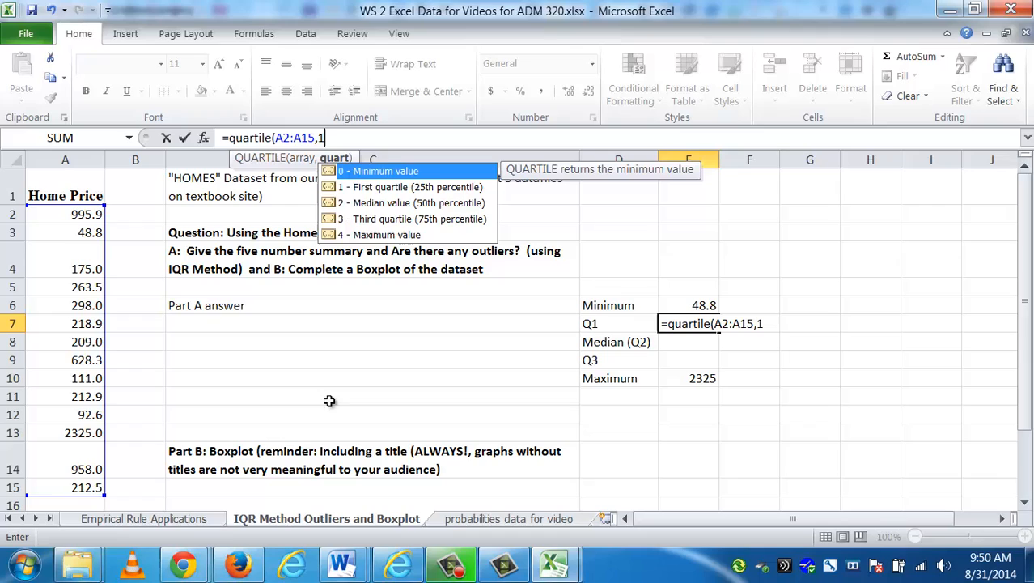
{"action": "mouse_move", "coordinate": [373, 181]}
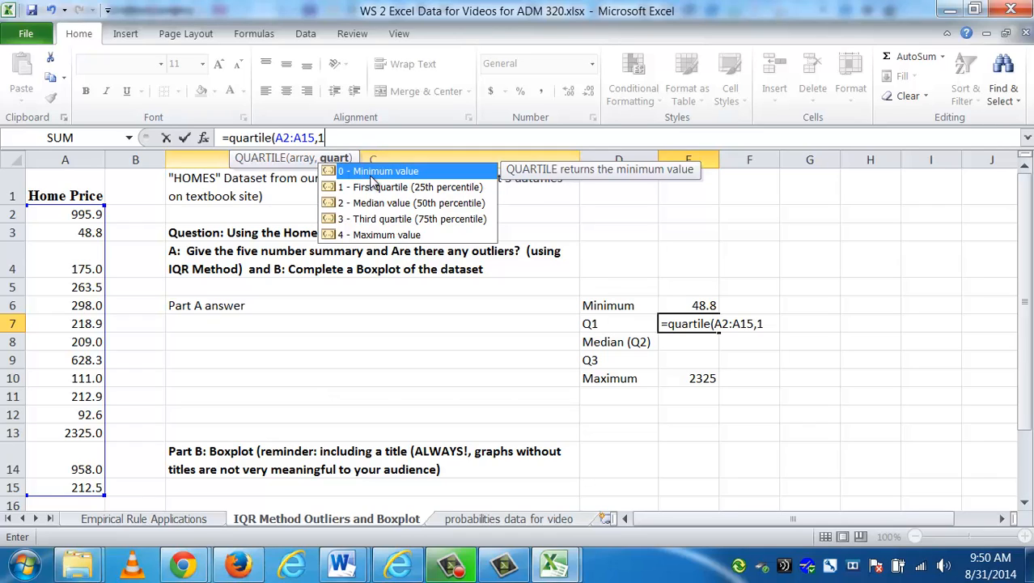
{"action": "mouse_move", "coordinate": [708, 309]}
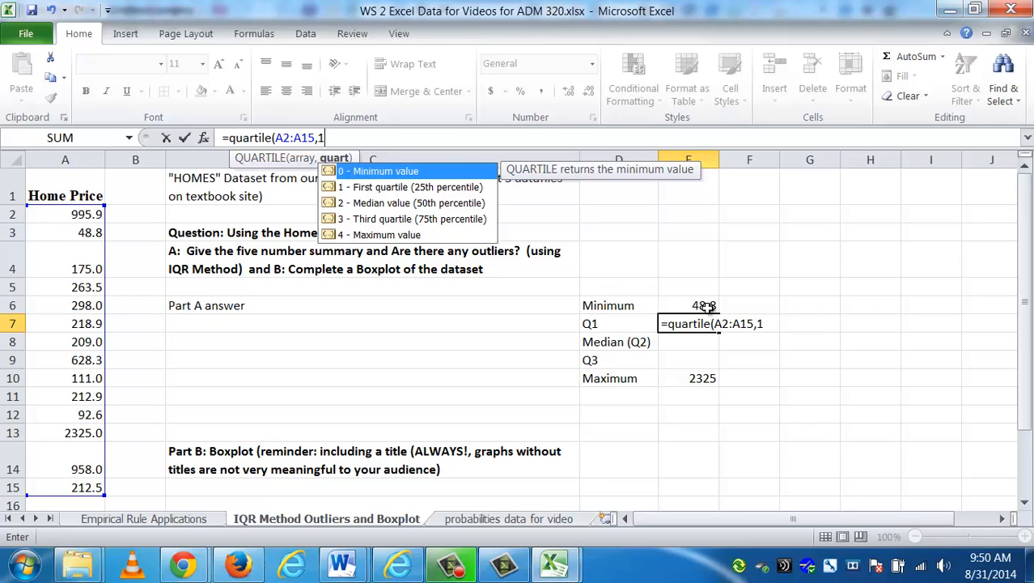
{"action": "mouse_move", "coordinate": [572, 256]}
{"action": "type", "text": ")"}
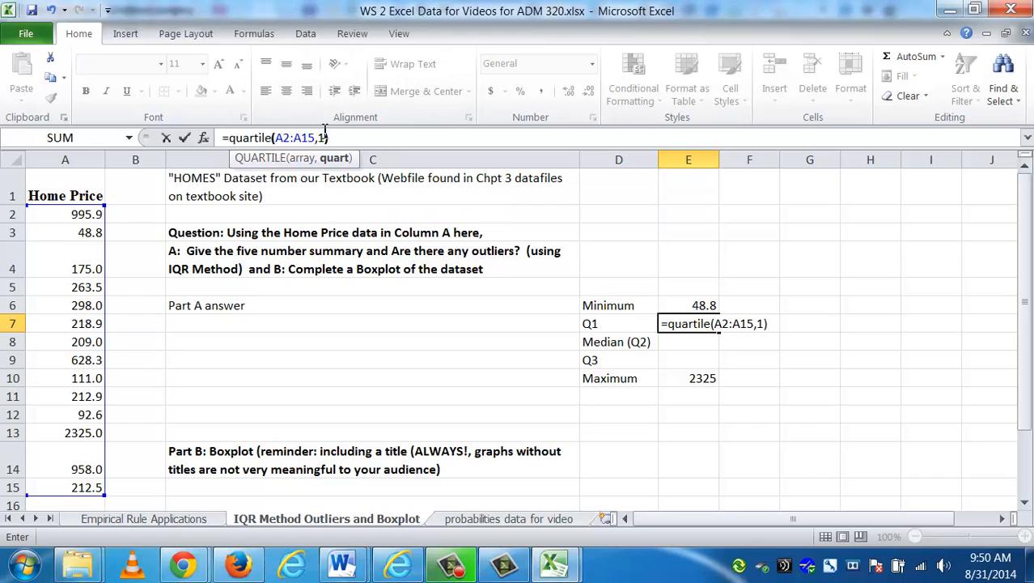
{"action": "key", "text": "Return"}
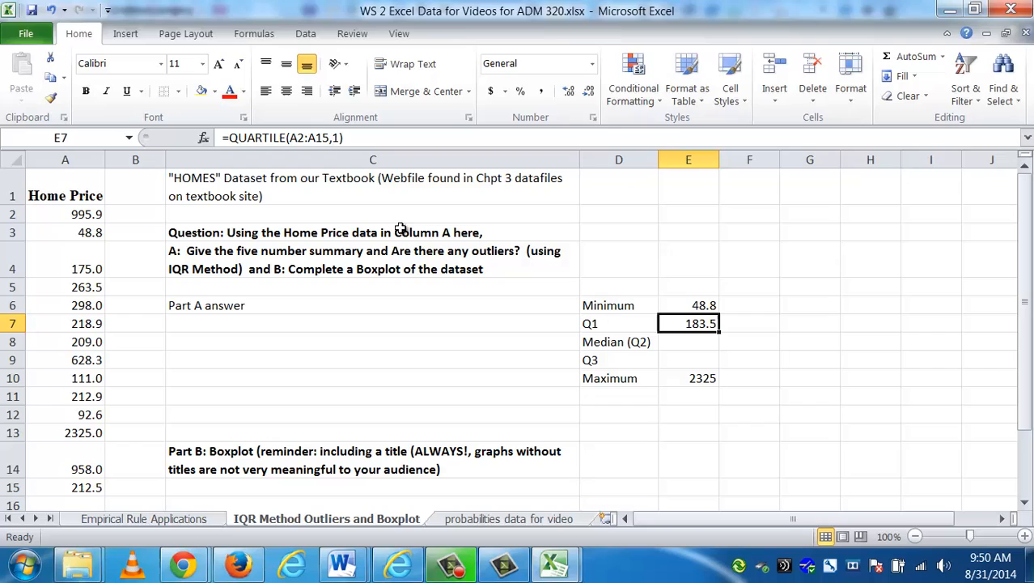
{"action": "mouse_move", "coordinate": [477, 324]}
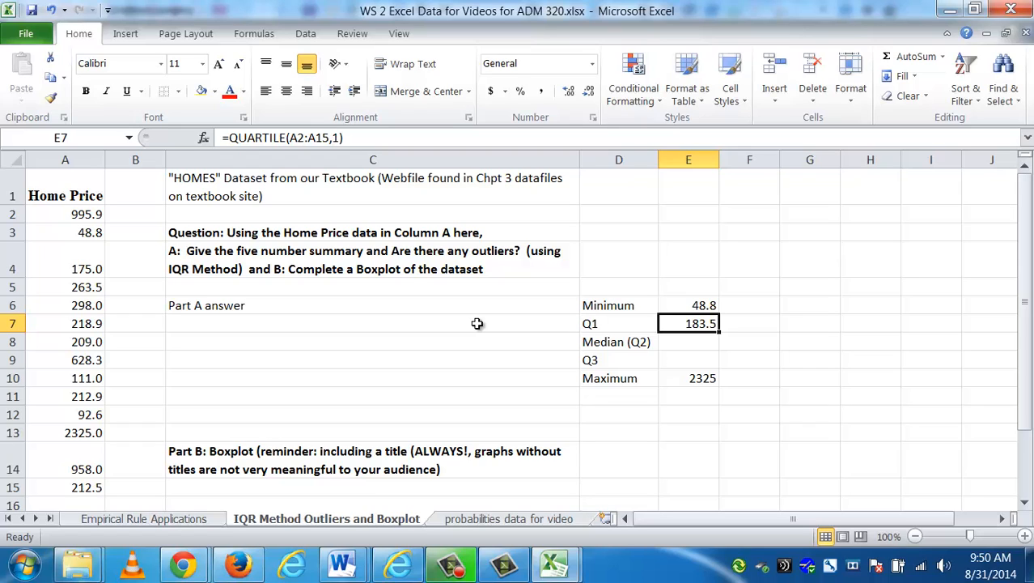
{"action": "mouse_move", "coordinate": [300, 136]}
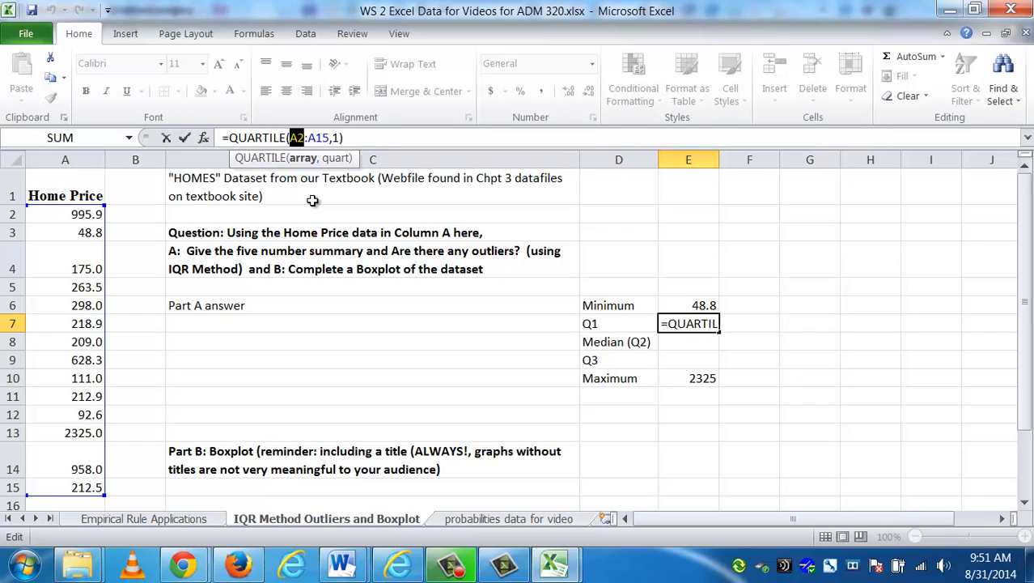
{"action": "mouse_move", "coordinate": [305, 176]}
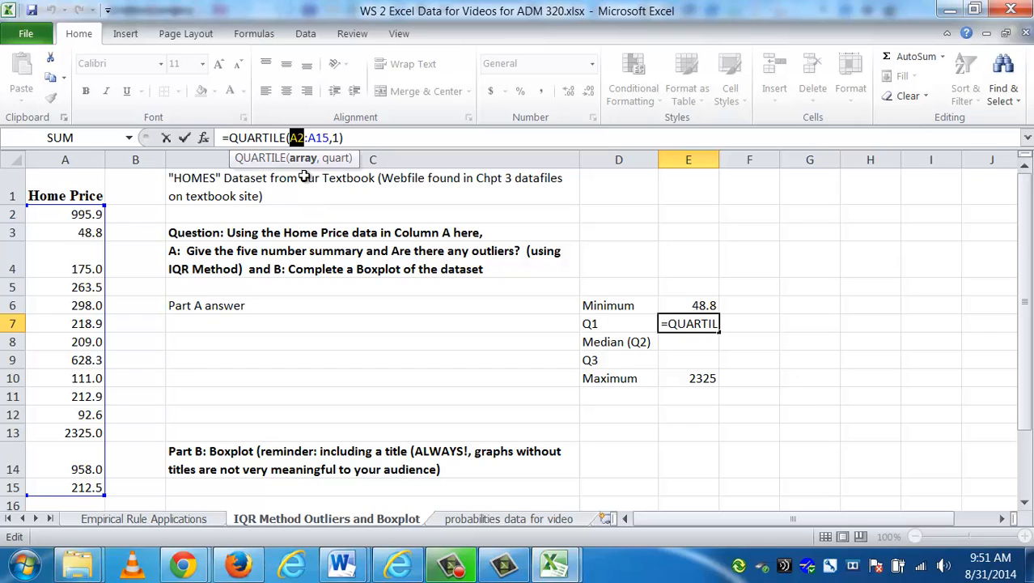
Change the Q1 formula's range to the absolute reference $A$2:$A$15
{"action": "key", "text": "F4"}
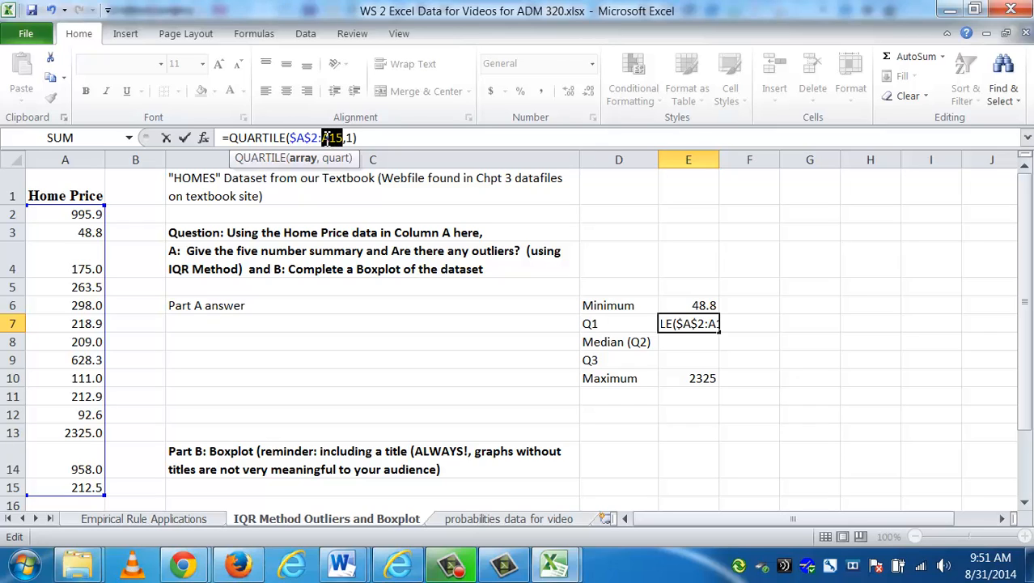
{"action": "key", "text": "f4"}
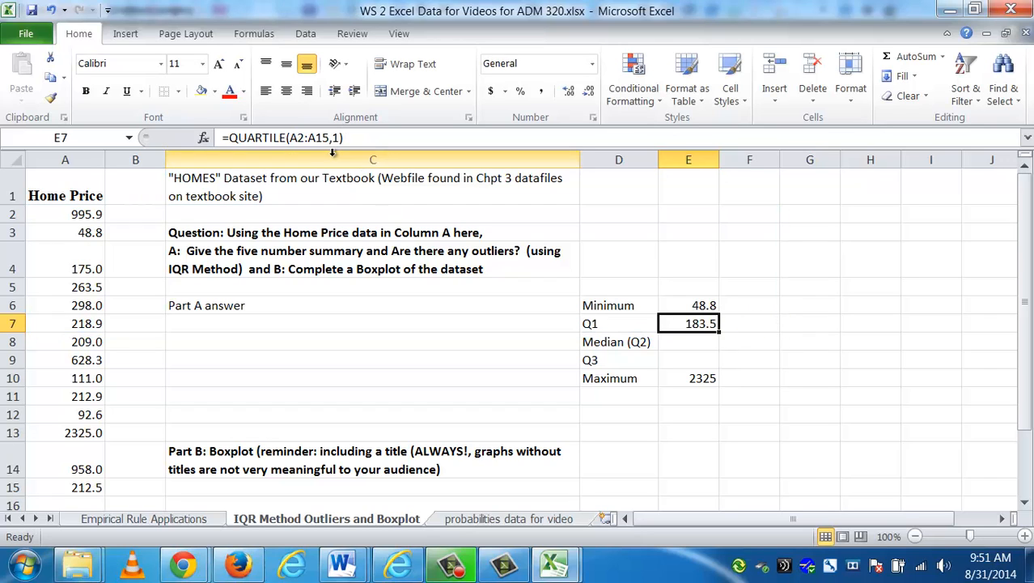
{"action": "double_click", "coordinate": [688, 322]}
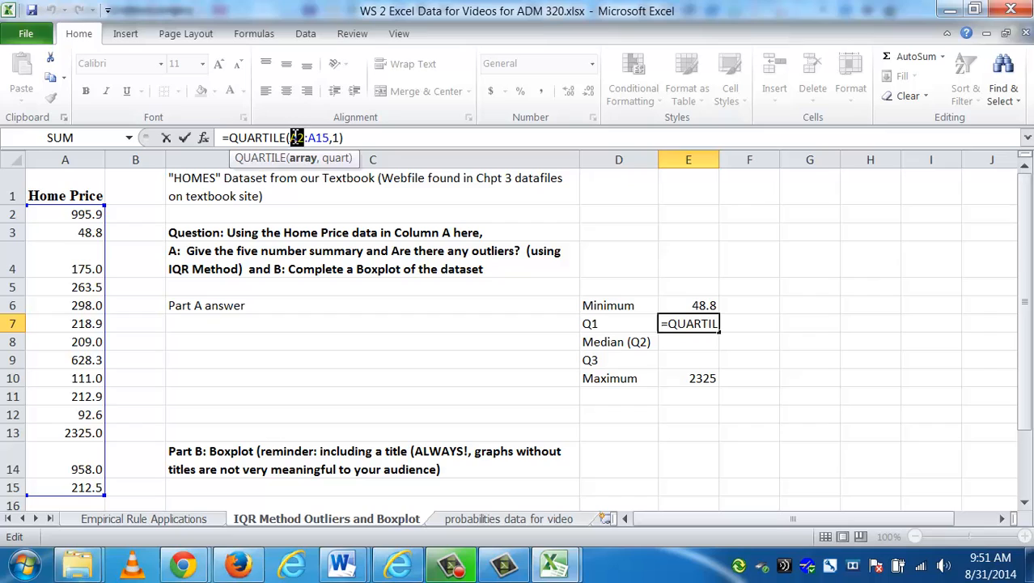
{"action": "key", "text": "f4"}
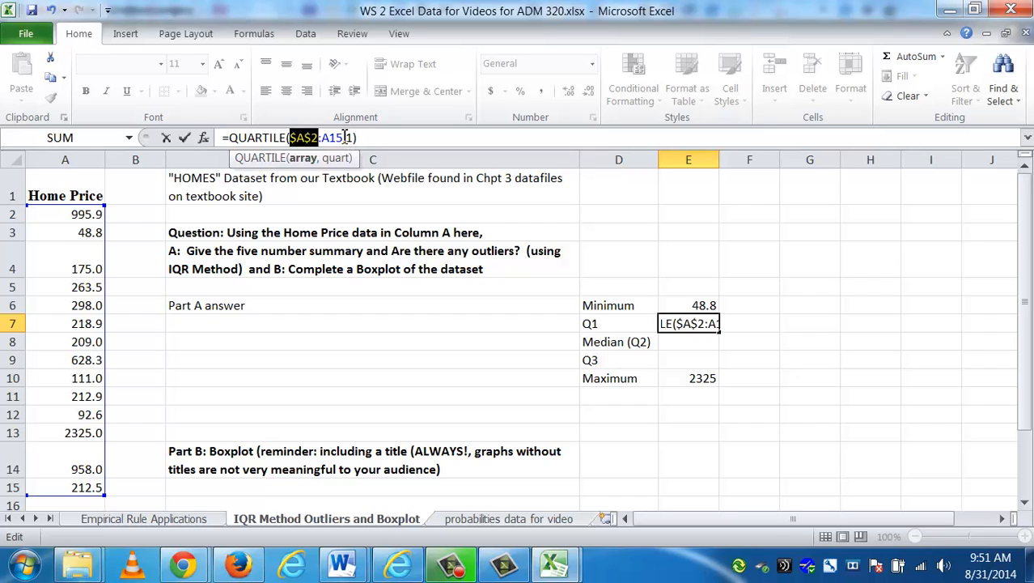
{"action": "key", "text": "Return"}
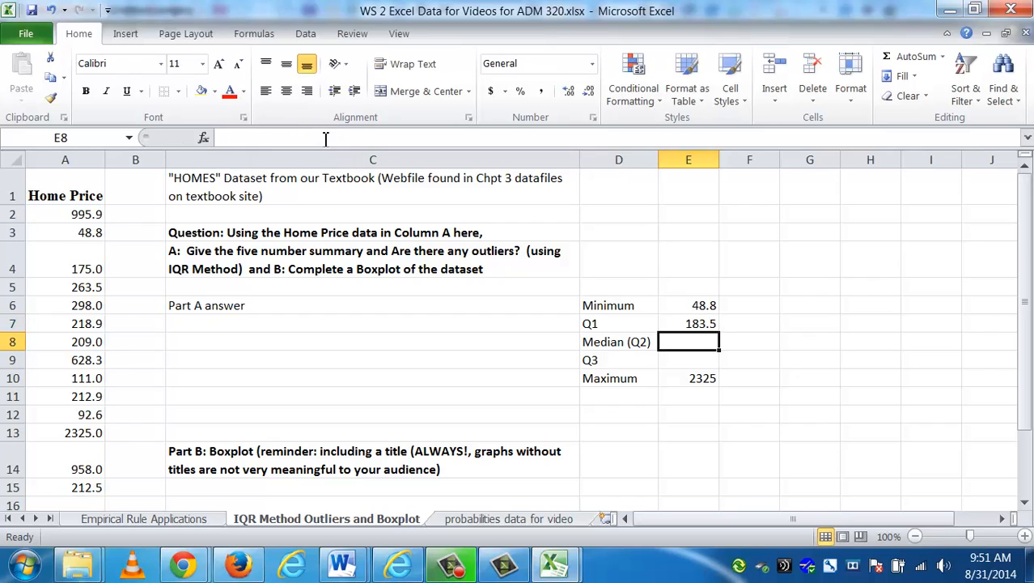
Copy the Q1 formula down, setting the quart argument to 2 for Median and 3 for Q3
{"action": "left_click", "coordinate": [688, 323]}
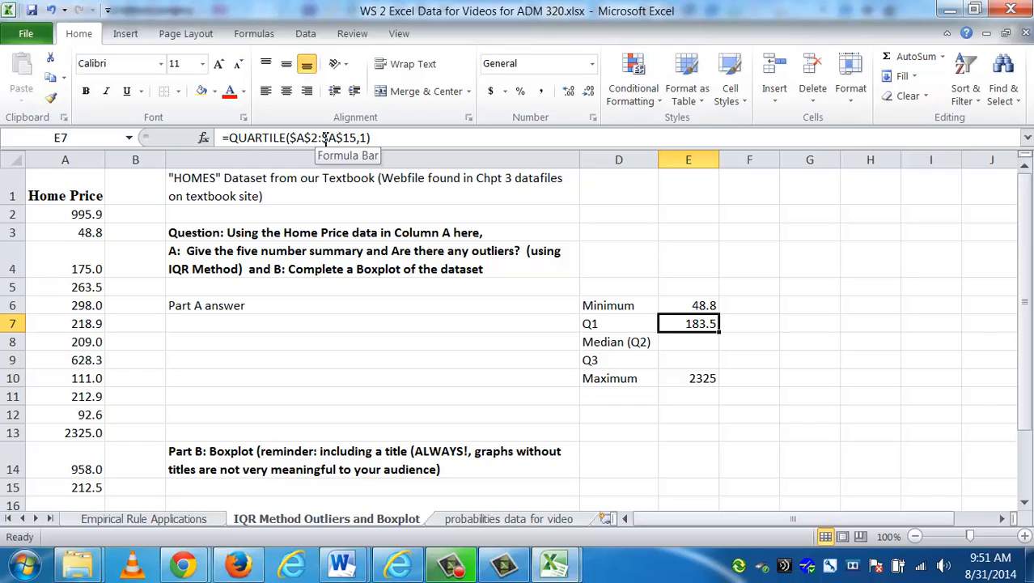
{"action": "mouse_move", "coordinate": [721, 334]}
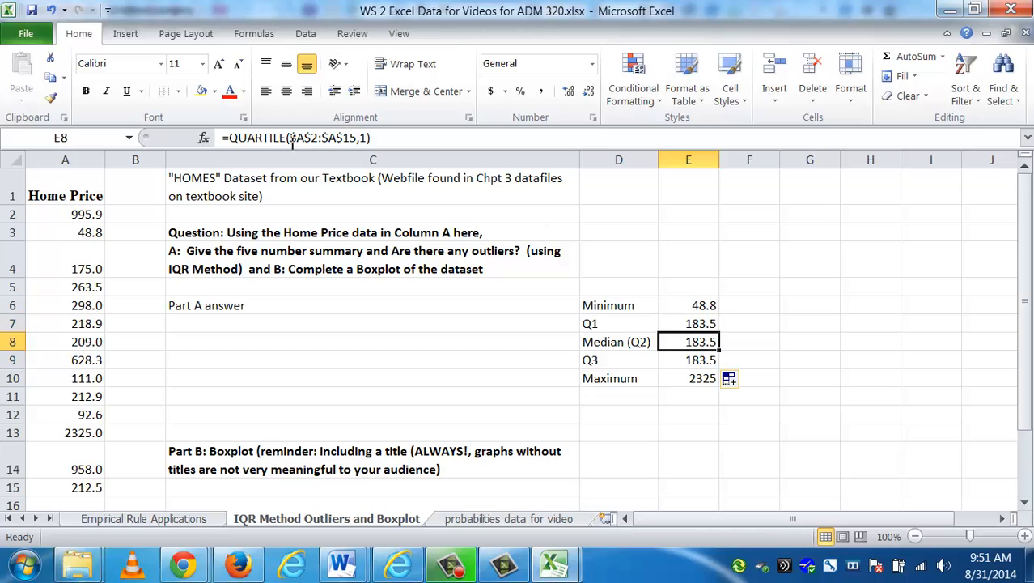
{"action": "mouse_move", "coordinate": [368, 138]}
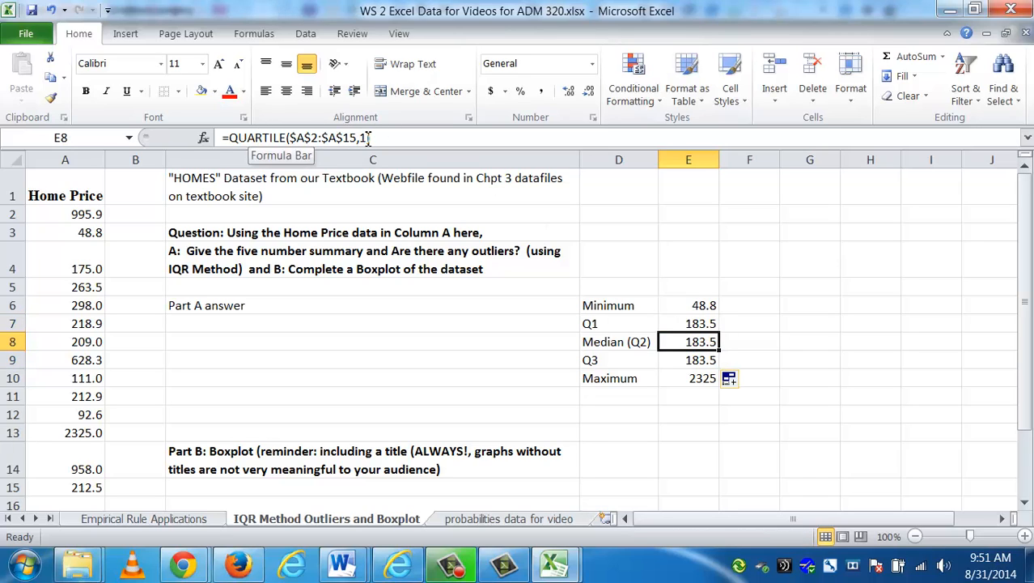
{"action": "type", "text": ","}
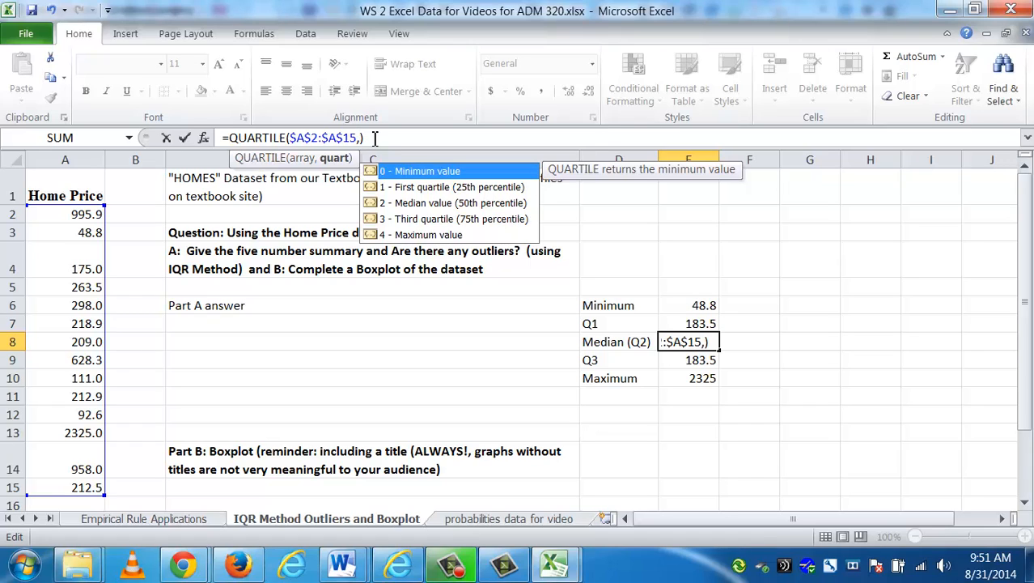
{"action": "type", "text": "215.9"}
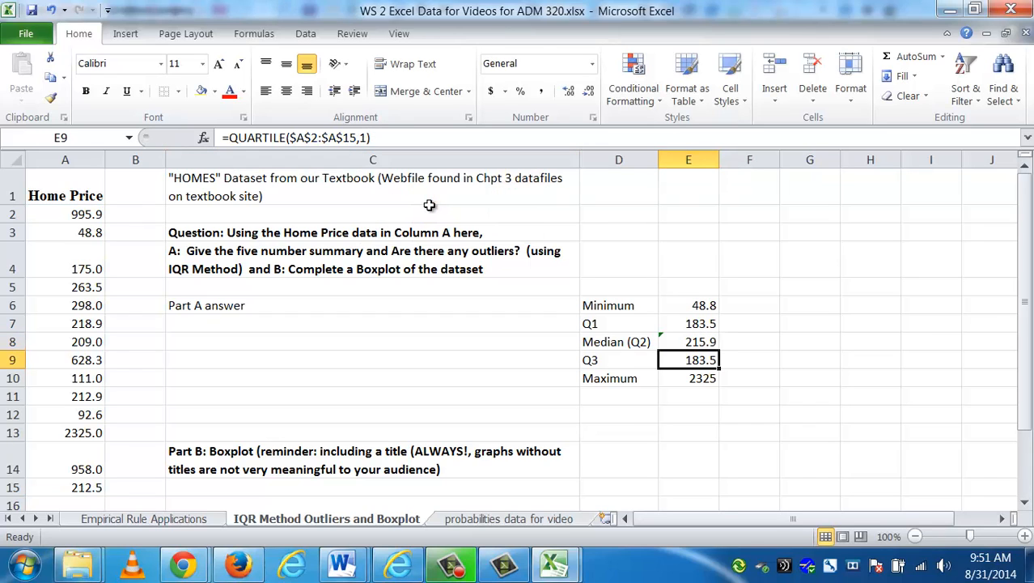
{"action": "double_click", "coordinate": [688, 359]}
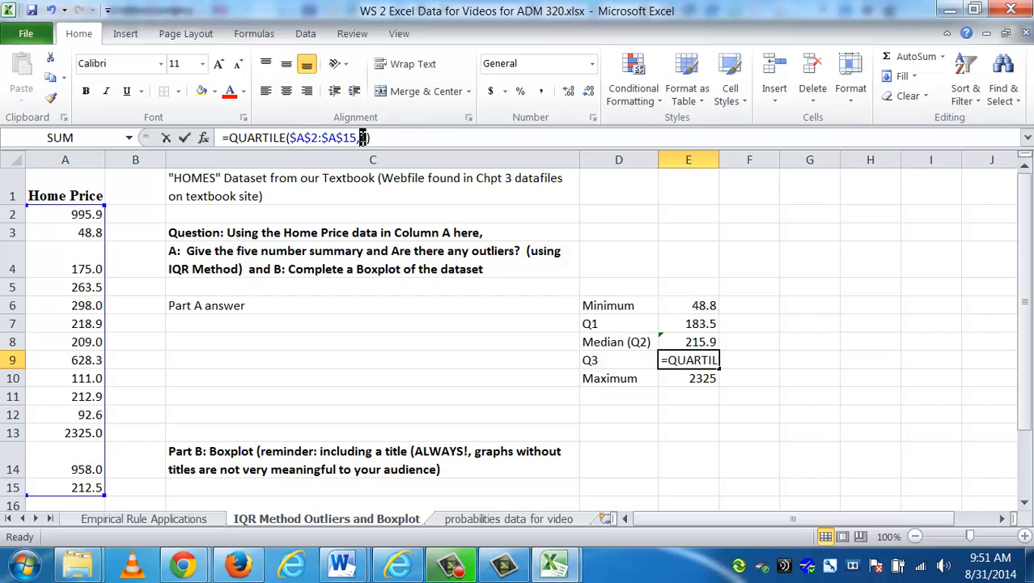
{"action": "type", "text": ","}
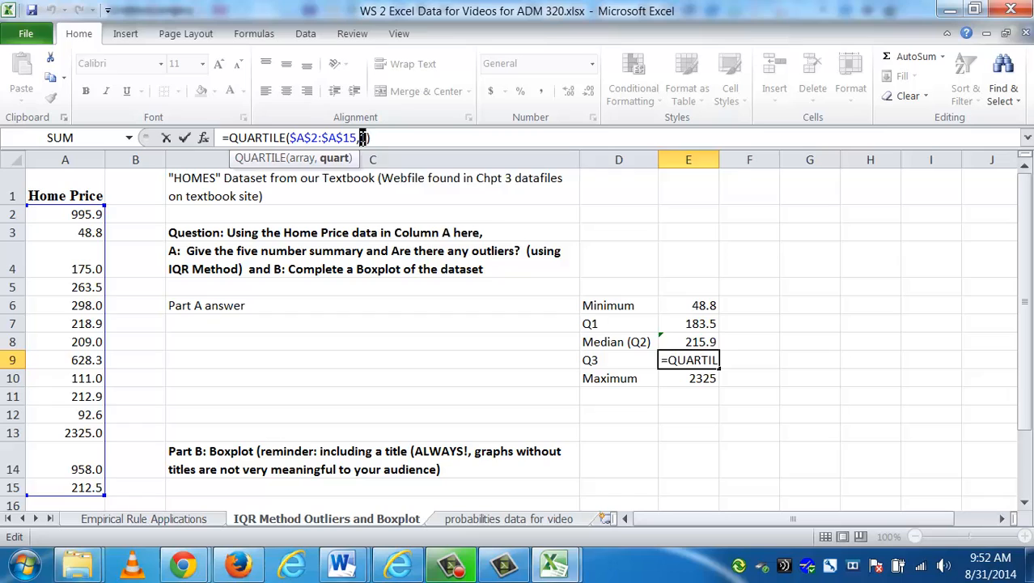
{"action": "key", "text": "Return"}
{"action": "type", "text": "Five"}
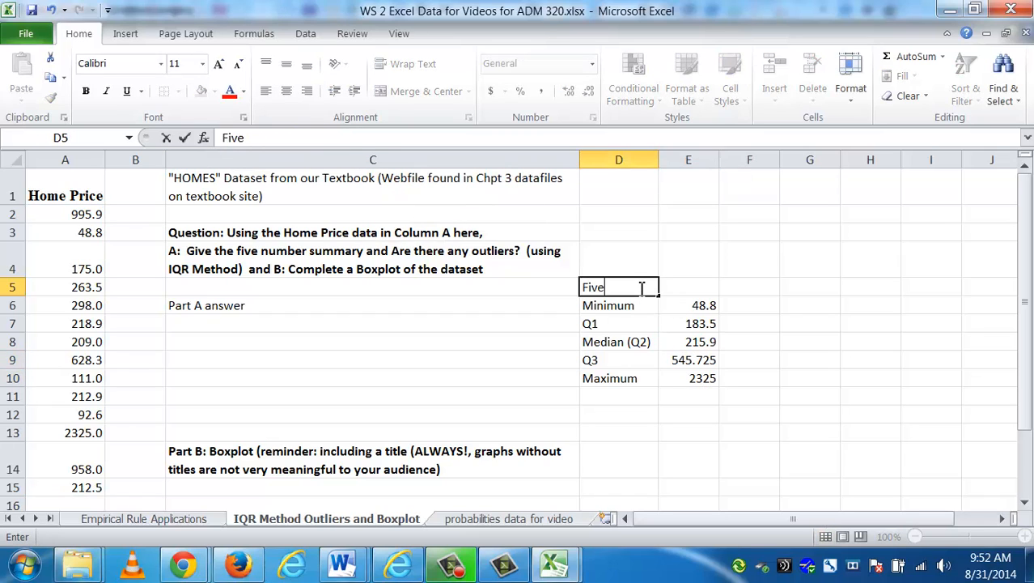
Add the 'Five Number summary' heading above Minimum and check the Q1 formula
{"action": "type", "text": "Number summa"}
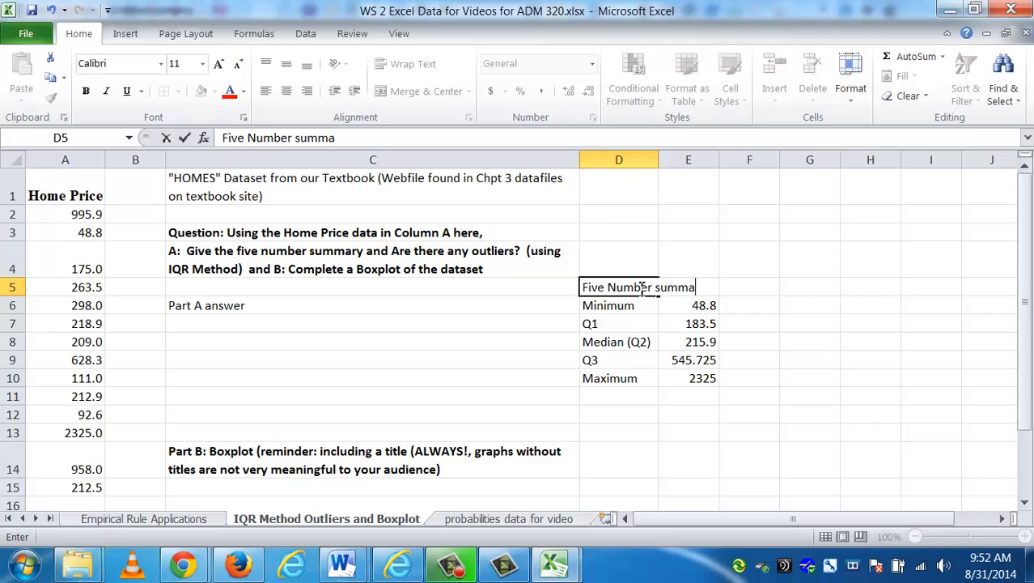
{"action": "left_click", "coordinate": [688, 305]}
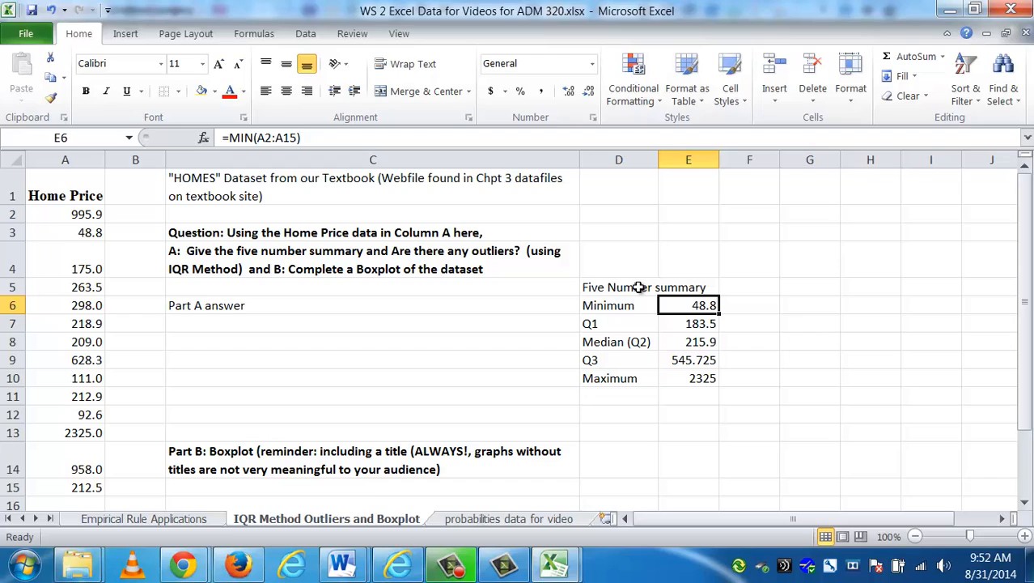
{"action": "mouse_move", "coordinate": [691, 301]}
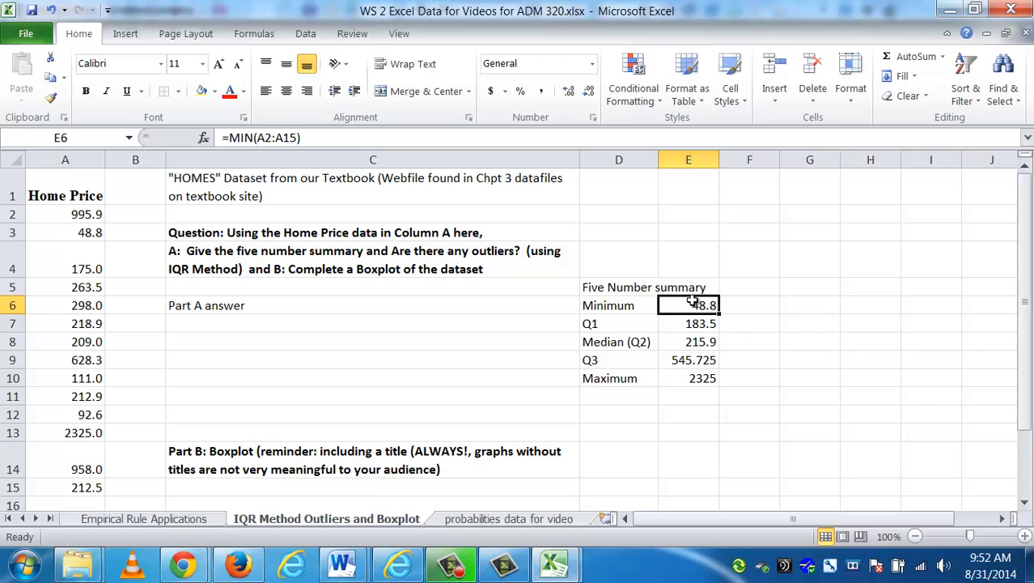
{"action": "mouse_move", "coordinate": [305, 138]}
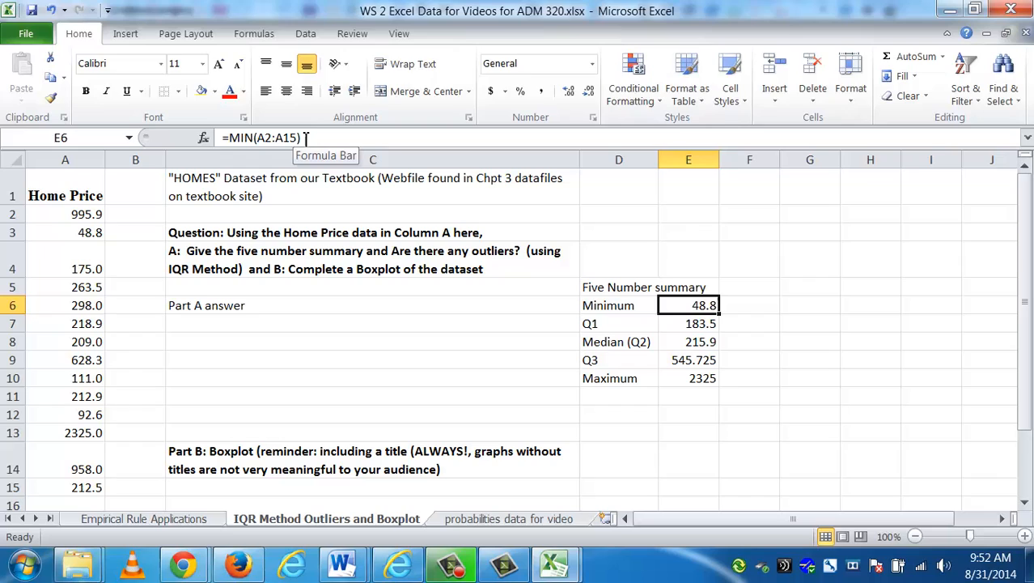
{"action": "left_click", "coordinate": [689, 322]}
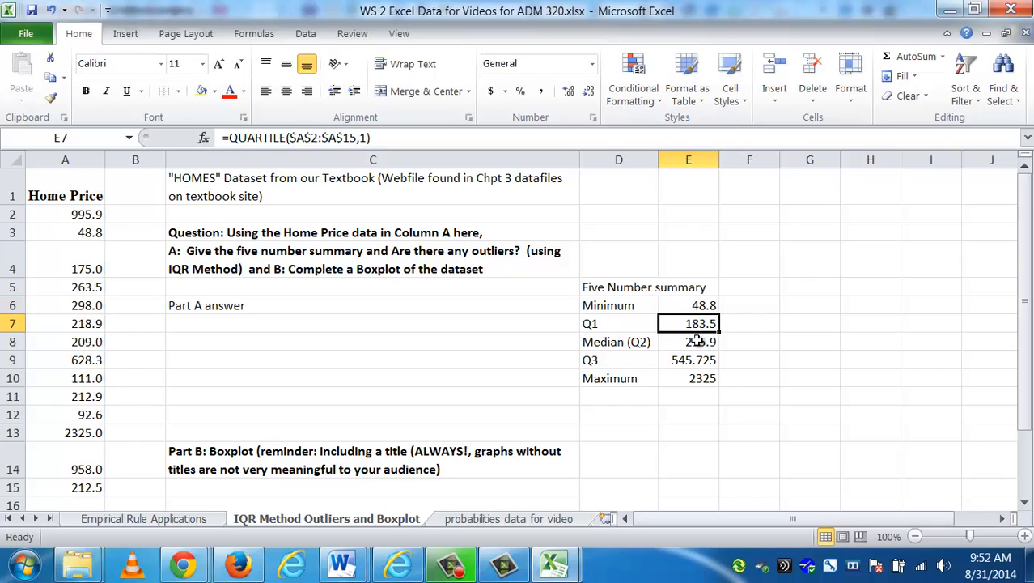
{"action": "left_click", "coordinate": [749, 305]}
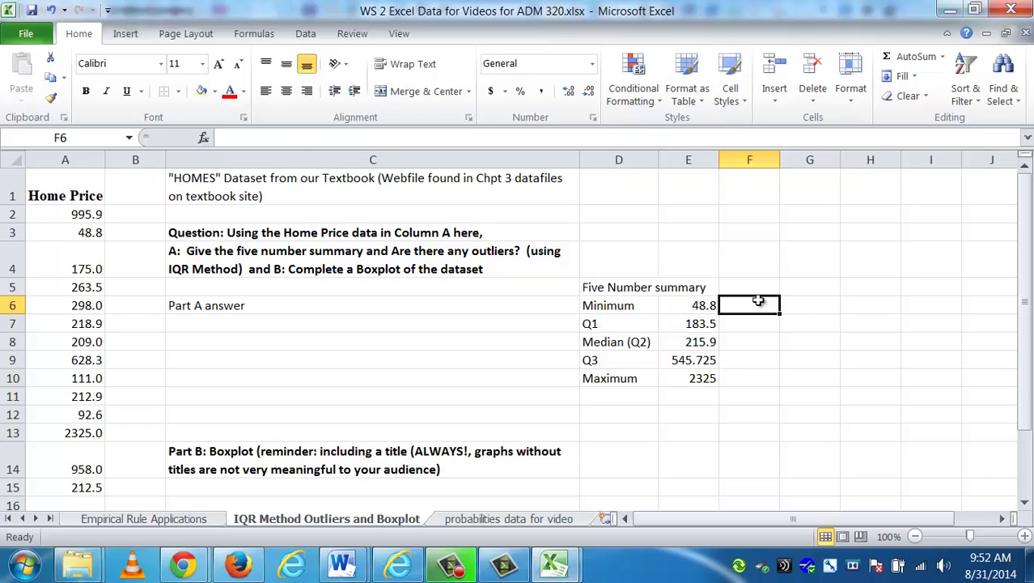
Review the Minimum, Q1, Q3 and Maximum formulas in E6, E7, E9 and E10
{"action": "left_click", "coordinate": [687, 305]}
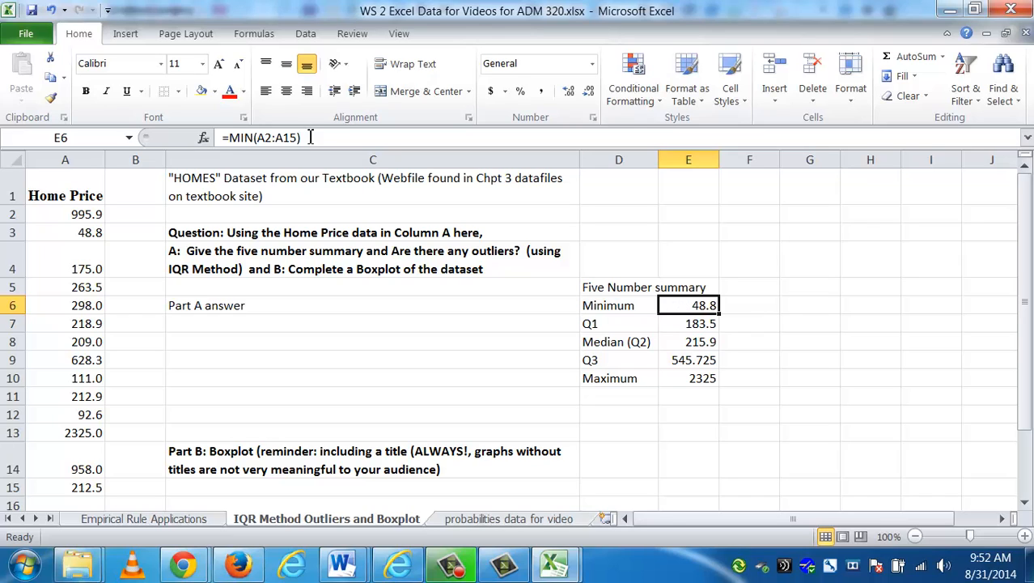
{"action": "mouse_move", "coordinate": [335, 137]}
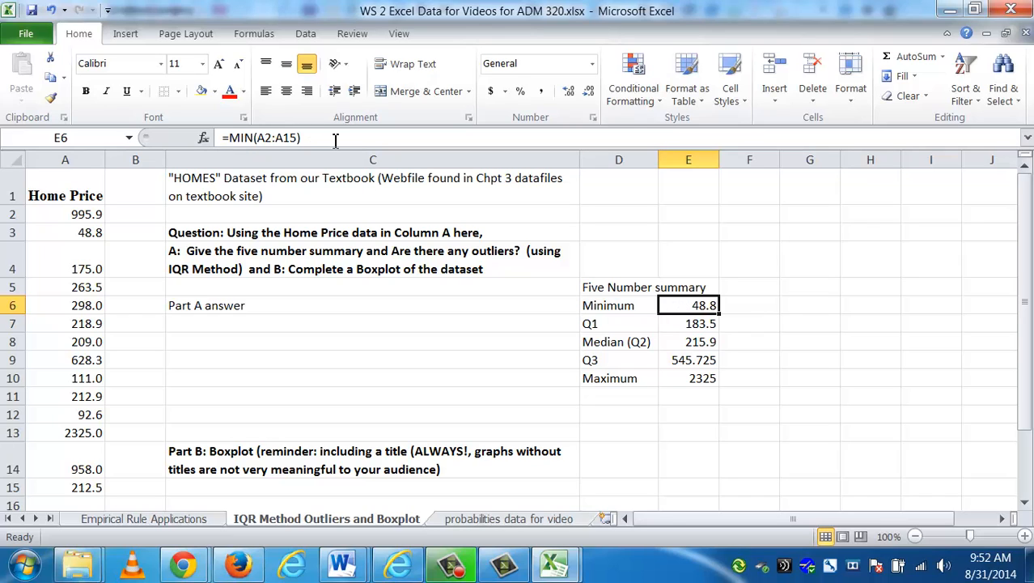
{"action": "left_click", "coordinate": [689, 323]}
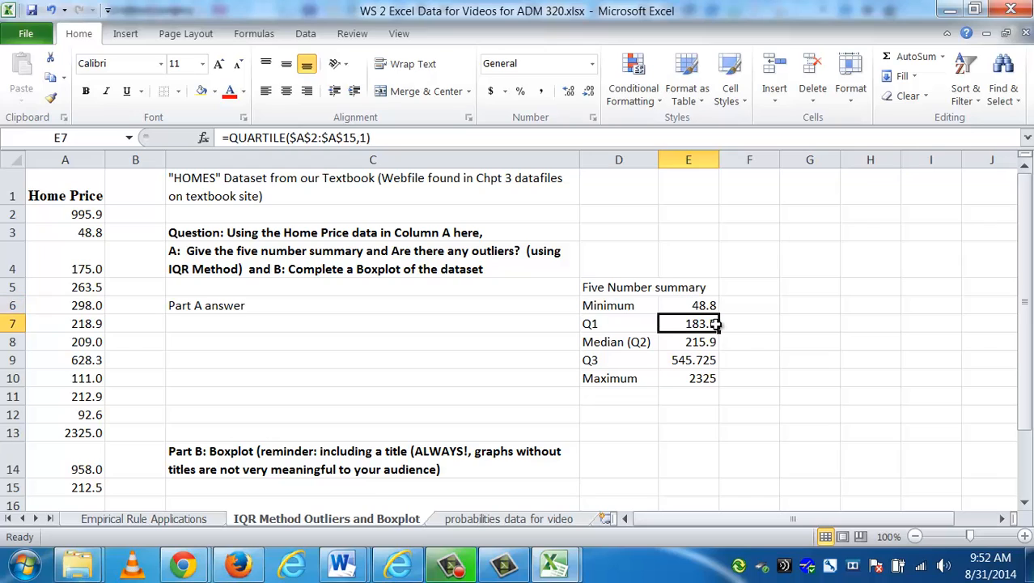
{"action": "left_click", "coordinate": [689, 359]}
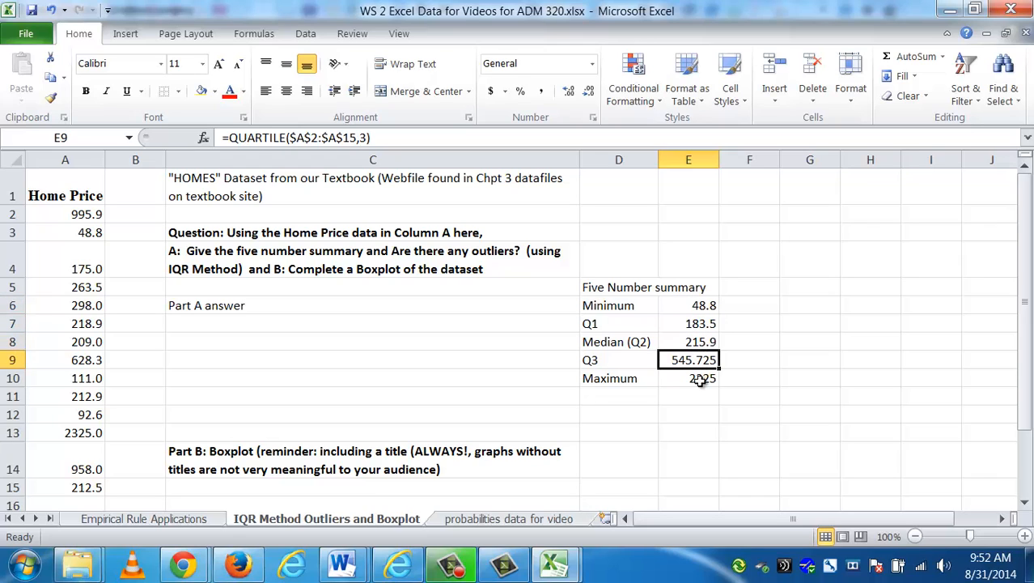
{"action": "left_click", "coordinate": [688, 378]}
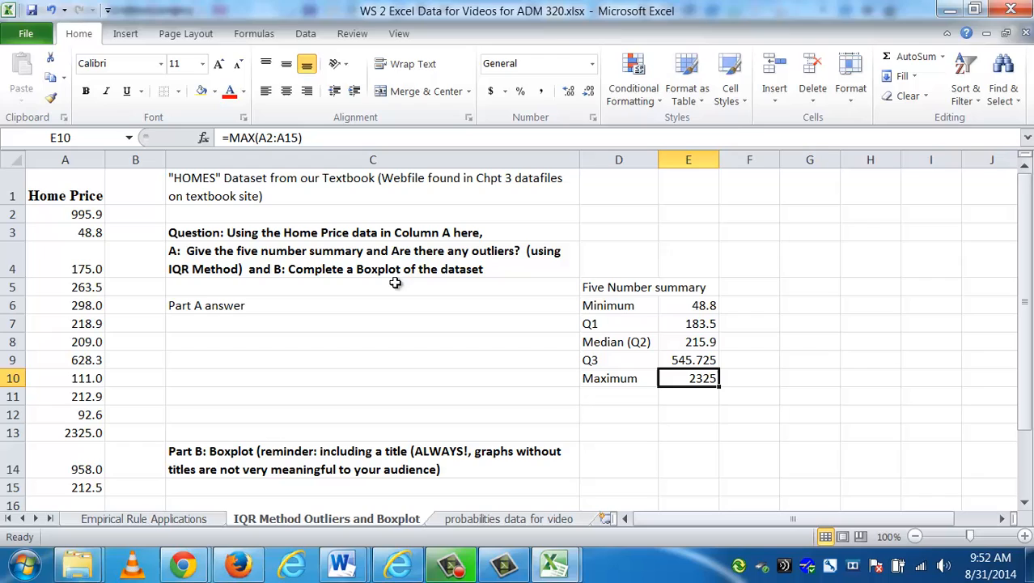
{"action": "mouse_move", "coordinate": [340, 250]}
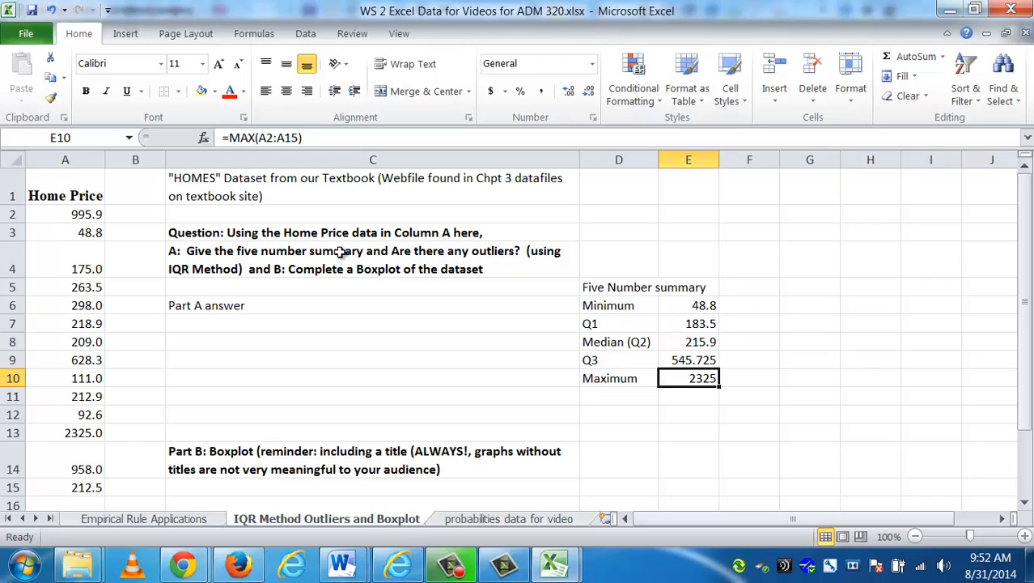
{"action": "mouse_move", "coordinate": [367, 336]}
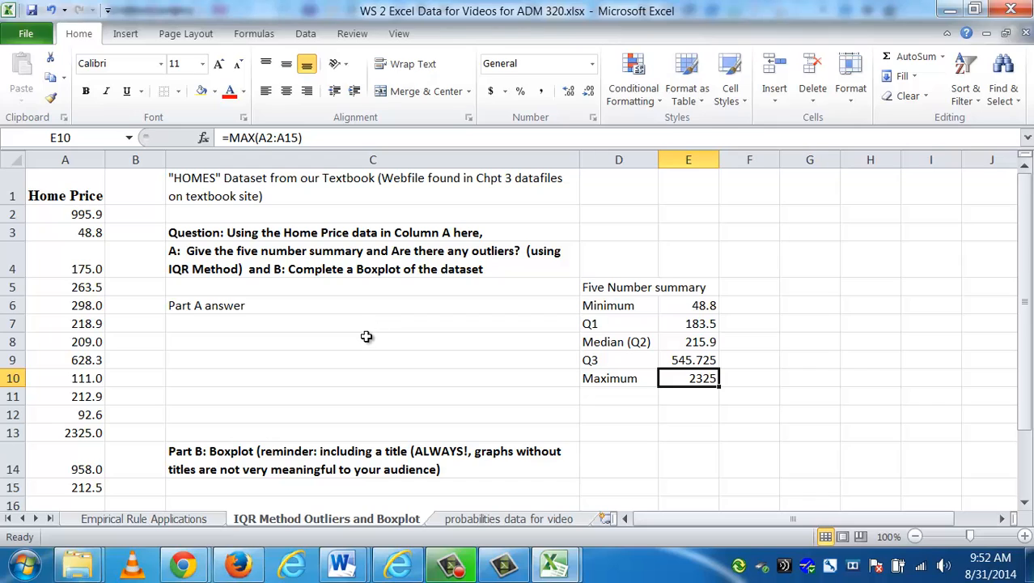
{"action": "left_click", "coordinate": [373, 323]}
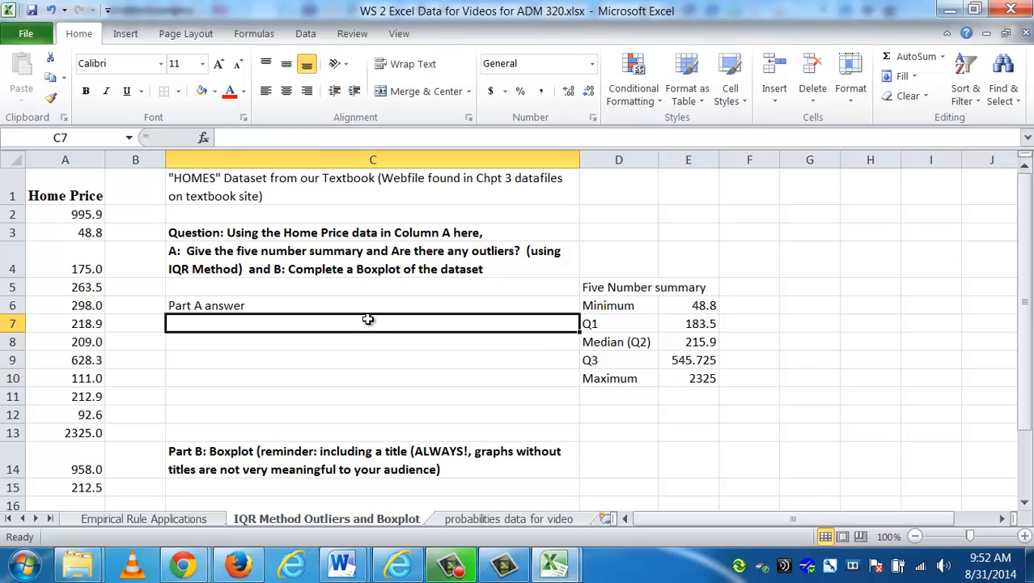
Type the note 'Min Fences = Q1 - 1.5*IQR' under the Part A answer
{"action": "type", "text": "Min"}
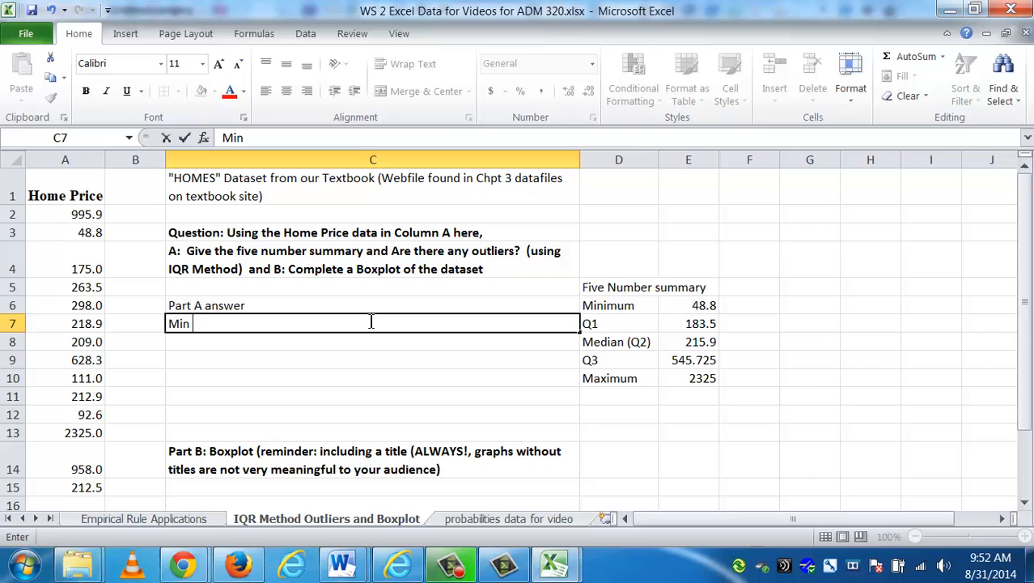
{"action": "type", "text": "Fences"}
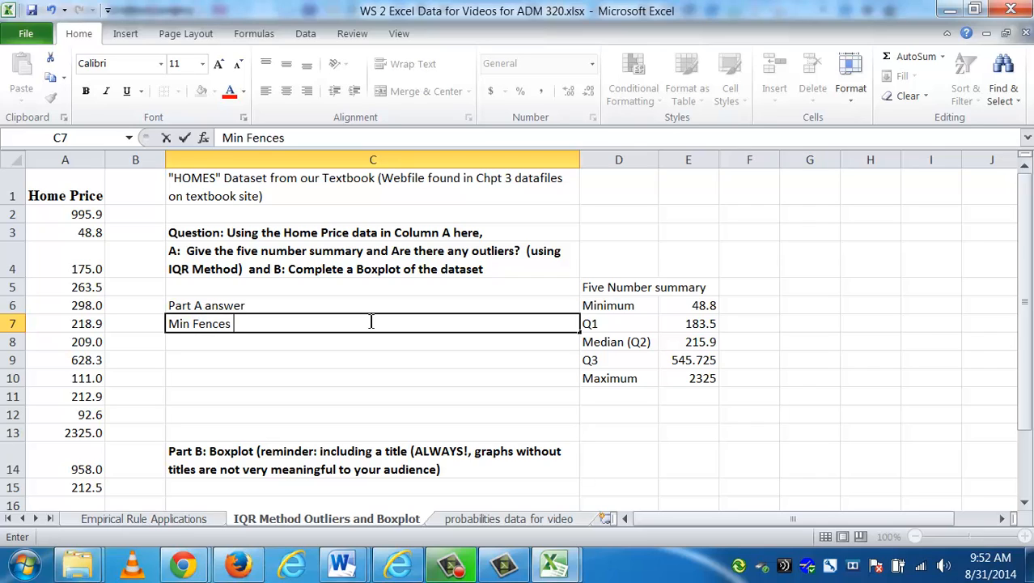
{"action": "type", "text": "="}
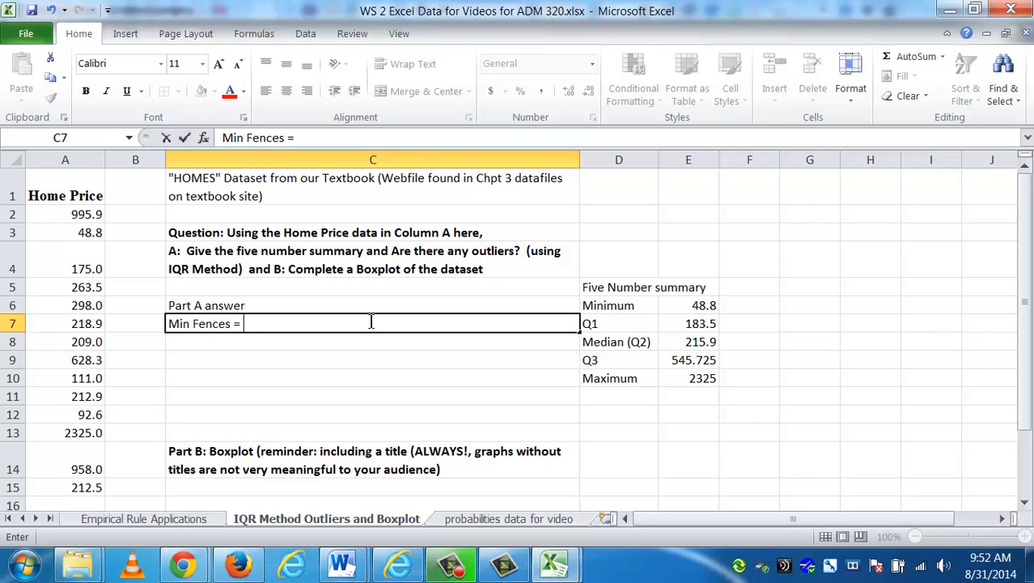
{"action": "type", "text": "Q1 -"}
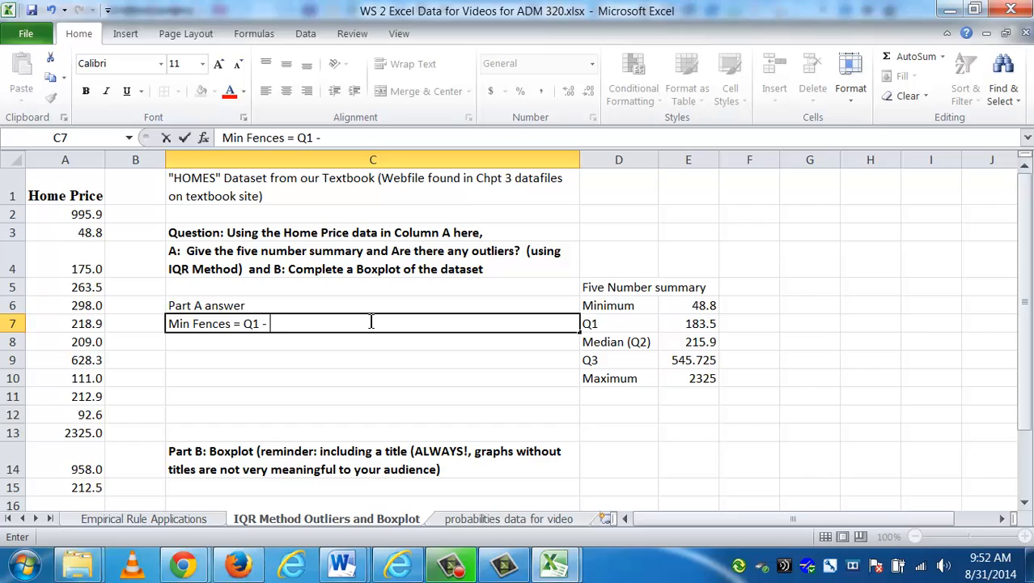
{"action": "type", "text": "1.5*"}
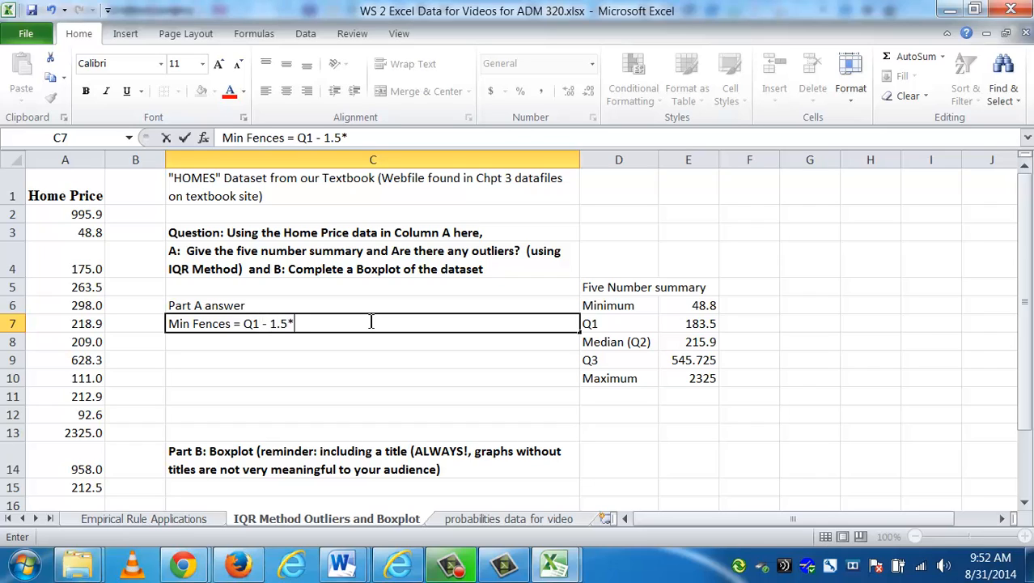
{"action": "type", "text": "I"}
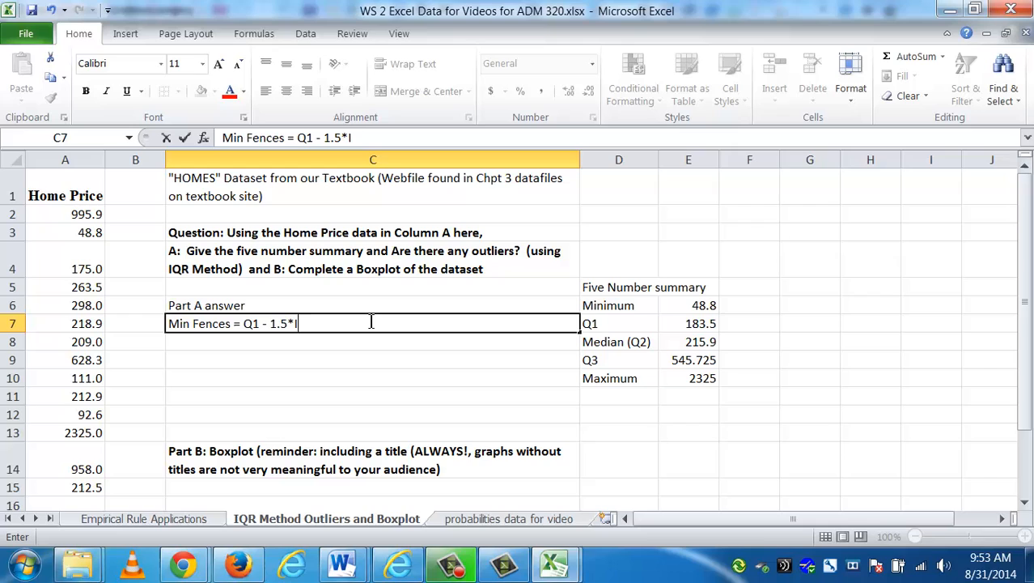
{"action": "type", "text": "QR"}
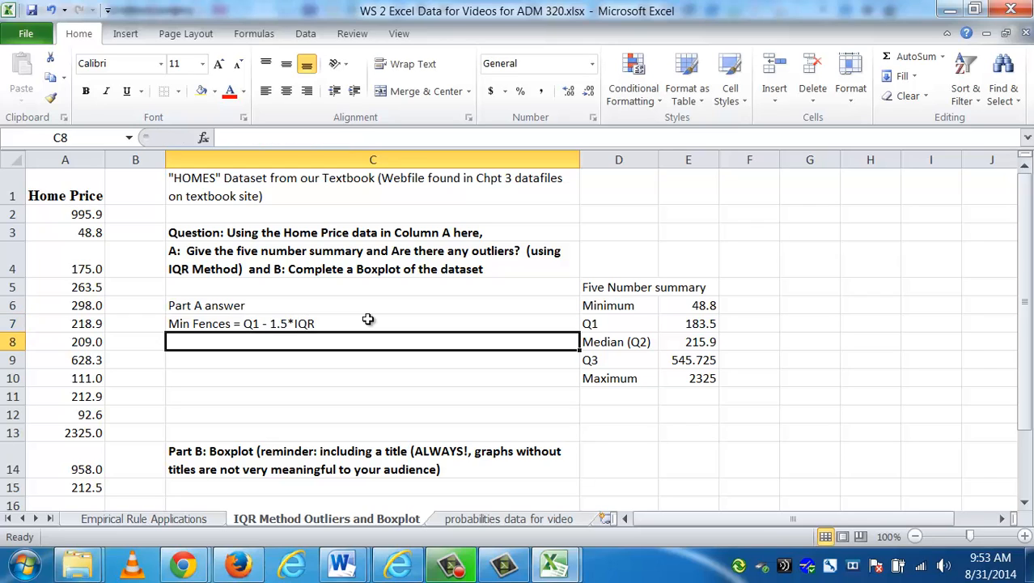
Type the note 'Max Fences = Q3+1.5*IQR' on the next row
{"action": "type", "text": "Max F"}
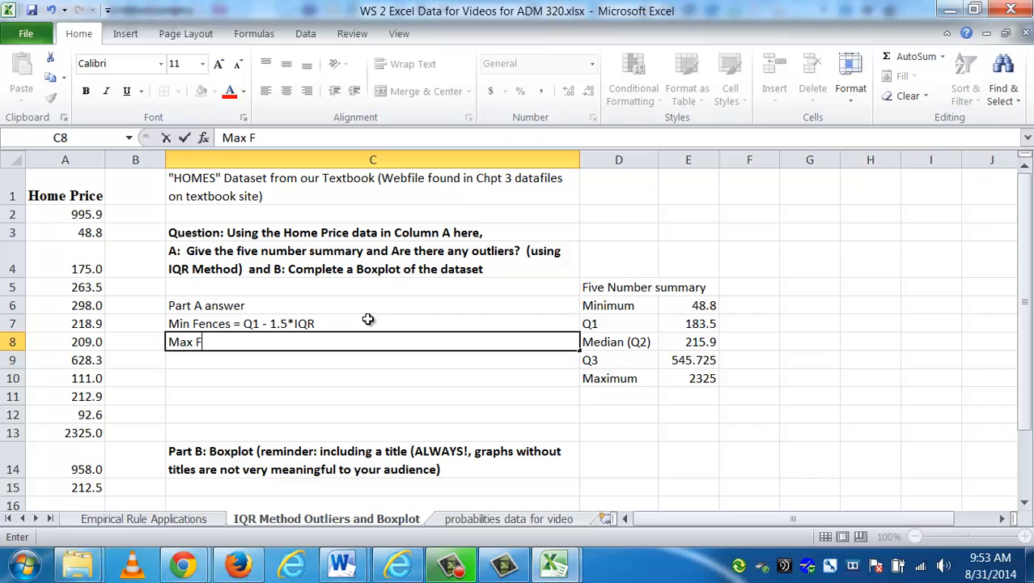
{"action": "type", "text": "ences"}
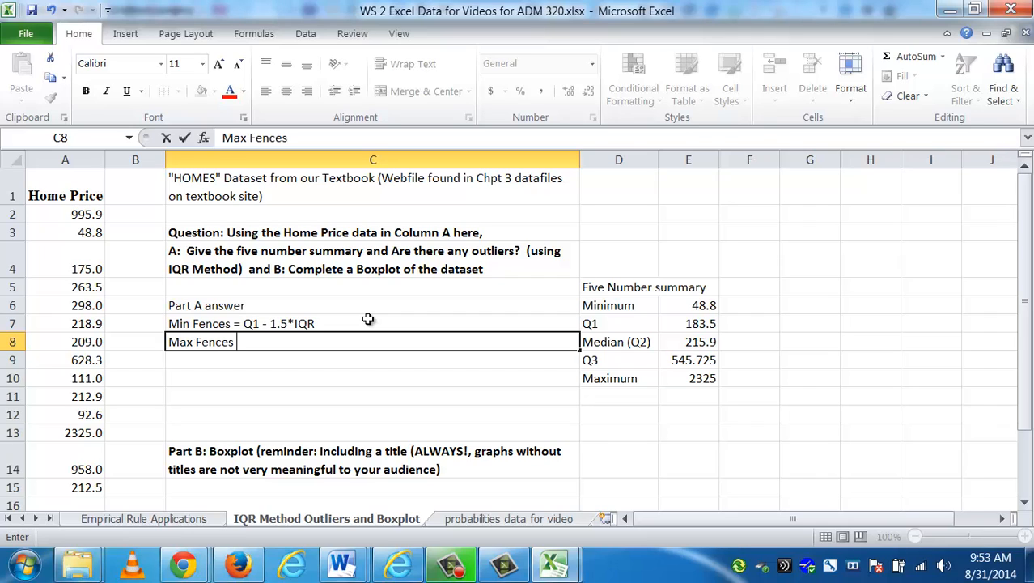
{"action": "type", "text": "= Q3"}
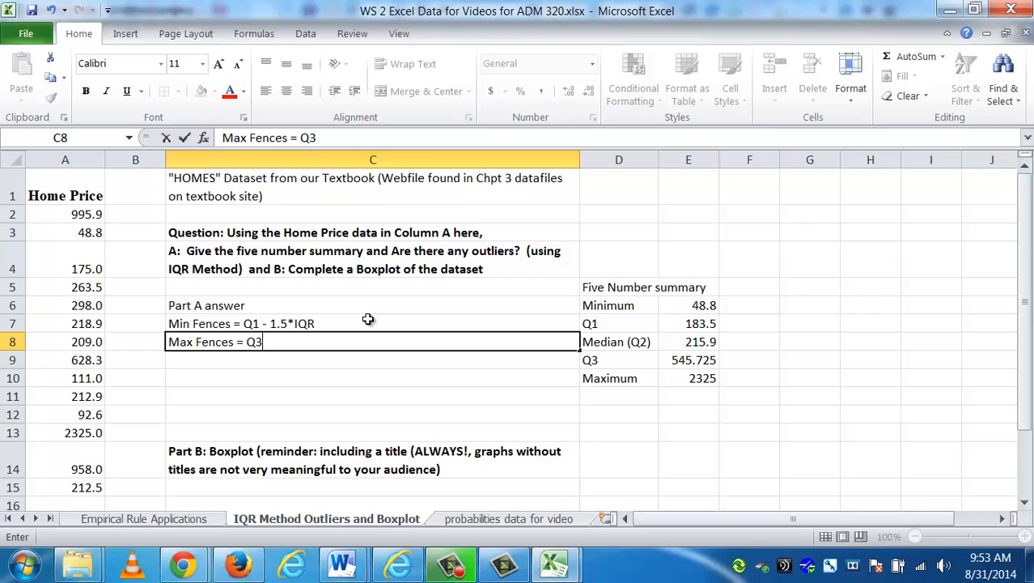
{"action": "type", "text": "+1.5*IQR"}
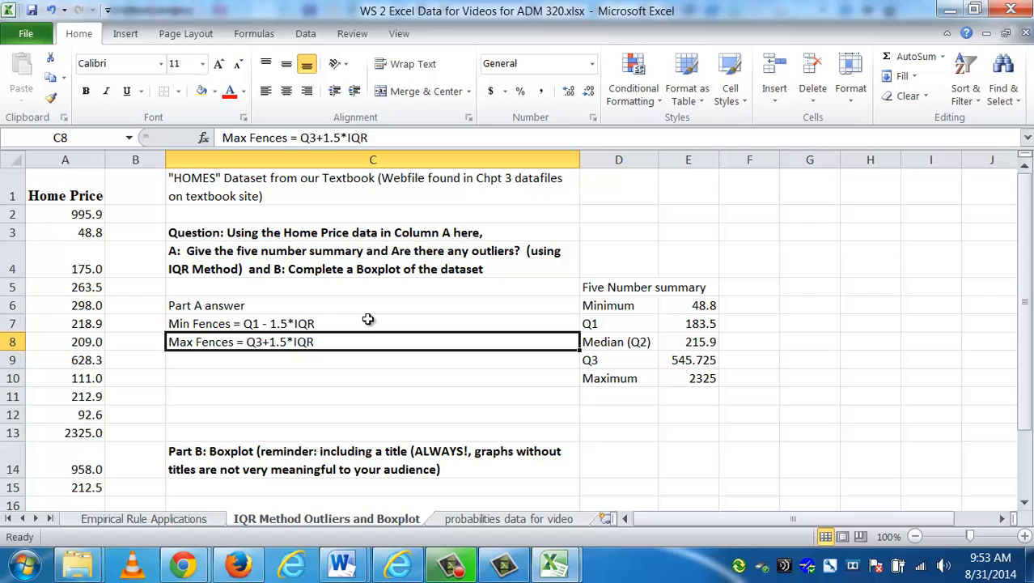
{"action": "left_click", "coordinate": [372, 323]}
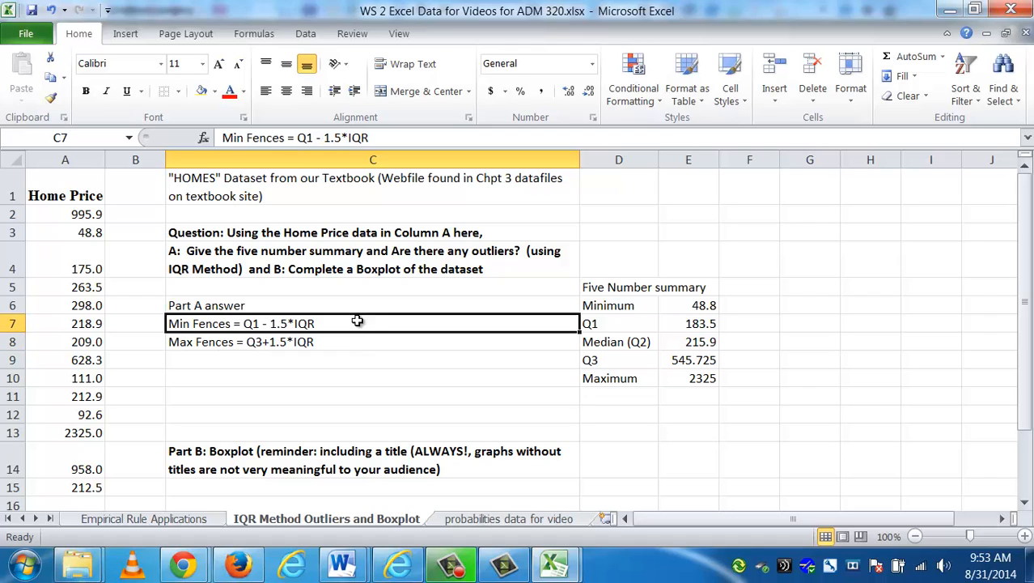
{"action": "mouse_move", "coordinate": [569, 389]}
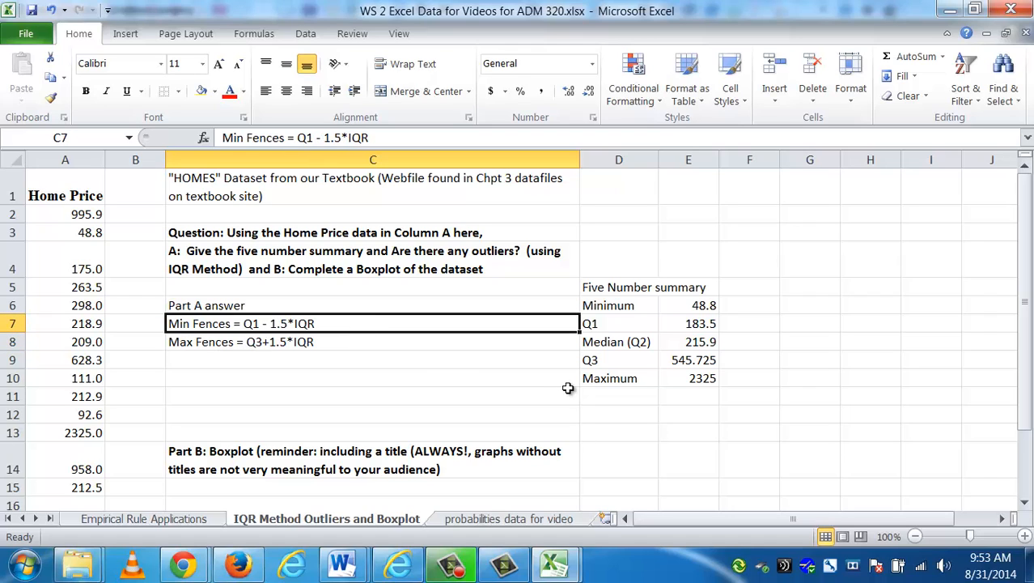
{"action": "mouse_move", "coordinate": [762, 305]}
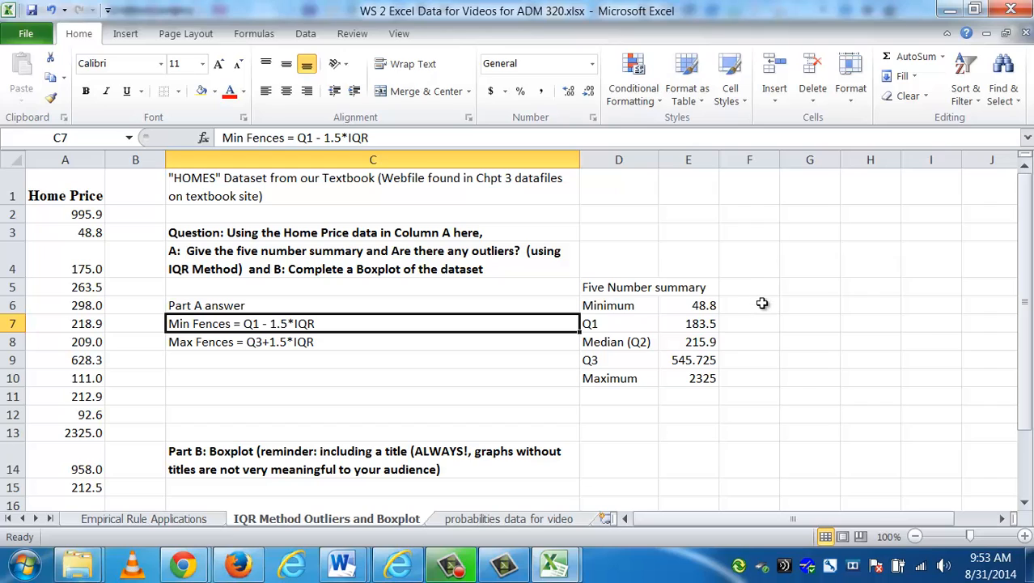
{"action": "mouse_move", "coordinate": [783, 321]}
{"action": "type", "text": "IW"}
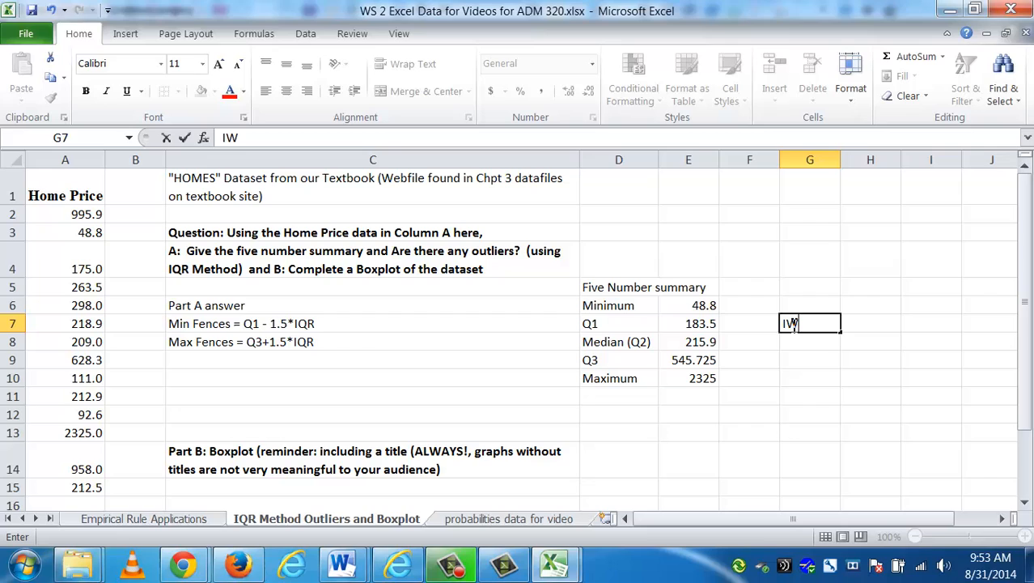
Label G7 'IQR' and enter =E9-E7 in H7, giving 362.225
{"action": "type", "text": "QR"}
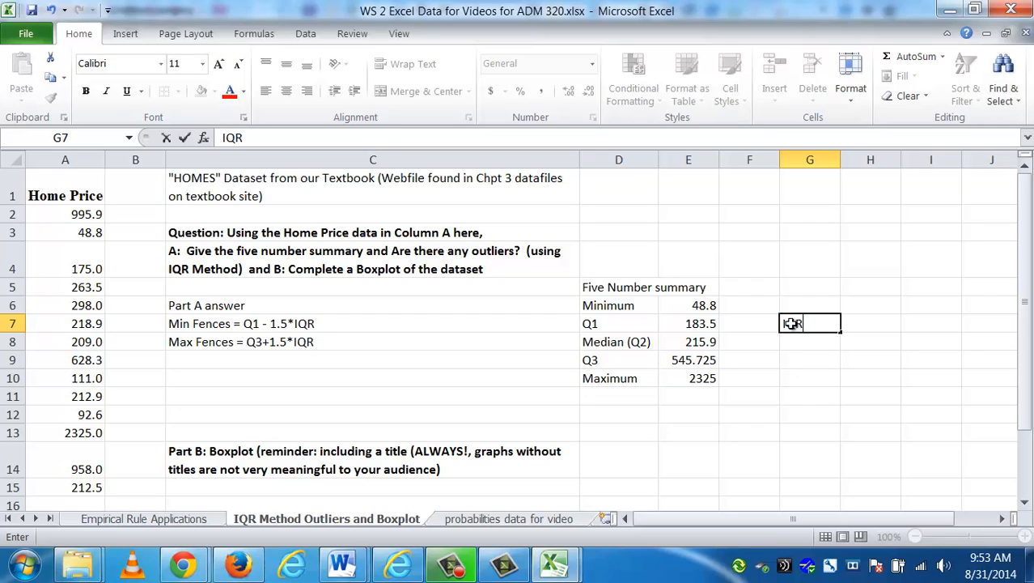
{"action": "key", "text": "tab"}
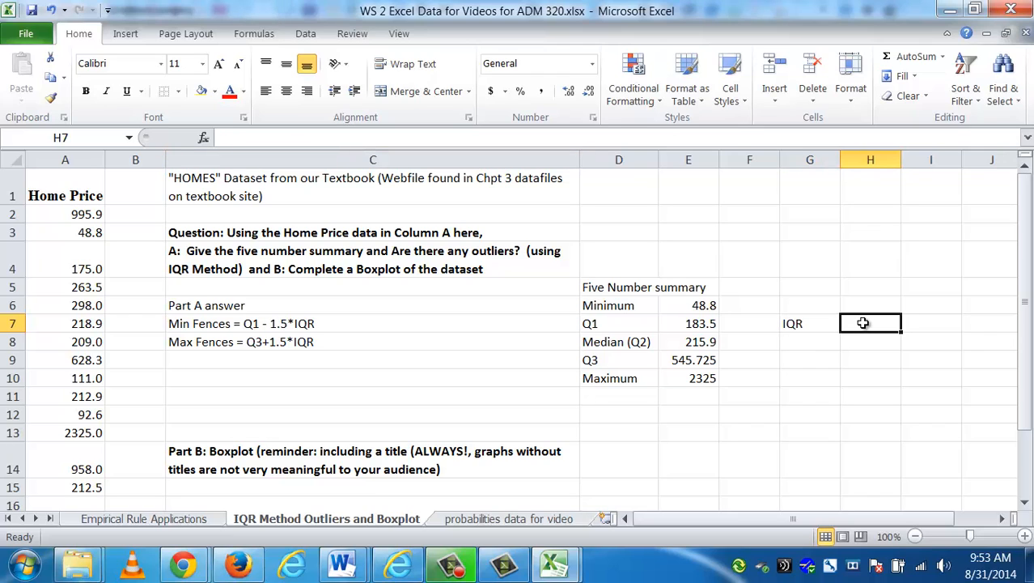
{"action": "type", "text": "="}
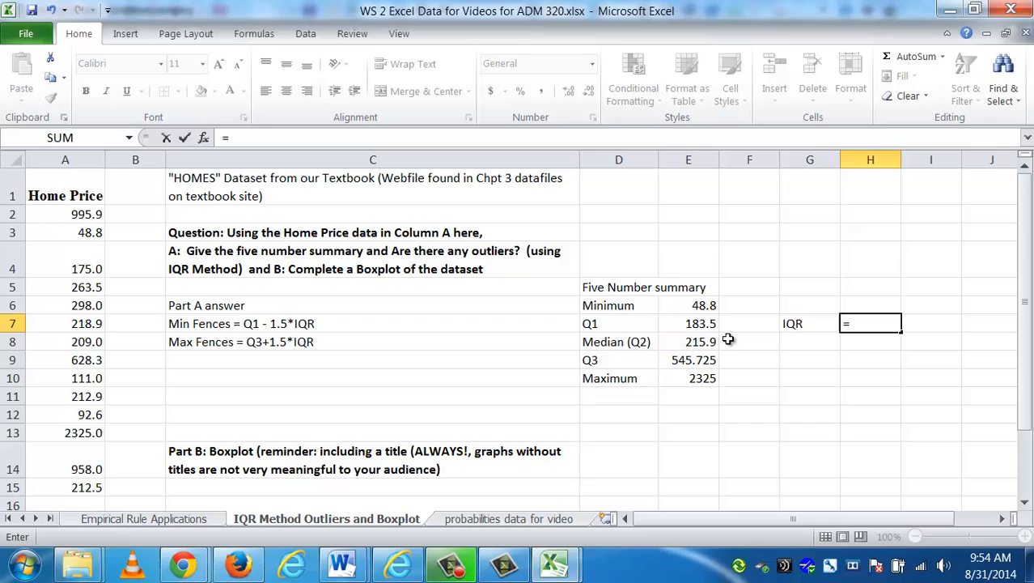
{"action": "left_click", "coordinate": [688, 359]}
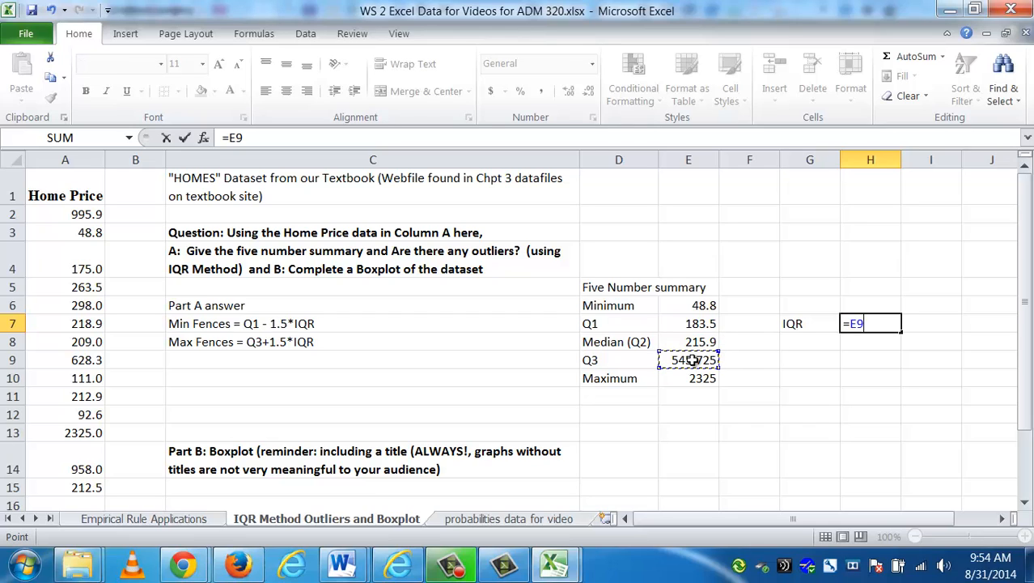
{"action": "left_click", "coordinate": [689, 322]}
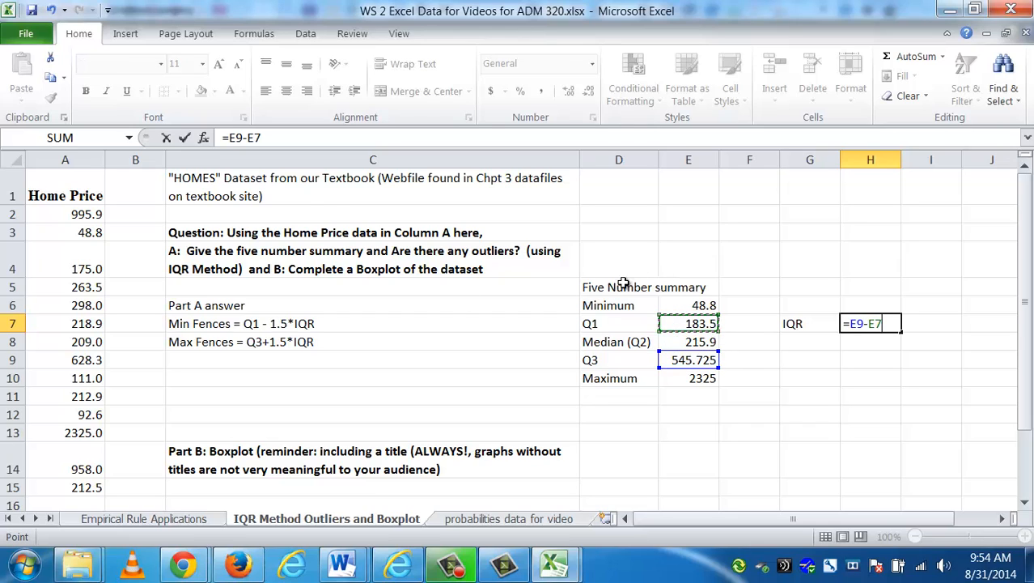
{"action": "left_click", "coordinate": [241, 137]}
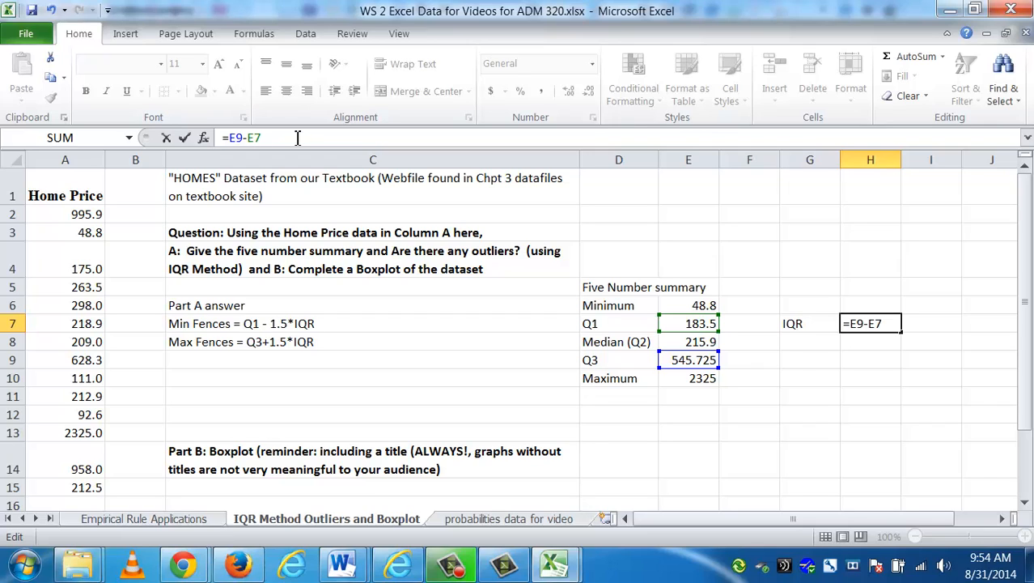
{"action": "key", "text": "Return"}
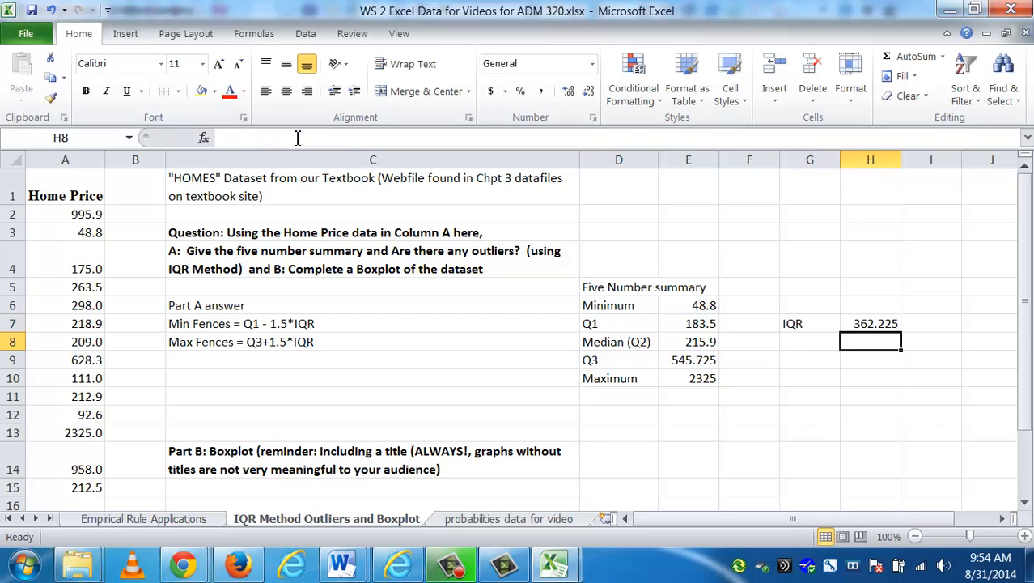
{"action": "left_click", "coordinate": [869, 323]}
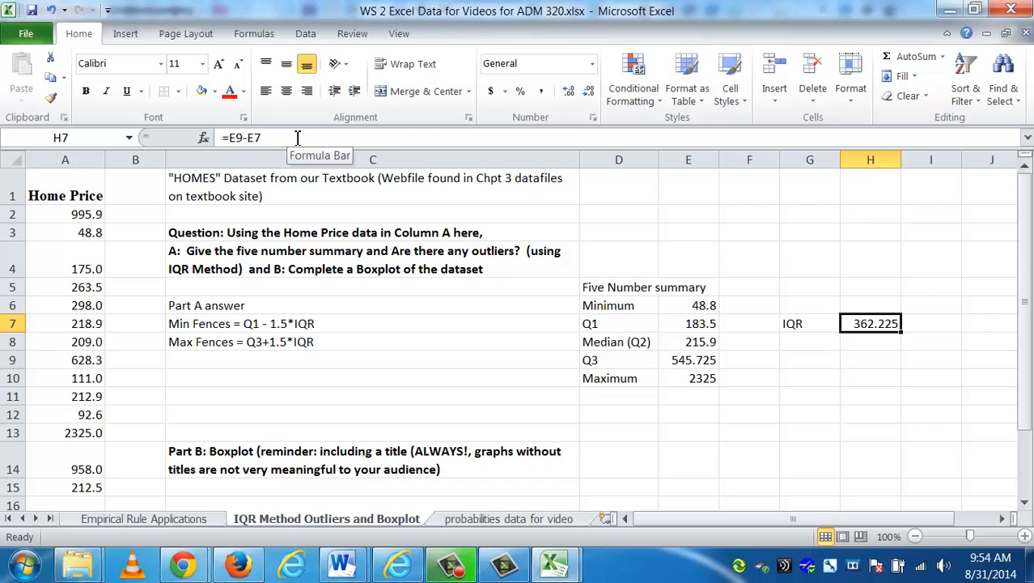
Label the Max Fence row and enter =E7-1.5*$H$7 for Min Fence, giving -359.838
{"action": "left_click", "coordinate": [809, 341]}
{"action": "type", "text": "Min Fence"}
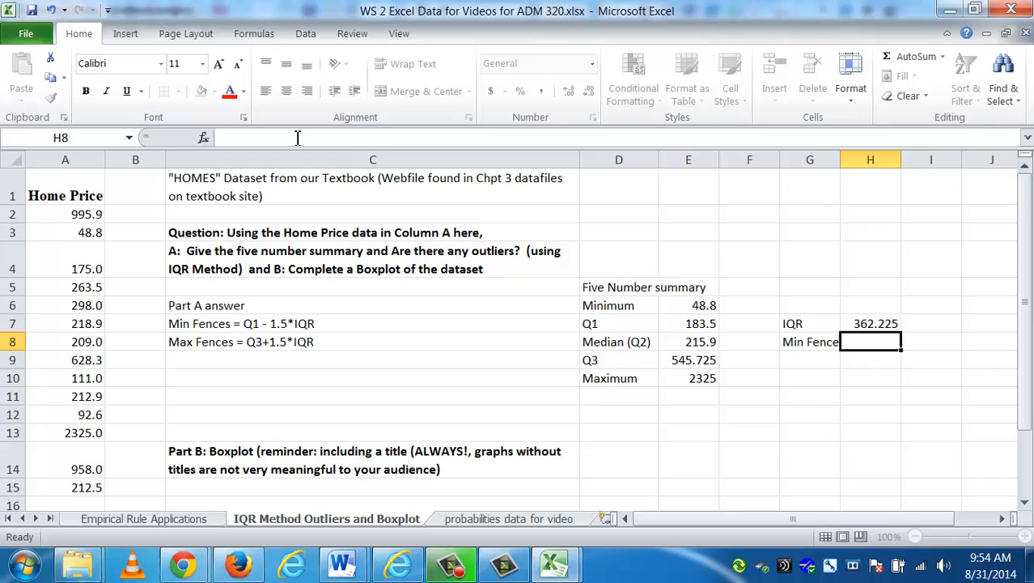
{"action": "type", "text": "Max Fence"}
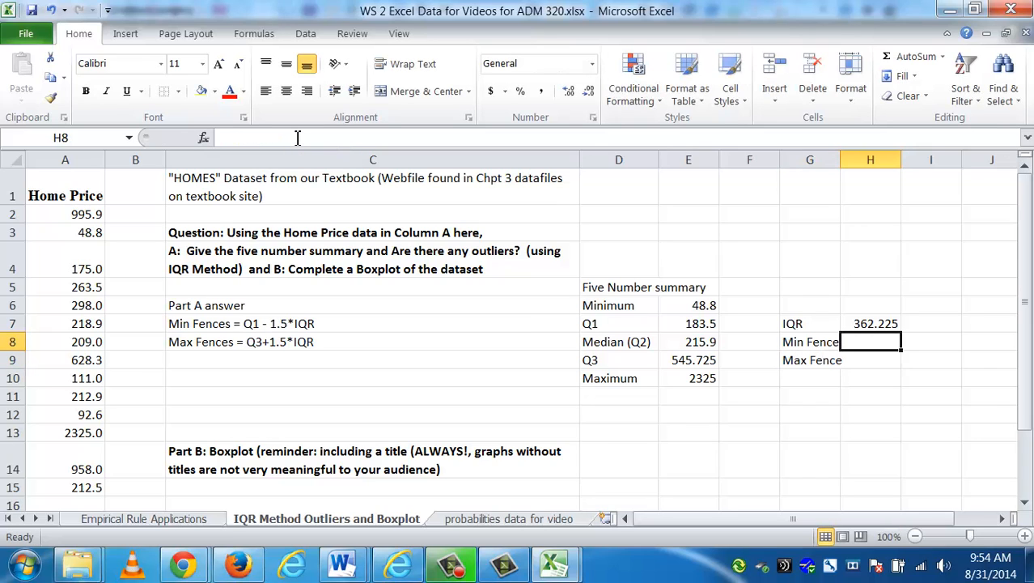
{"action": "mouse_move", "coordinate": [253, 350]}
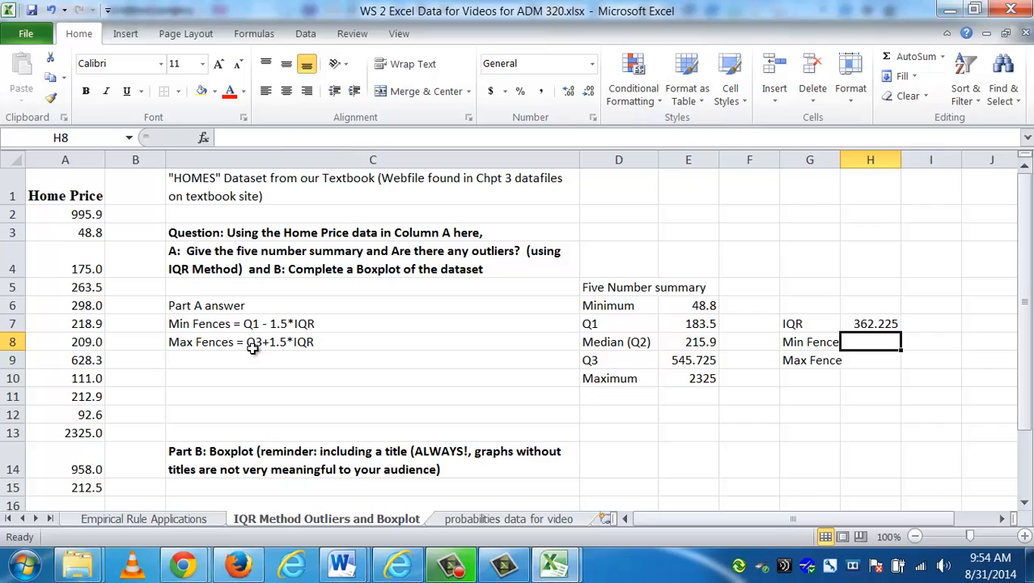
{"action": "mouse_move", "coordinate": [260, 323]}
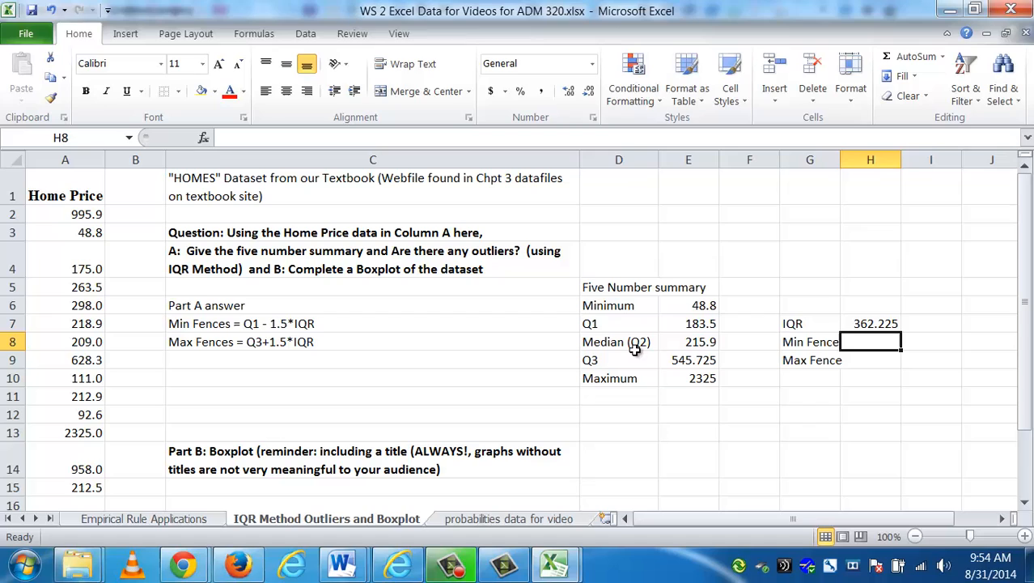
{"action": "mouse_move", "coordinate": [847, 340]}
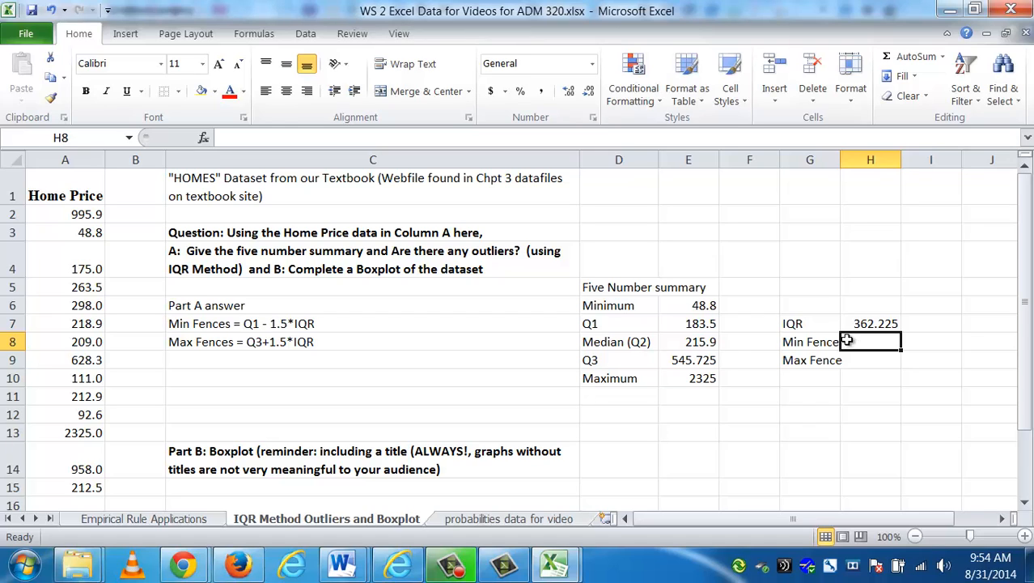
{"action": "double_click", "coordinate": [870, 340]}
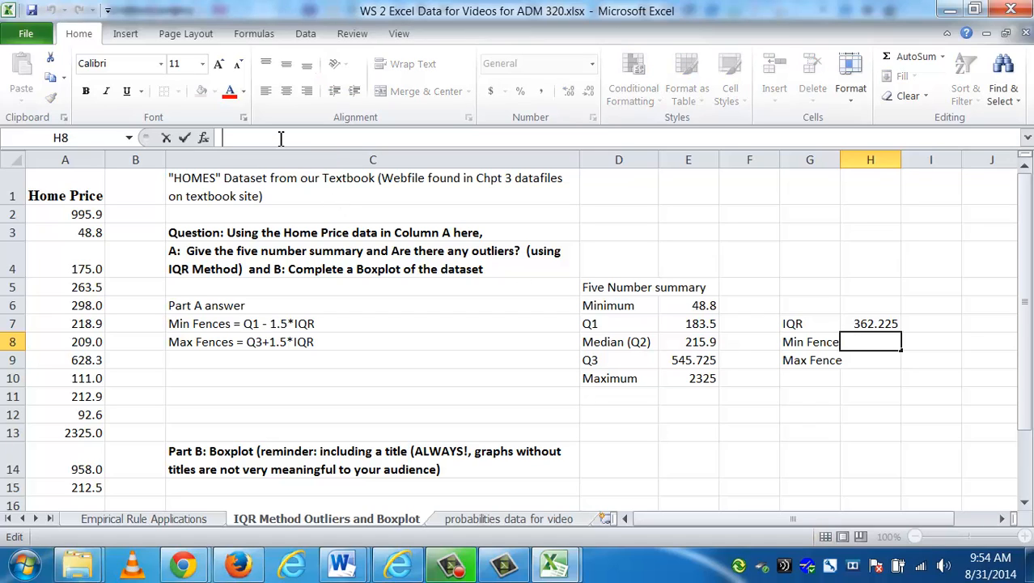
{"action": "type", "text": "="}
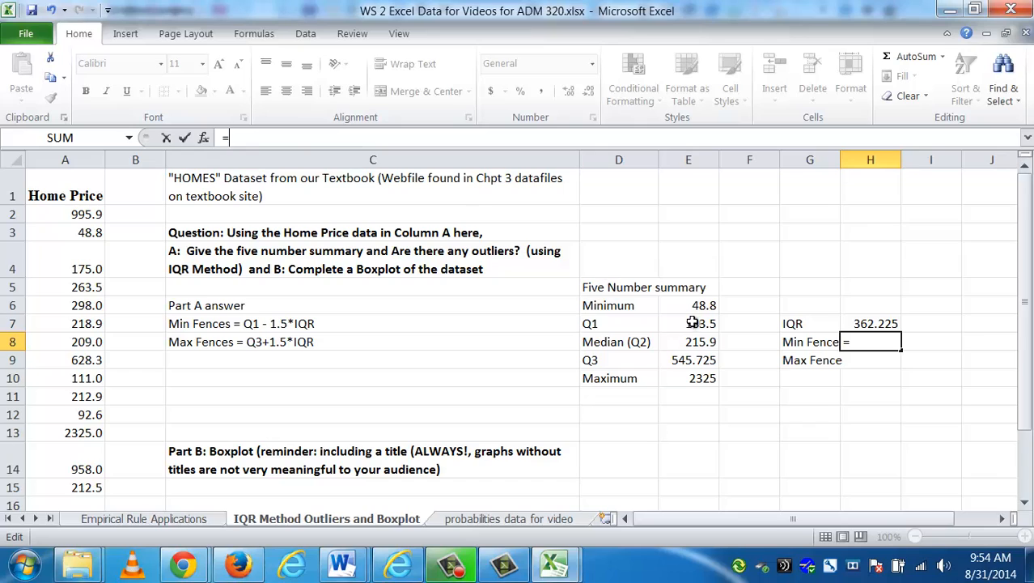
{"action": "left_click", "coordinate": [688, 322]}
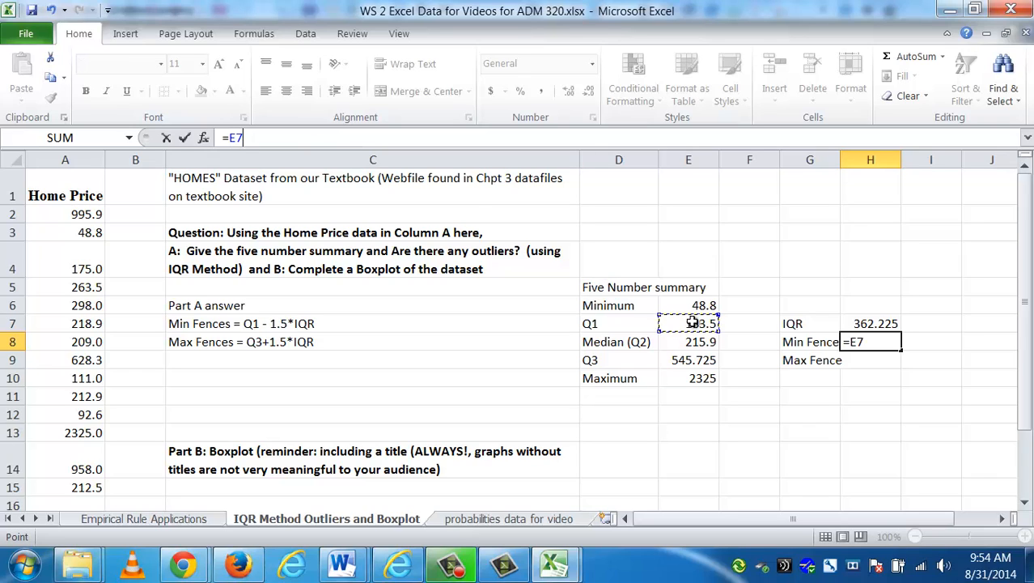
{"action": "type", "text": "-"}
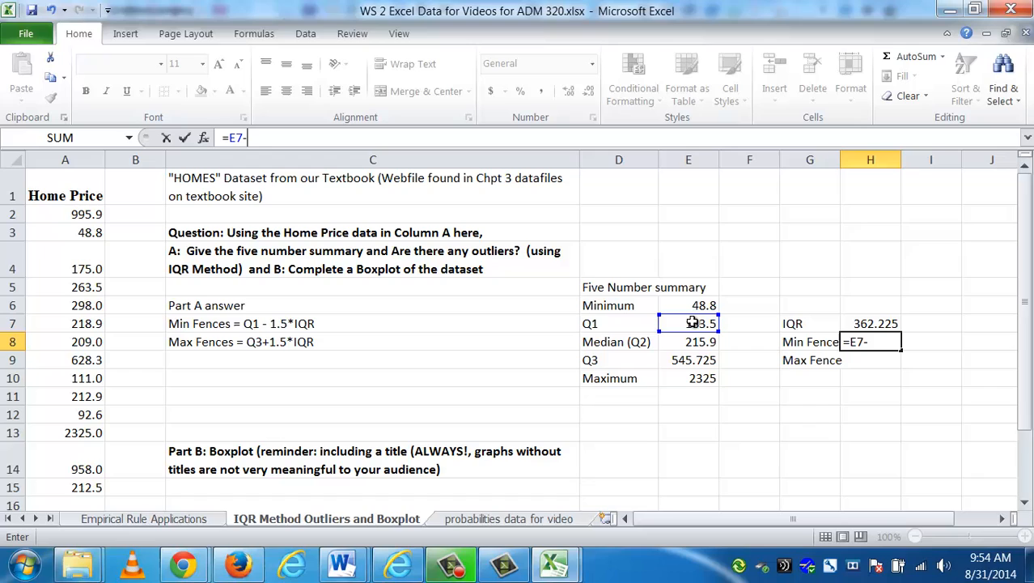
{"action": "type", "text": "1.5*"}
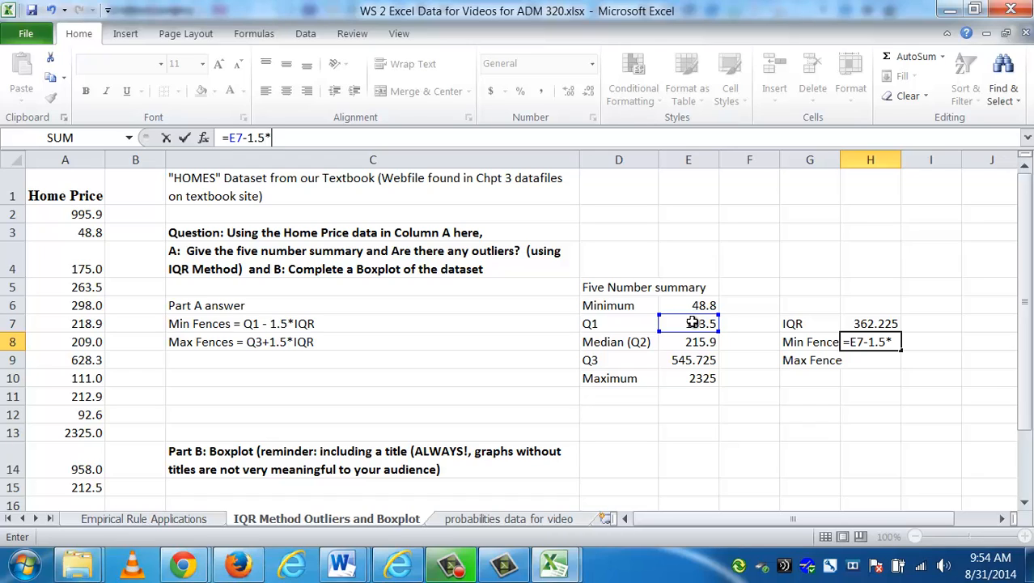
{"action": "left_click", "coordinate": [870, 323]}
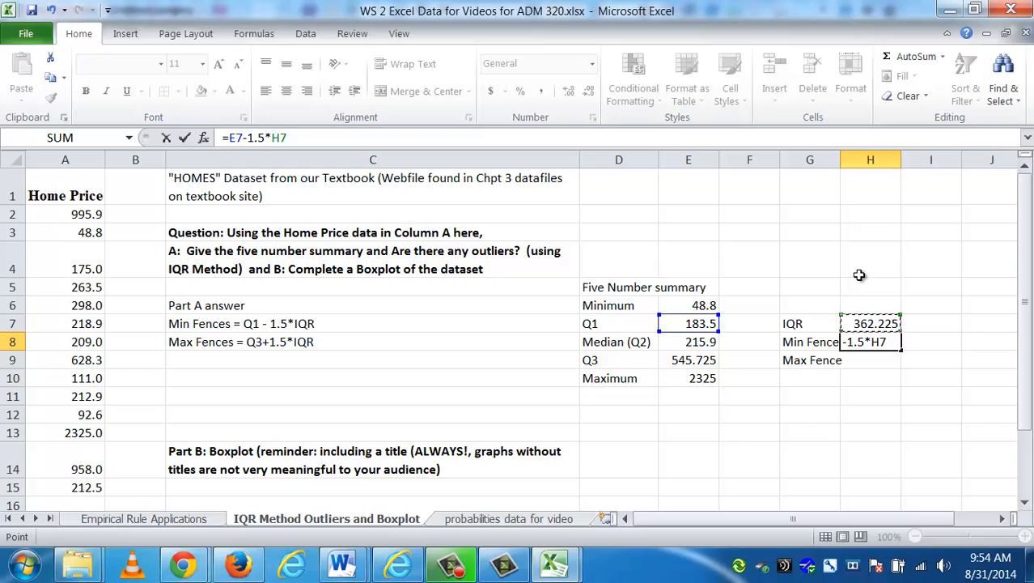
{"action": "key", "text": "f4"}
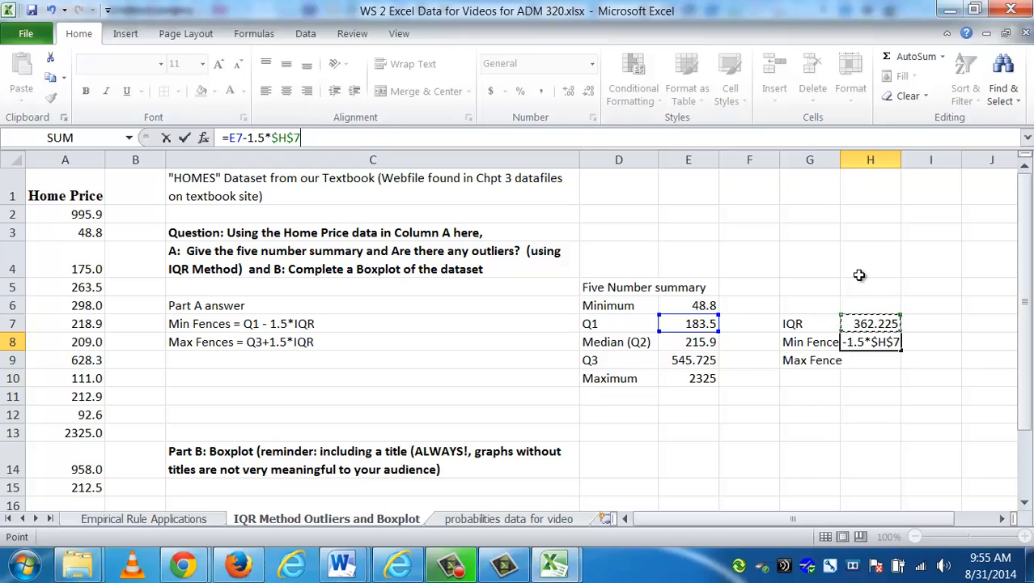
{"action": "key", "text": "Return"}
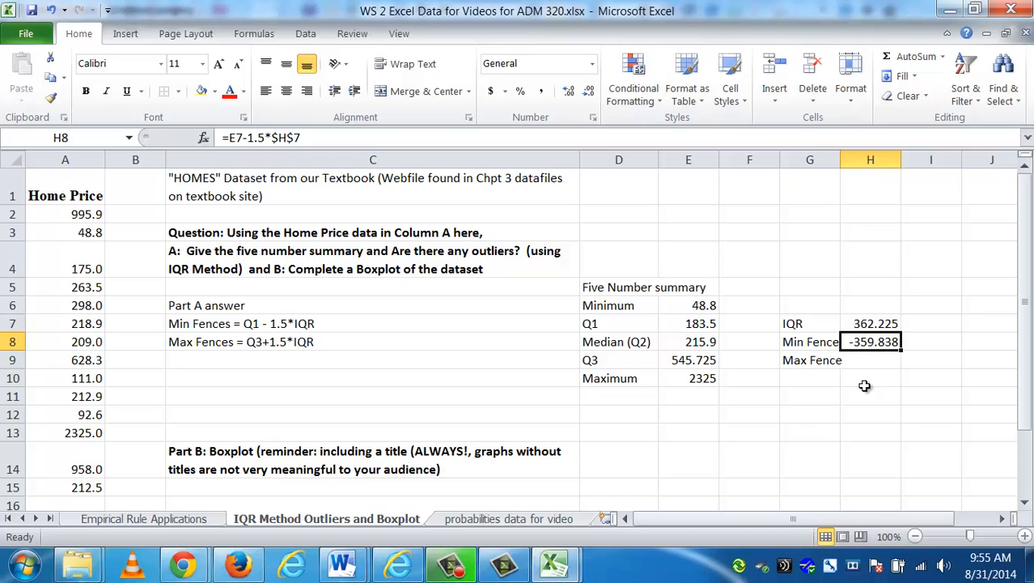
{"action": "left_click", "coordinate": [870, 360]}
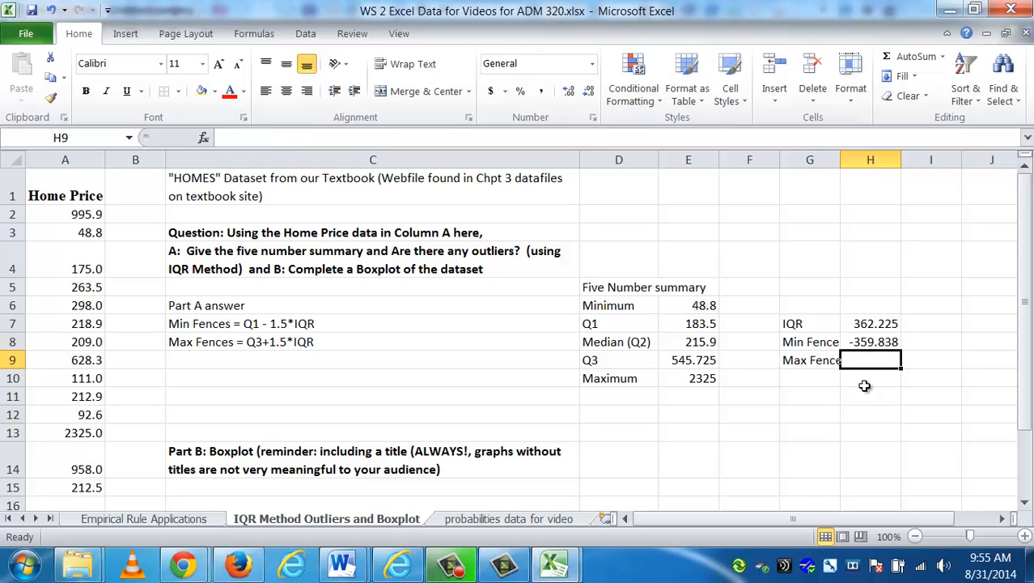
Enter =E9+1.5*$H$7 in H9 so Max Fence returns 1089.063
{"action": "type", "text": "="}
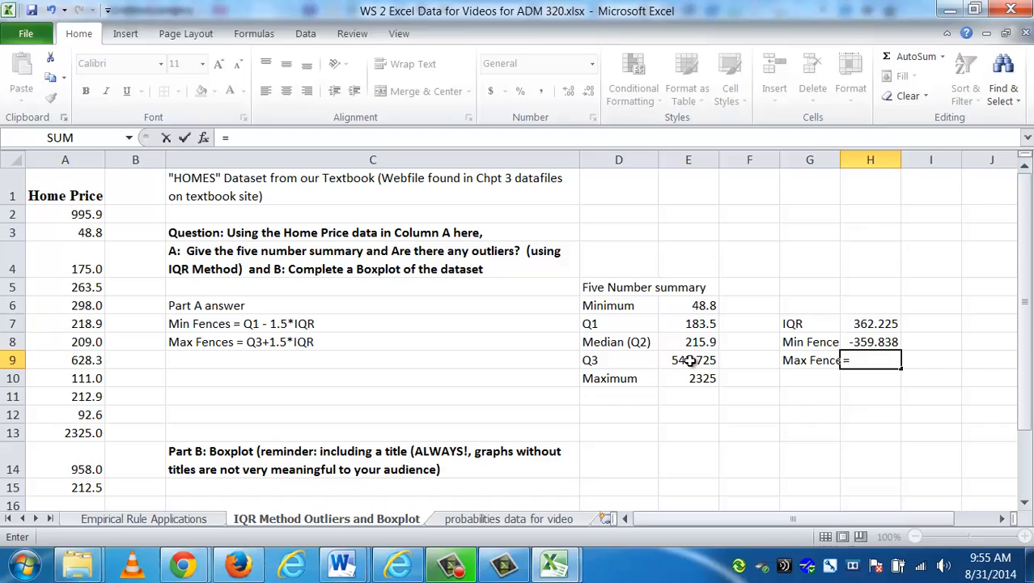
{"action": "left_click", "coordinate": [688, 359]}
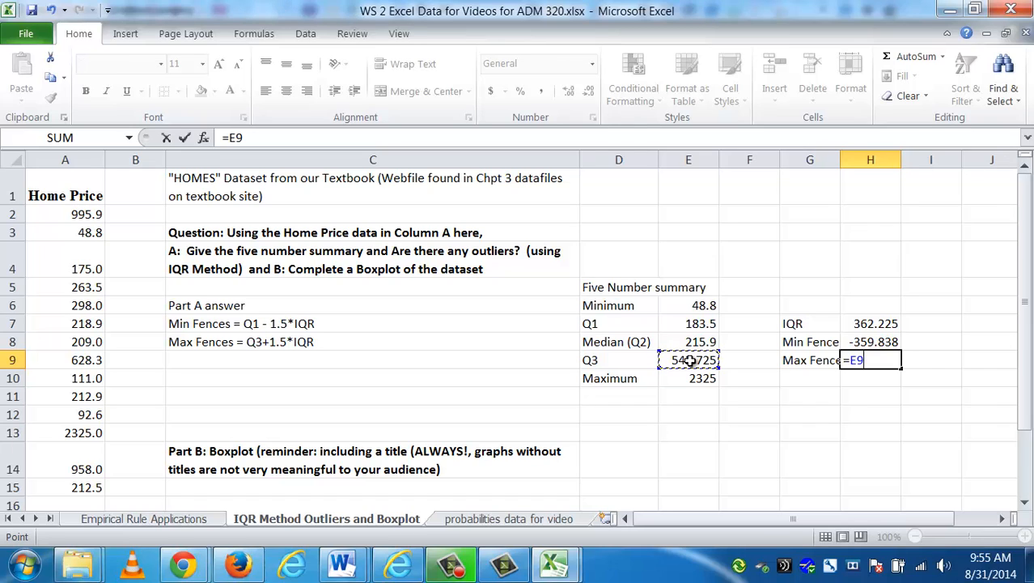
{"action": "type", "text": "+"}
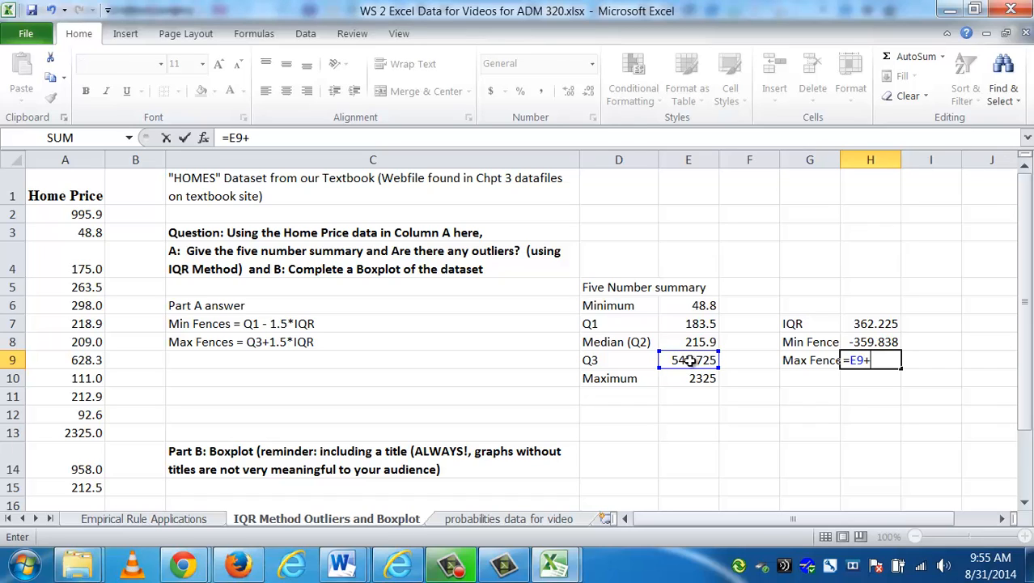
{"action": "type", "text": "1.5*"}
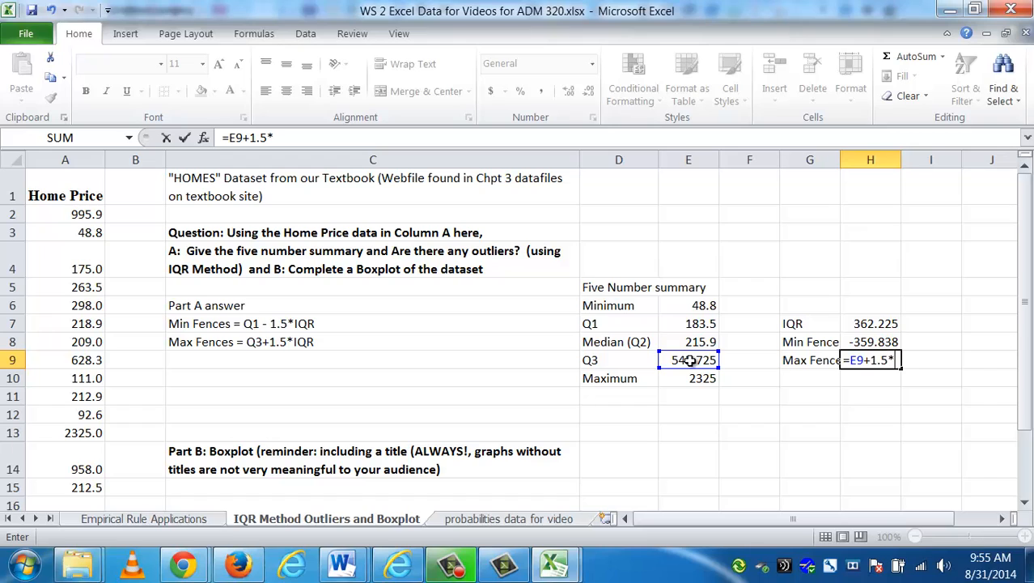
{"action": "left_click", "coordinate": [870, 323]}
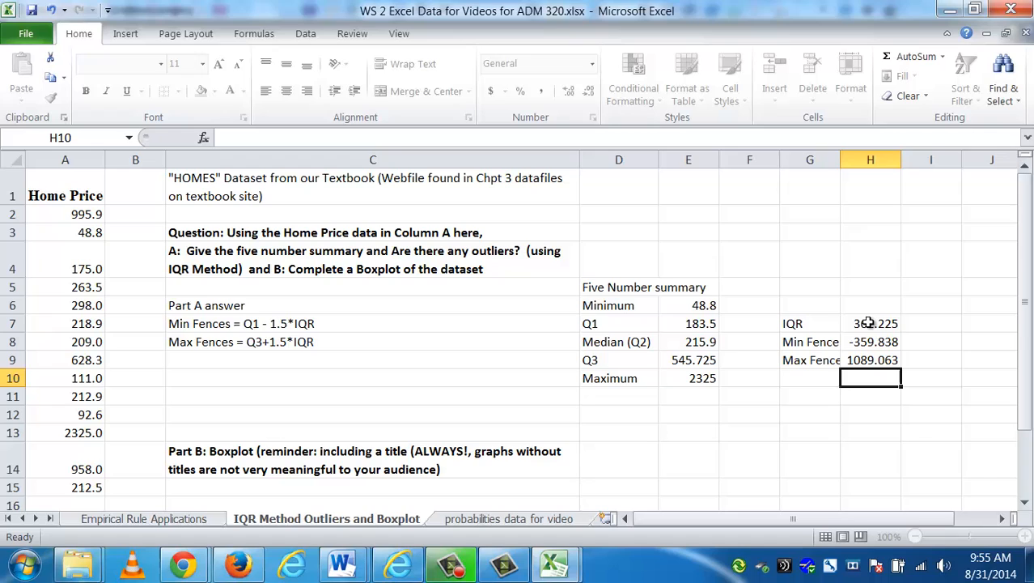
{"action": "left_click", "coordinate": [869, 359]}
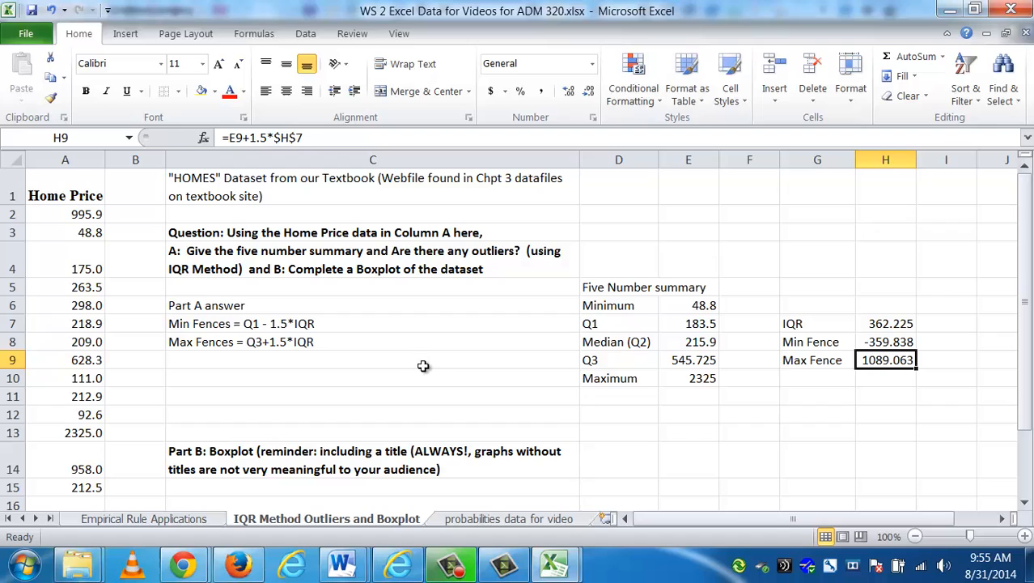
{"action": "mouse_move", "coordinate": [83, 360]}
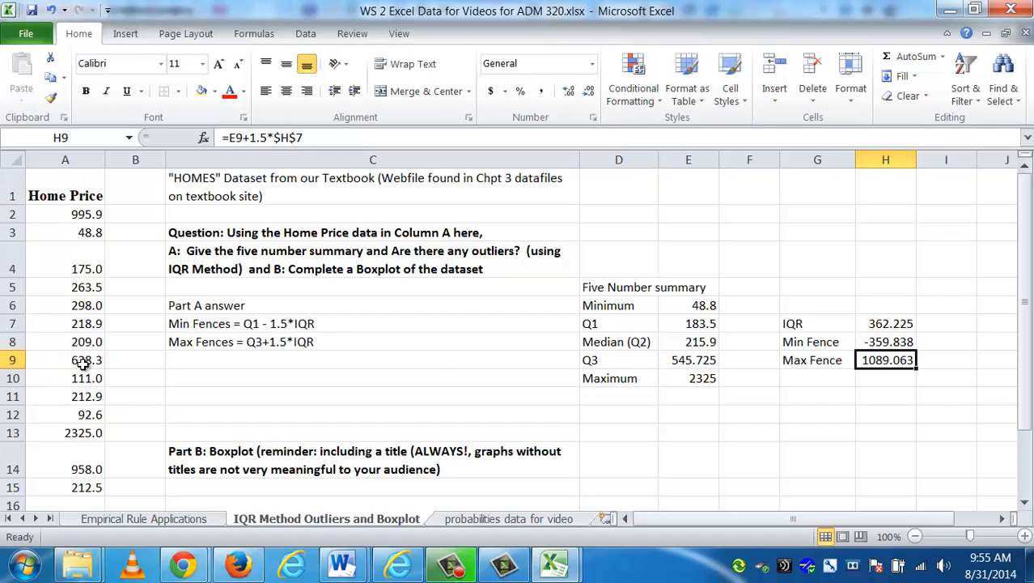
Sort home prices A2:A15 smallest to largest, from 48.8 to 2325.0
{"action": "left_click", "coordinate": [64, 213]}
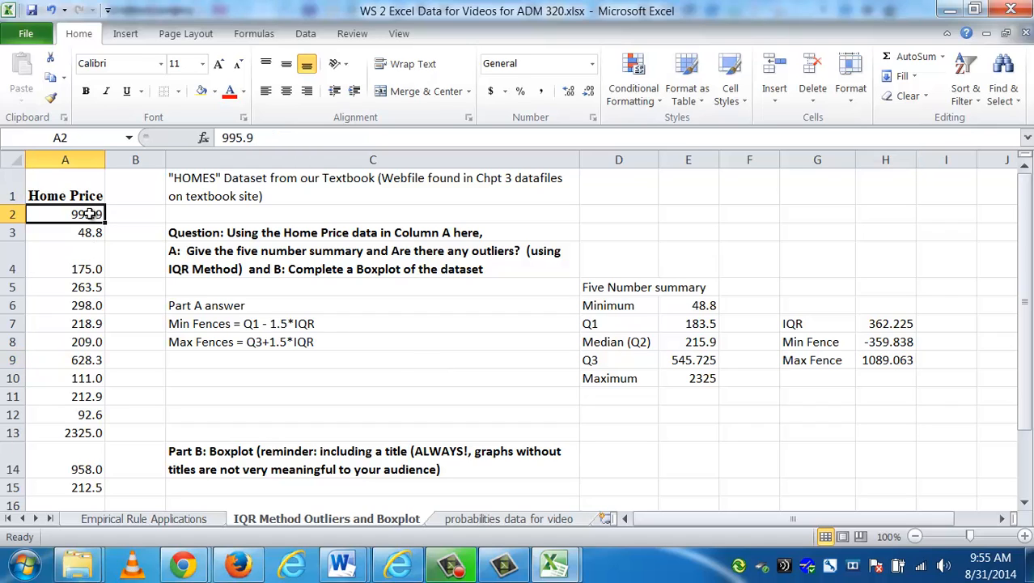
{"action": "left_click_drag", "start_coordinate": [65, 213], "coordinate": [64, 487]}
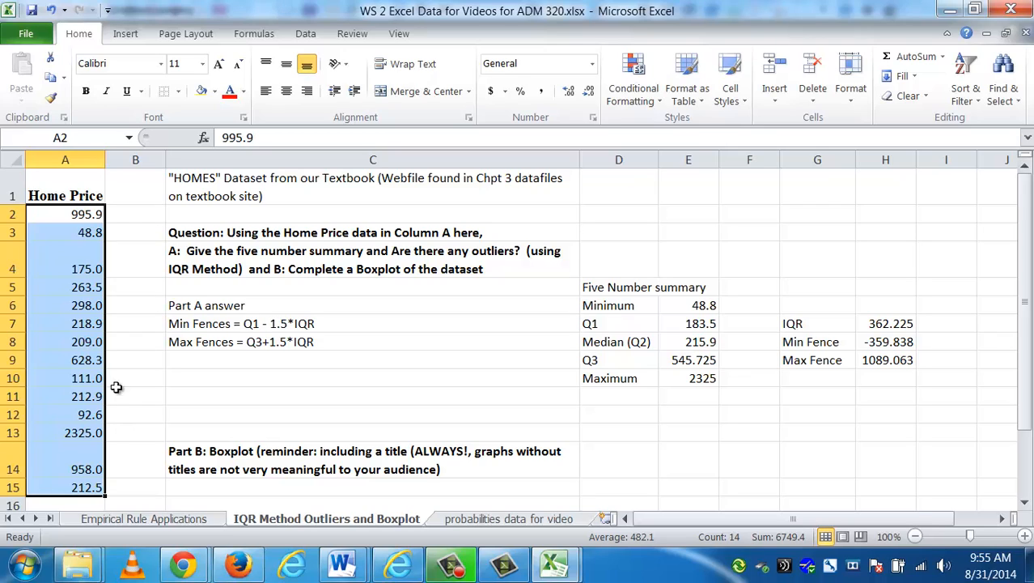
{"action": "mouse_move", "coordinate": [348, 54]}
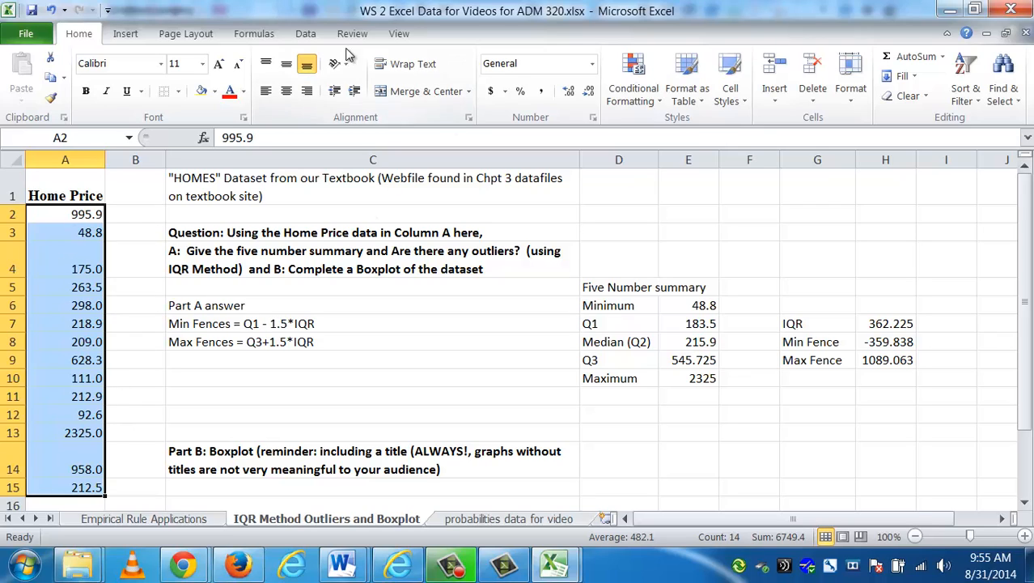
{"action": "left_click", "coordinate": [305, 33]}
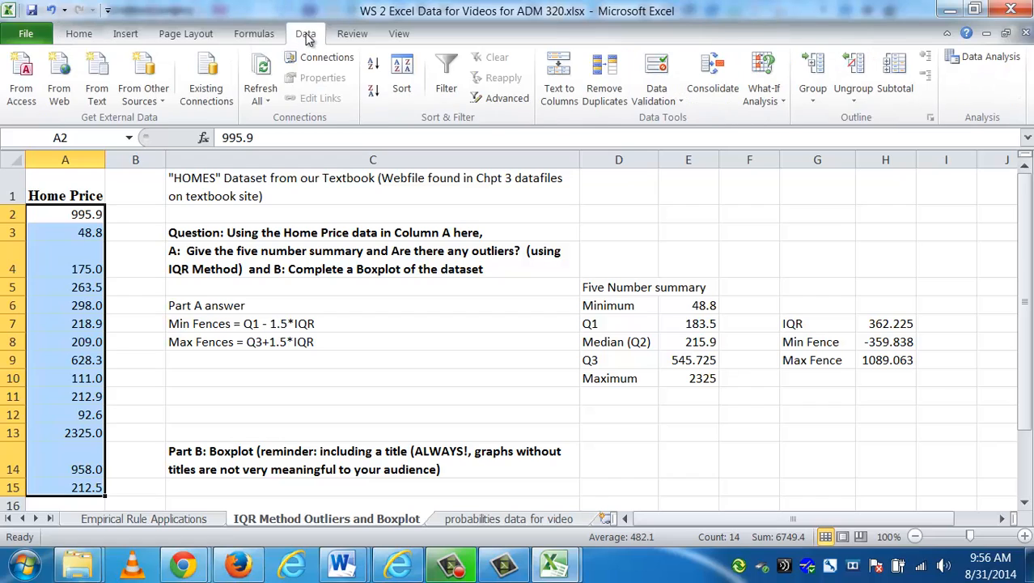
{"action": "mouse_move", "coordinate": [401, 69]}
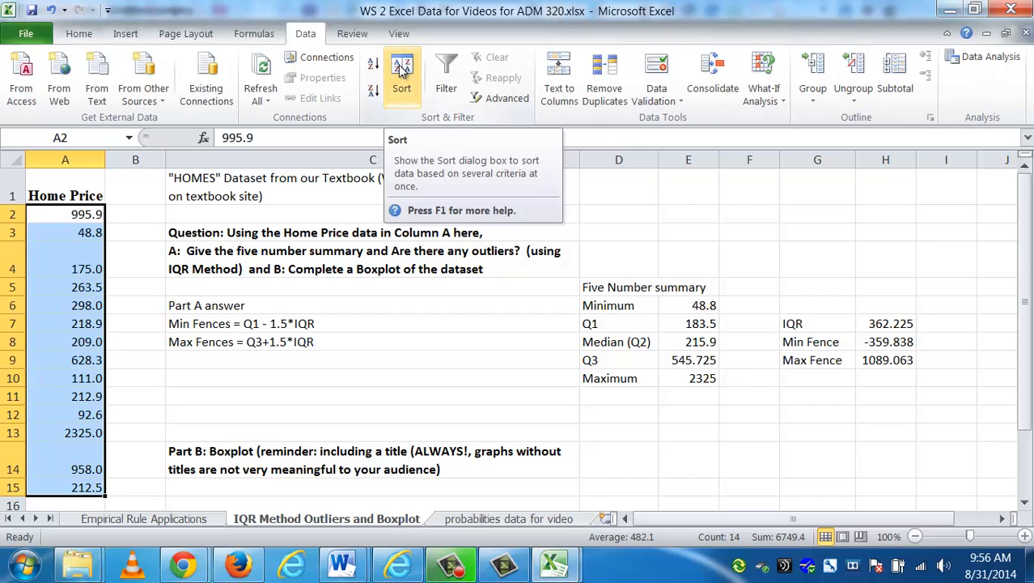
{"action": "left_click", "coordinate": [401, 73]}
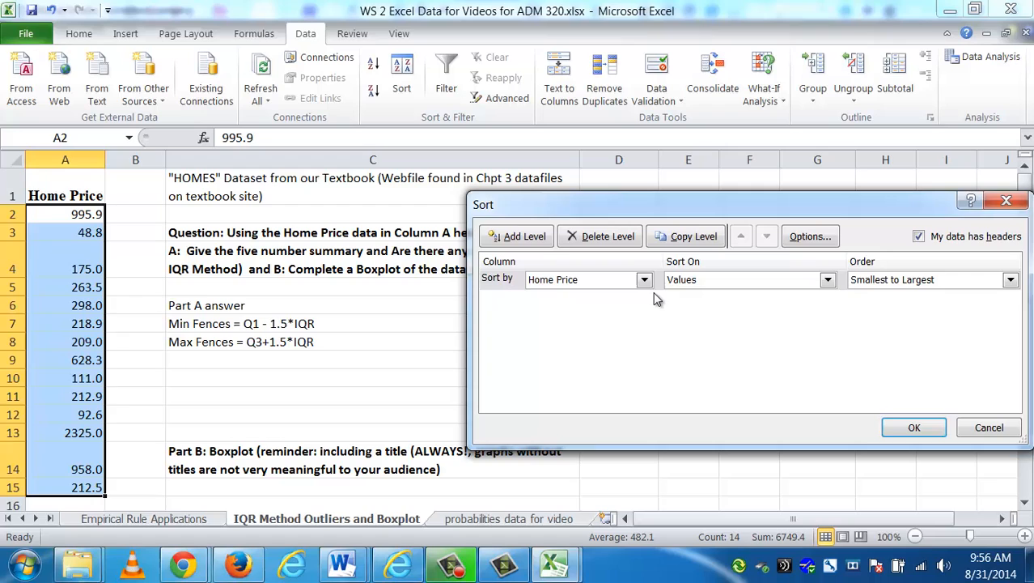
{"action": "mouse_move", "coordinate": [844, 394]}
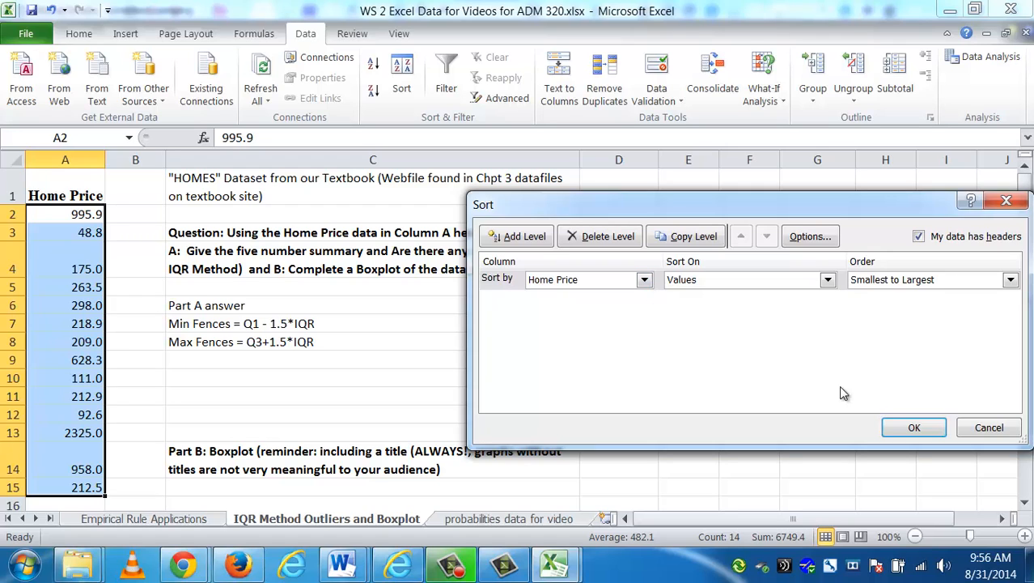
{"action": "mouse_move", "coordinate": [913, 427]}
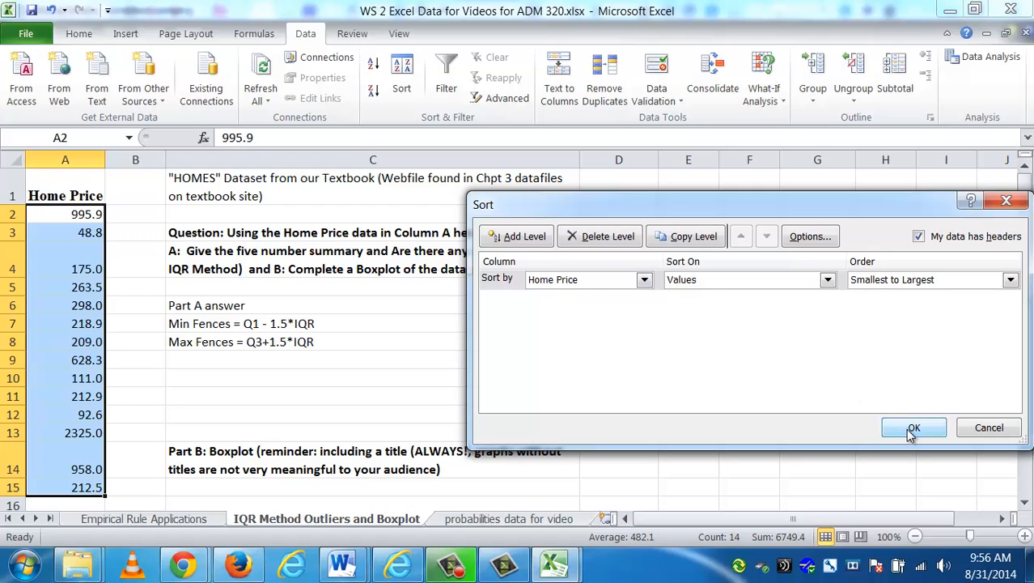
{"action": "left_click", "coordinate": [914, 428]}
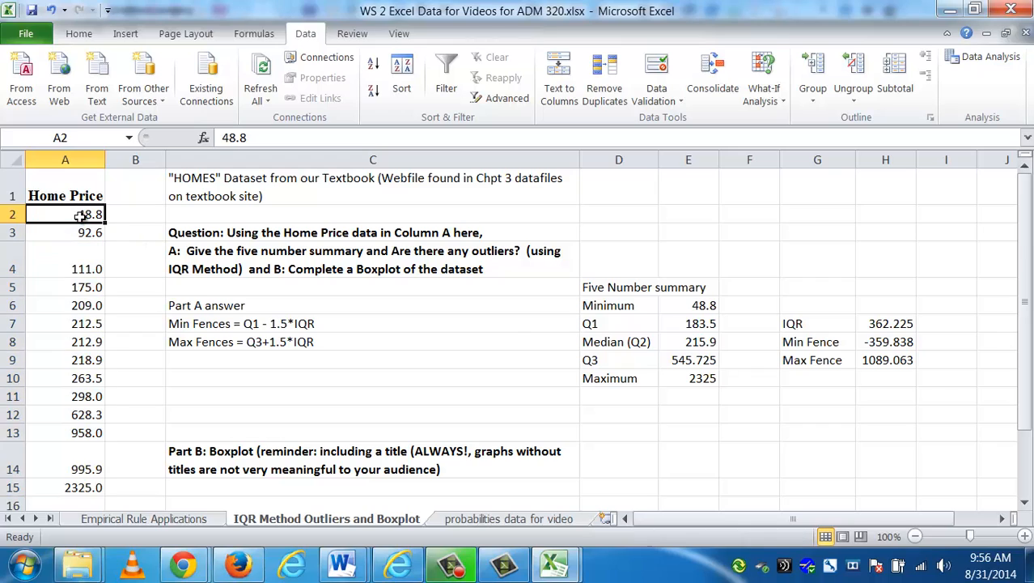
{"action": "left_click", "coordinate": [689, 305]}
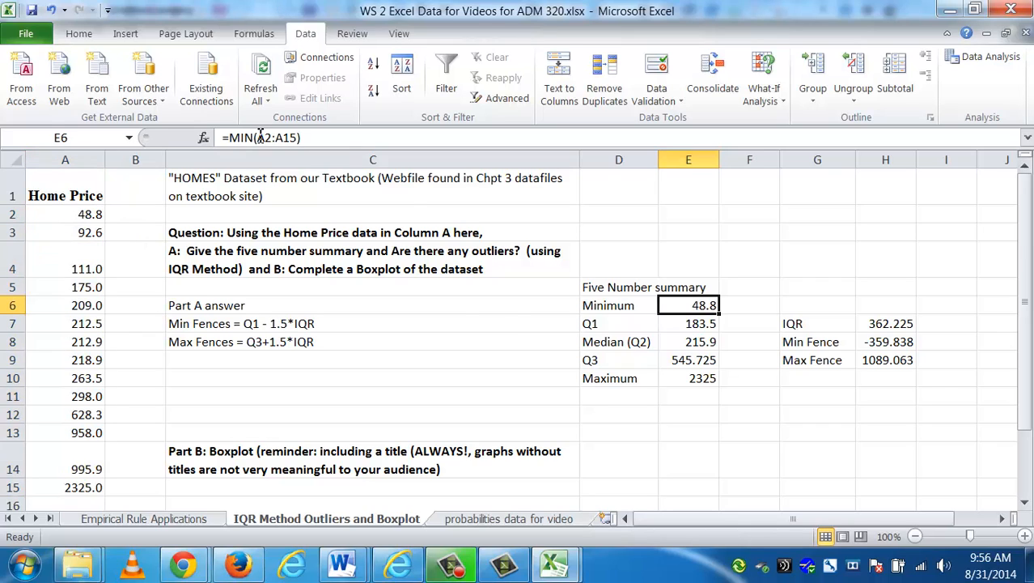
{"action": "left_click", "coordinate": [65, 214]}
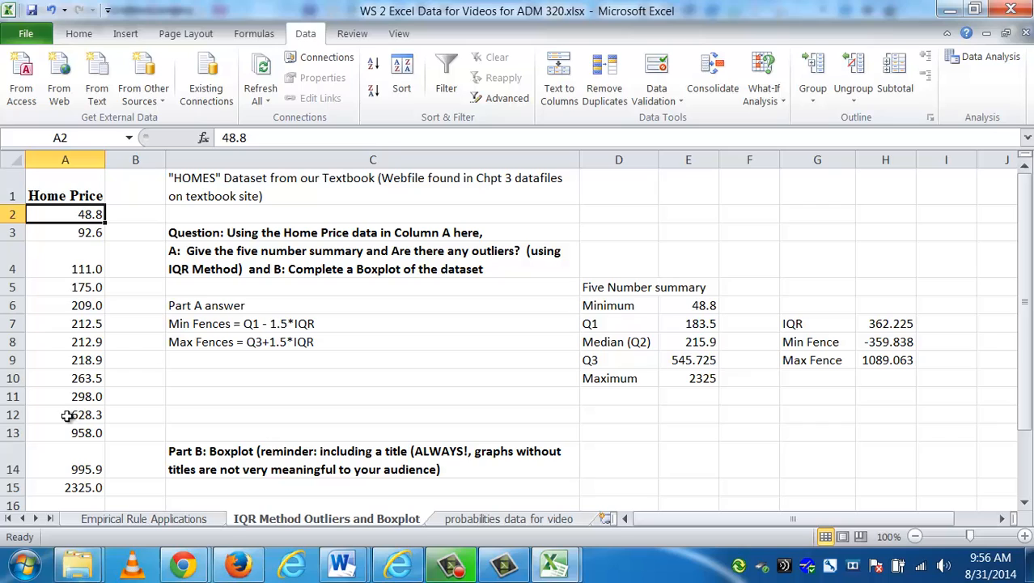
{"action": "mouse_move", "coordinate": [85, 358]}
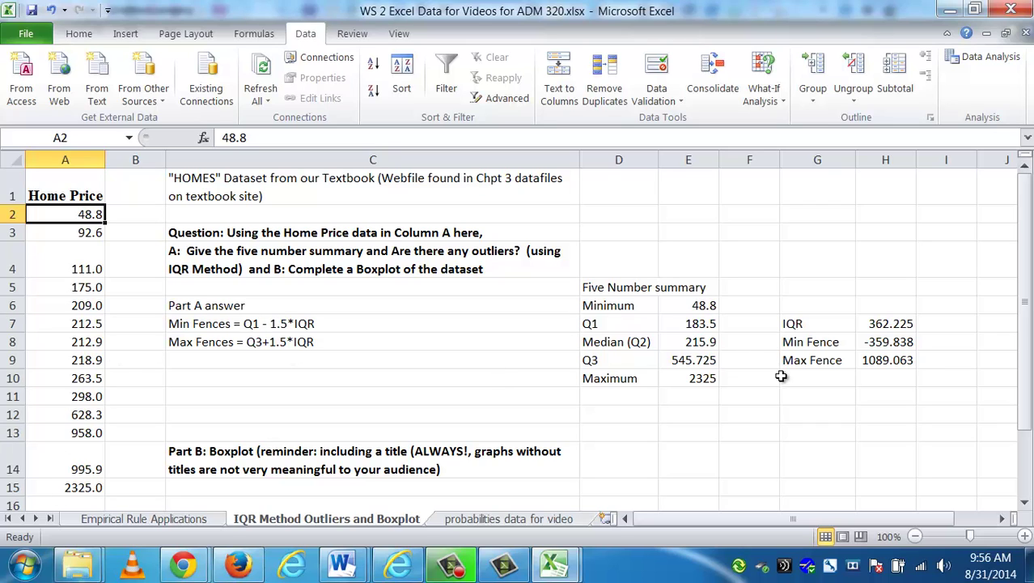
{"action": "mouse_move", "coordinate": [783, 393]}
{"action": "type", "text": "Outl"}
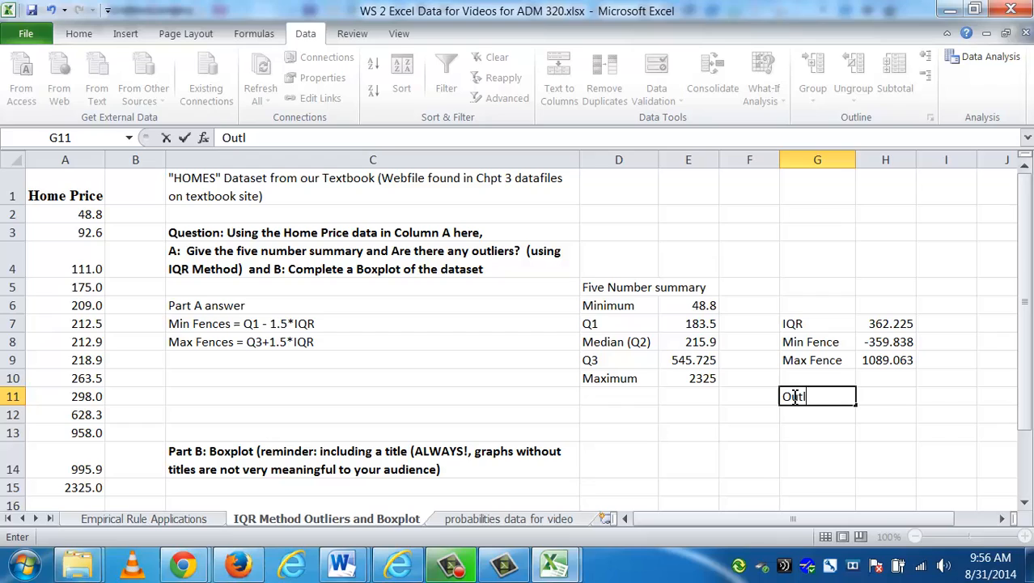
Write the note 'Outliers are: 2325' and check it against the largest home price
{"action": "type", "text": "iers are:"}
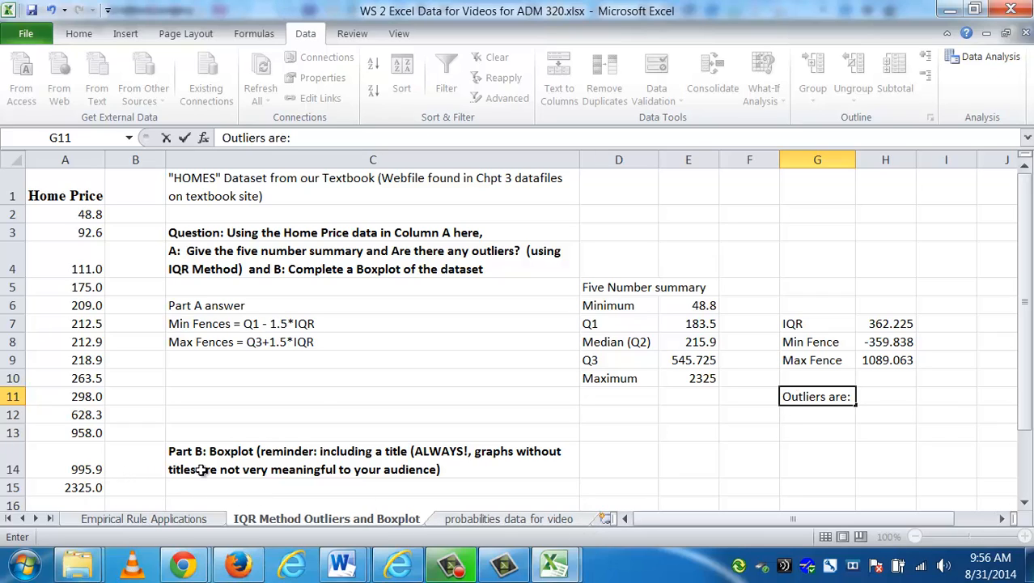
{"action": "type", "text": "2325.0"}
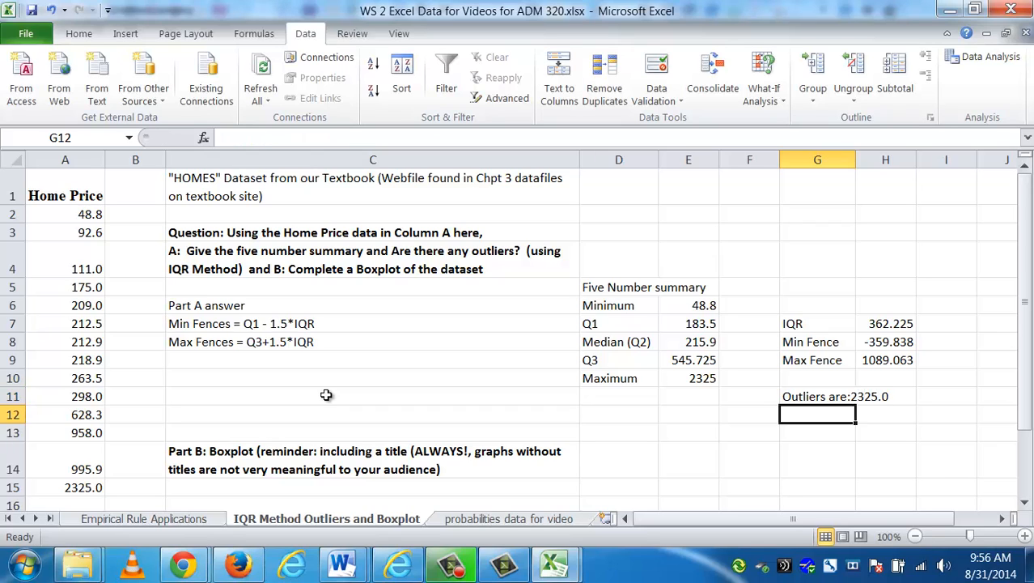
{"action": "left_click", "coordinate": [817, 396]}
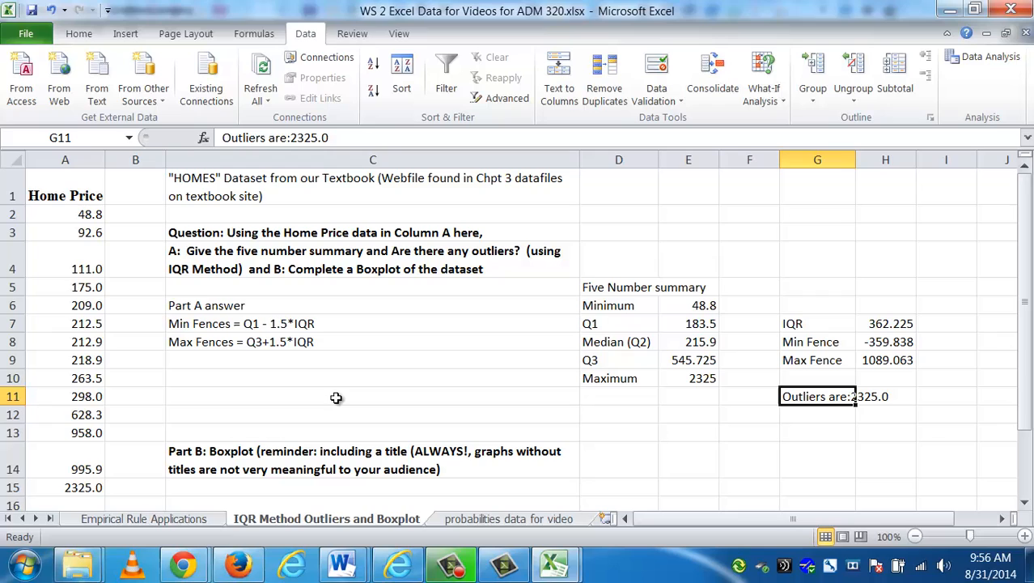
{"action": "left_click", "coordinate": [65, 487]}
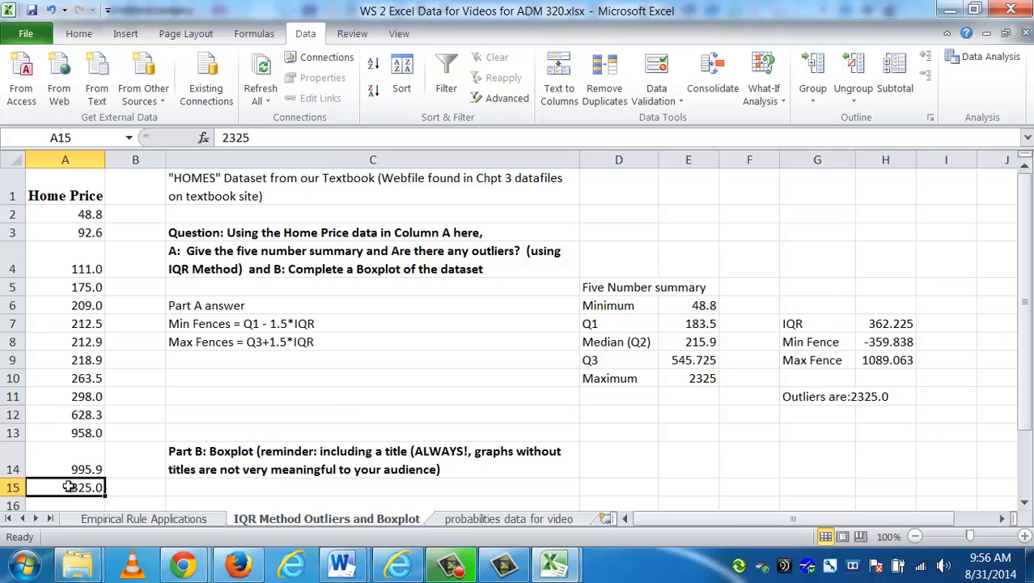
{"action": "mouse_move", "coordinate": [80, 213]}
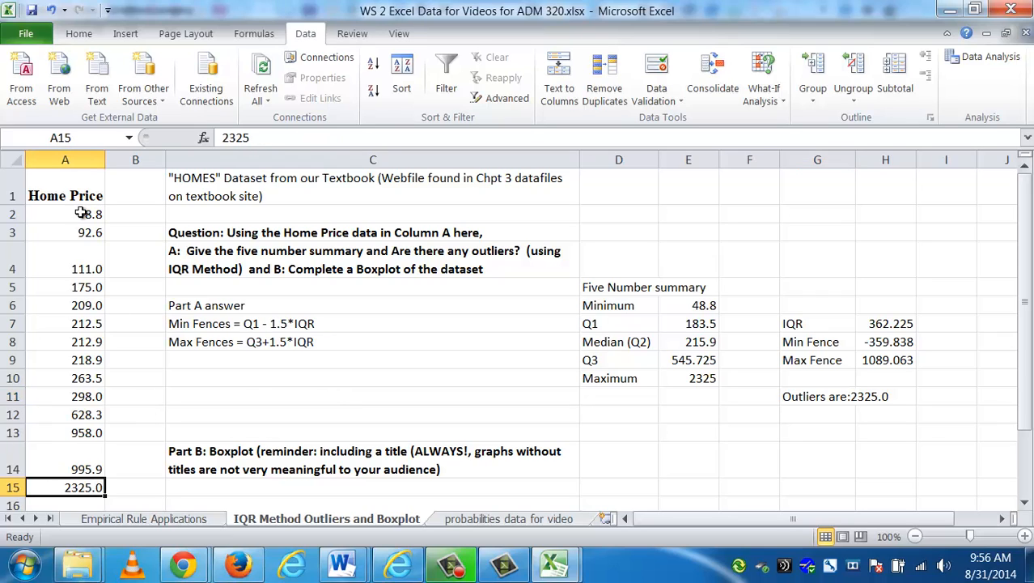
Review the Part A fence formulas Q1 - 1.5*IQR and Q3+1.5*IQR
{"action": "left_click", "coordinate": [372, 395]}
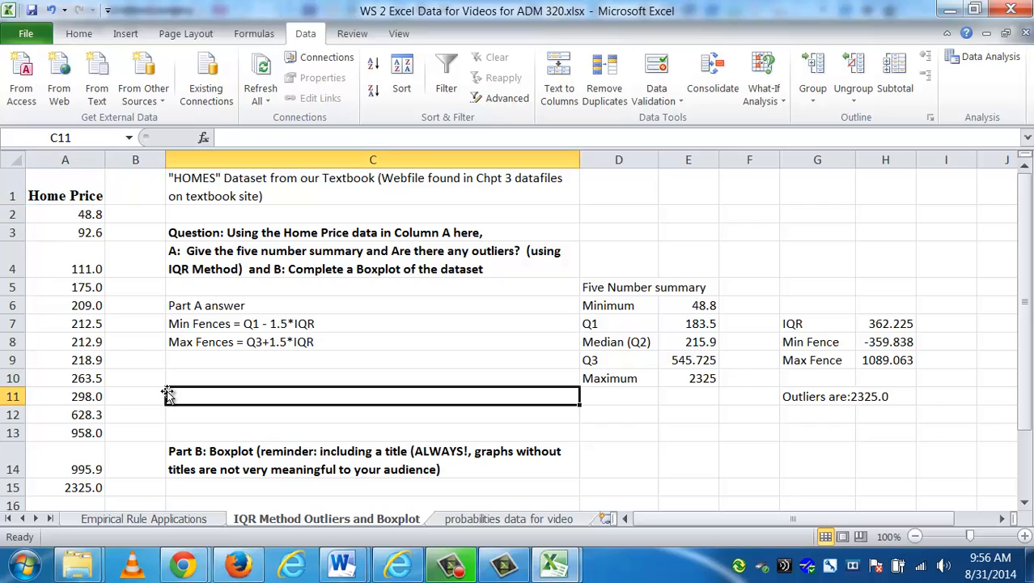
{"action": "mouse_move", "coordinate": [89, 213]}
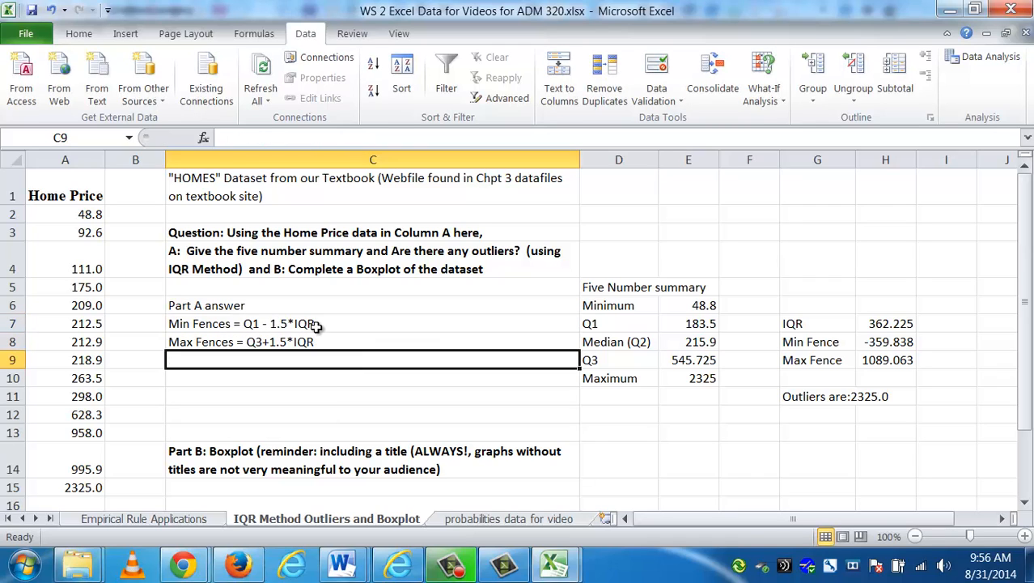
{"action": "left_click_drag", "start_coordinate": [372, 323], "coordinate": [372, 340]}
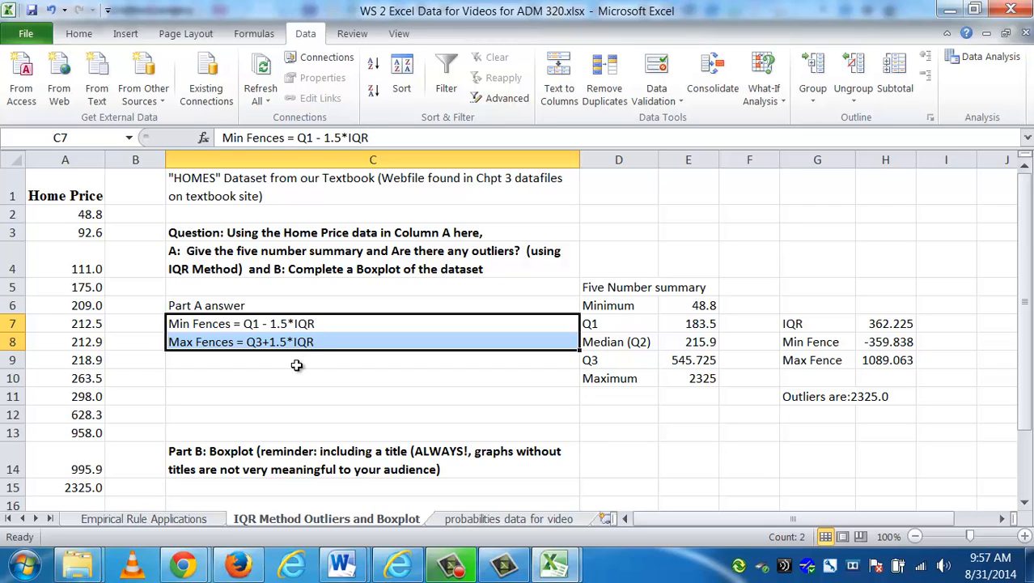
{"action": "left_click", "coordinate": [372, 378]}
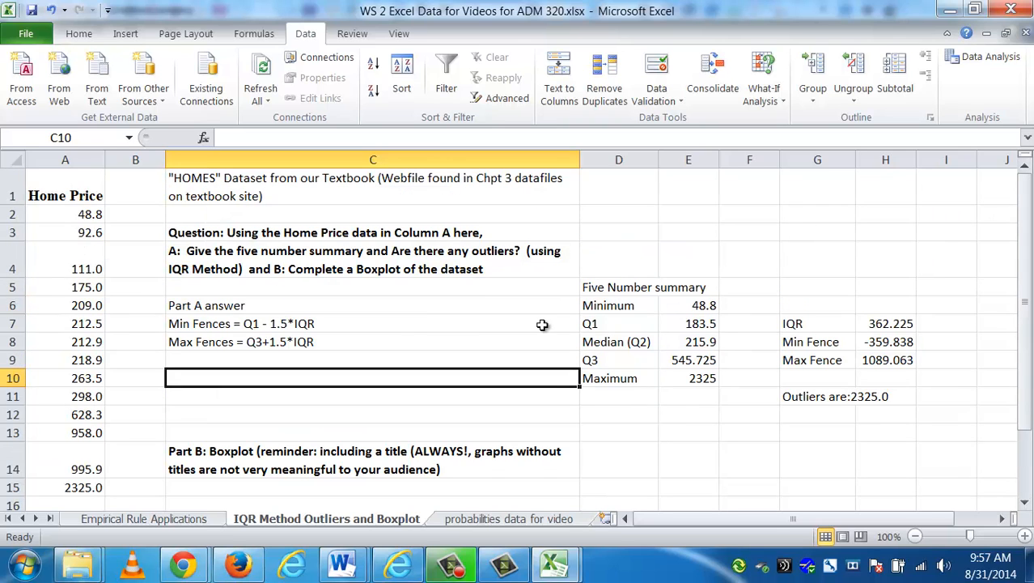
{"action": "mouse_move", "coordinate": [399, 326]}
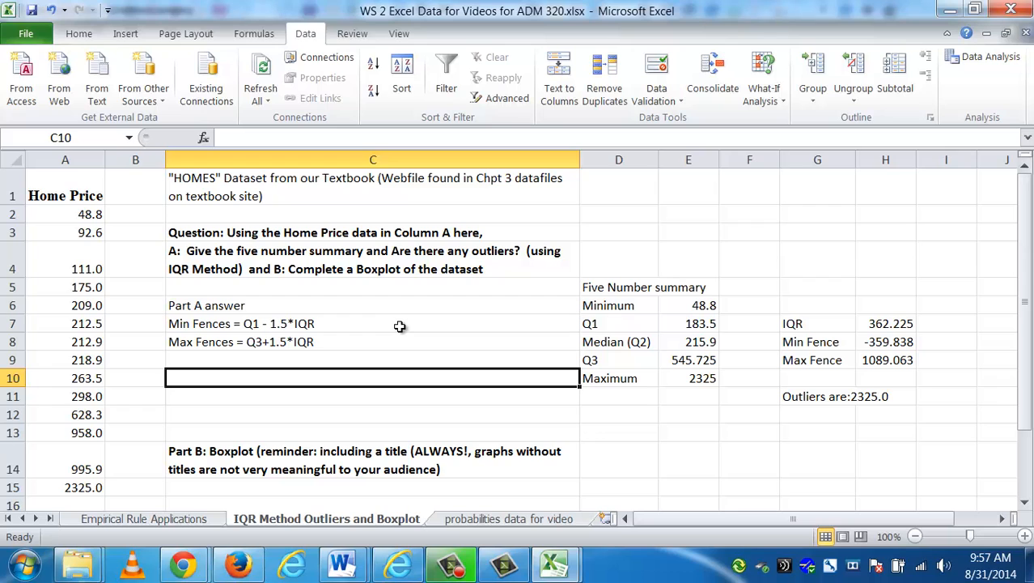
{"action": "mouse_move", "coordinate": [1026, 273]}
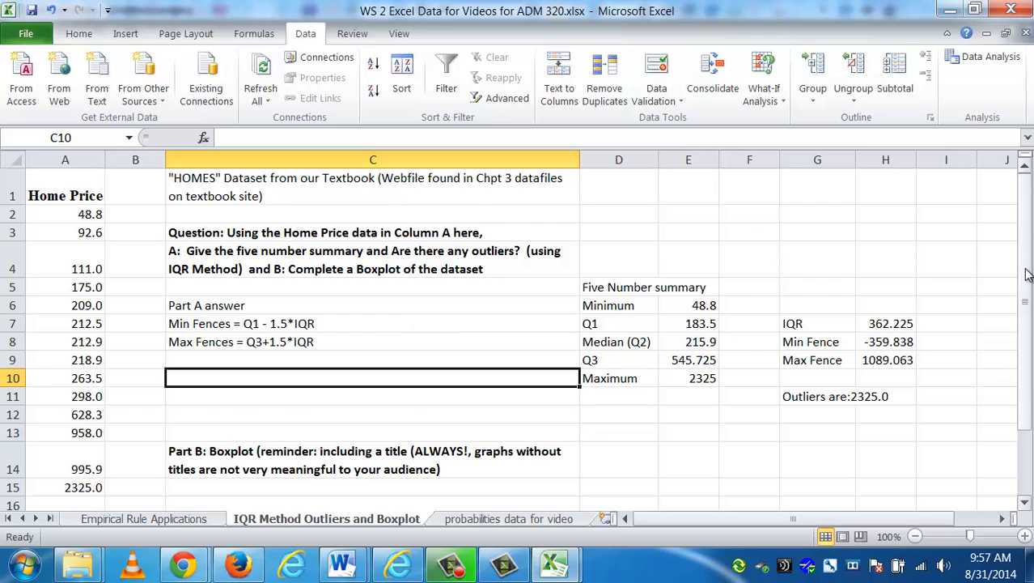
{"action": "scroll", "scroll_direction": "down", "scroll_amount": 3}
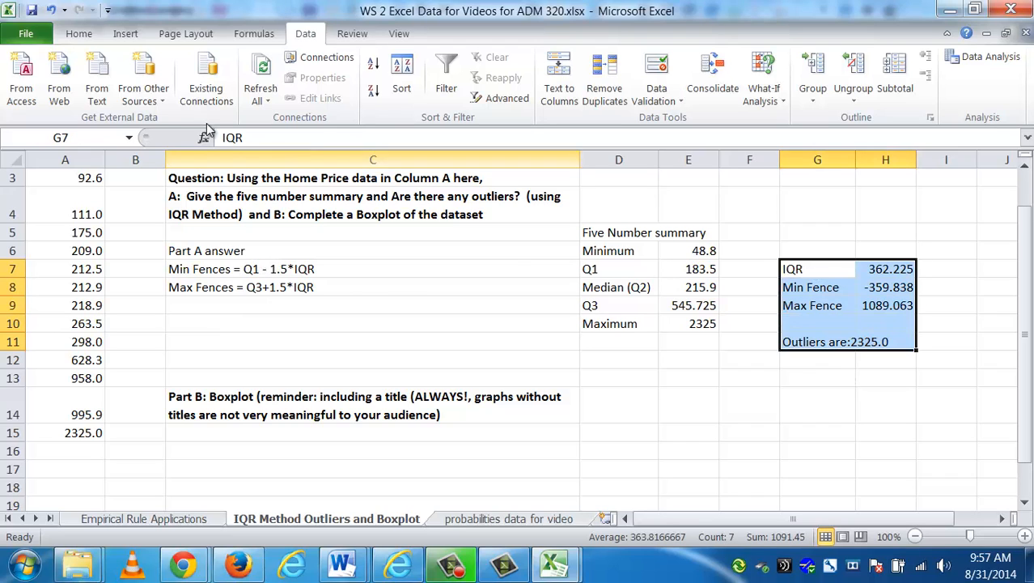
Add a bold 'Part A:' label beside the outliers note and outline both cells
{"action": "left_click", "coordinate": [79, 33]}
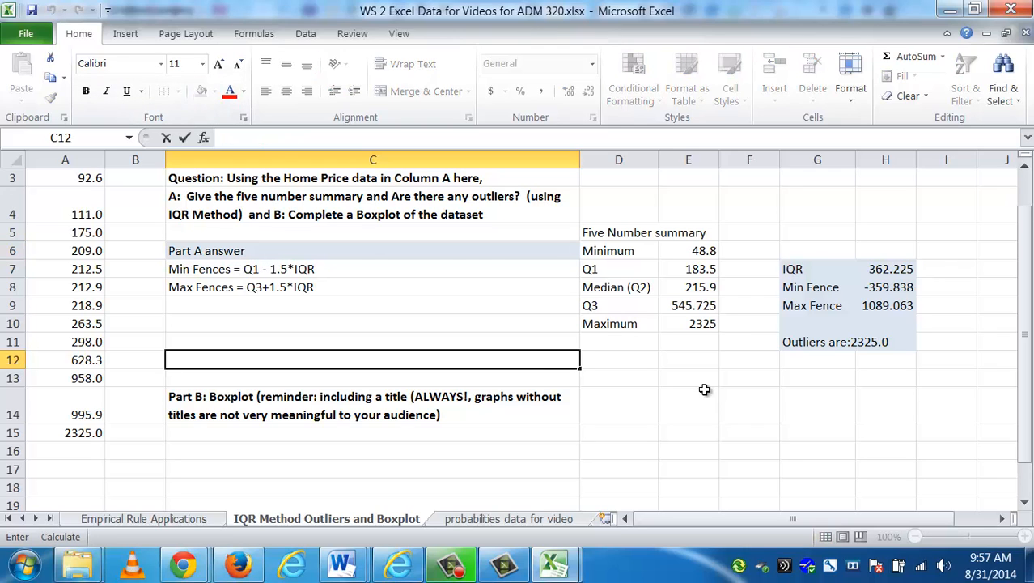
{"action": "type", "text": "Part A:"}
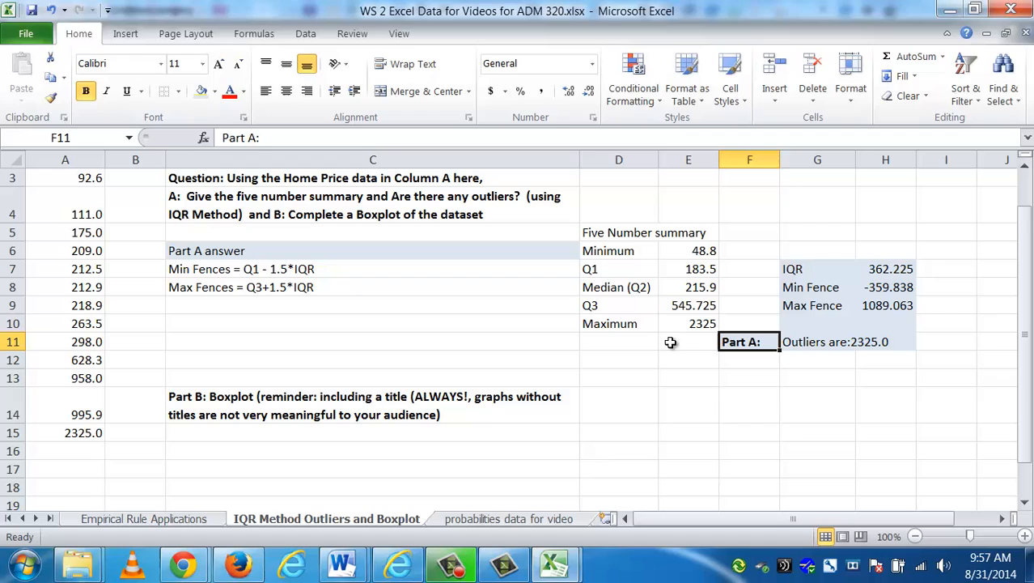
{"action": "left_click", "coordinate": [818, 342]}
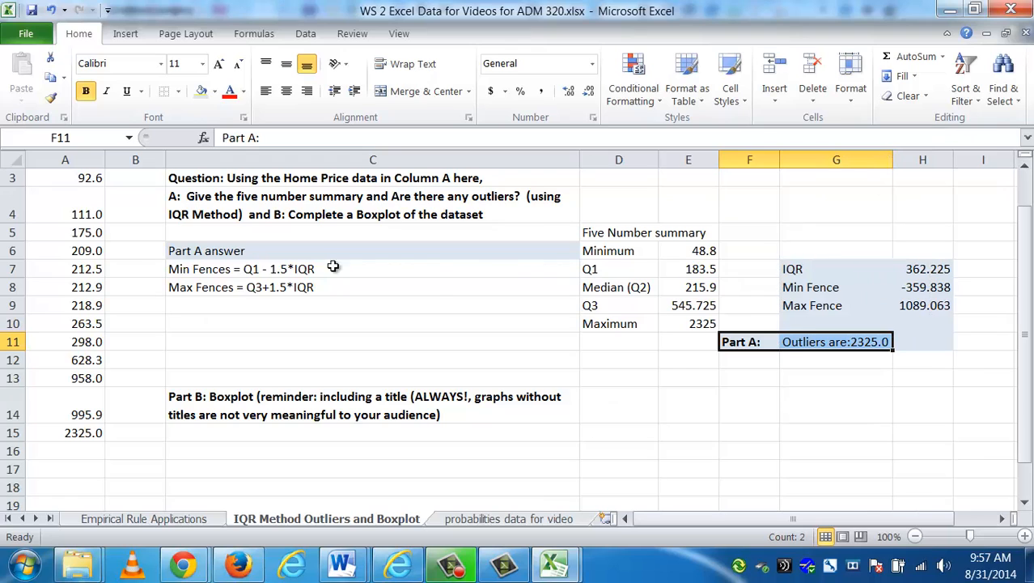
{"action": "left_click", "coordinate": [170, 91]}
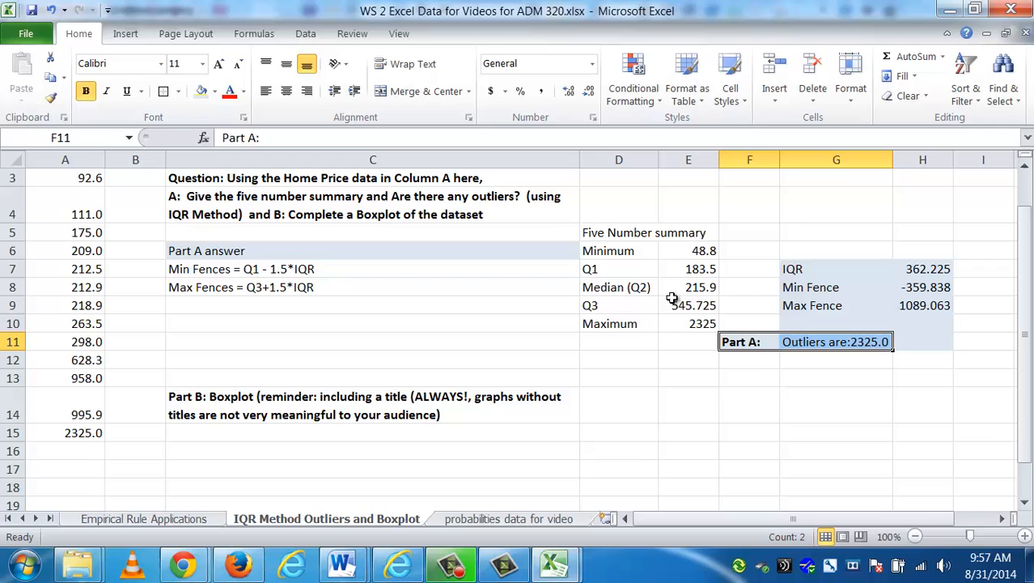
{"action": "left_click", "coordinate": [749, 359]}
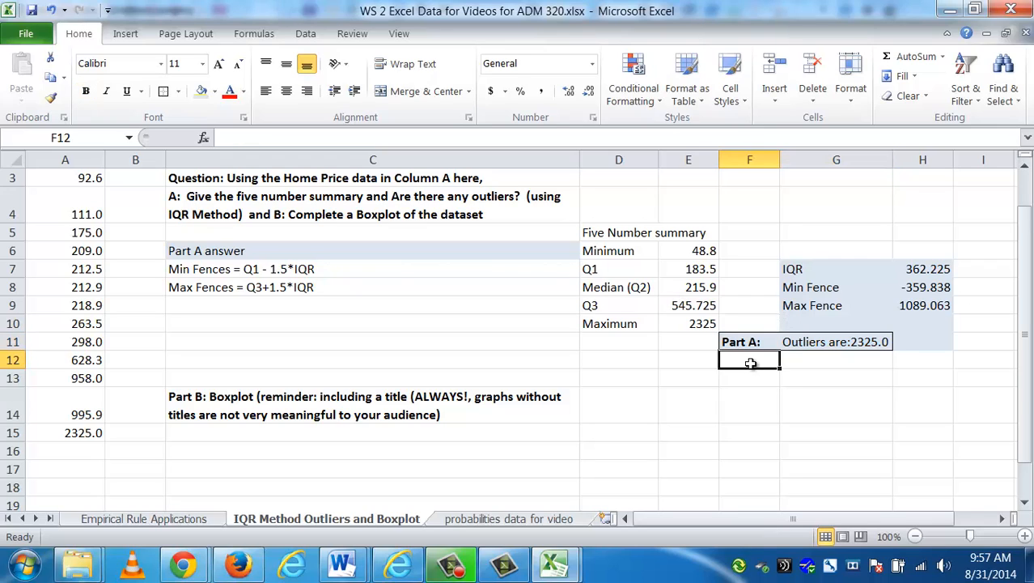
{"action": "left_click", "coordinate": [372, 433]}
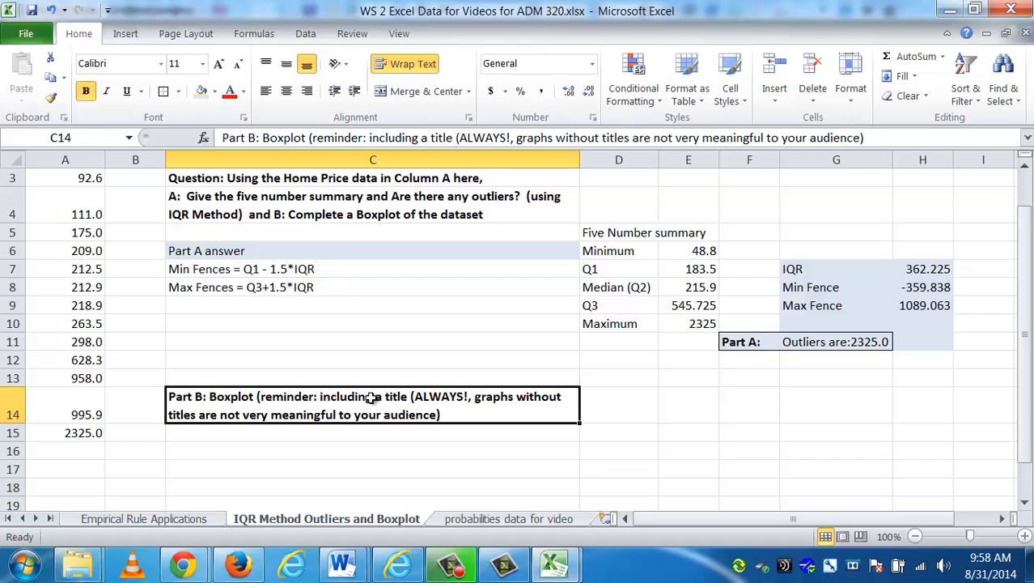
{"action": "mouse_move", "coordinate": [357, 437]}
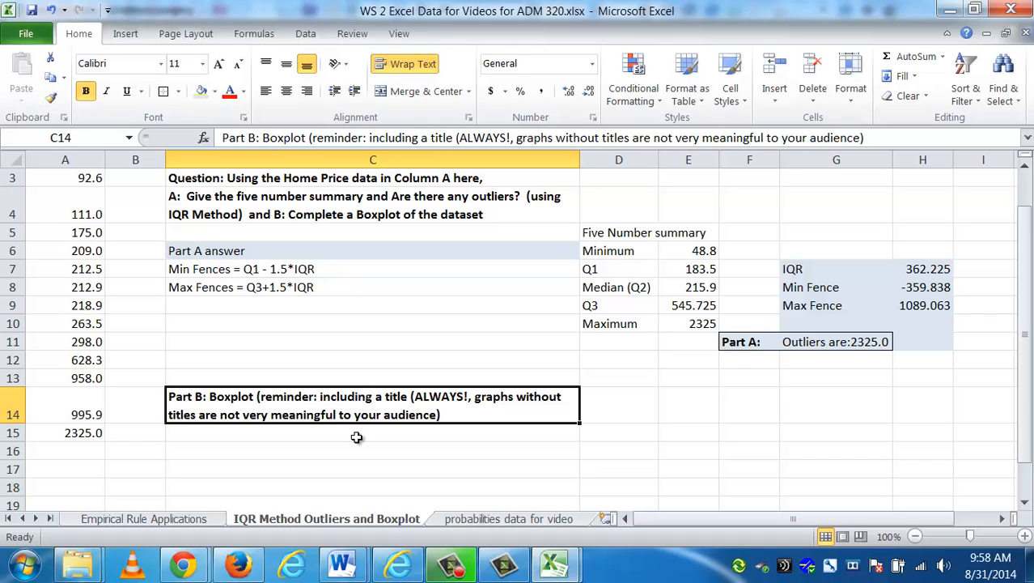
{"action": "left_click", "coordinate": [372, 432]}
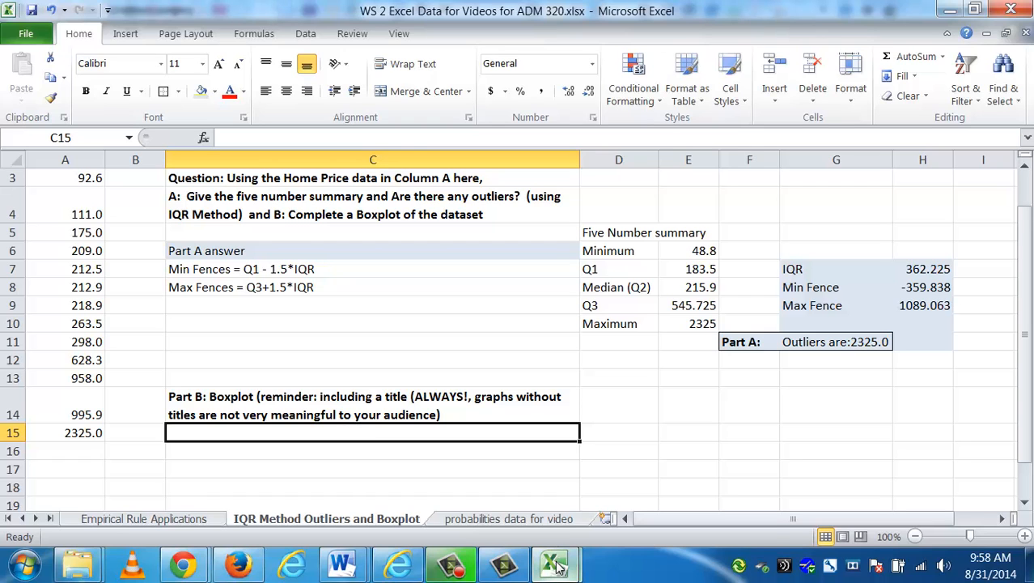
In boxplot template.xls, inspect the Lower Whisker, Median and Upper Whisker formulas
{"action": "left_click", "coordinate": [555, 563]}
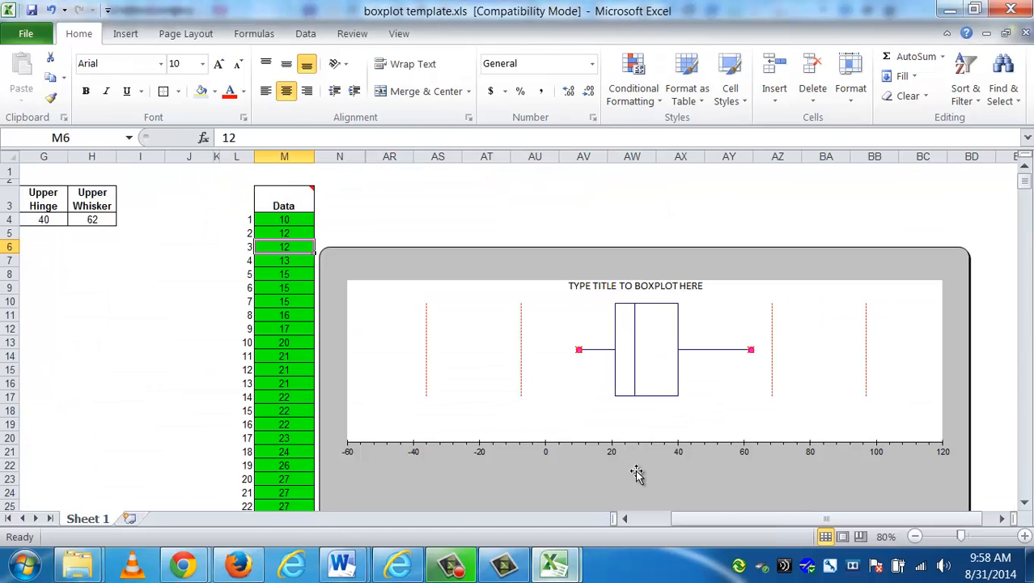
{"action": "left_click", "coordinate": [436, 198]}
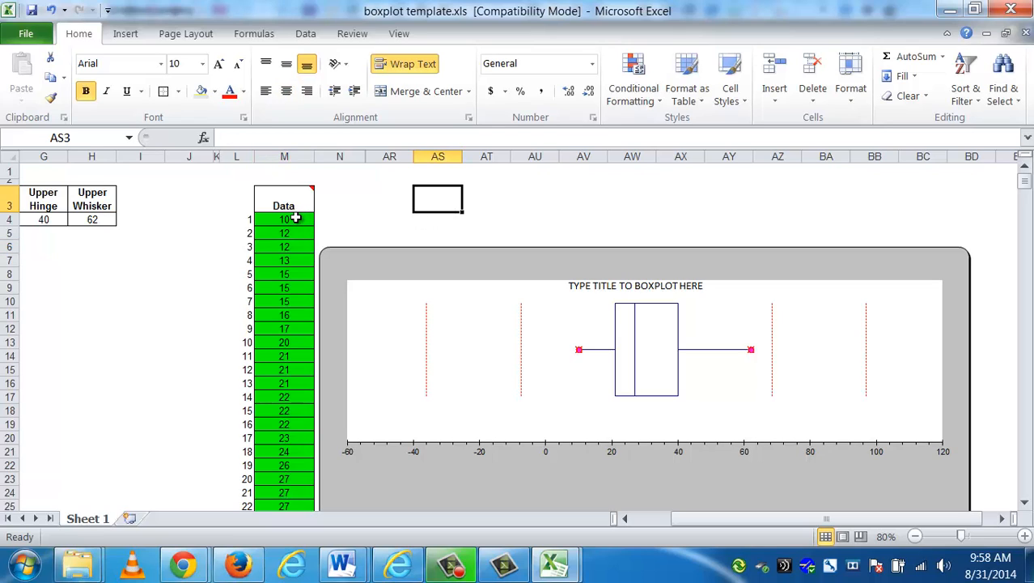
{"action": "left_click", "coordinate": [284, 219]}
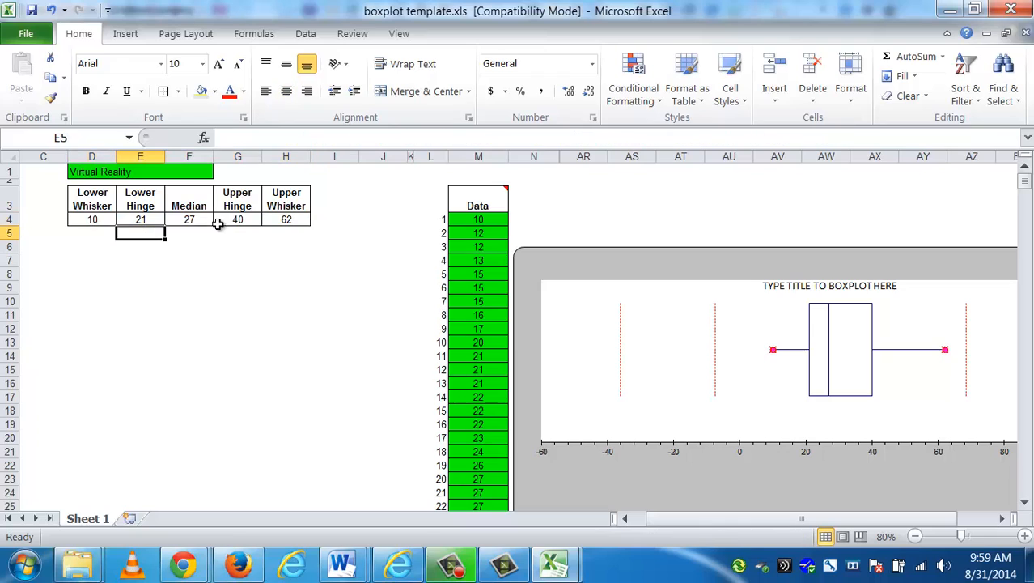
{"action": "left_click", "coordinate": [237, 233]}
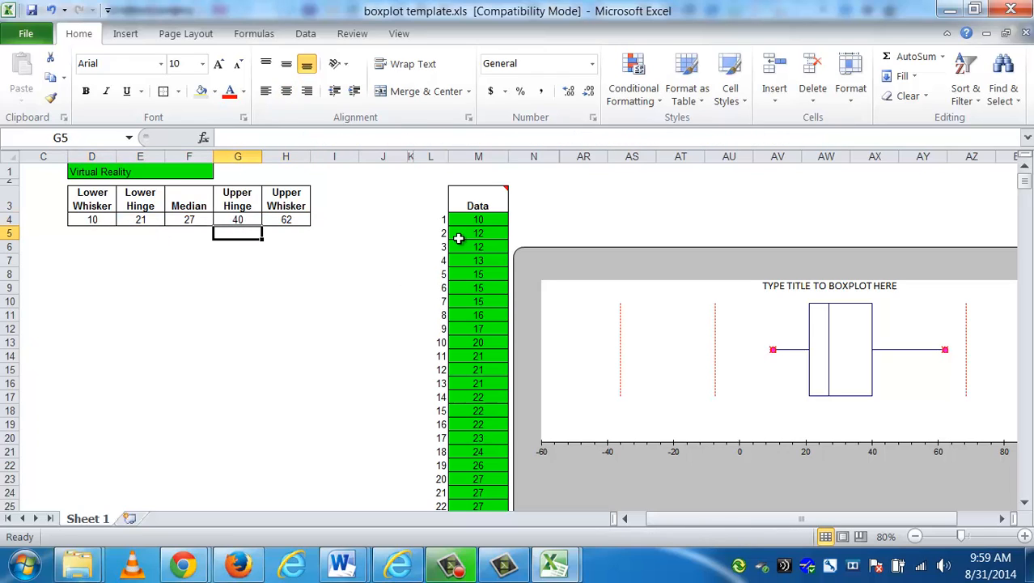
{"action": "mouse_move", "coordinate": [471, 255]}
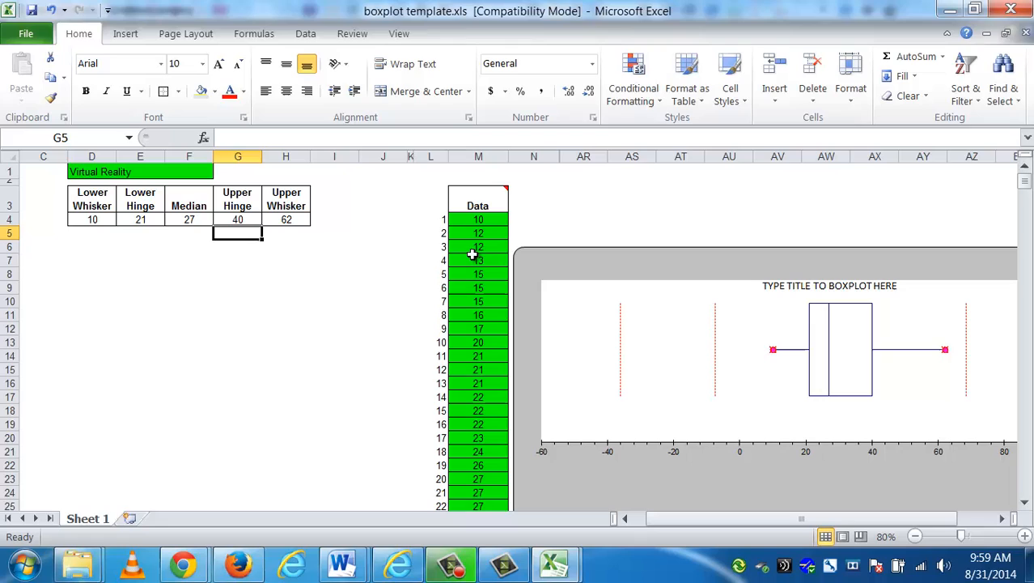
{"action": "mouse_move", "coordinate": [474, 356]}
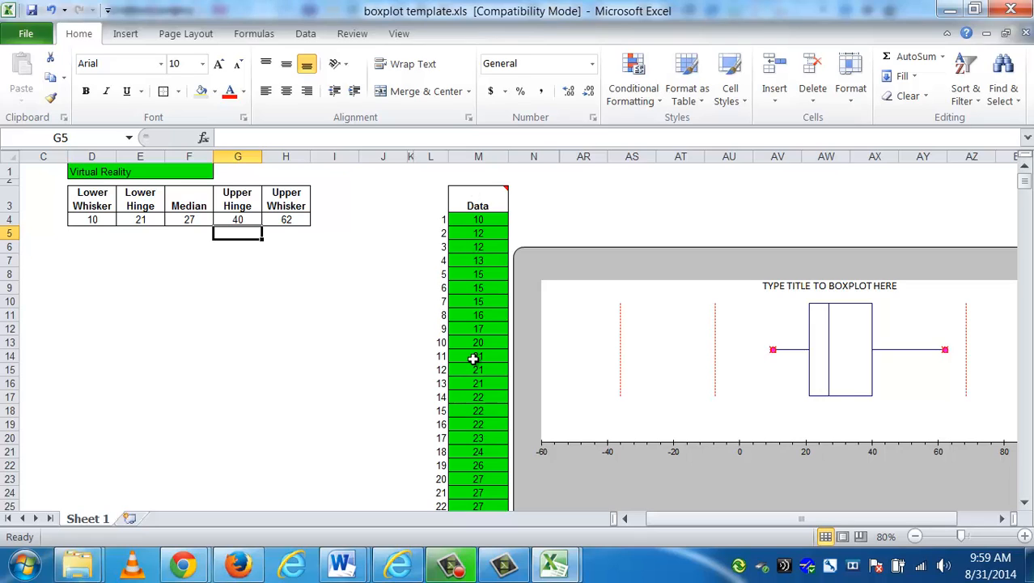
{"action": "mouse_move", "coordinate": [612, 262]}
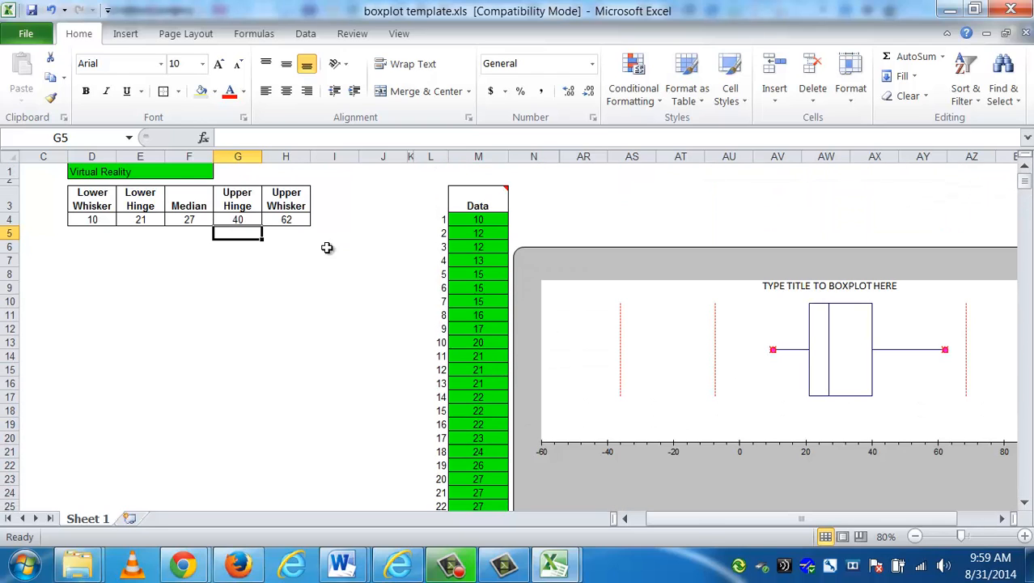
{"action": "left_click", "coordinate": [92, 219]}
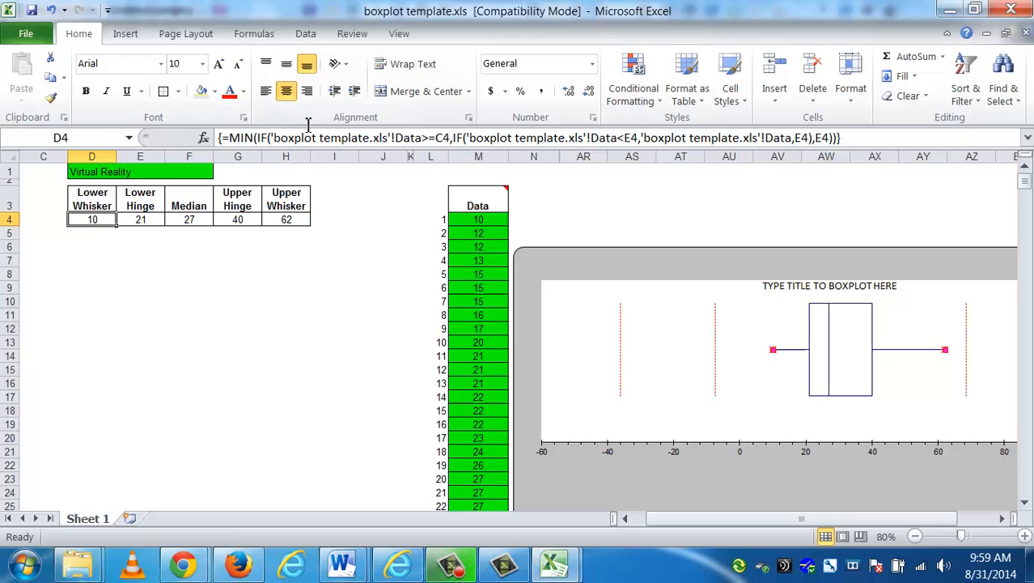
{"action": "mouse_move", "coordinate": [335, 220]}
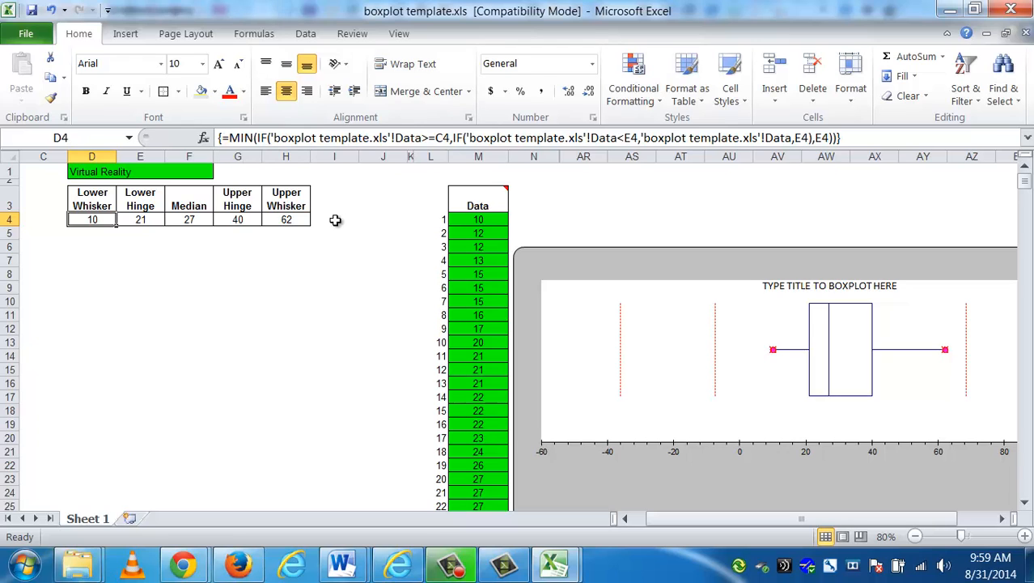
{"action": "mouse_move", "coordinate": [137, 219]}
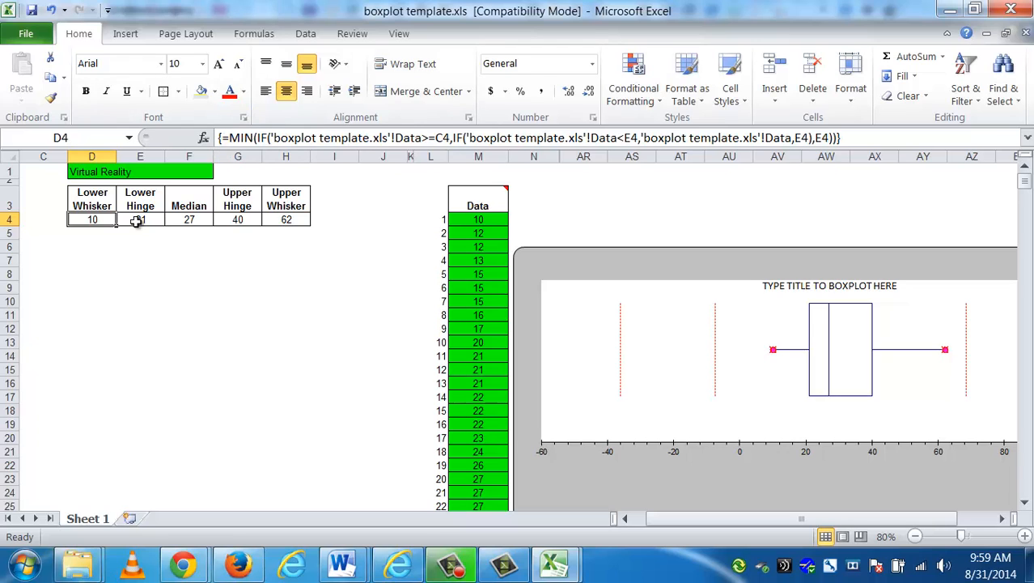
{"action": "left_click", "coordinate": [188, 219]}
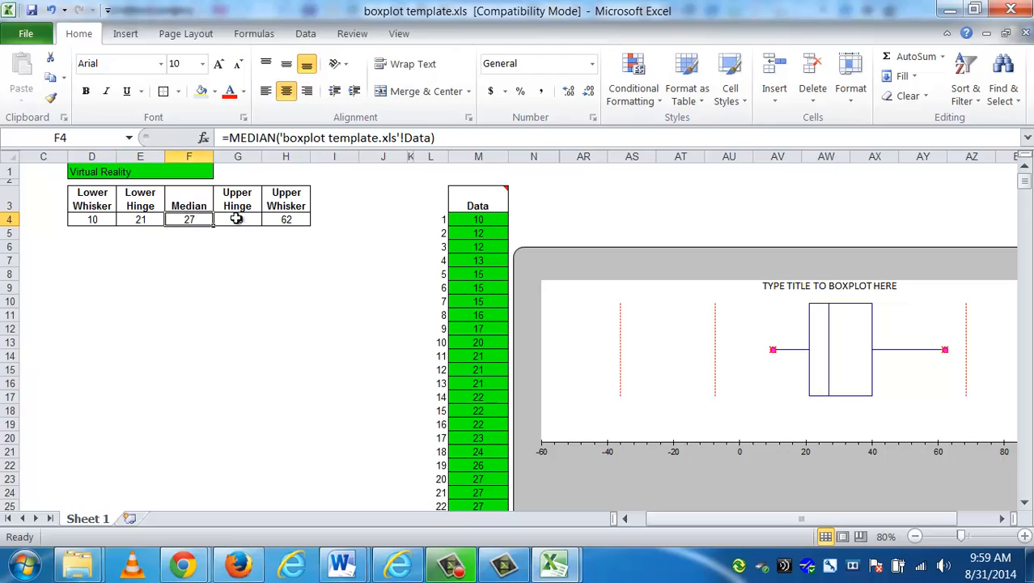
{"action": "left_click", "coordinate": [286, 219]}
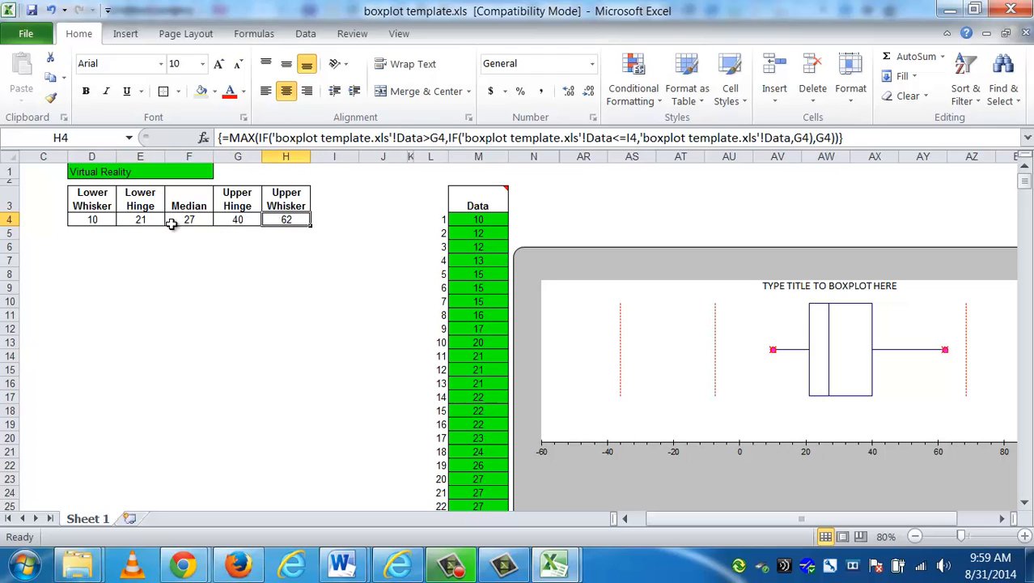
{"action": "left_click", "coordinate": [188, 220]}
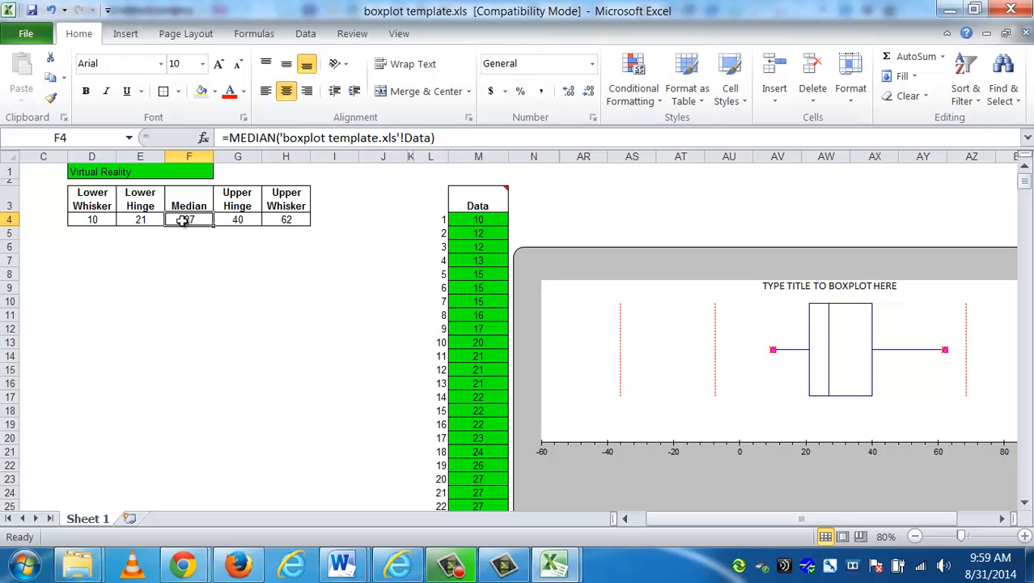
Select the boxplot's placeholder title, then the 42 sample Data values
{"action": "left_click", "coordinate": [745, 306]}
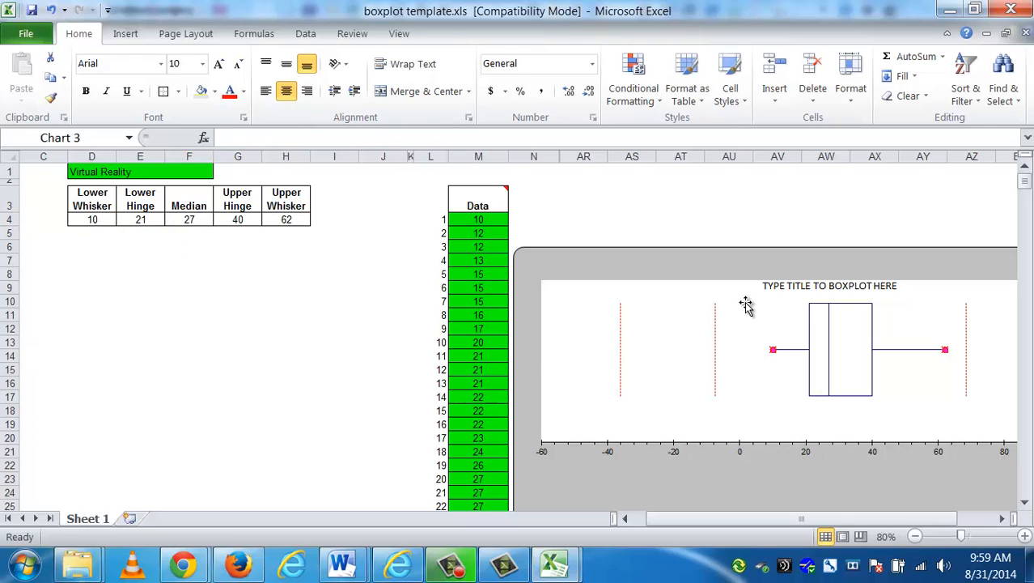
{"action": "left_click", "coordinate": [862, 381]}
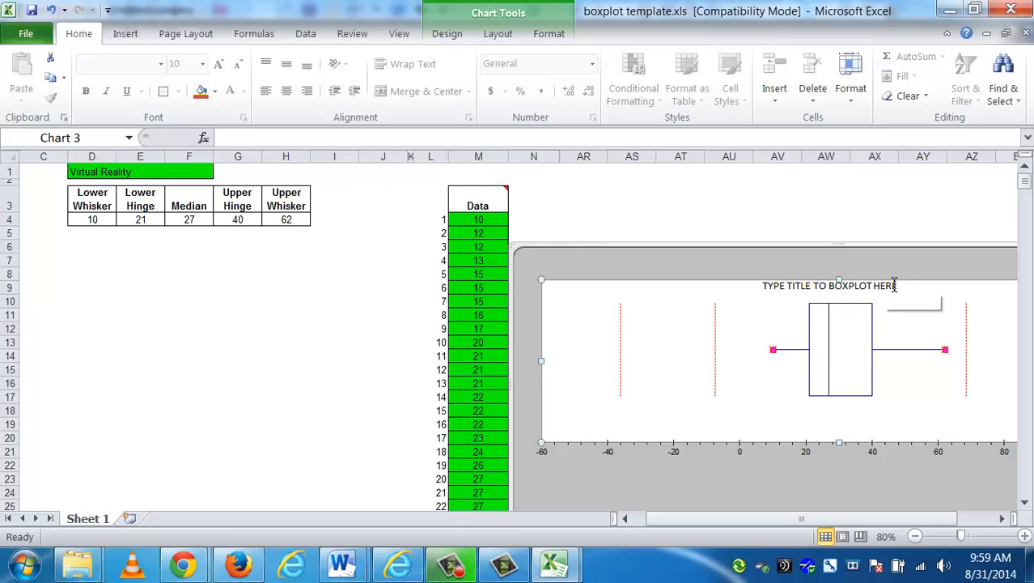
{"action": "mouse_move", "coordinate": [894, 285]}
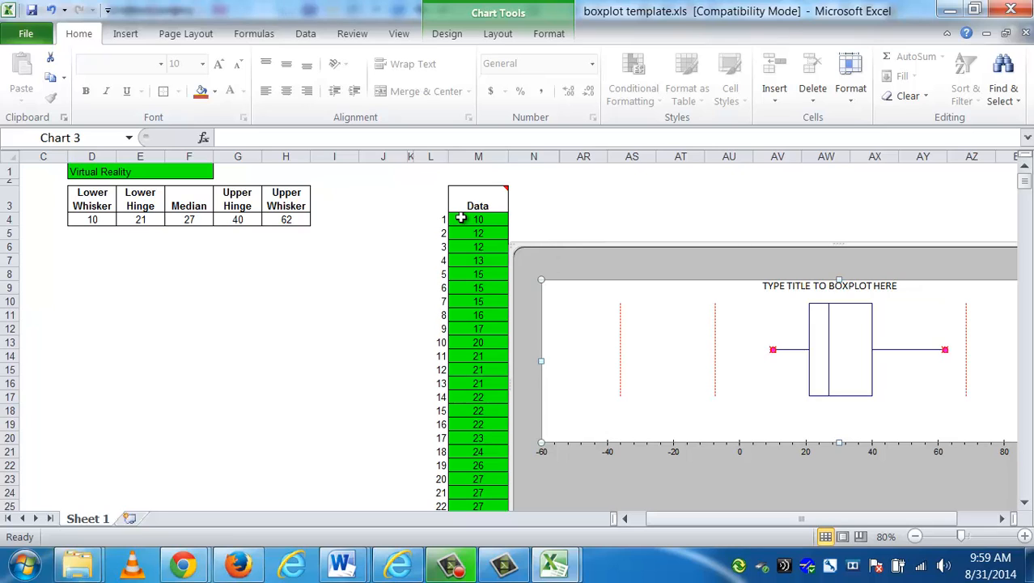
{"action": "left_click_drag", "start_coordinate": [479, 219], "coordinate": [478, 465]}
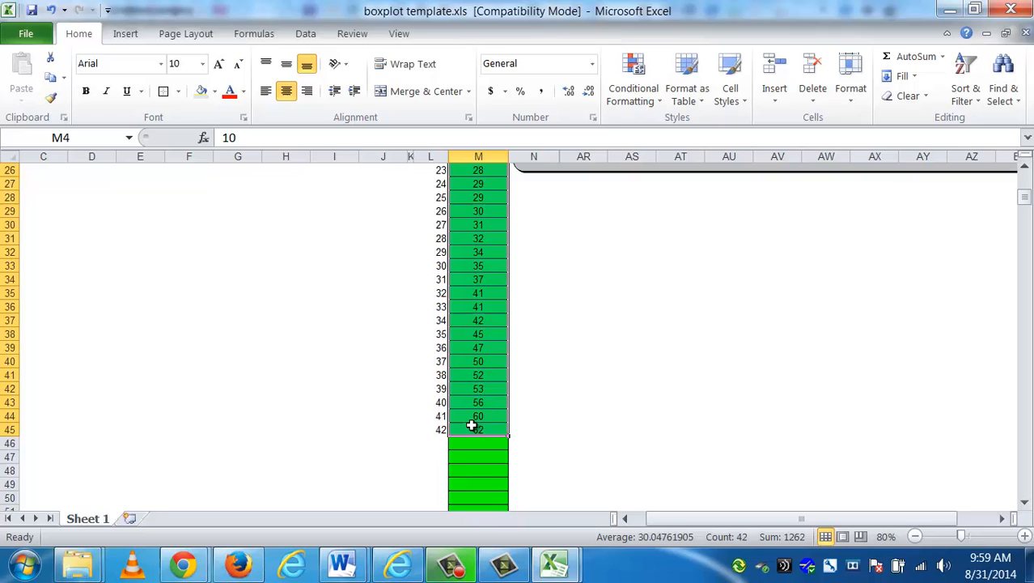
Copy the 14 home prices into the template's Data column starting at M4
{"action": "scroll", "scroll_direction": "up", "scroll_amount": 3}
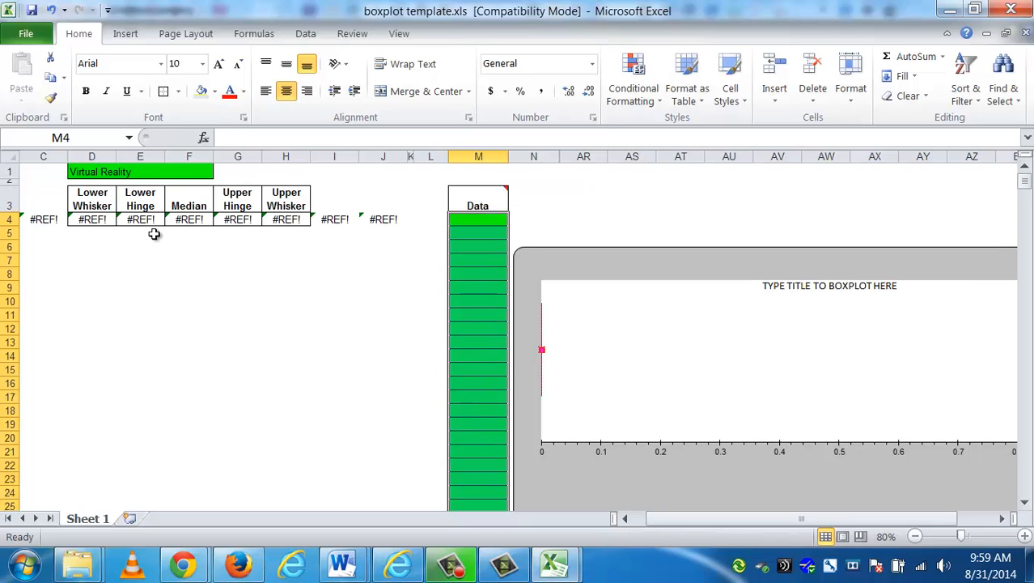
{"action": "mouse_move", "coordinate": [648, 342]}
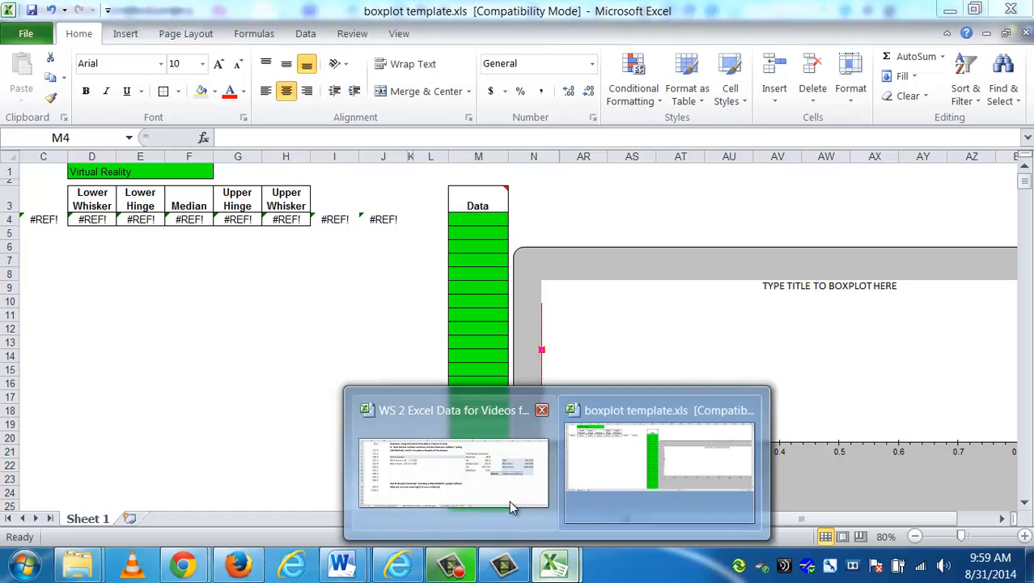
{"action": "left_click", "coordinate": [452, 474]}
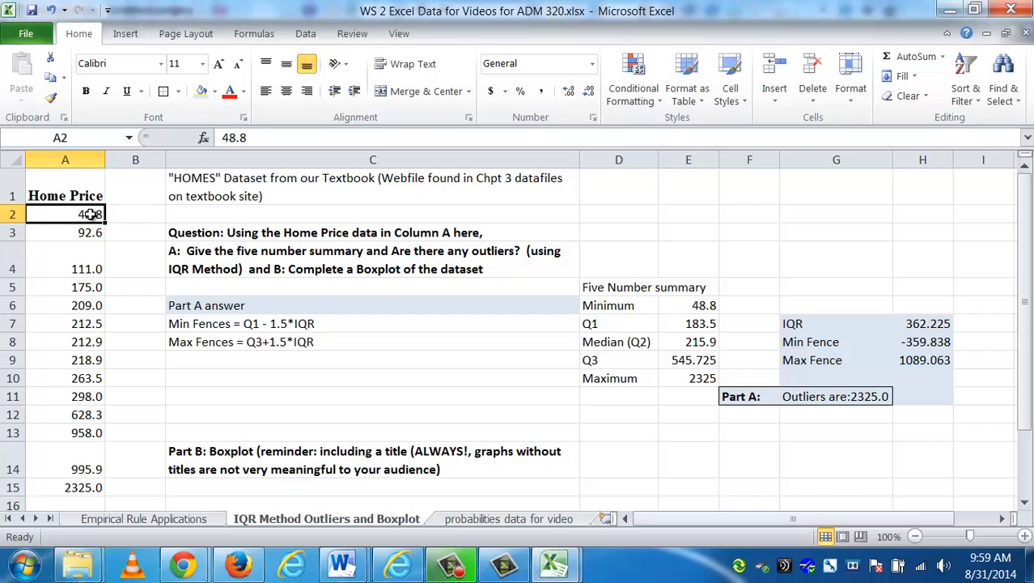
{"action": "left_click_drag", "start_coordinate": [65, 214], "coordinate": [65, 487]}
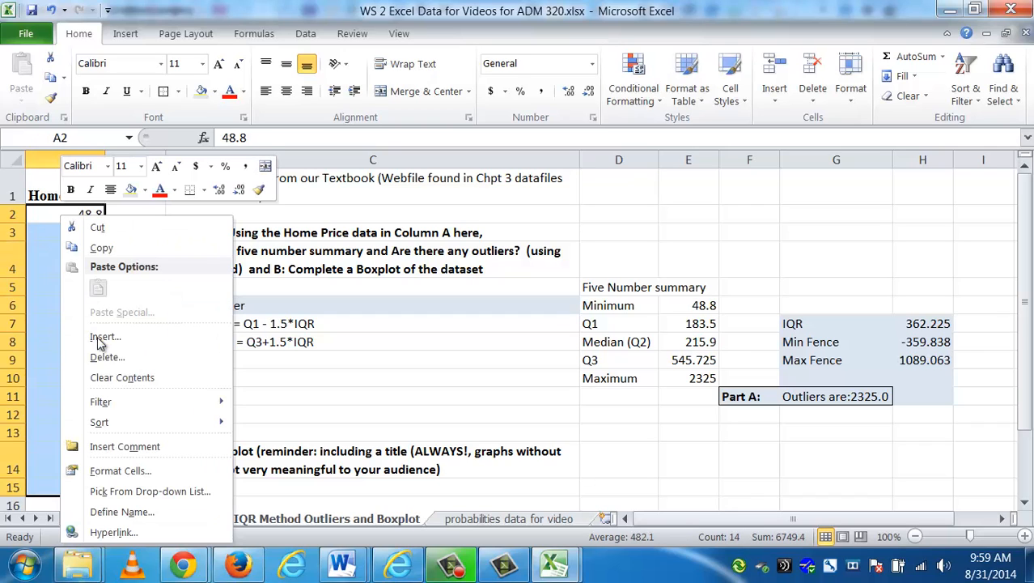
{"action": "left_click", "coordinate": [101, 248]}
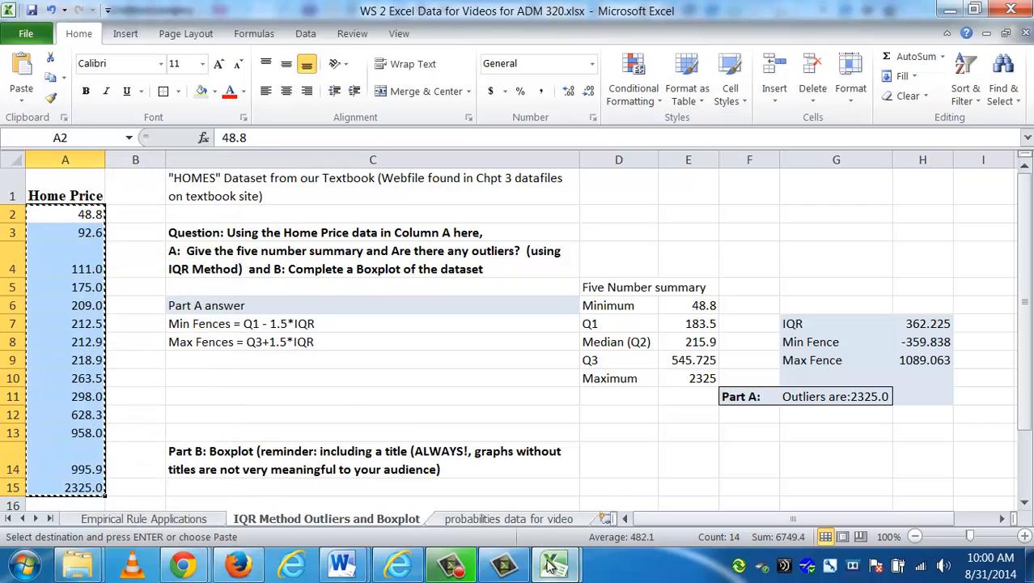
{"action": "left_click", "coordinate": [555, 563]}
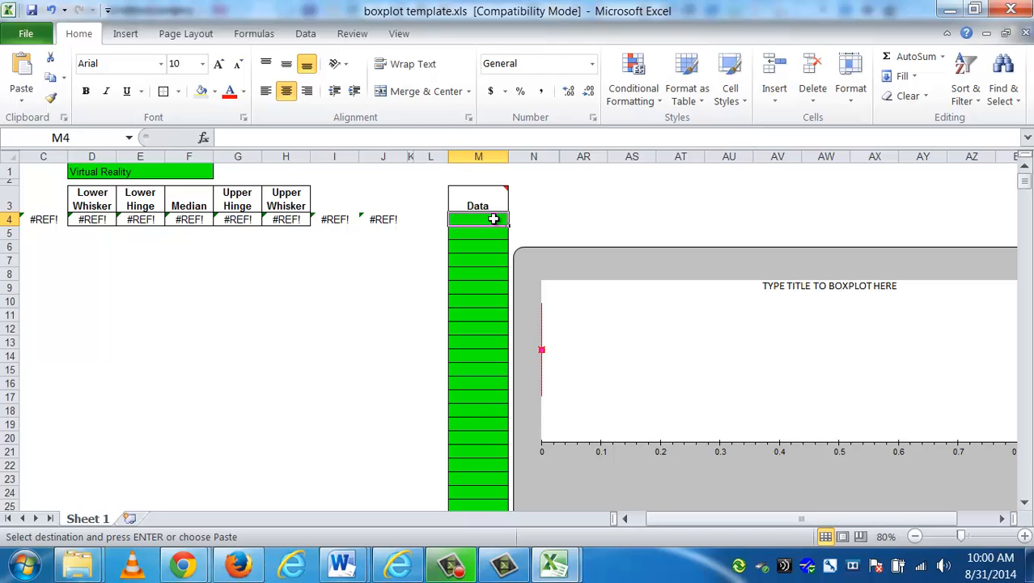
{"action": "right_click", "coordinate": [478, 219]}
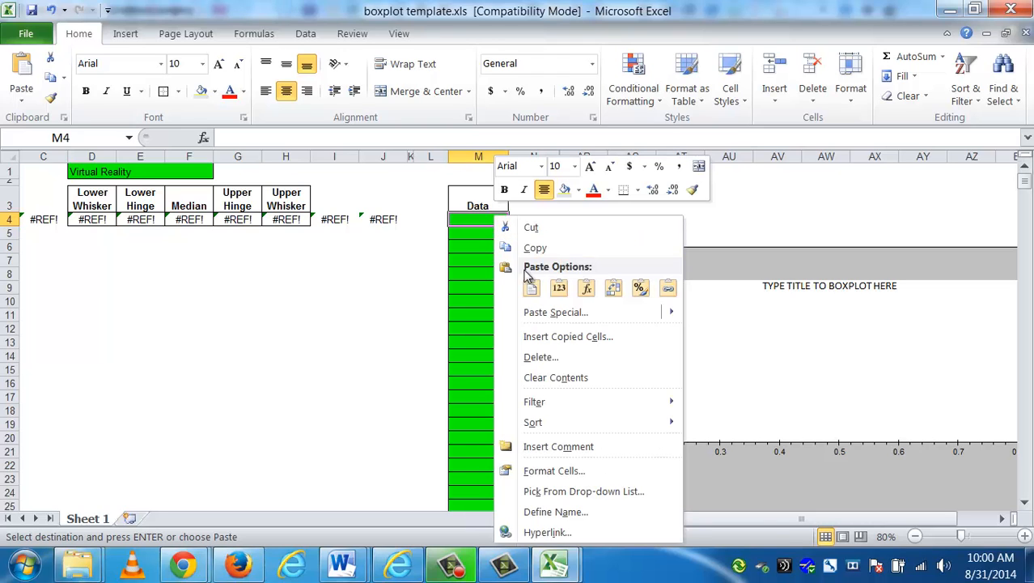
{"action": "left_click", "coordinate": [532, 287]}
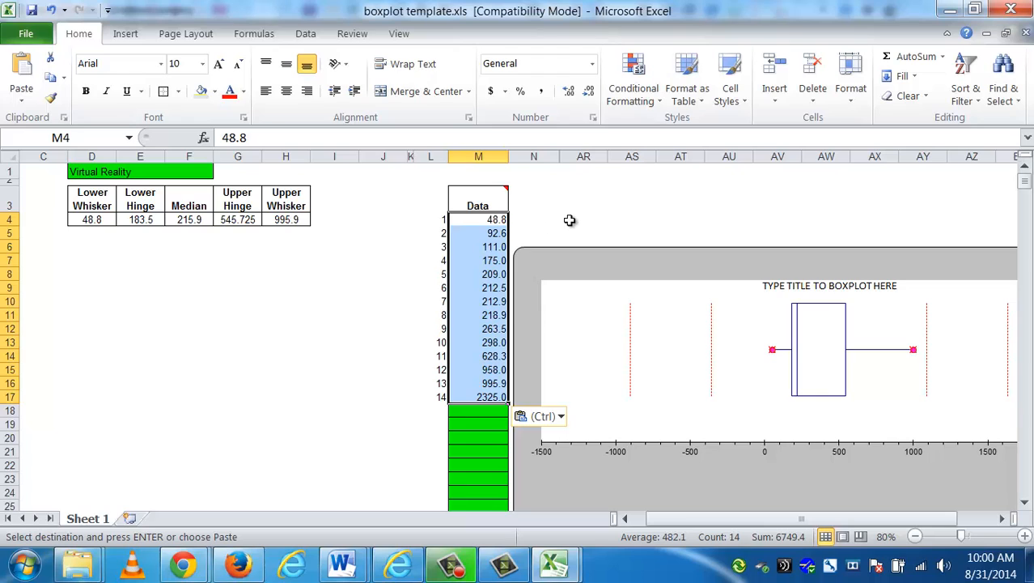
{"action": "left_click", "coordinate": [583, 220]}
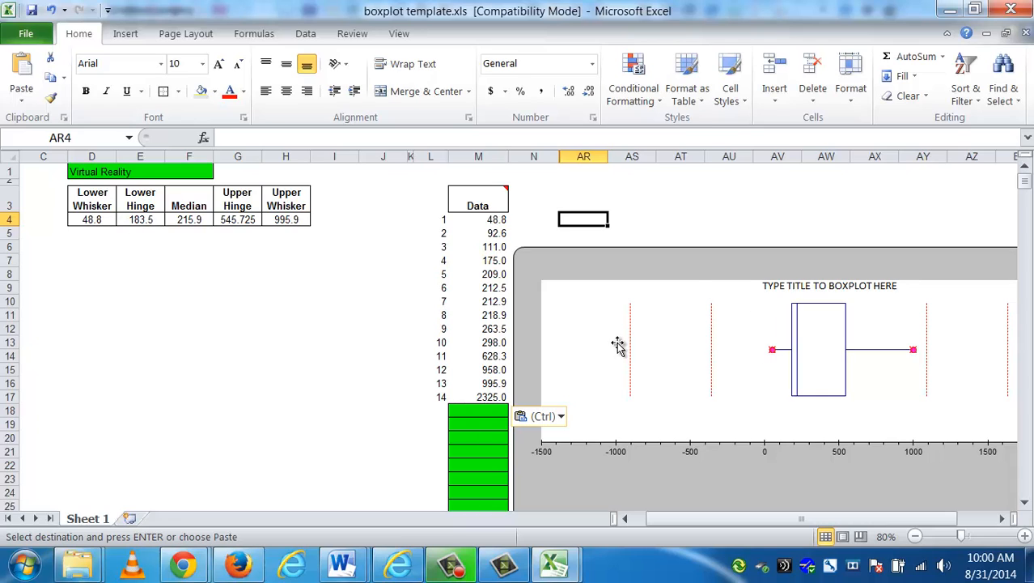
{"action": "mouse_move", "coordinate": [735, 406]}
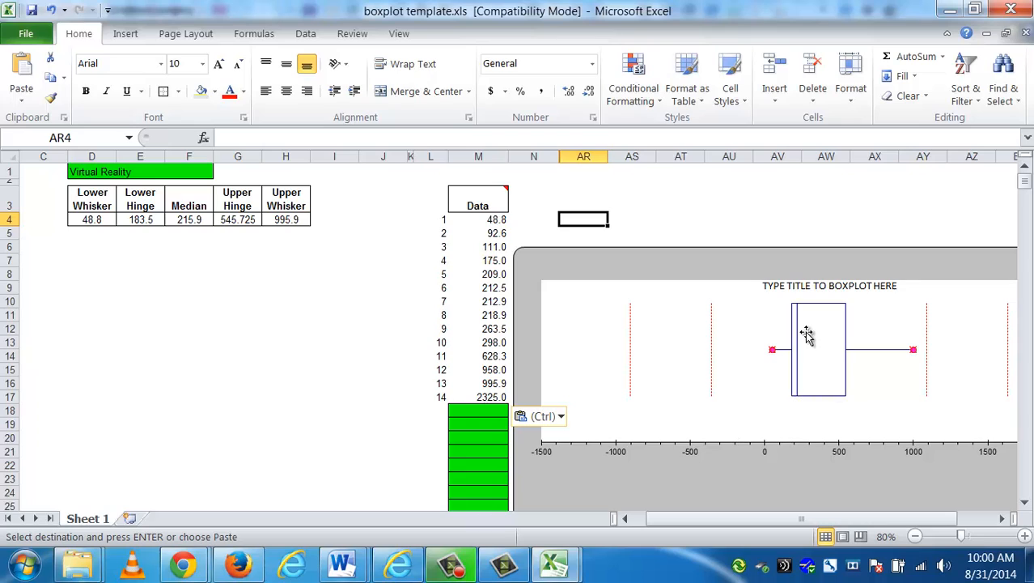
{"action": "mouse_move", "coordinate": [801, 361]}
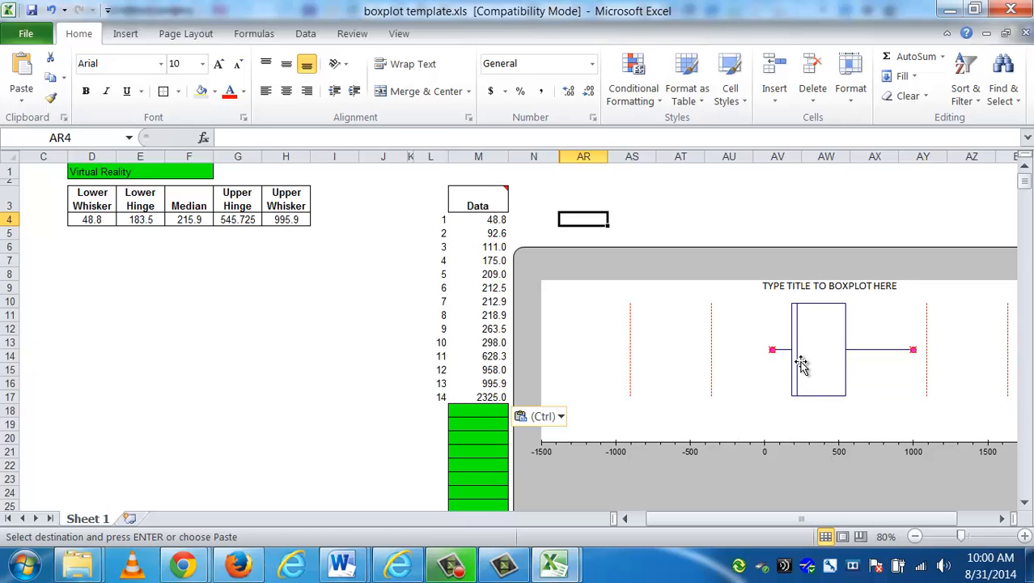
{"action": "mouse_move", "coordinate": [798, 364]}
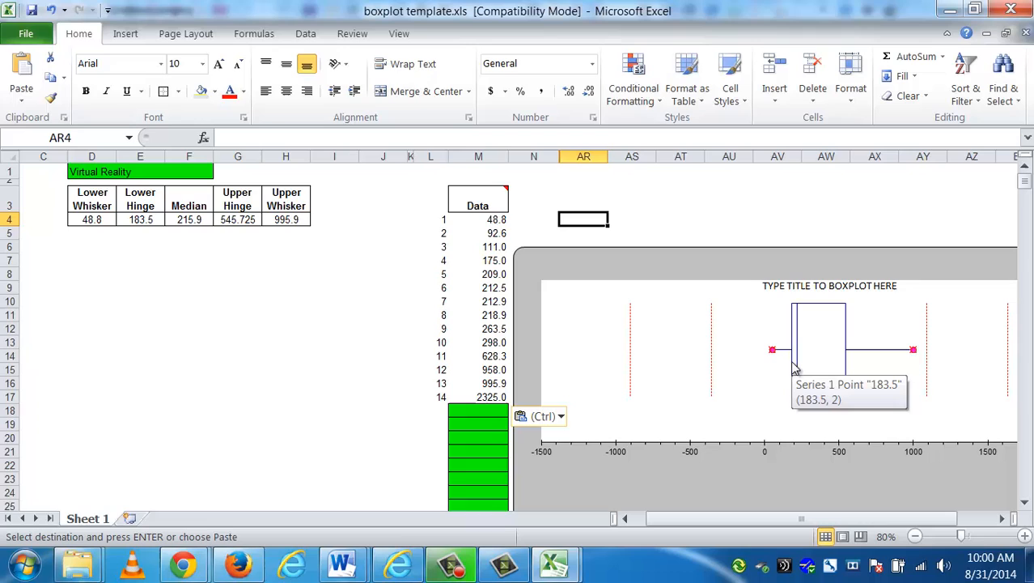
{"action": "mouse_move", "coordinate": [797, 381]}
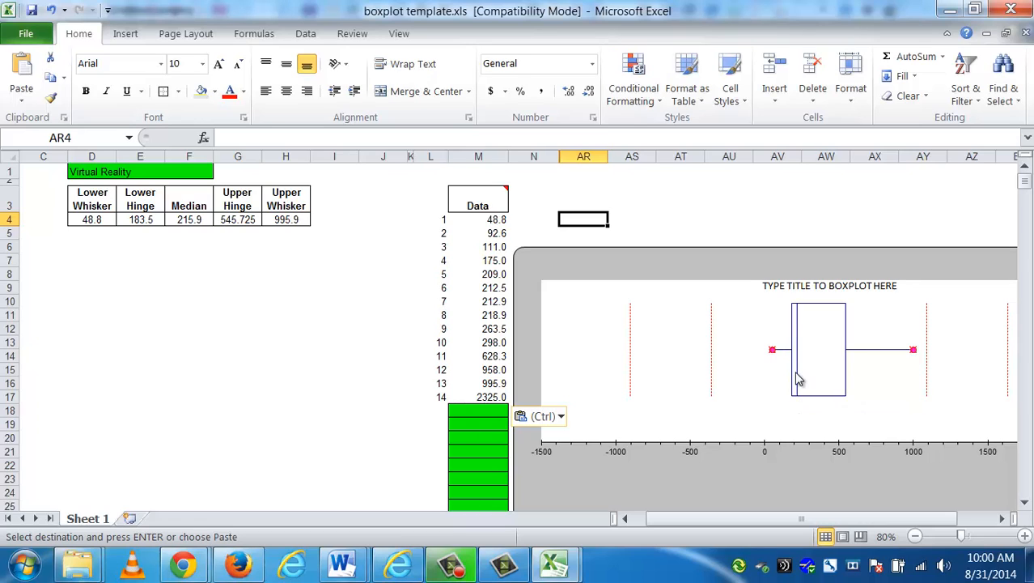
{"action": "mouse_move", "coordinate": [847, 399]}
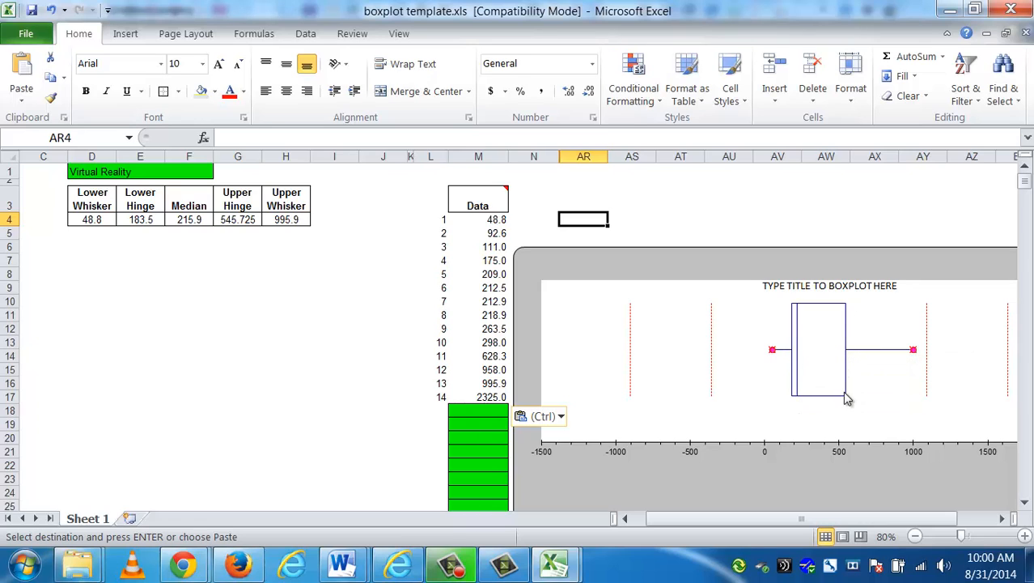
{"action": "mouse_move", "coordinate": [803, 440]}
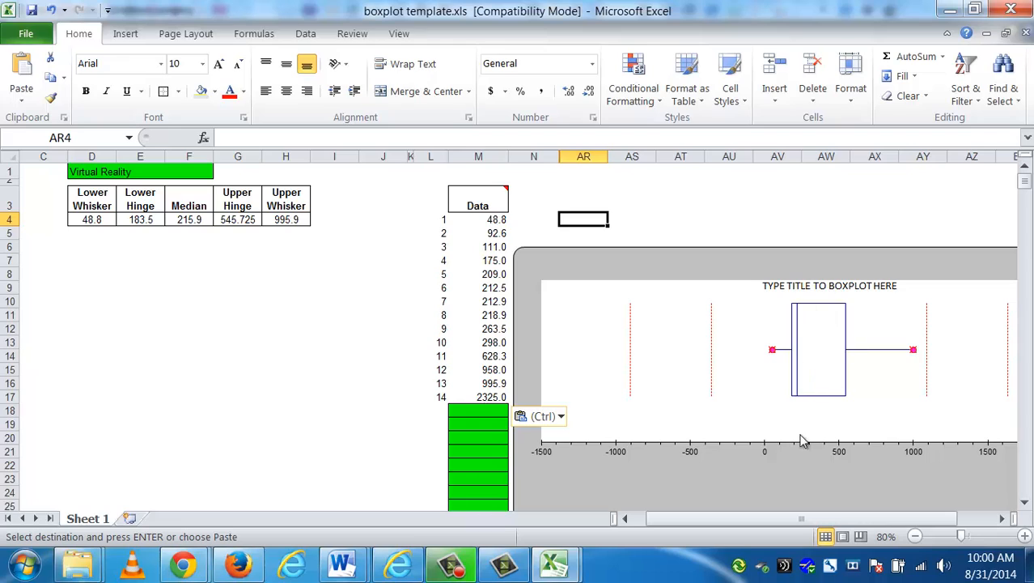
{"action": "mouse_move", "coordinate": [836, 435]}
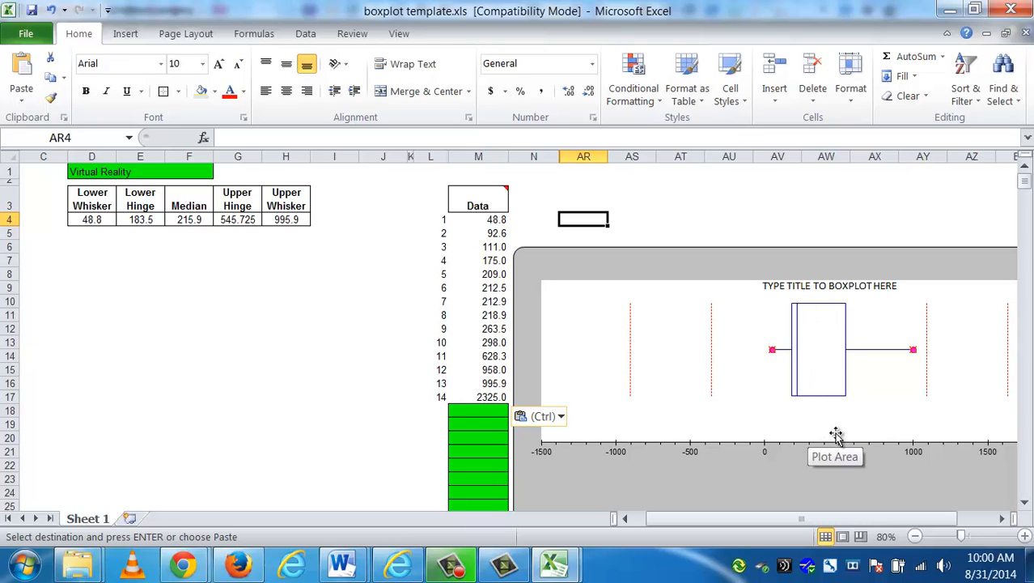
{"action": "mouse_move", "coordinate": [820, 437]}
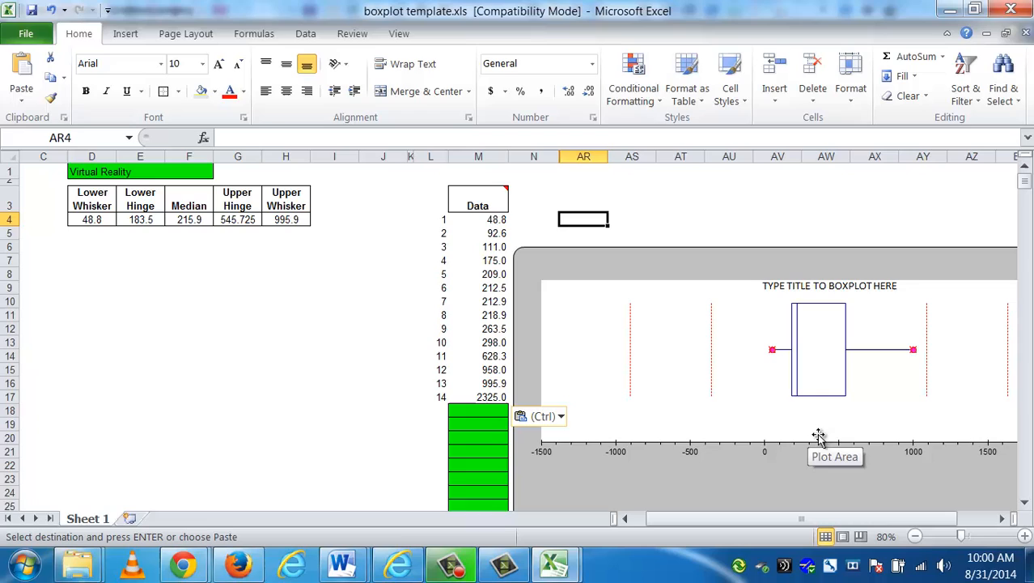
{"action": "mouse_move", "coordinate": [789, 453]}
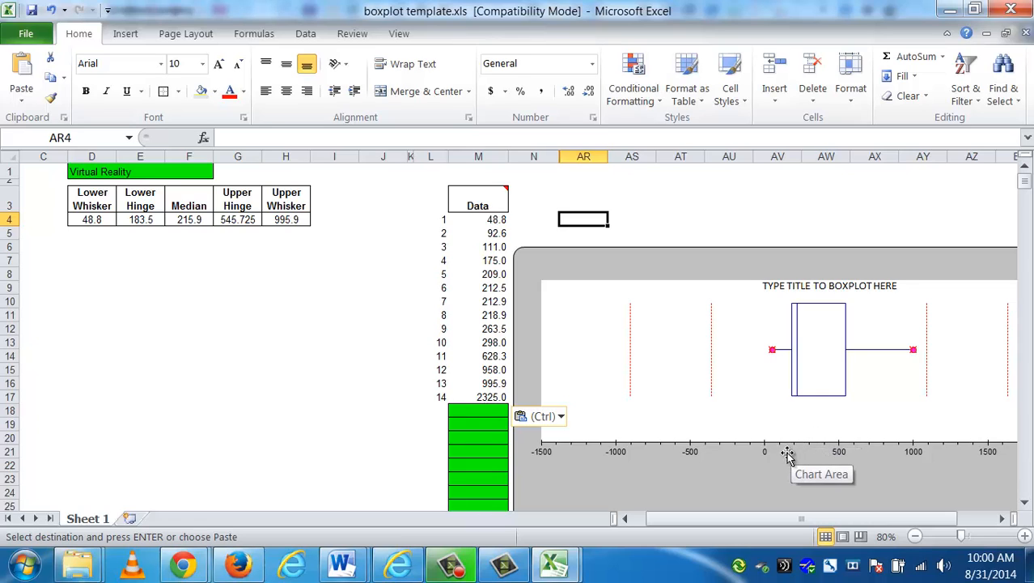
{"action": "mouse_move", "coordinate": [794, 452]}
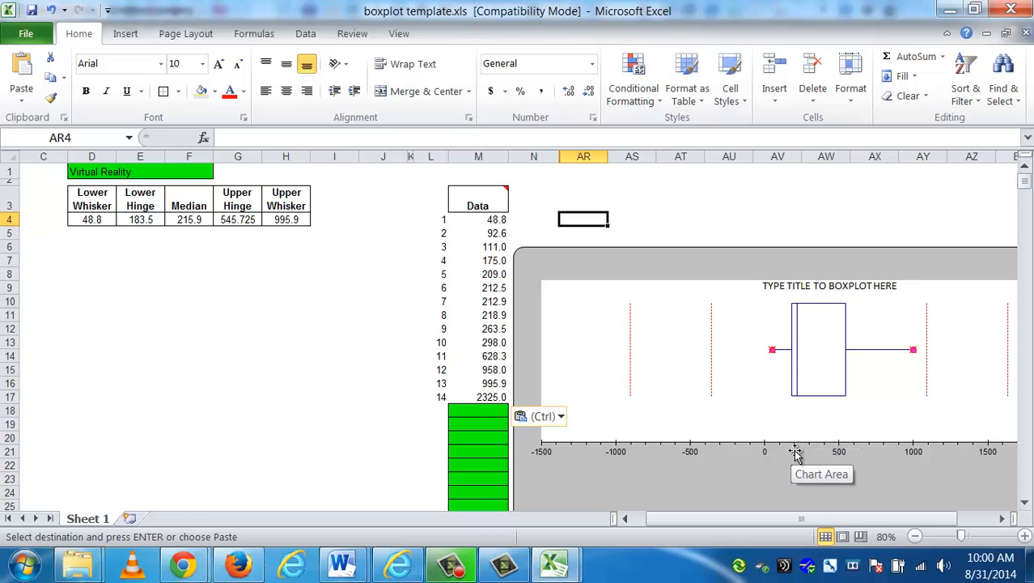
{"action": "mouse_move", "coordinate": [147, 220]}
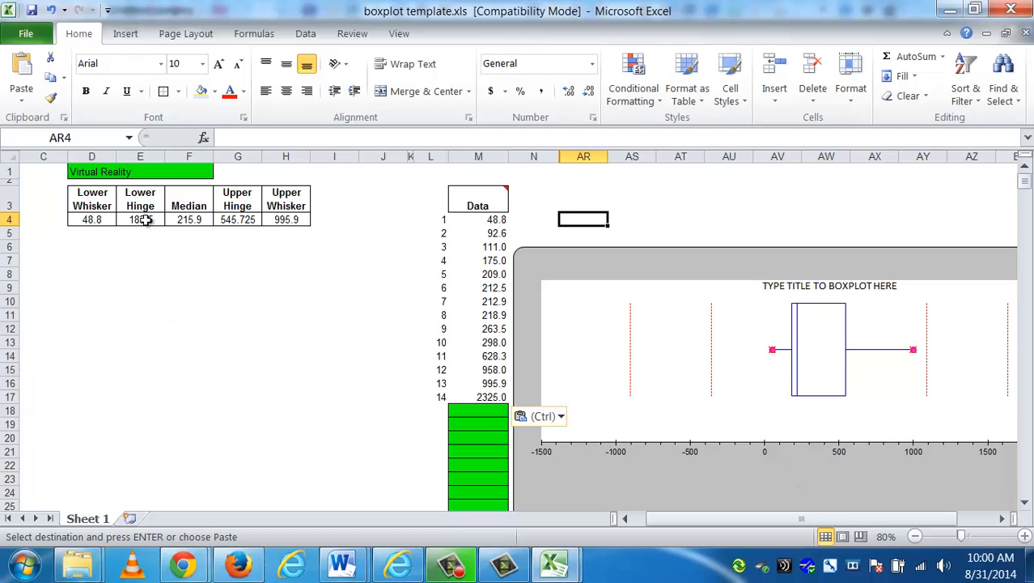
Inspect the Lower Hinge formula, a QUARTILE over the pasted Data giving 183.5
{"action": "left_click", "coordinate": [140, 219]}
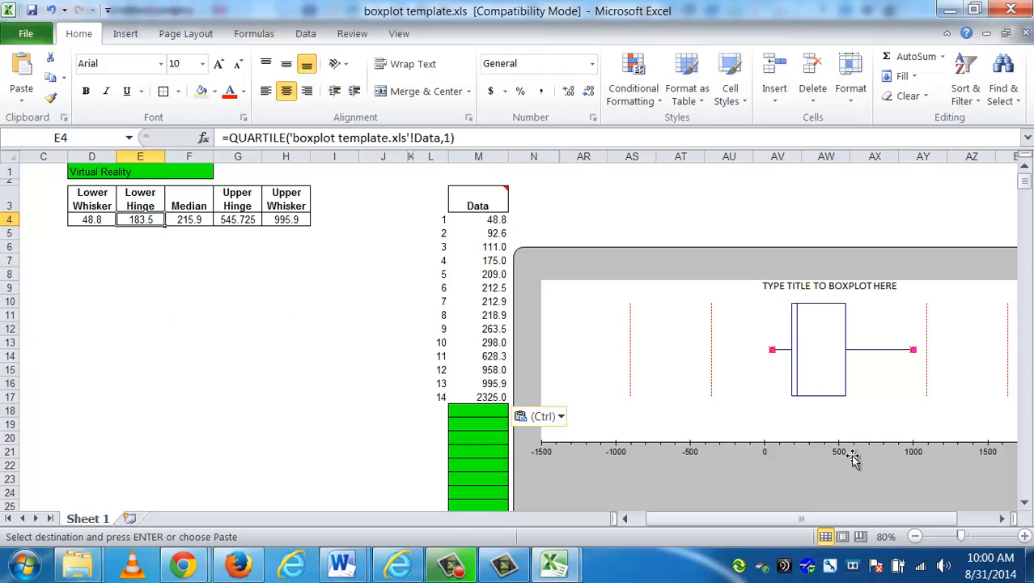
{"action": "mouse_move", "coordinate": [801, 381]}
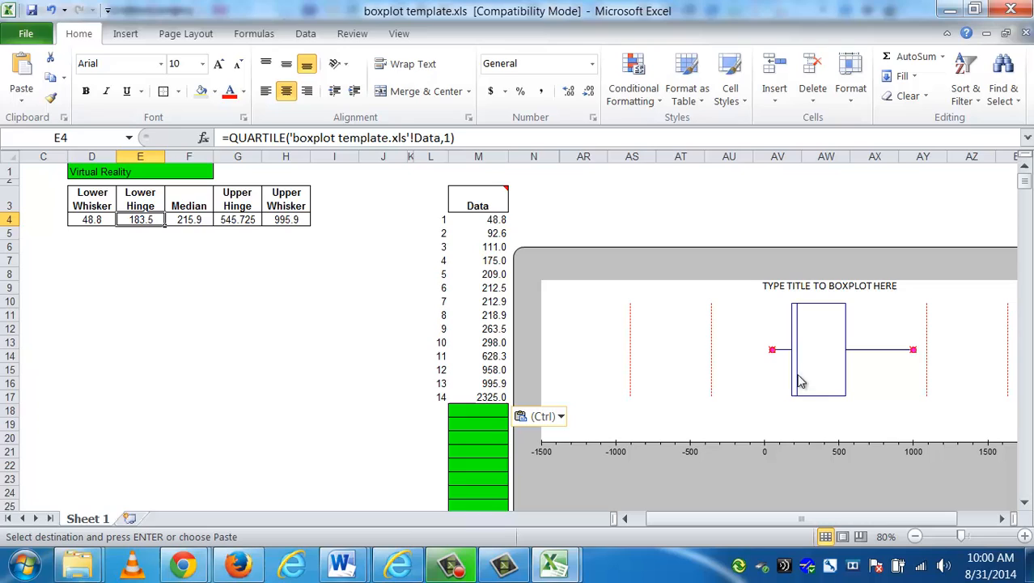
{"action": "mouse_move", "coordinate": [799, 386]}
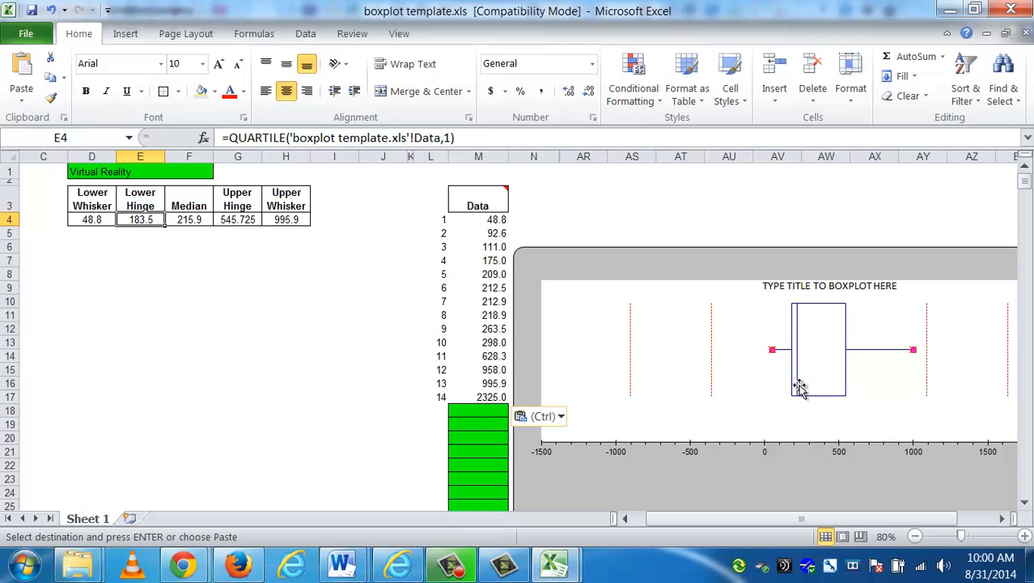
{"action": "mouse_move", "coordinate": [815, 362]}
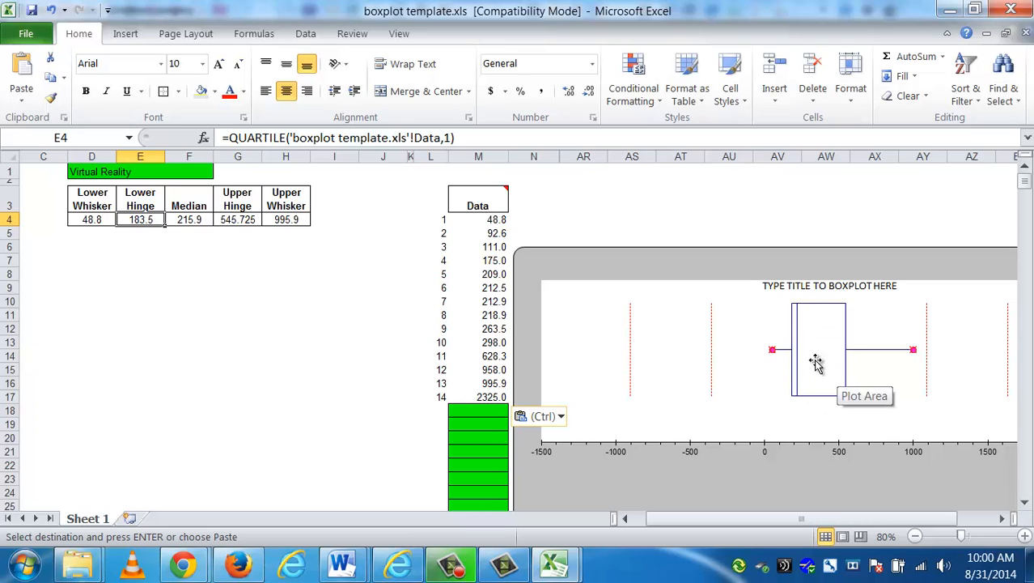
{"action": "mouse_move", "coordinate": [801, 355]}
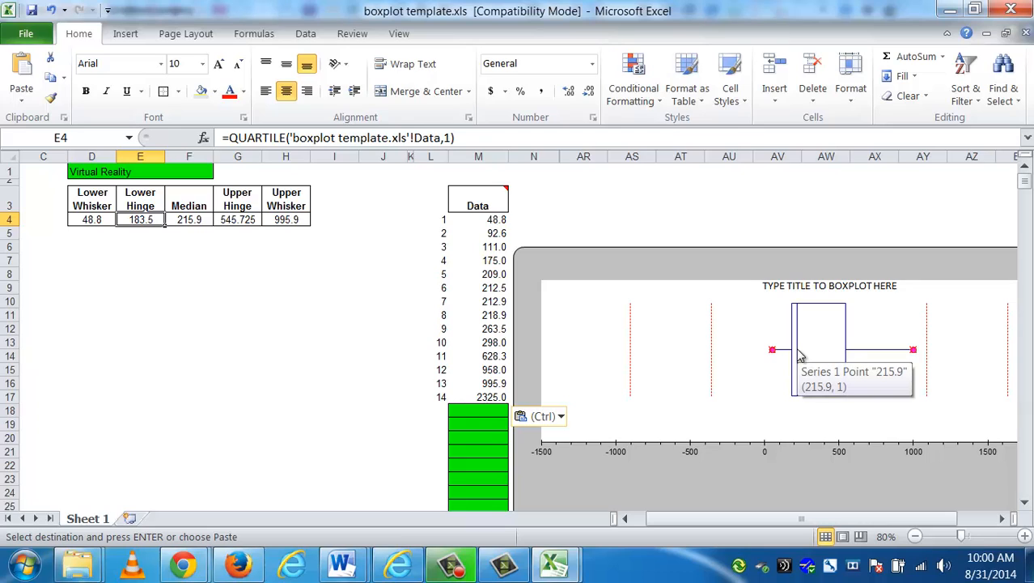
{"action": "mouse_move", "coordinate": [800, 357]}
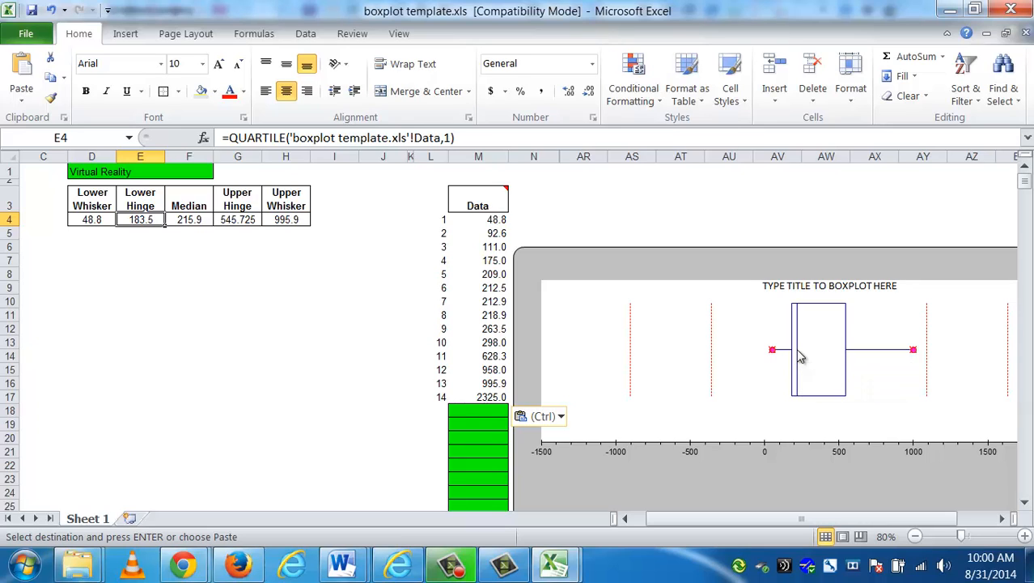
{"action": "mouse_move", "coordinate": [818, 354]}
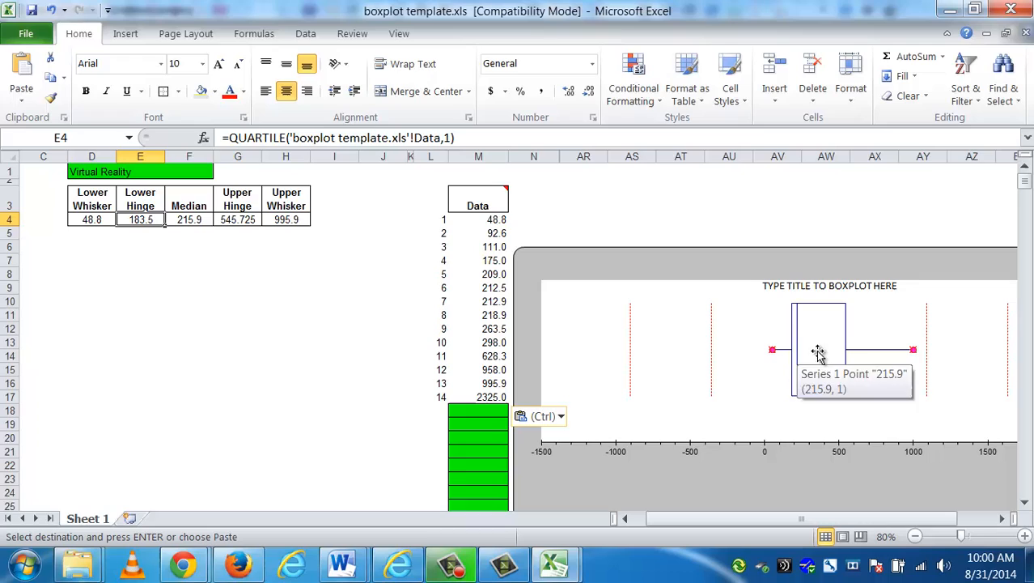
{"action": "mouse_move", "coordinate": [860, 357]}
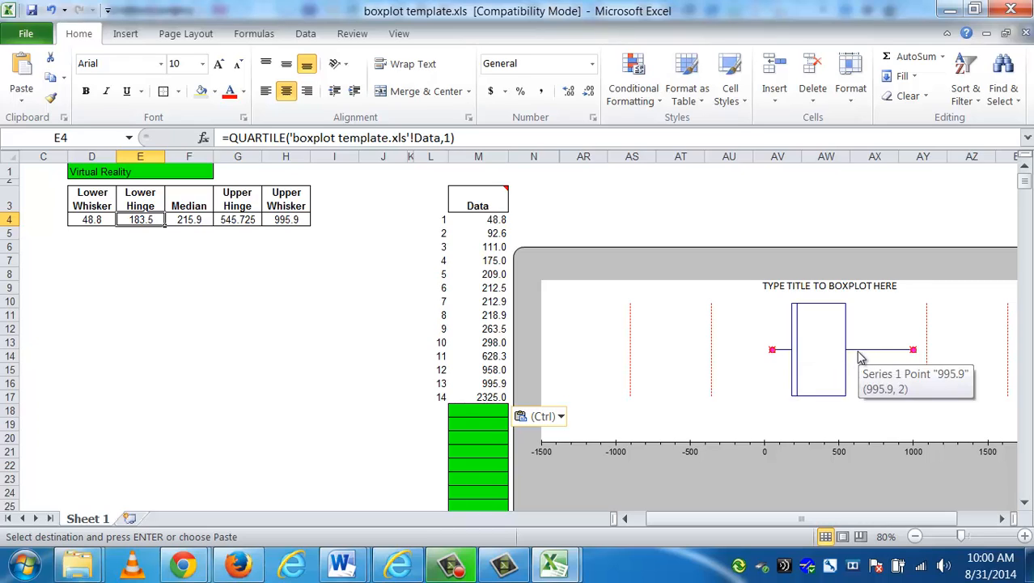
{"action": "mouse_move", "coordinate": [855, 356]}
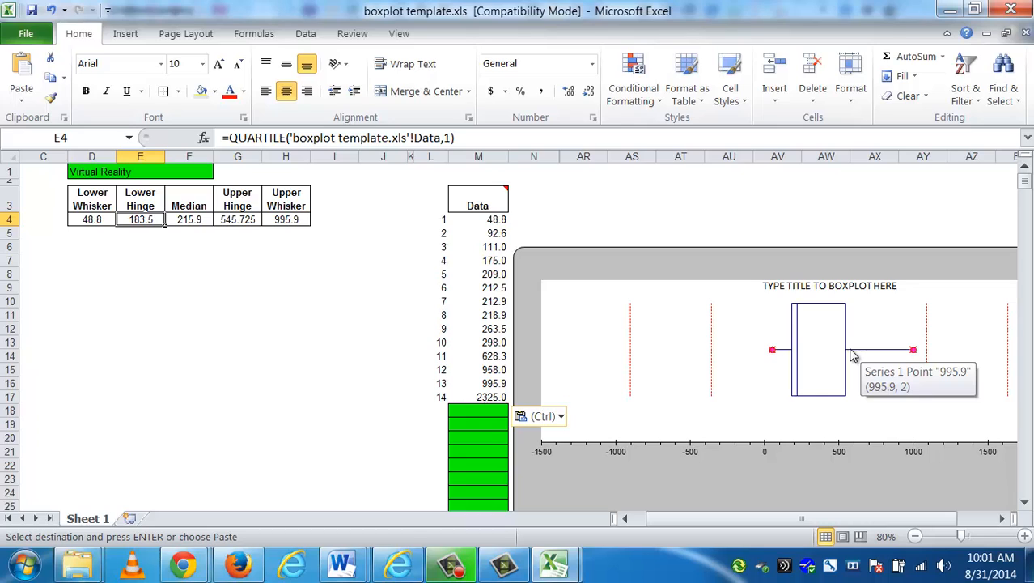
{"action": "mouse_move", "coordinate": [914, 354]}
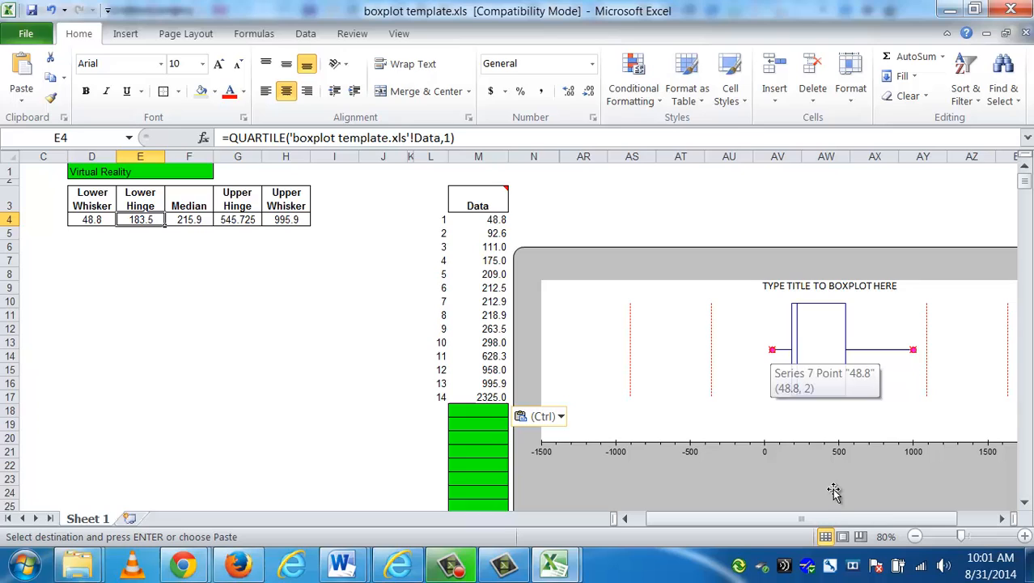
{"action": "mouse_move", "coordinate": [913, 362]}
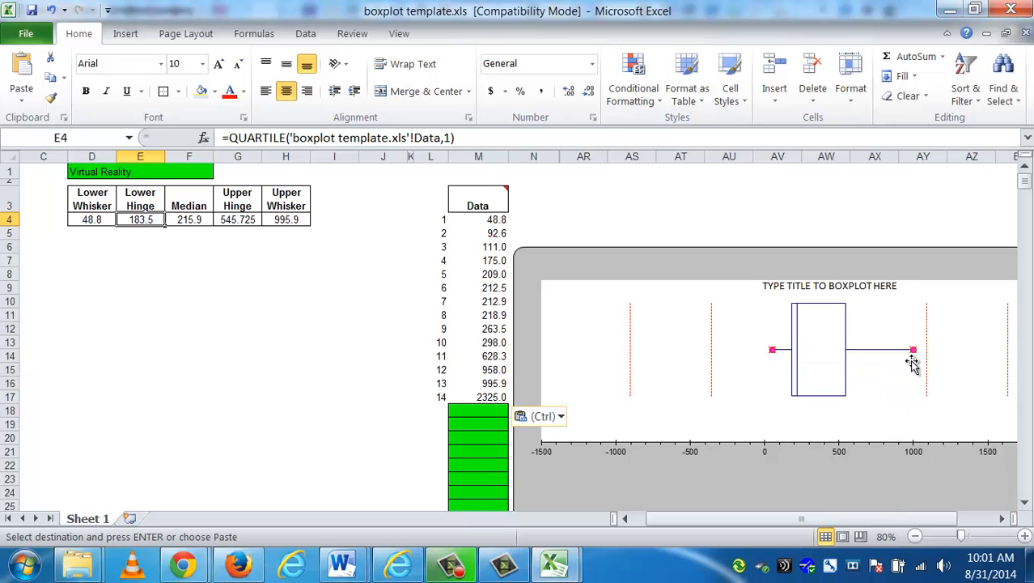
{"action": "mouse_move", "coordinate": [913, 352]}
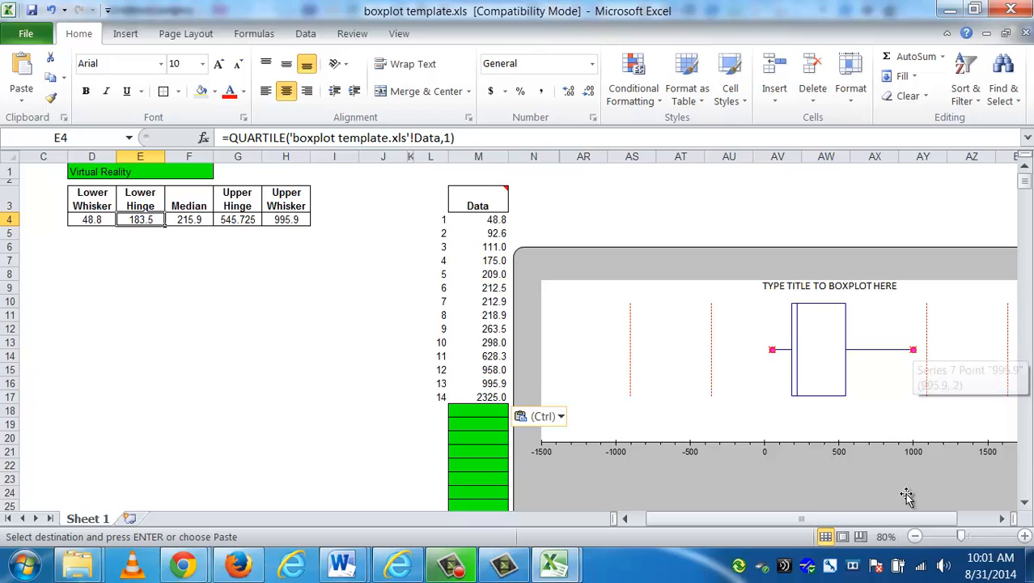
{"action": "scroll", "scroll_direction": "right", "scroll_amount": 3}
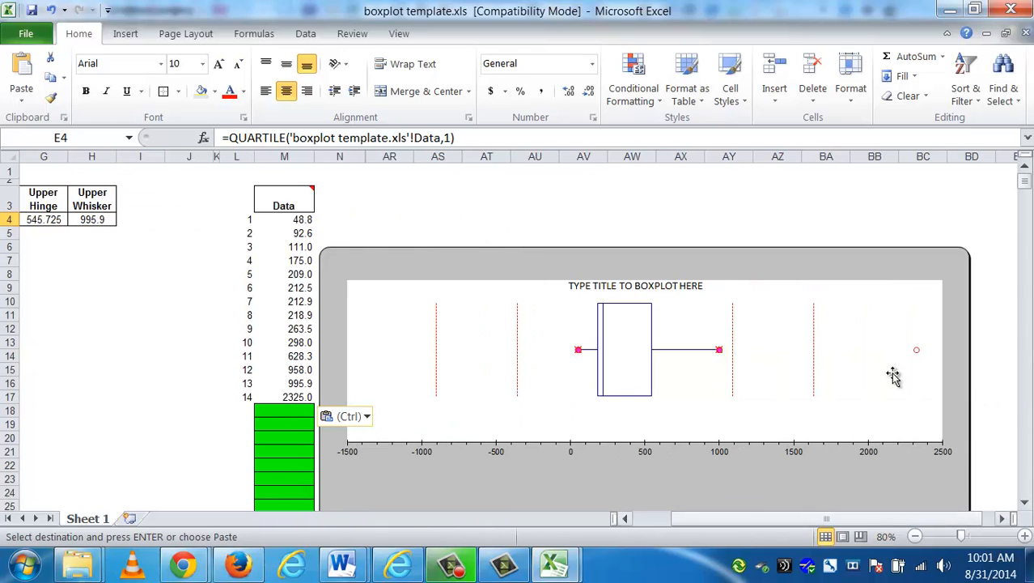
{"action": "mouse_move", "coordinate": [911, 360]}
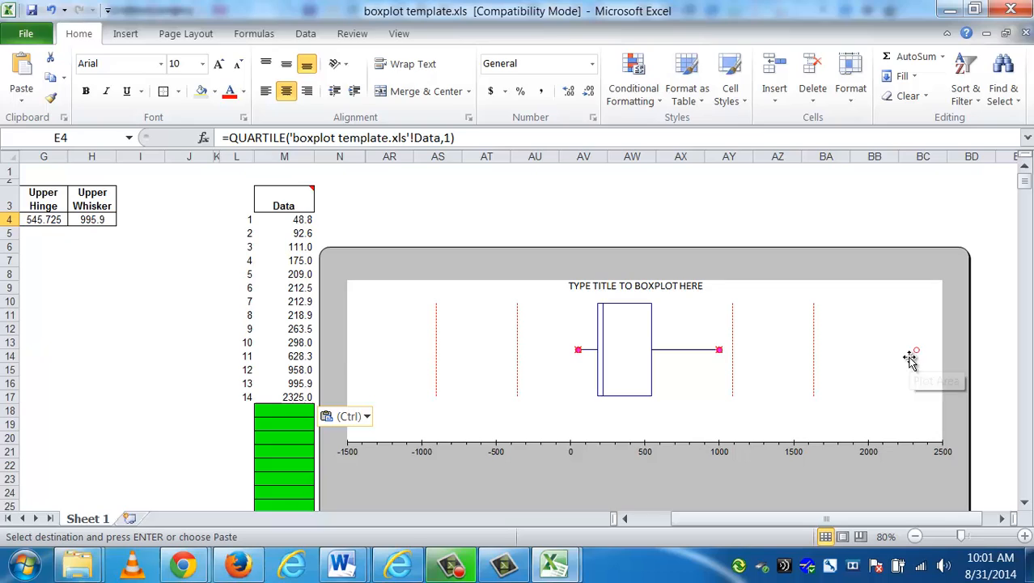
{"action": "mouse_move", "coordinate": [916, 352]}
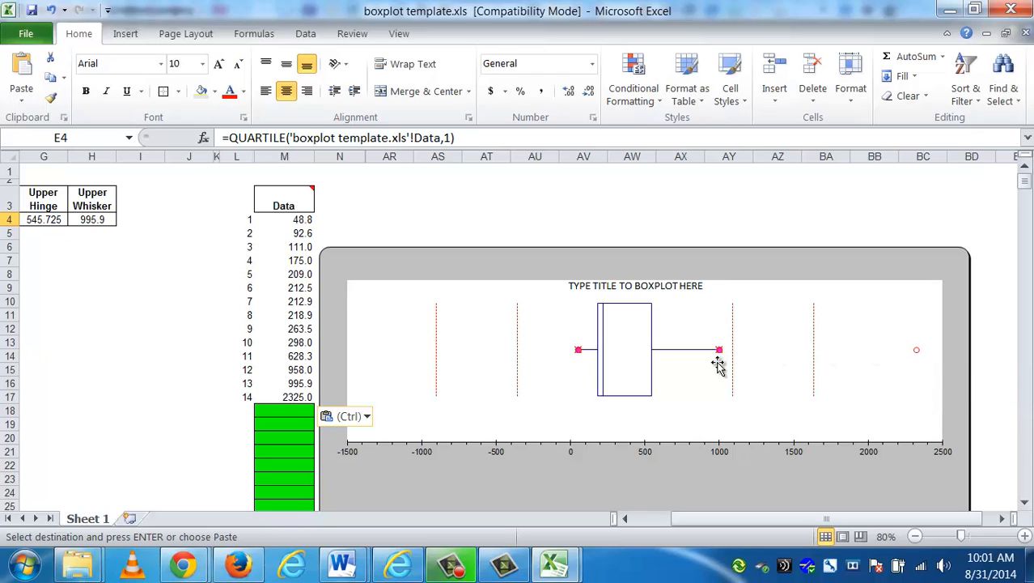
{"action": "mouse_move", "coordinate": [719, 349]}
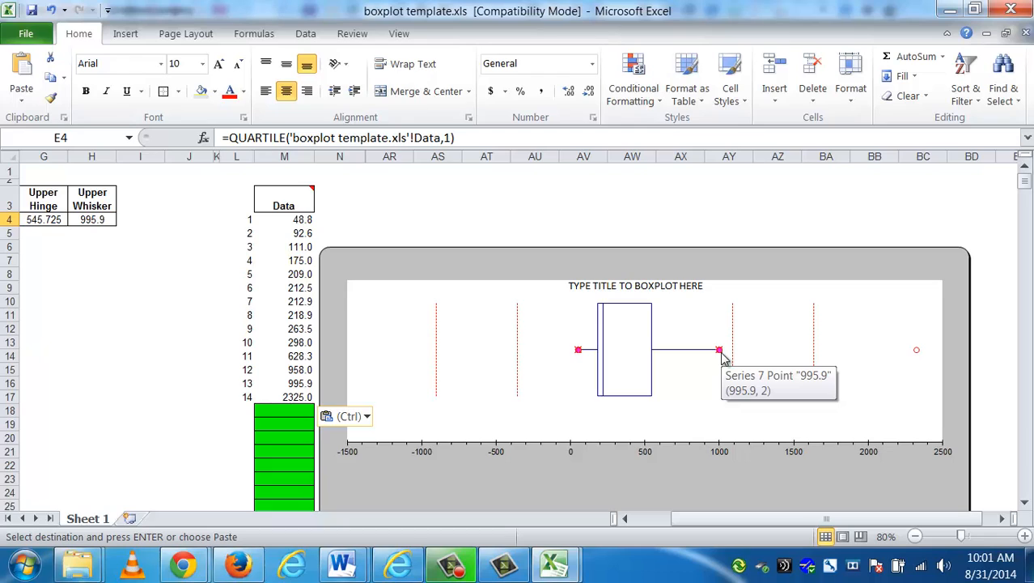
{"action": "mouse_move", "coordinate": [694, 291]}
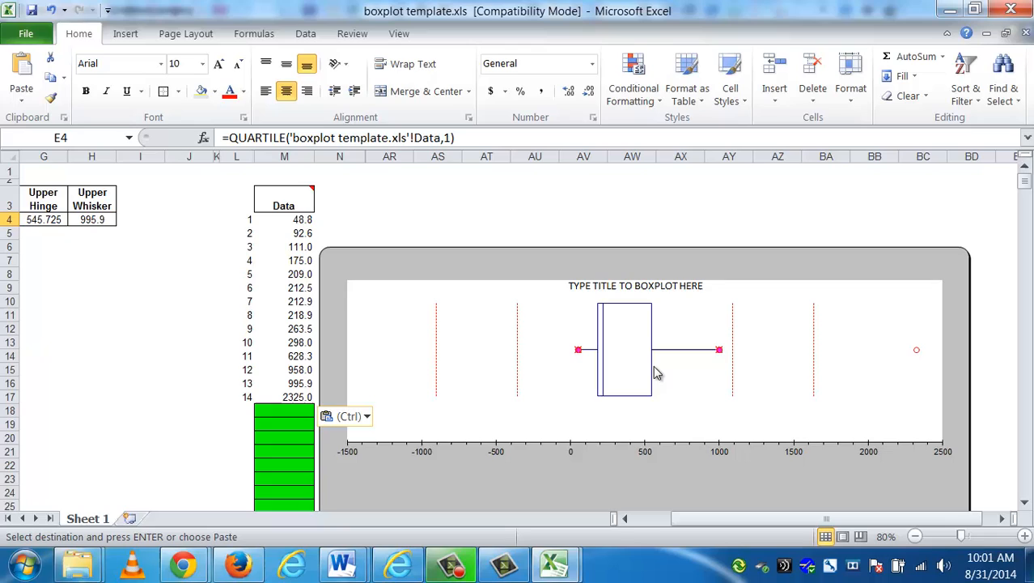
{"action": "mouse_move", "coordinate": [656, 372]}
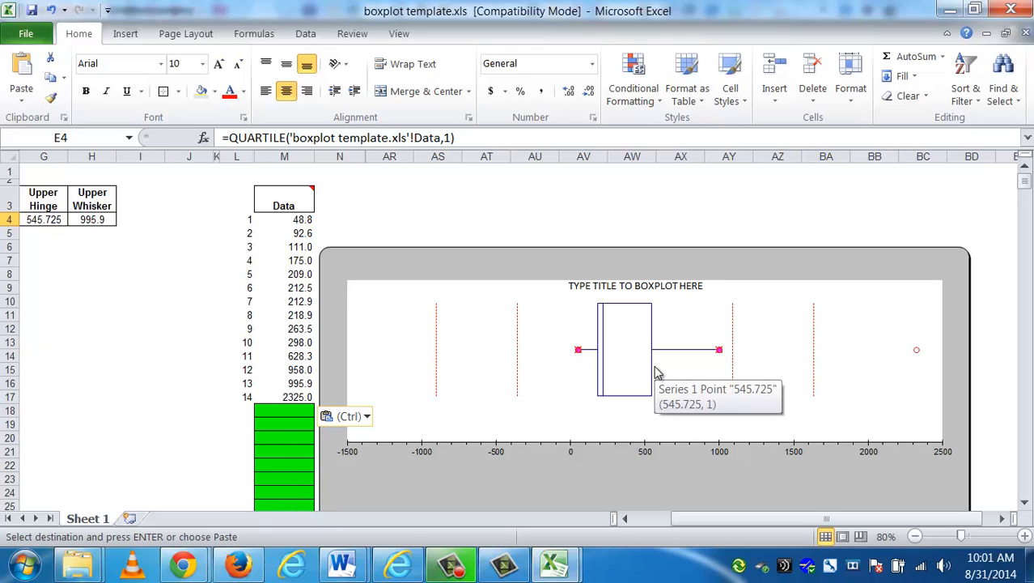
{"action": "mouse_move", "coordinate": [945, 334]}
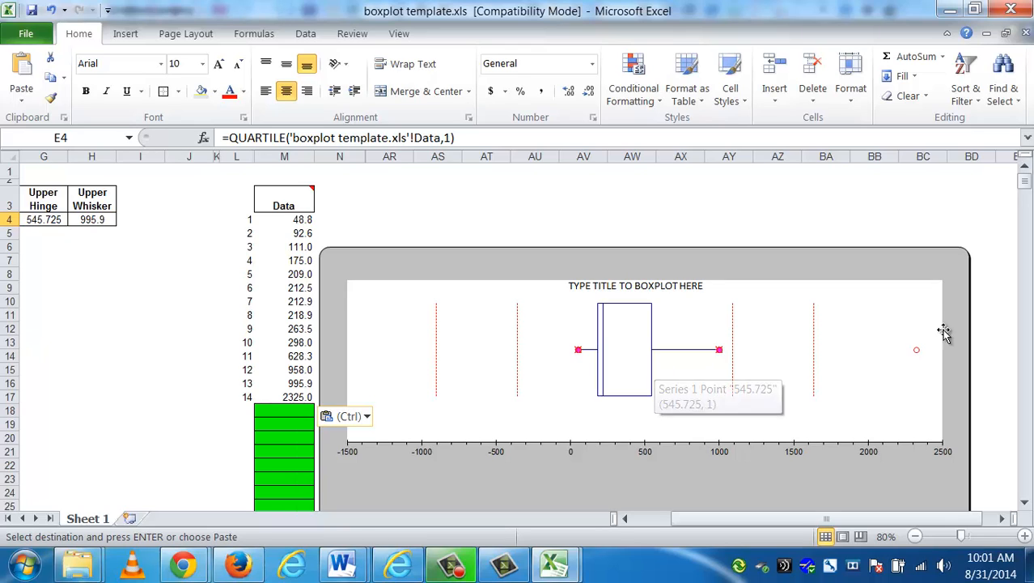
{"action": "mouse_move", "coordinate": [916, 349]}
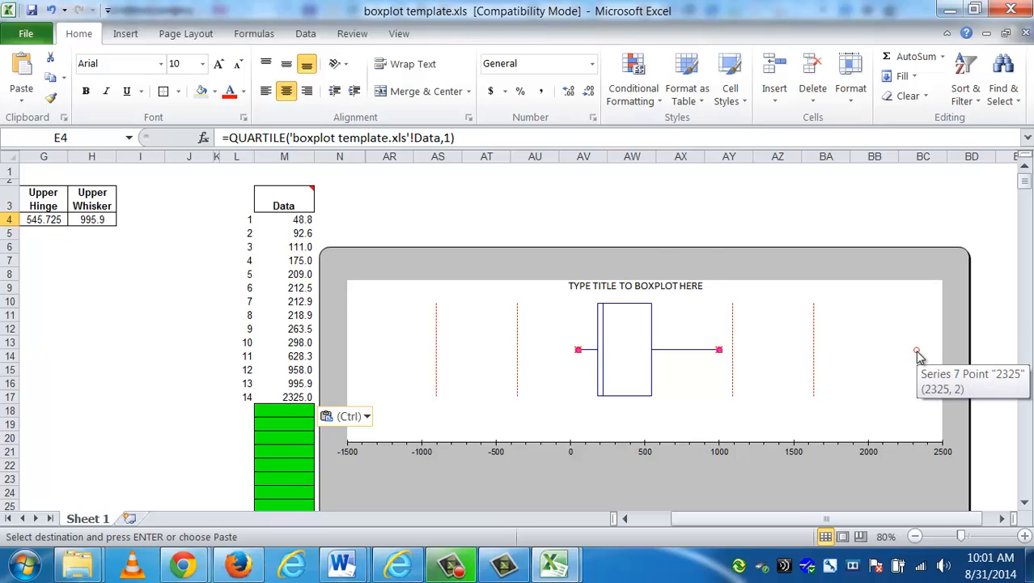
{"action": "mouse_move", "coordinate": [923, 360]}
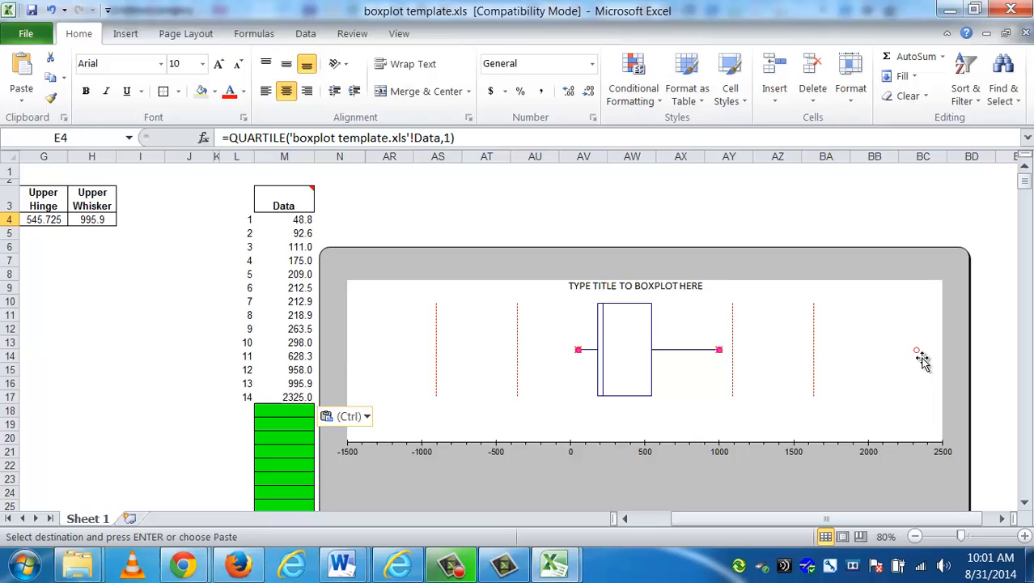
{"action": "mouse_move", "coordinate": [898, 356]}
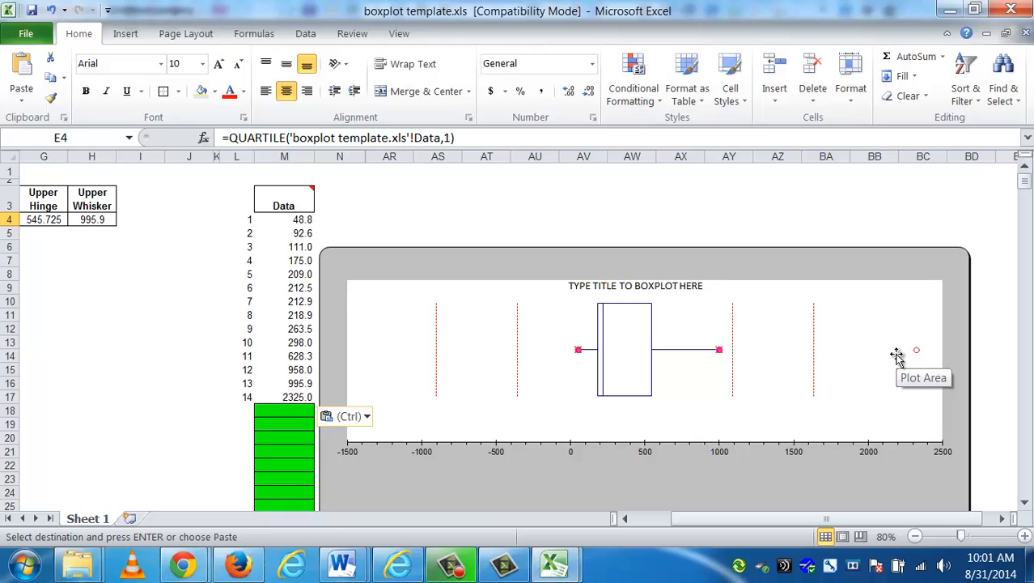
{"action": "mouse_move", "coordinate": [630, 306]}
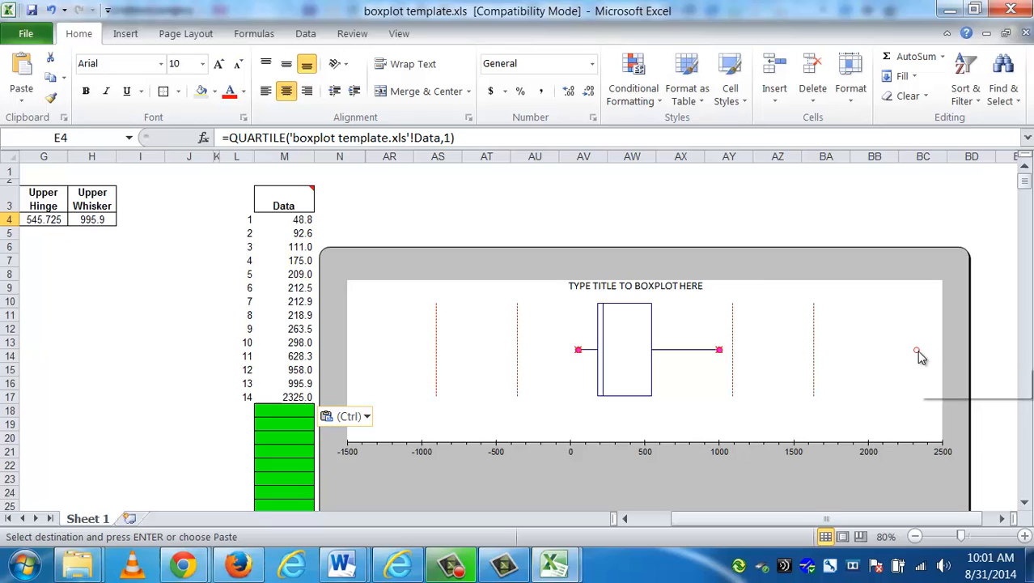
{"action": "mouse_move", "coordinate": [621, 287]}
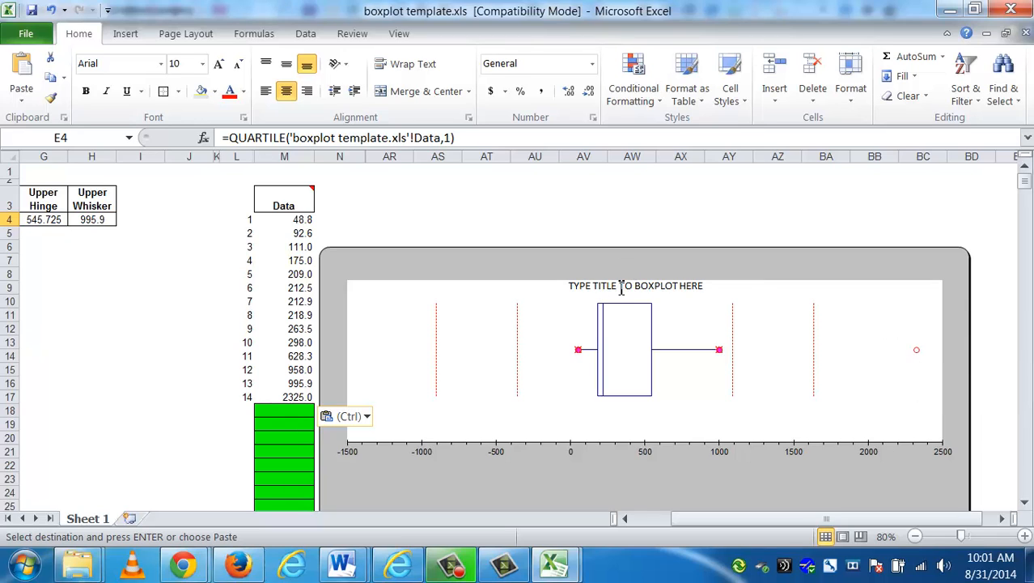
Retitle the boxplot 'Home Prices (in thousands of dollars)'
{"action": "left_click", "coordinate": [635, 285]}
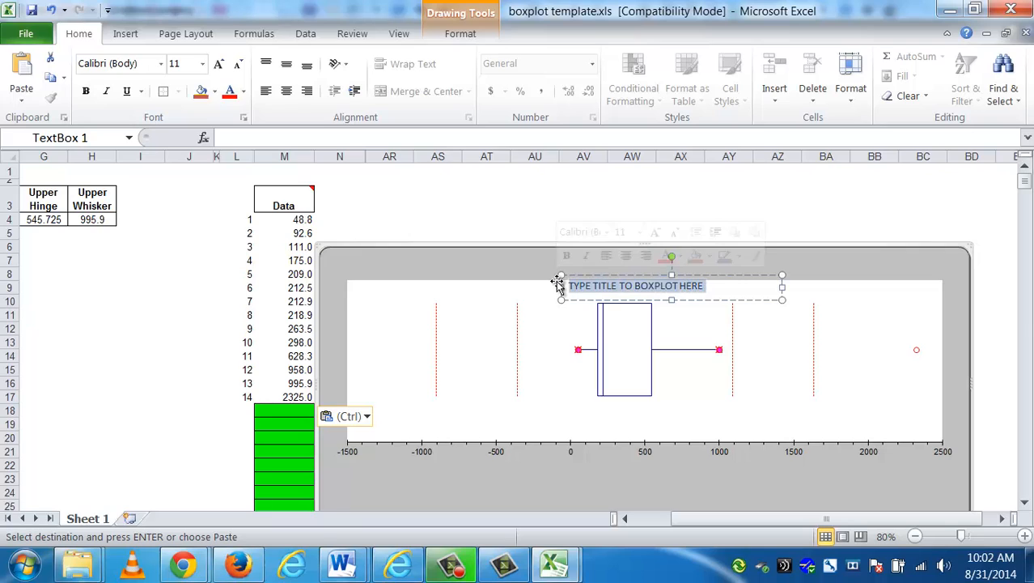
{"action": "type", "text": "Home"}
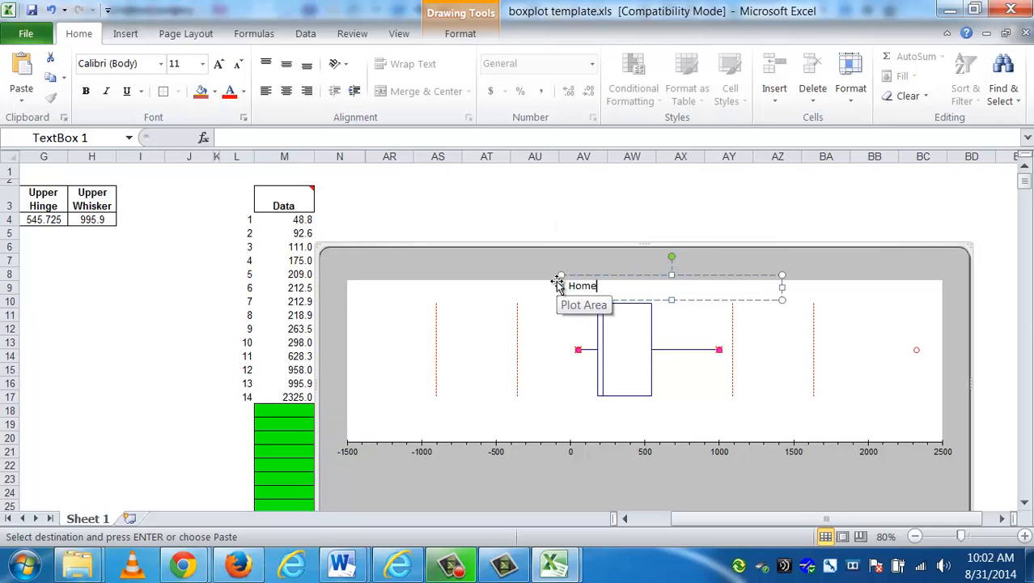
{"action": "type", "text": "pri"}
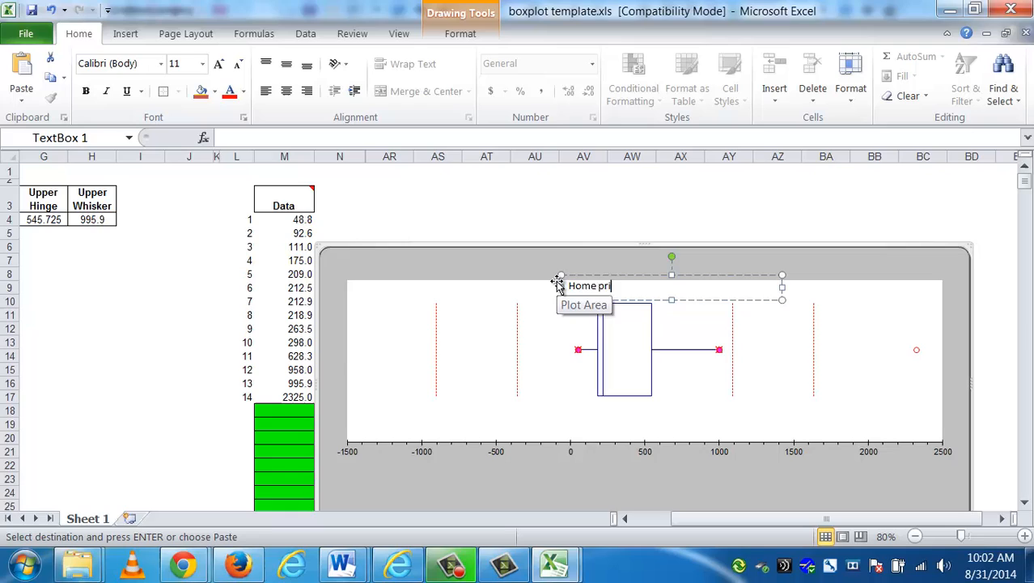
{"action": "type", "text": "ces ("}
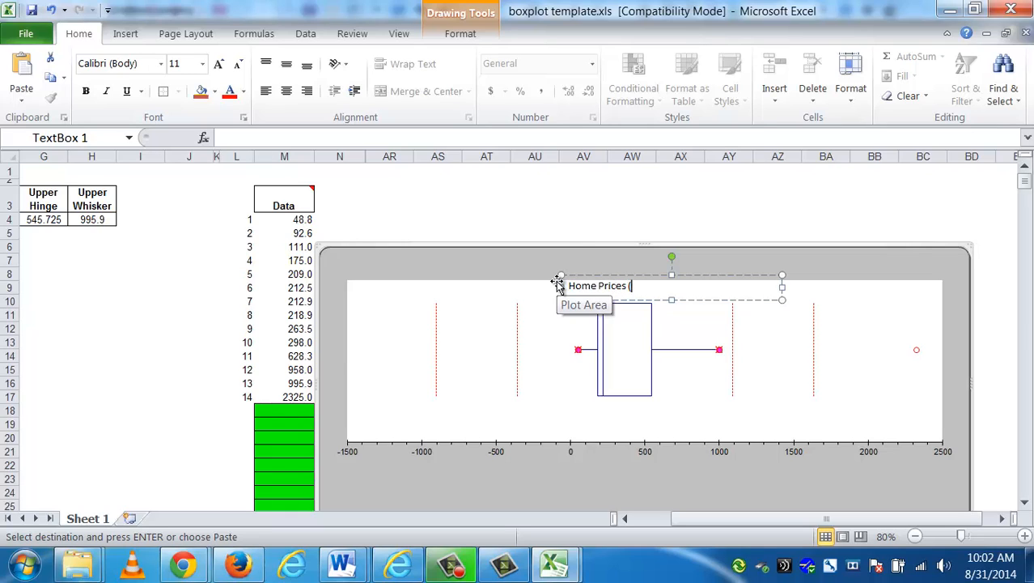
{"action": "type", "text": "(in thousands of doll"}
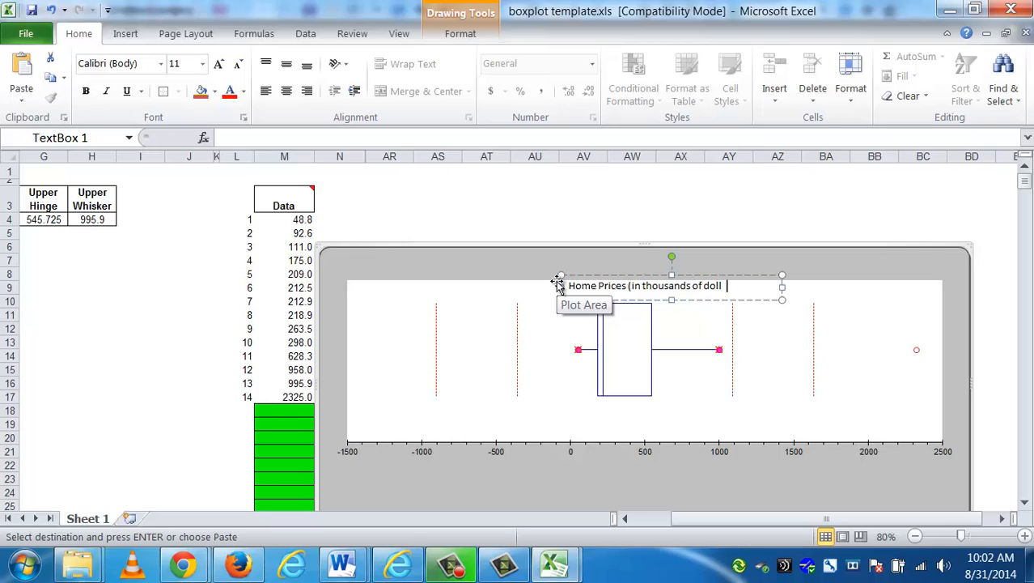
{"action": "left_click", "coordinate": [584, 218]}
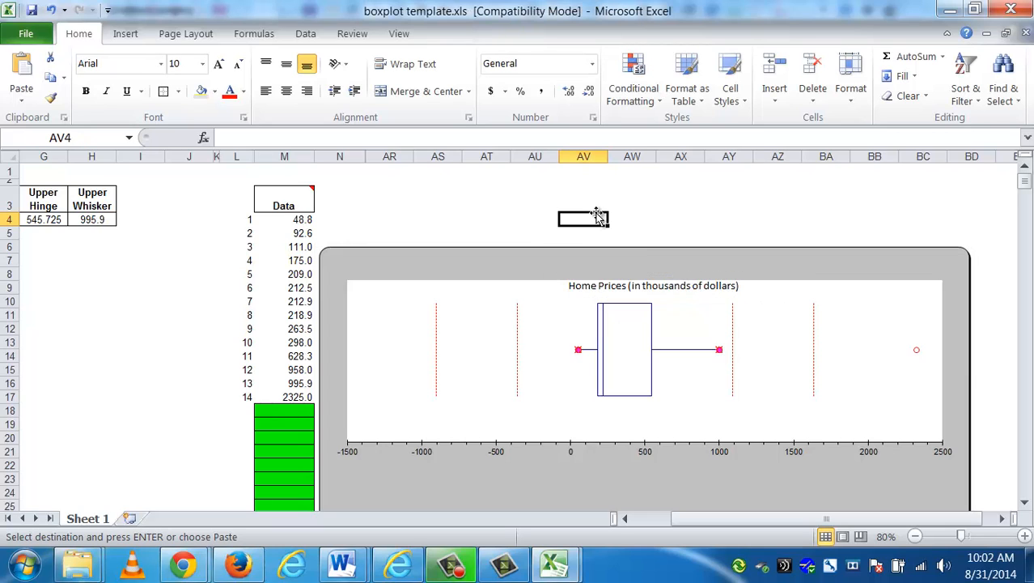
{"action": "mouse_move", "coordinate": [642, 285]}
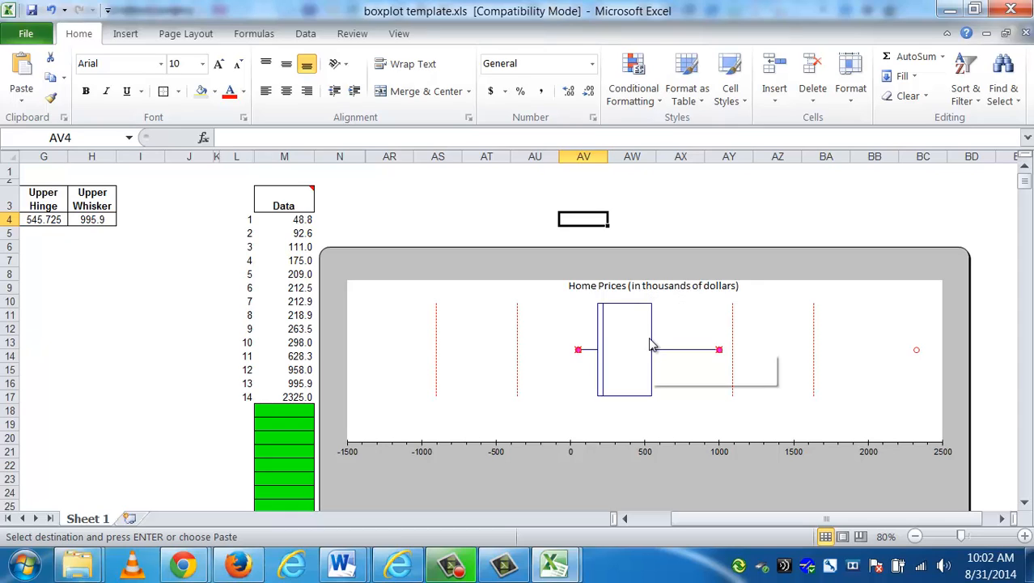
{"action": "mouse_move", "coordinate": [653, 344]}
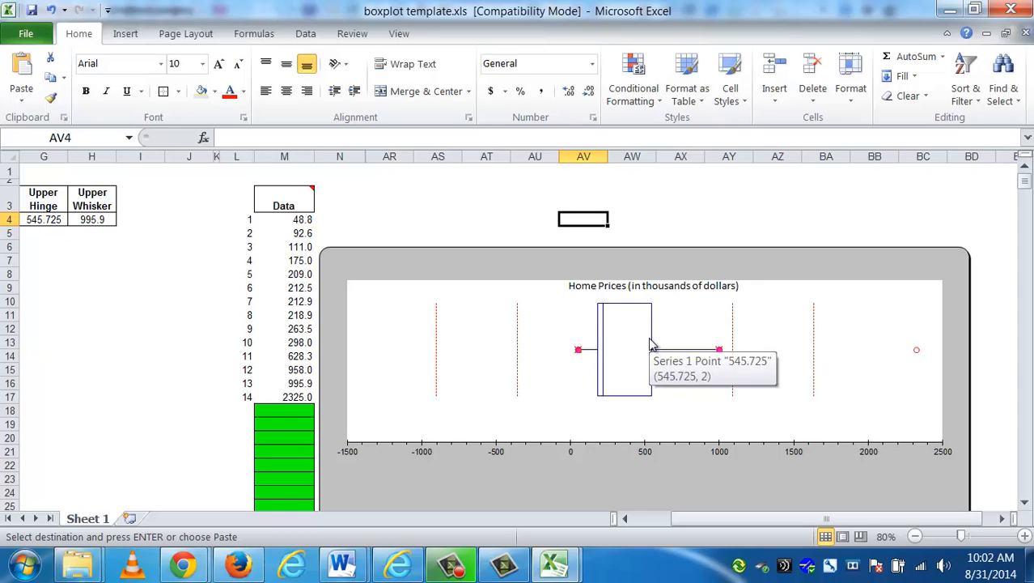
{"action": "mouse_move", "coordinate": [671, 255]}
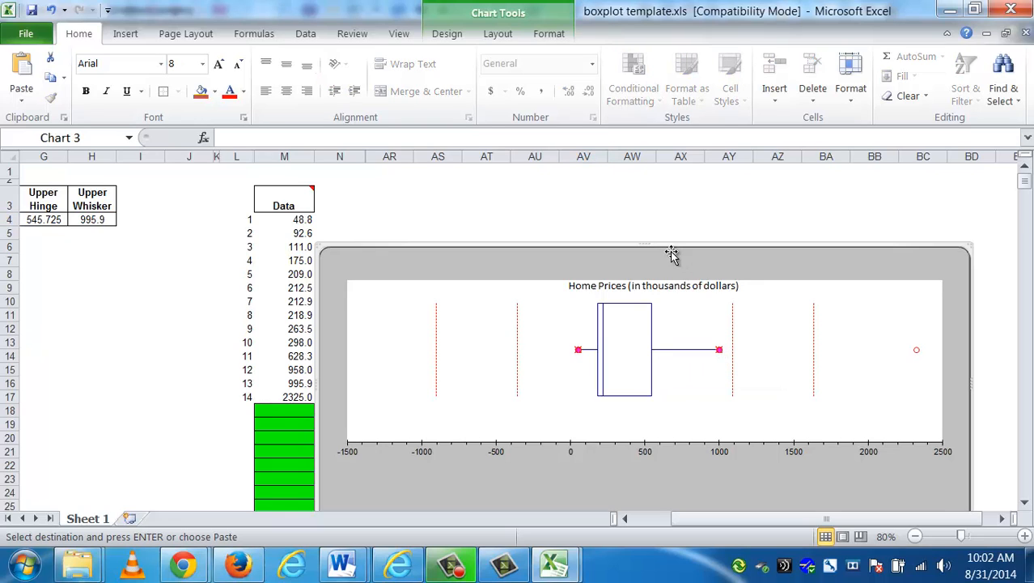
{"action": "mouse_move", "coordinate": [665, 246]}
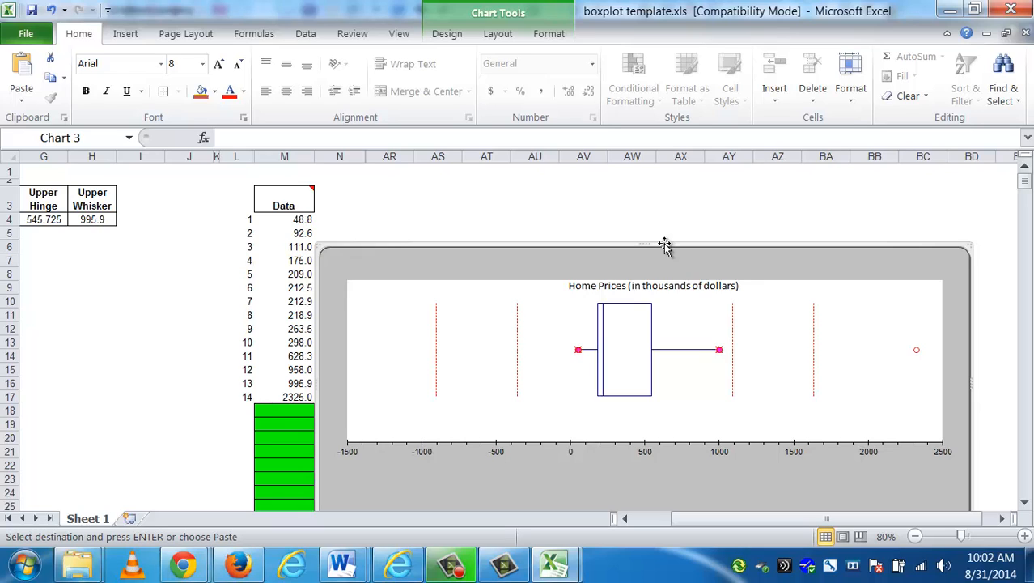
Copy the titled boxplot chart and return to the homework workbook
{"action": "right_click", "coordinate": [664, 246]}
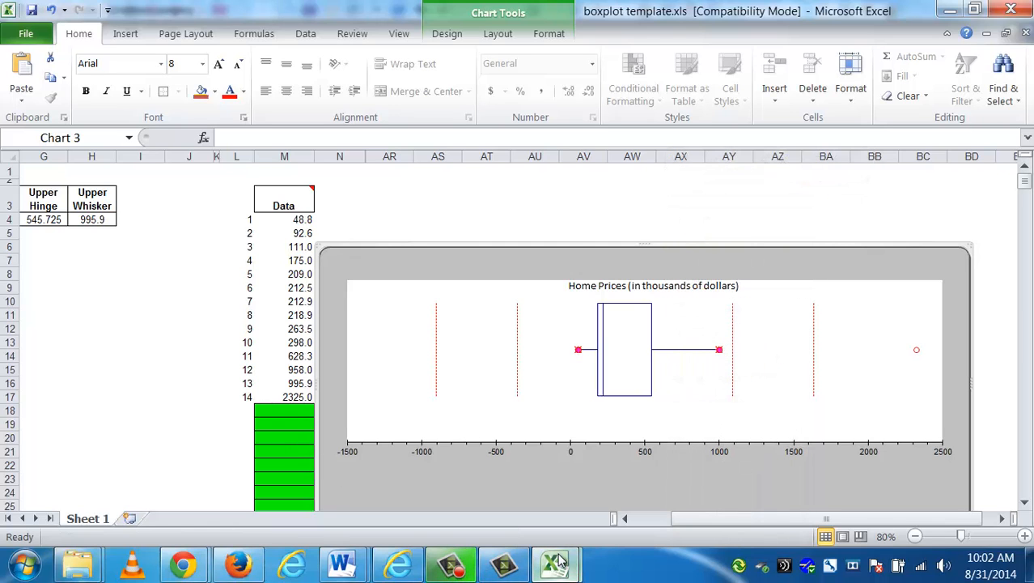
{"action": "left_click", "coordinate": [556, 562]}
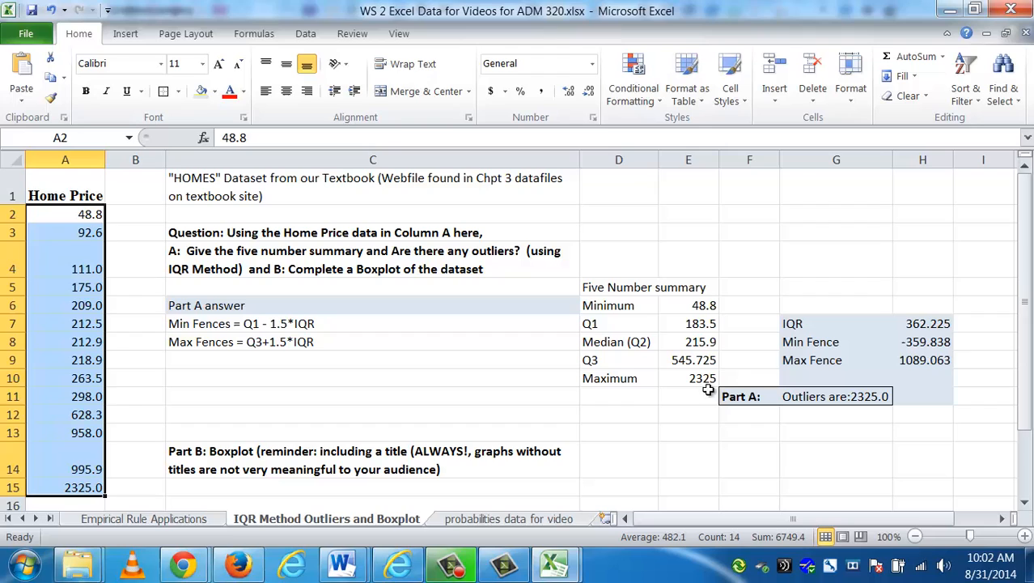
Paste the boxplot as a JPEG picture at cell C16 below Part B
{"action": "scroll", "scroll_direction": "down", "scroll_amount": 3}
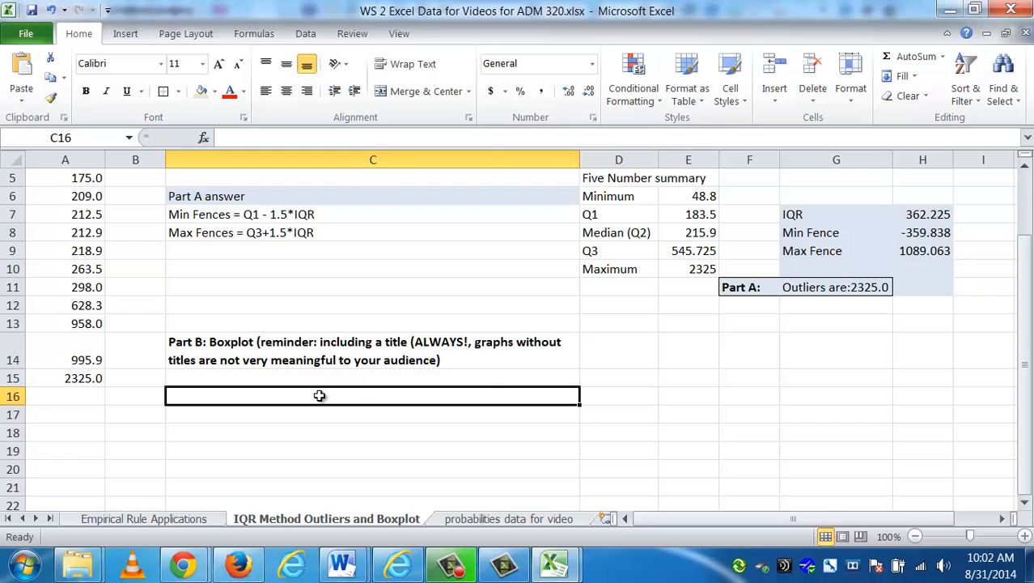
{"action": "right_click", "coordinate": [320, 396]}
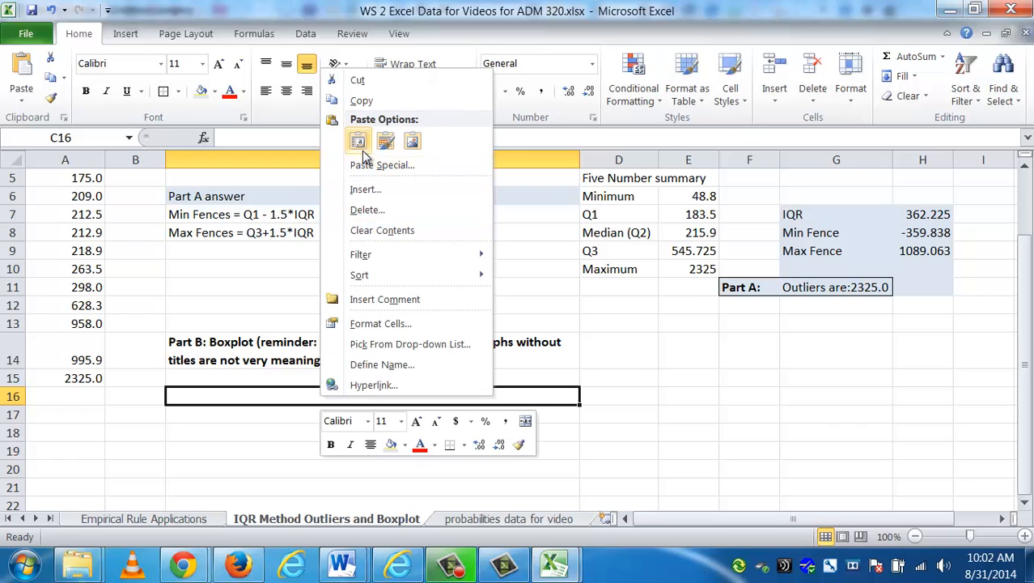
{"action": "left_click", "coordinate": [382, 164]}
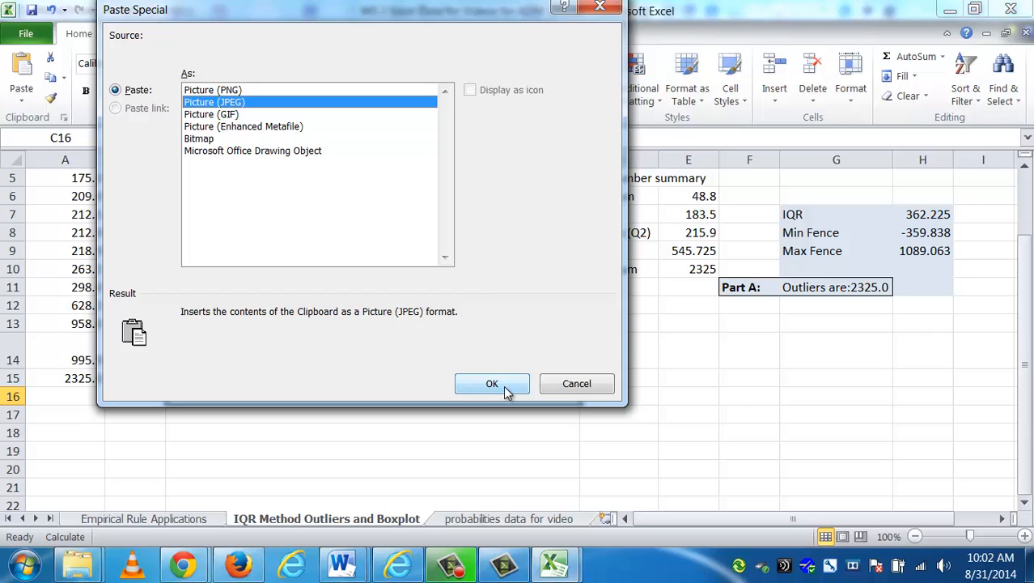
{"action": "mouse_move", "coordinate": [235, 113]}
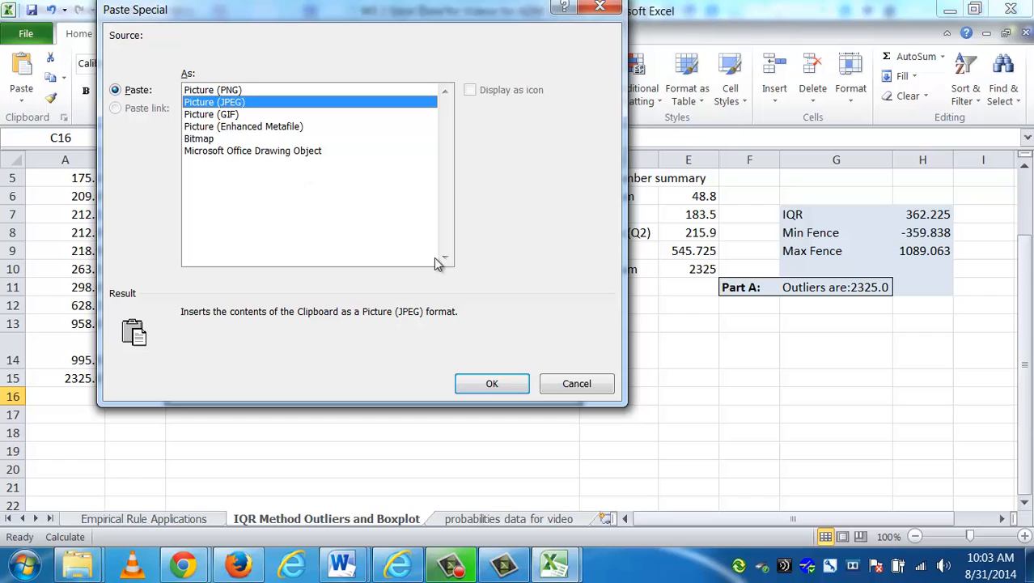
{"action": "left_click", "coordinate": [491, 382]}
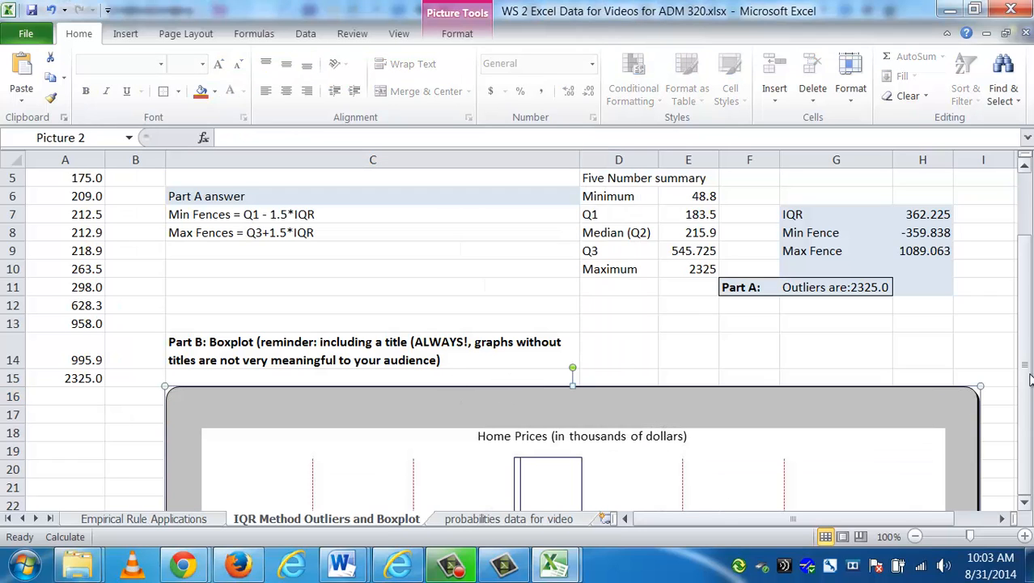
{"action": "mouse_move", "coordinate": [740, 403]}
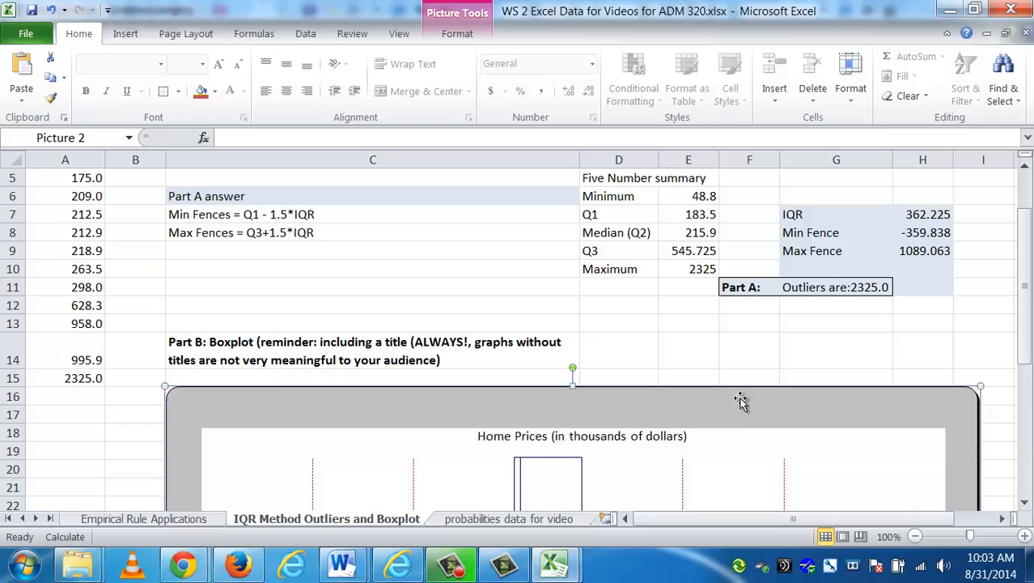
{"action": "scroll", "scroll_direction": "down", "scroll_amount": 3}
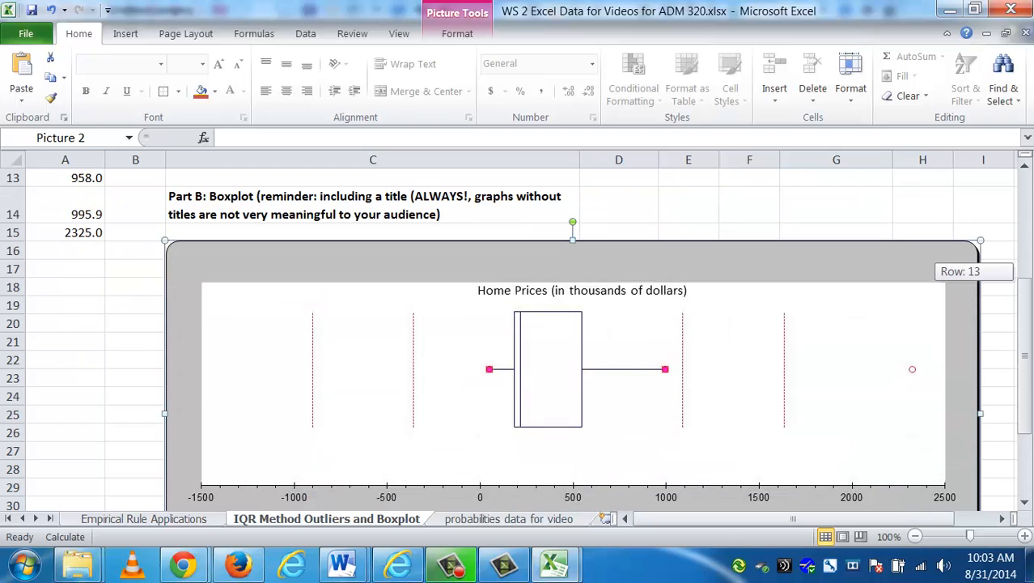
{"action": "mouse_move", "coordinate": [813, 383]}
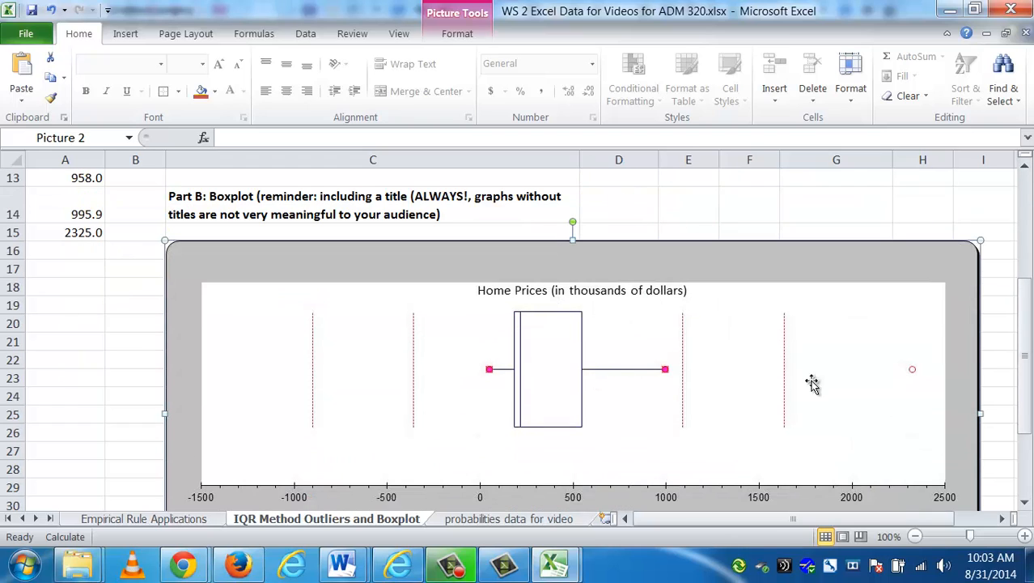
{"action": "mouse_move", "coordinate": [834, 382]}
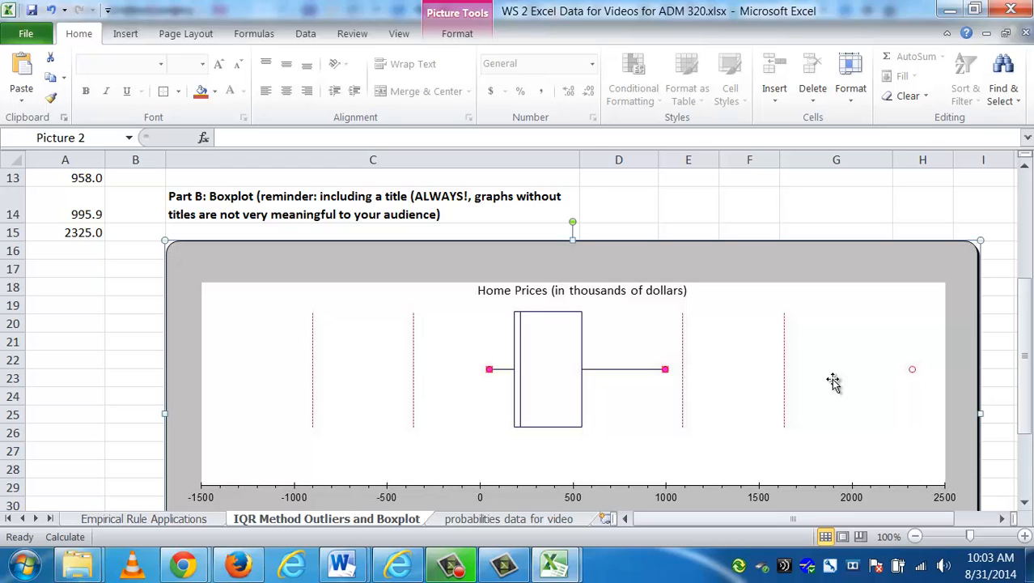
{"action": "mouse_move", "coordinate": [688, 418]}
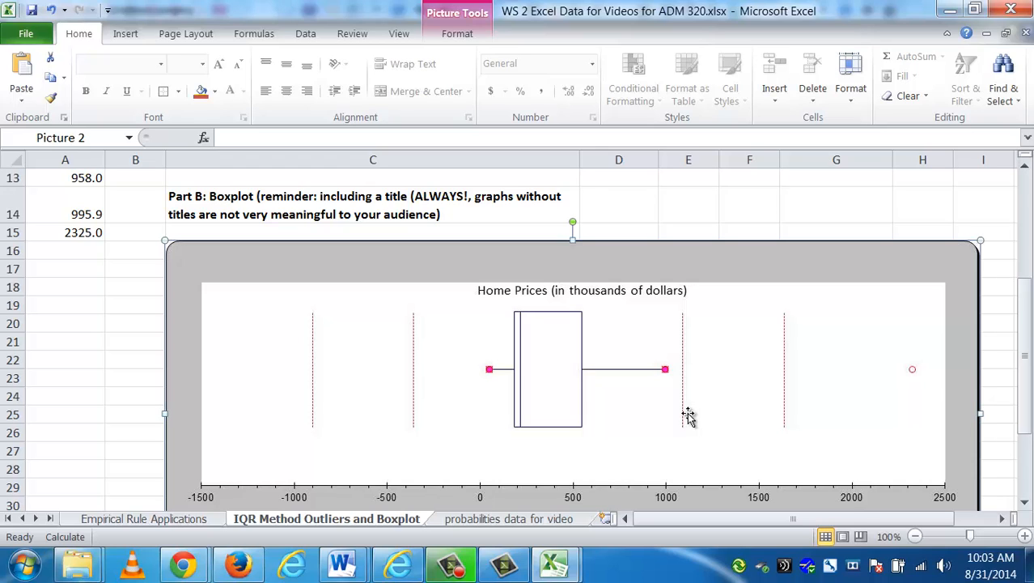
{"action": "mouse_move", "coordinate": [1028, 312]}
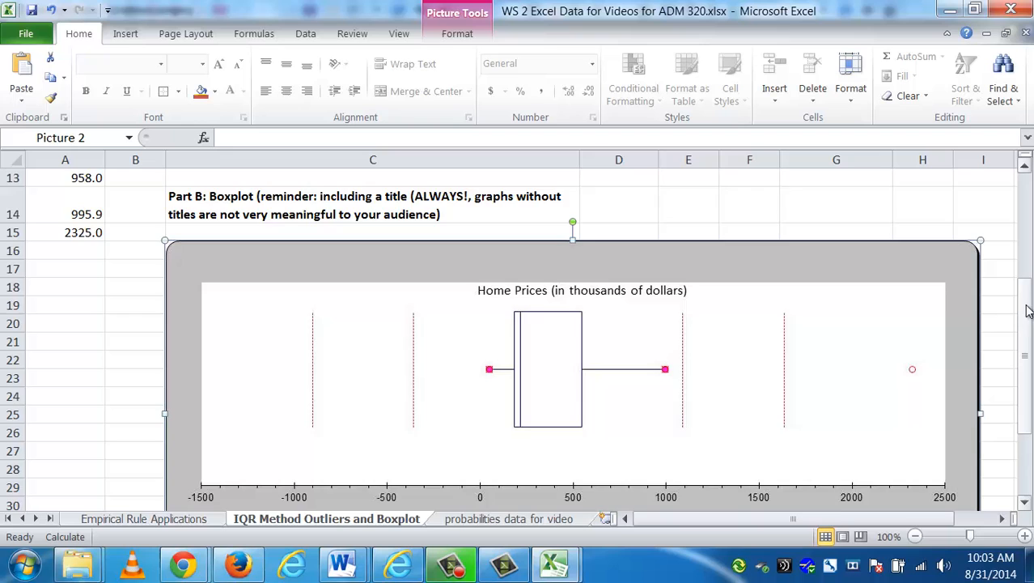
{"action": "scroll", "scroll_direction": "down", "scroll_amount": 3}
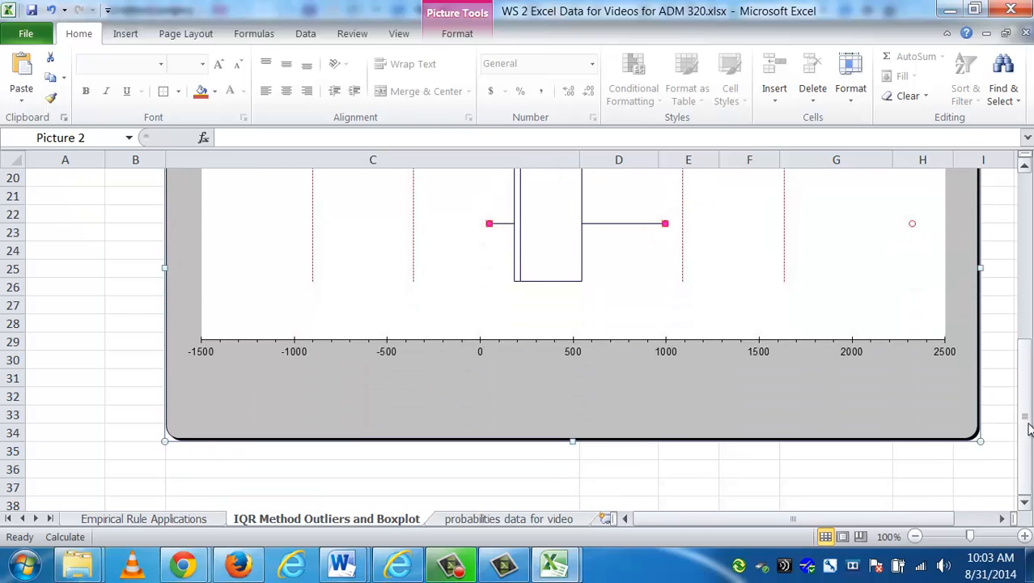
{"action": "scroll", "scroll_direction": "up", "scroll_amount": 3}
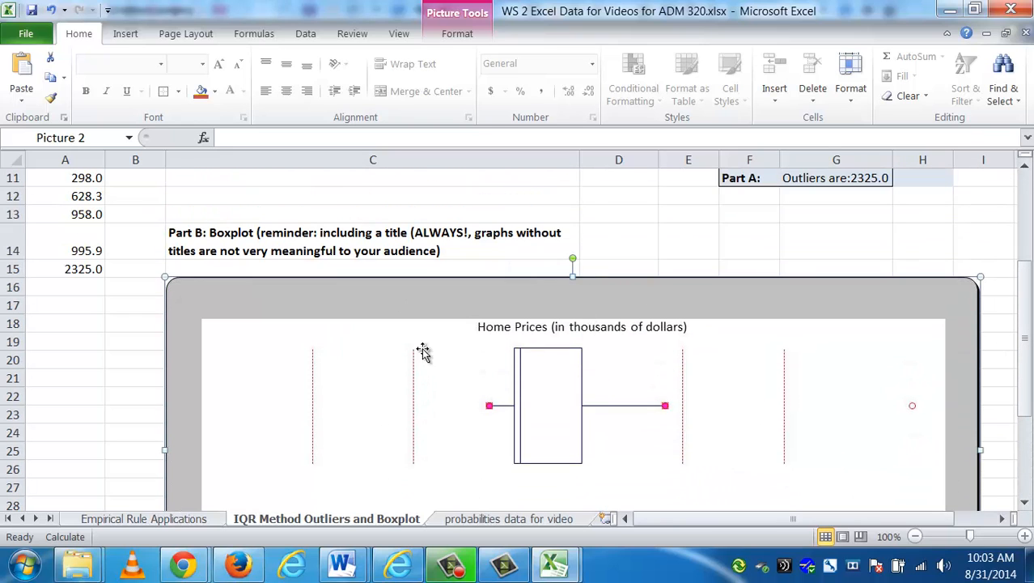
{"action": "mouse_move", "coordinate": [551, 377]}
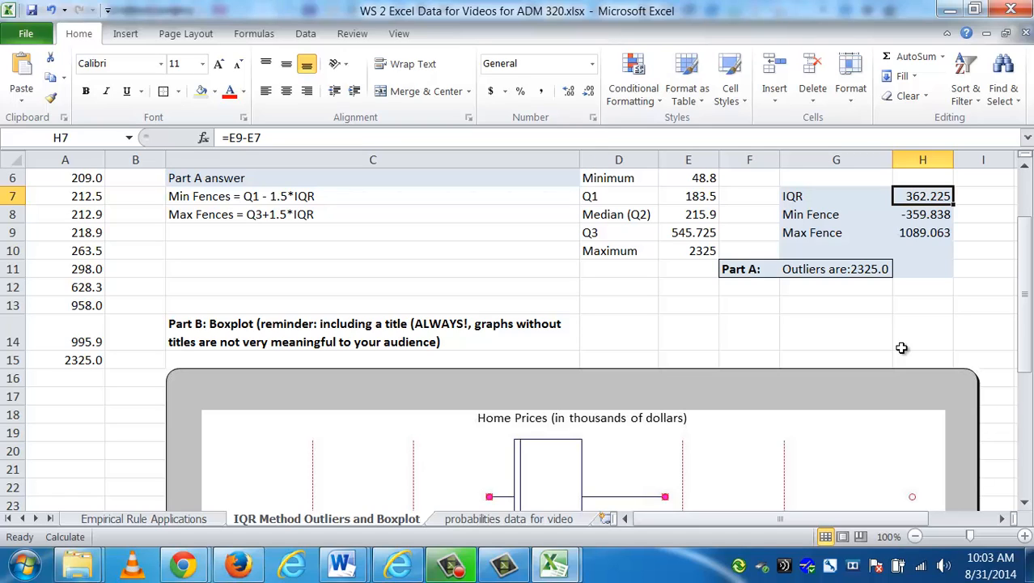
{"action": "mouse_move", "coordinate": [566, 477]}
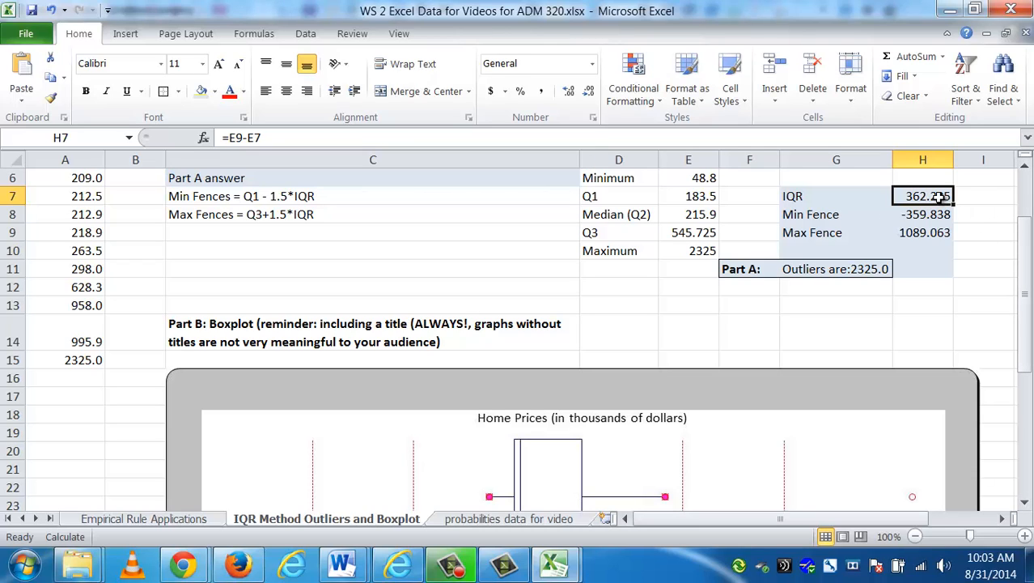
{"action": "mouse_move", "coordinate": [1026, 251]}
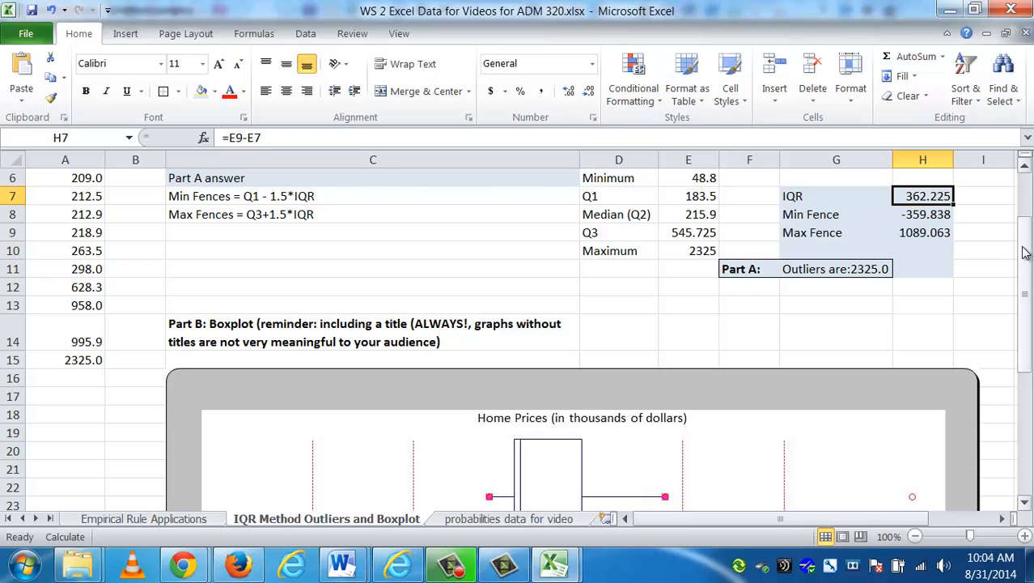
{"action": "scroll", "scroll_direction": "down", "scroll_amount": 3}
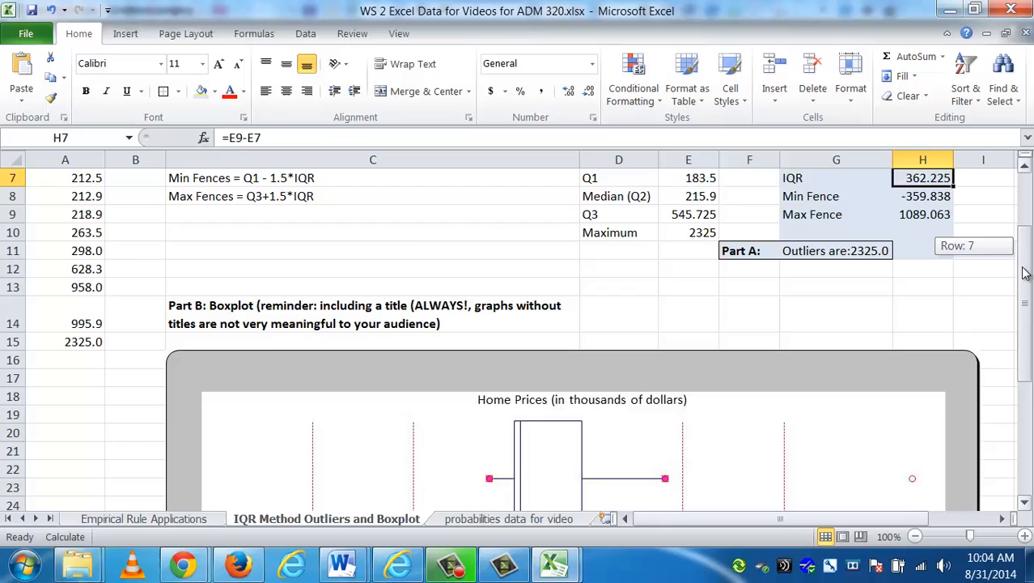
{"action": "scroll", "scroll_direction": "down", "scroll_amount": 3}
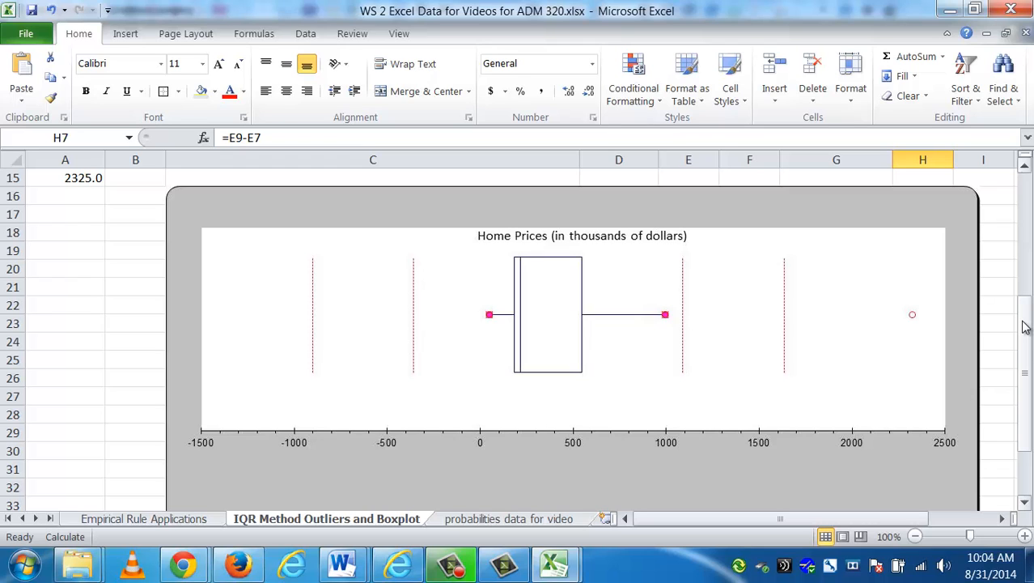
{"action": "scroll", "scroll_direction": "up", "scroll_amount": 3}
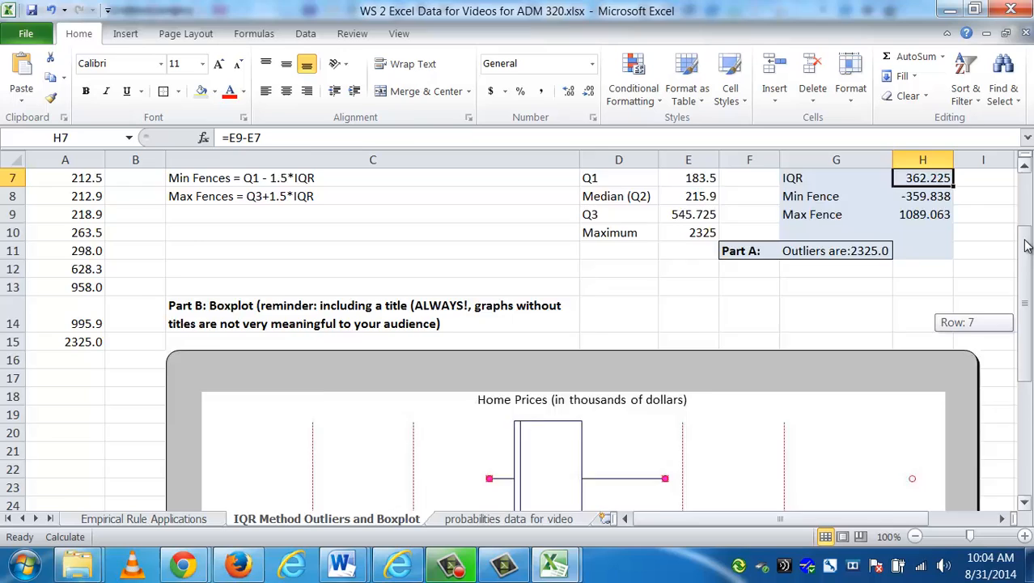
{"action": "scroll", "scroll_direction": "up", "scroll_amount": 3}
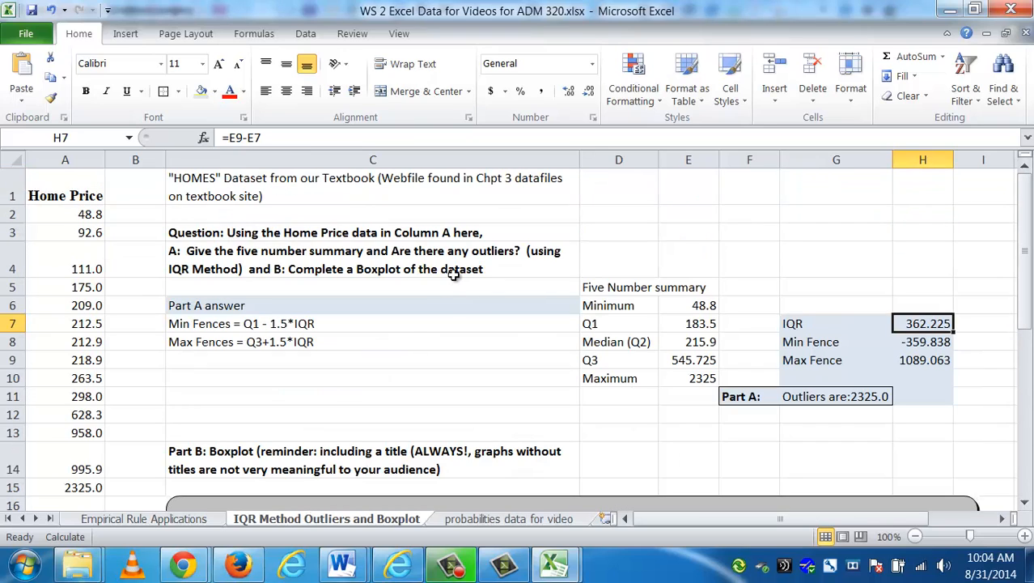
{"action": "left_click", "coordinate": [688, 305]}
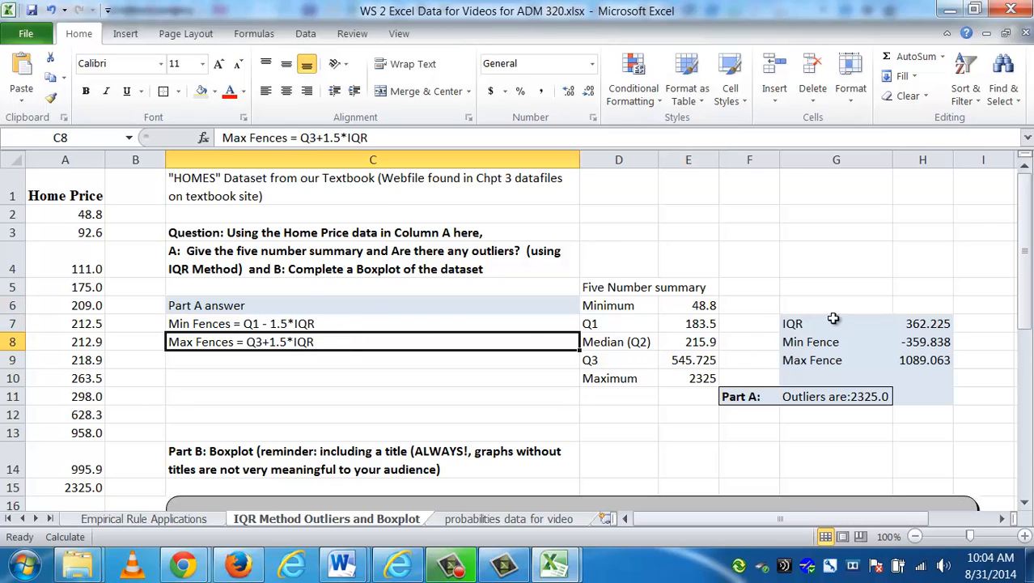
{"action": "left_click", "coordinate": [836, 322]}
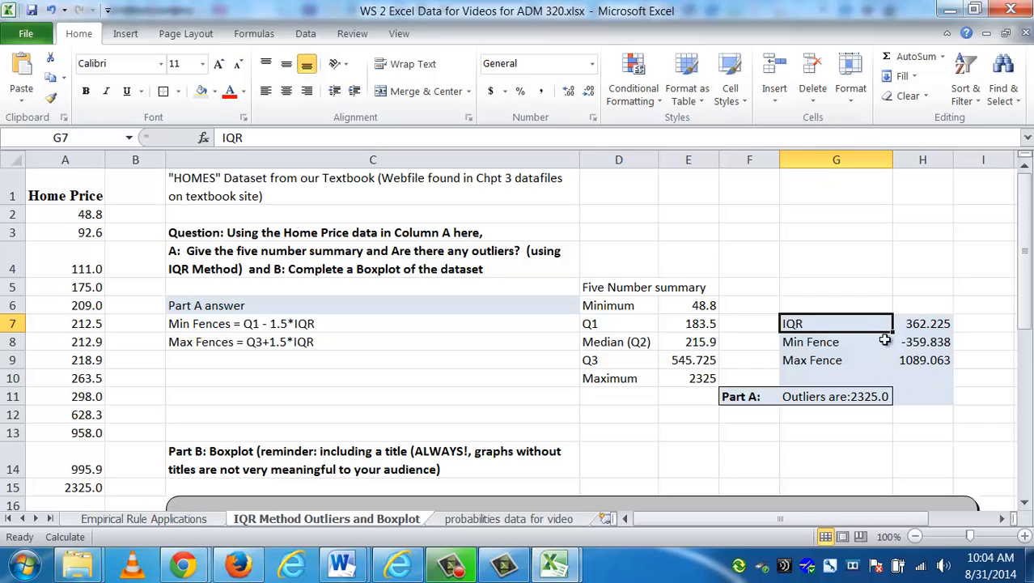
{"action": "left_click", "coordinate": [836, 396]}
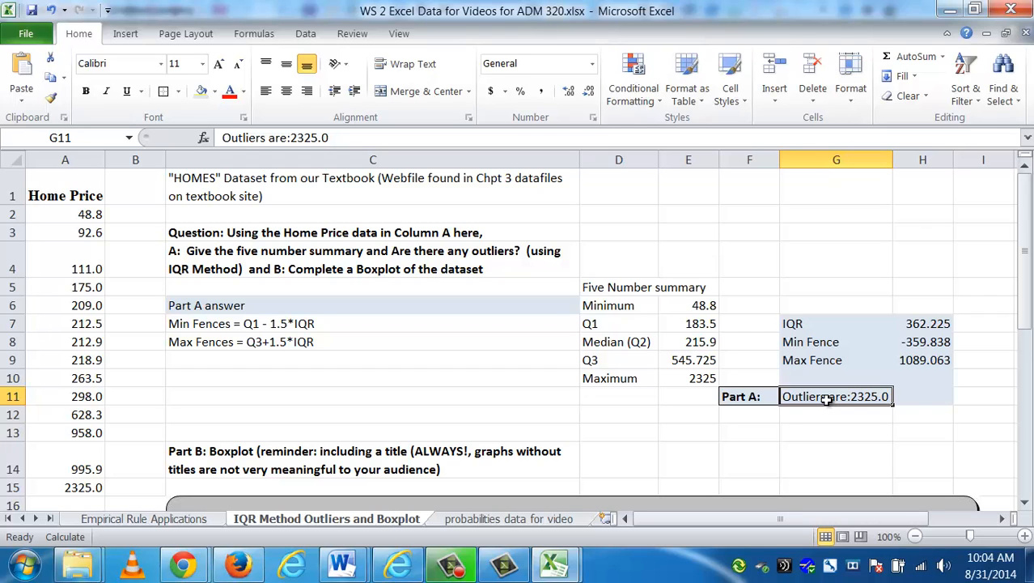
{"action": "mouse_move", "coordinate": [1026, 271]}
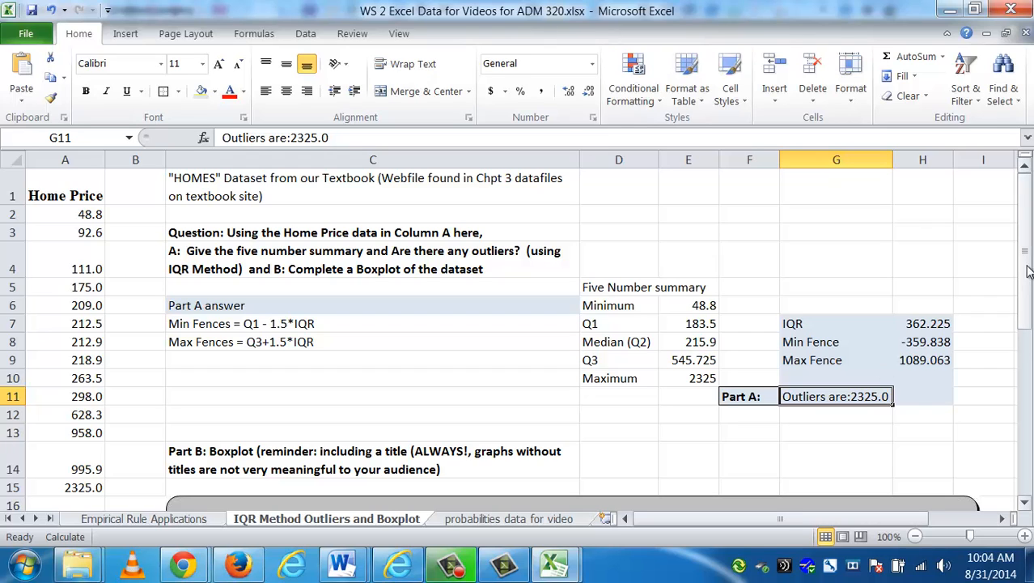
{"action": "scroll", "scroll_direction": "down", "scroll_amount": 3}
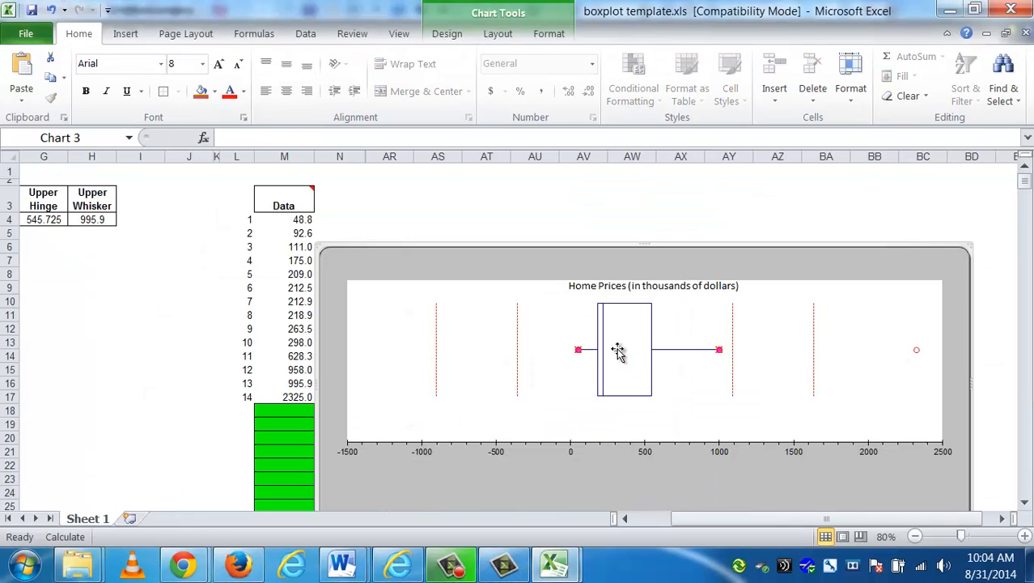
{"action": "mouse_move", "coordinate": [289, 390]}
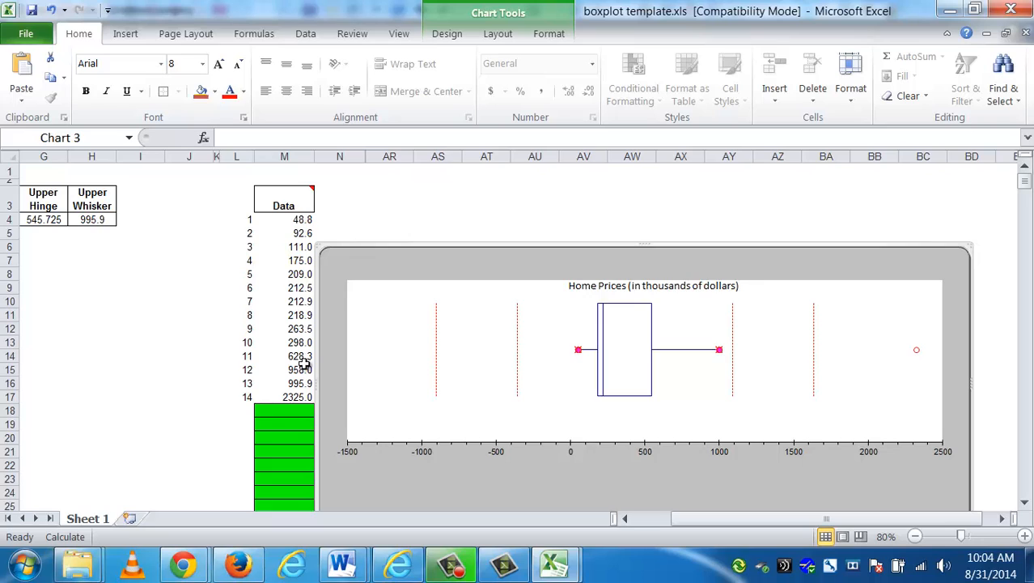
{"action": "mouse_move", "coordinate": [128, 210]}
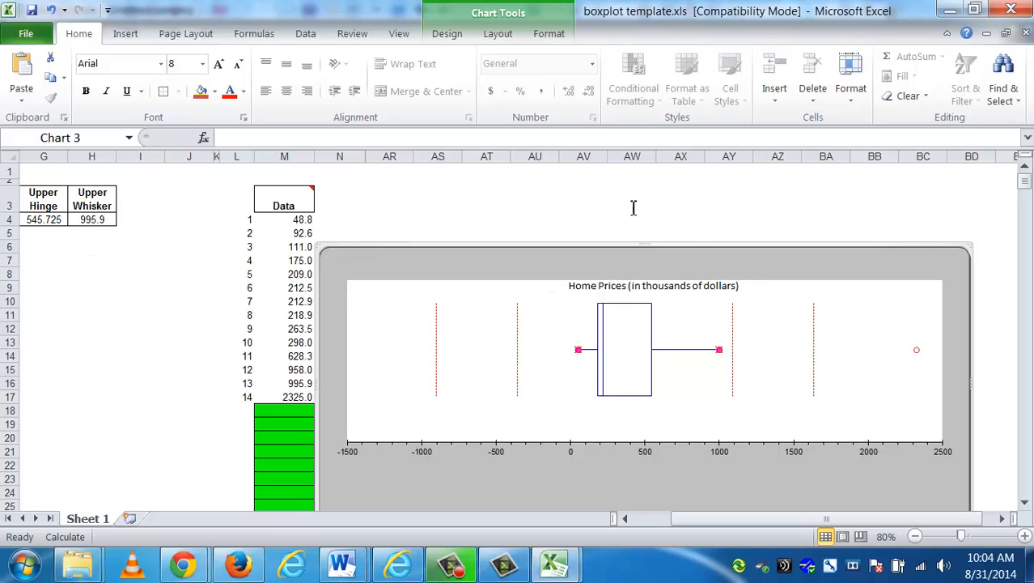
{"action": "mouse_move", "coordinate": [669, 265]}
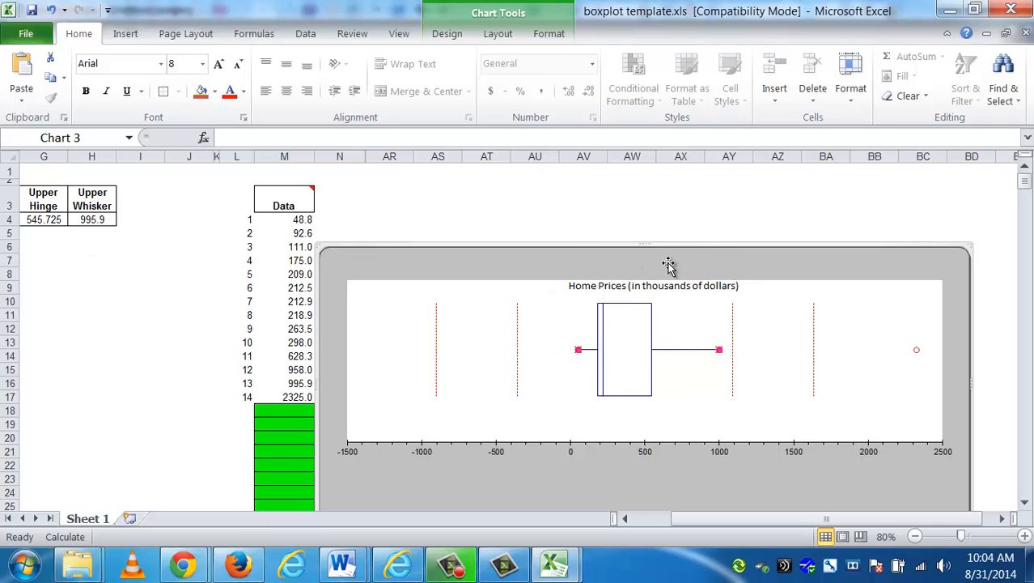
{"action": "mouse_move", "coordinate": [662, 260]}
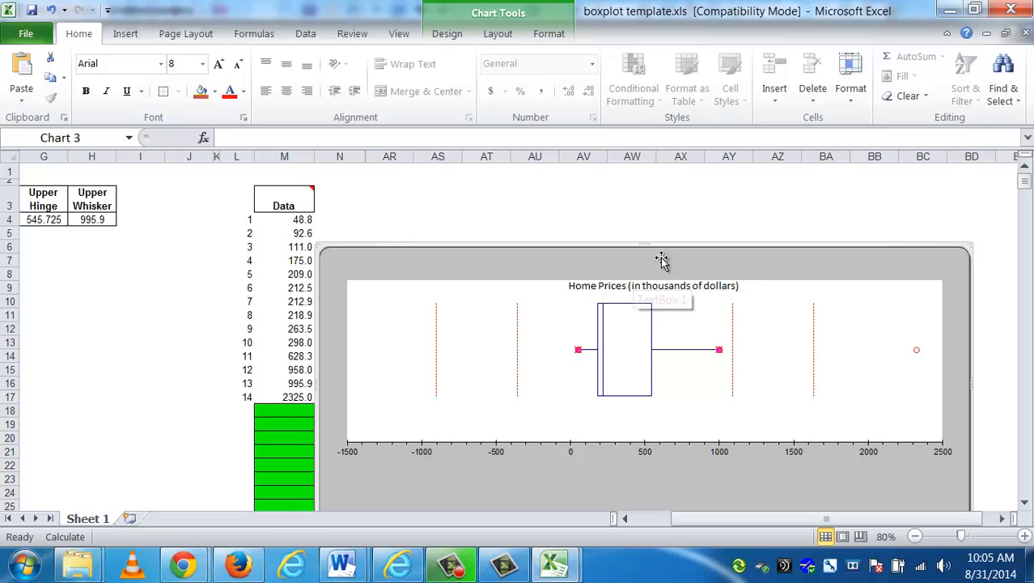
{"action": "mouse_move", "coordinate": [662, 260]}
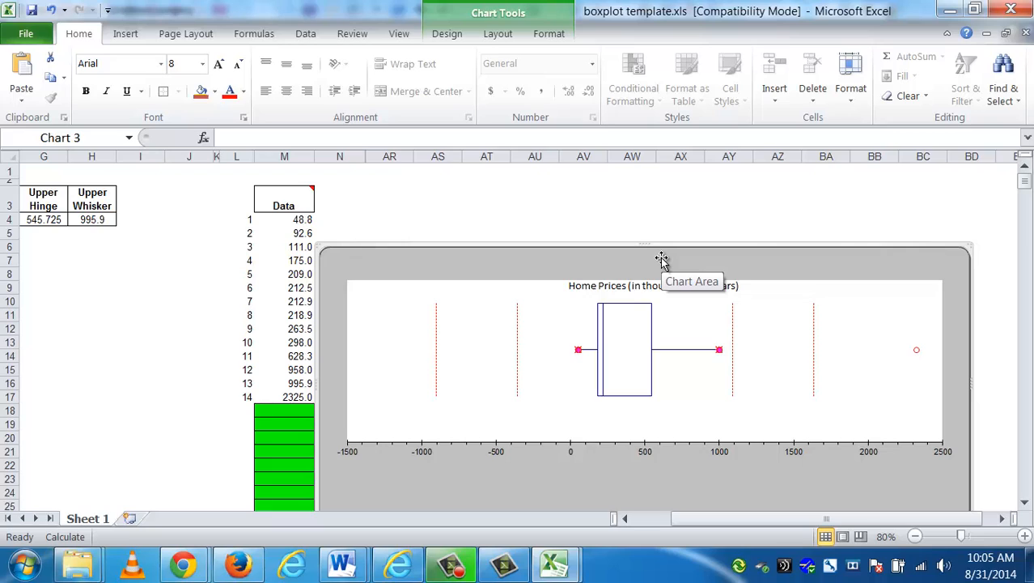
{"action": "mouse_move", "coordinate": [575, 347]}
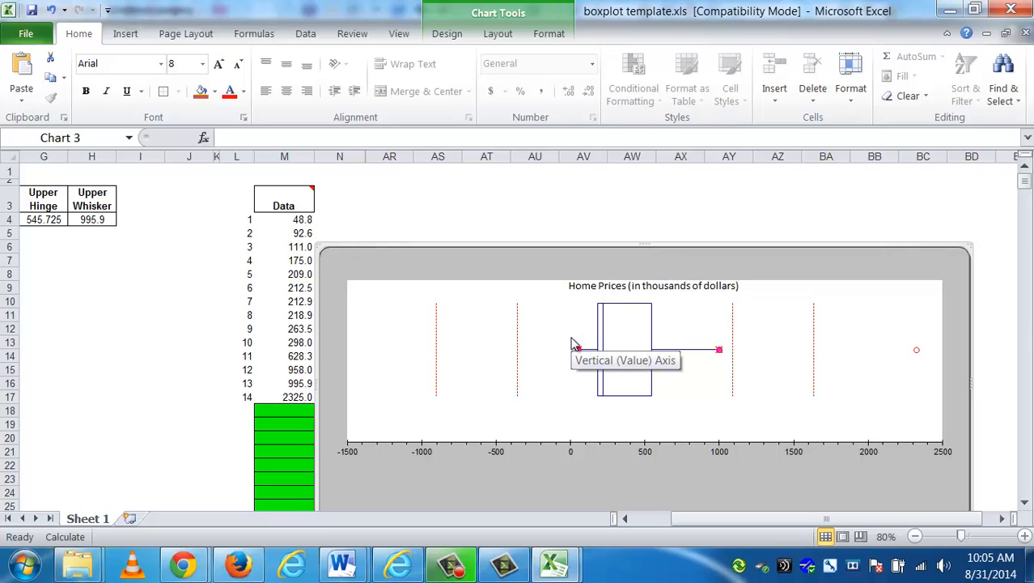